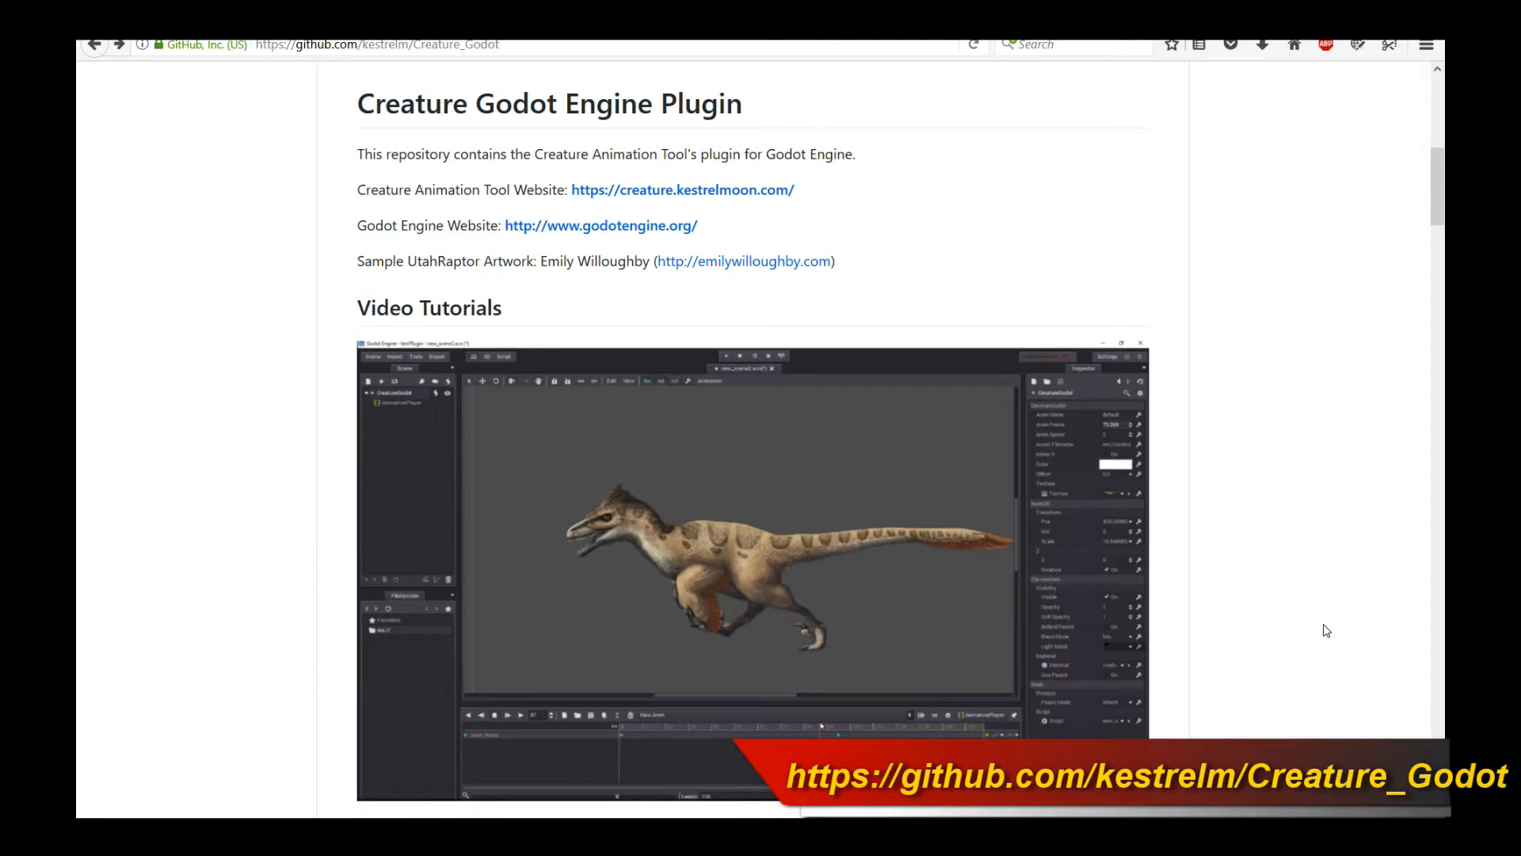
{"action": "mouse_move", "coordinate": [1317, 577]}
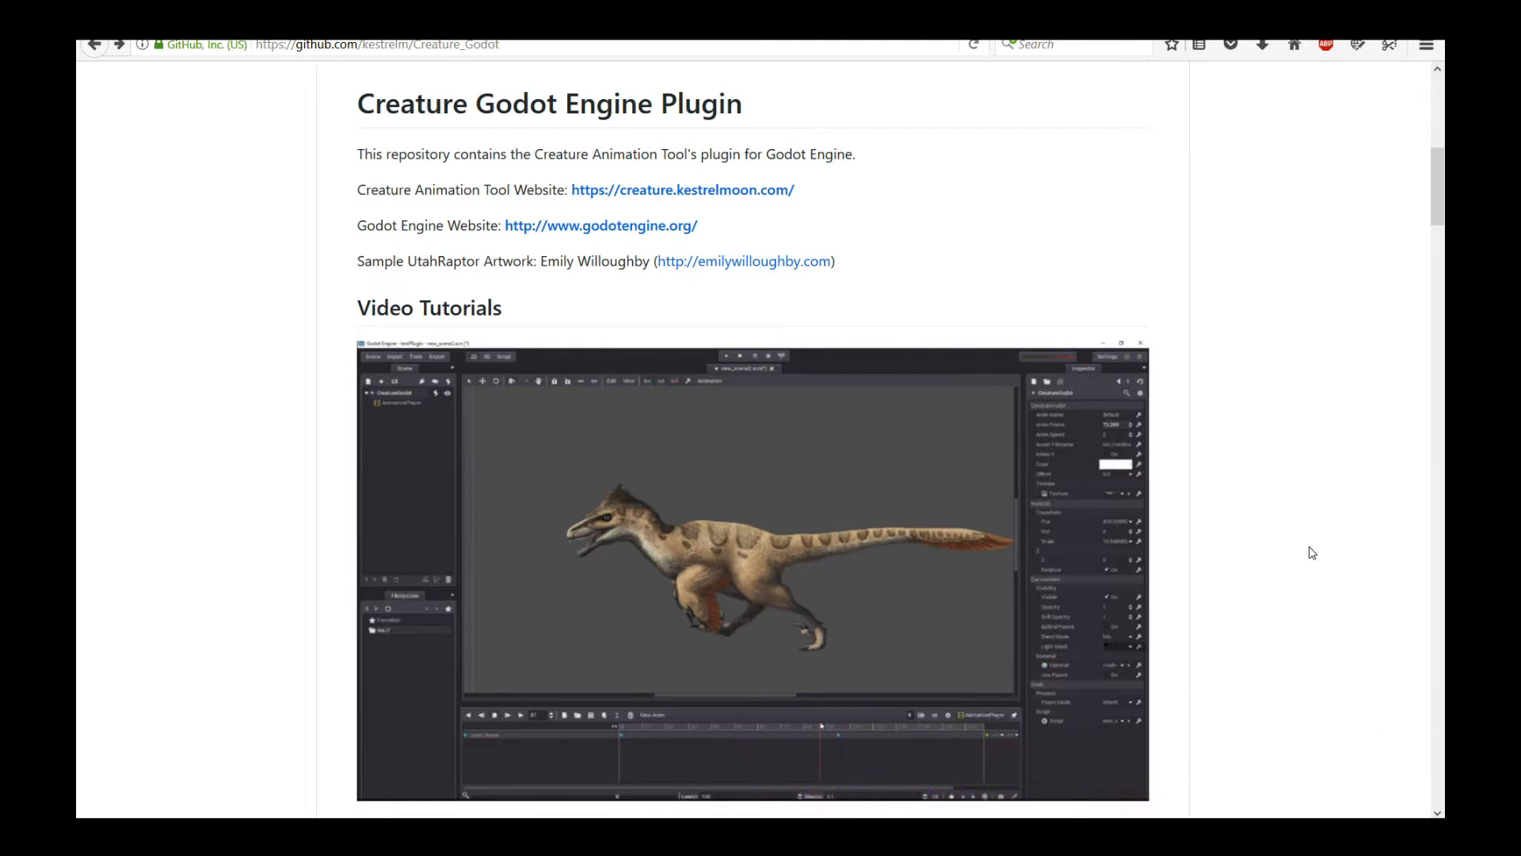
Step: Scroll the Creature_Godot README down past Video Tutorials to the Godot 3 roadmap feature list
{"action": "scroll", "scroll_direction": "down", "scroll_amount": 3}
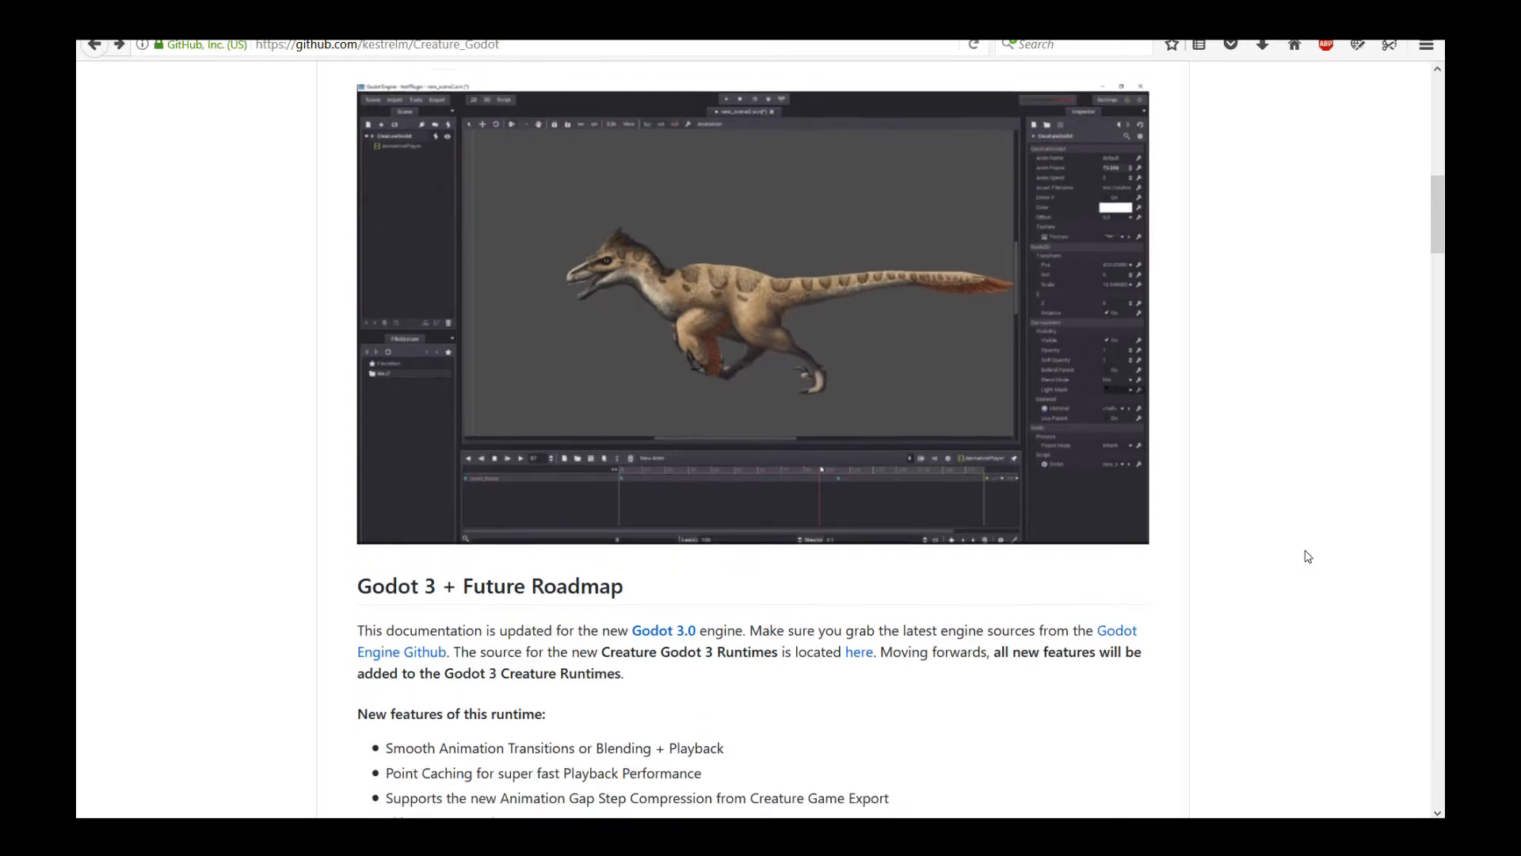
{"action": "scroll", "scroll_direction": "down", "scroll_amount": 3}
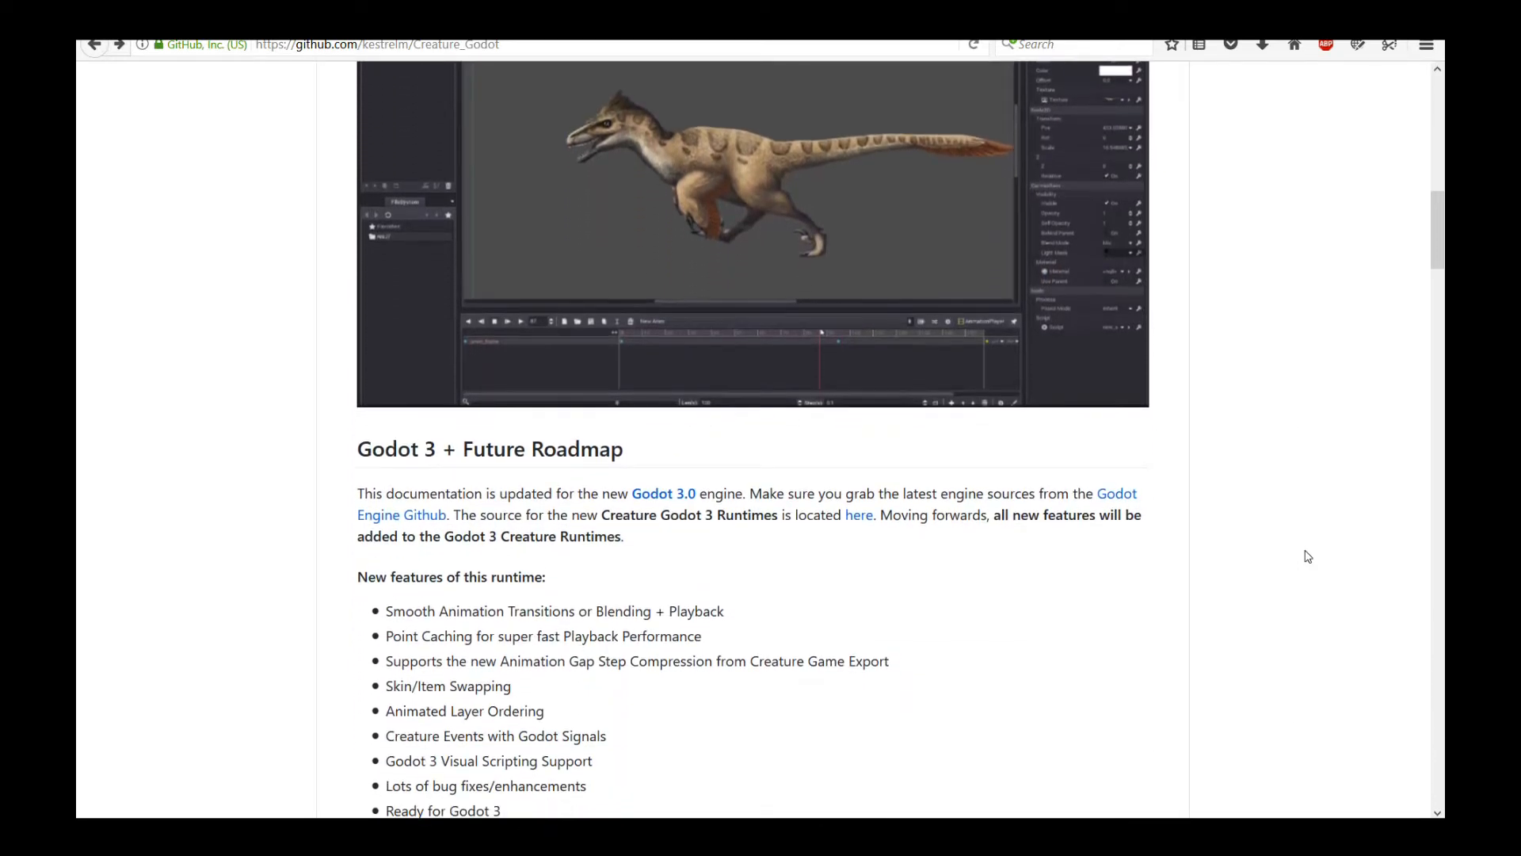
{"action": "scroll", "scroll_direction": "down", "scroll_amount": 3}
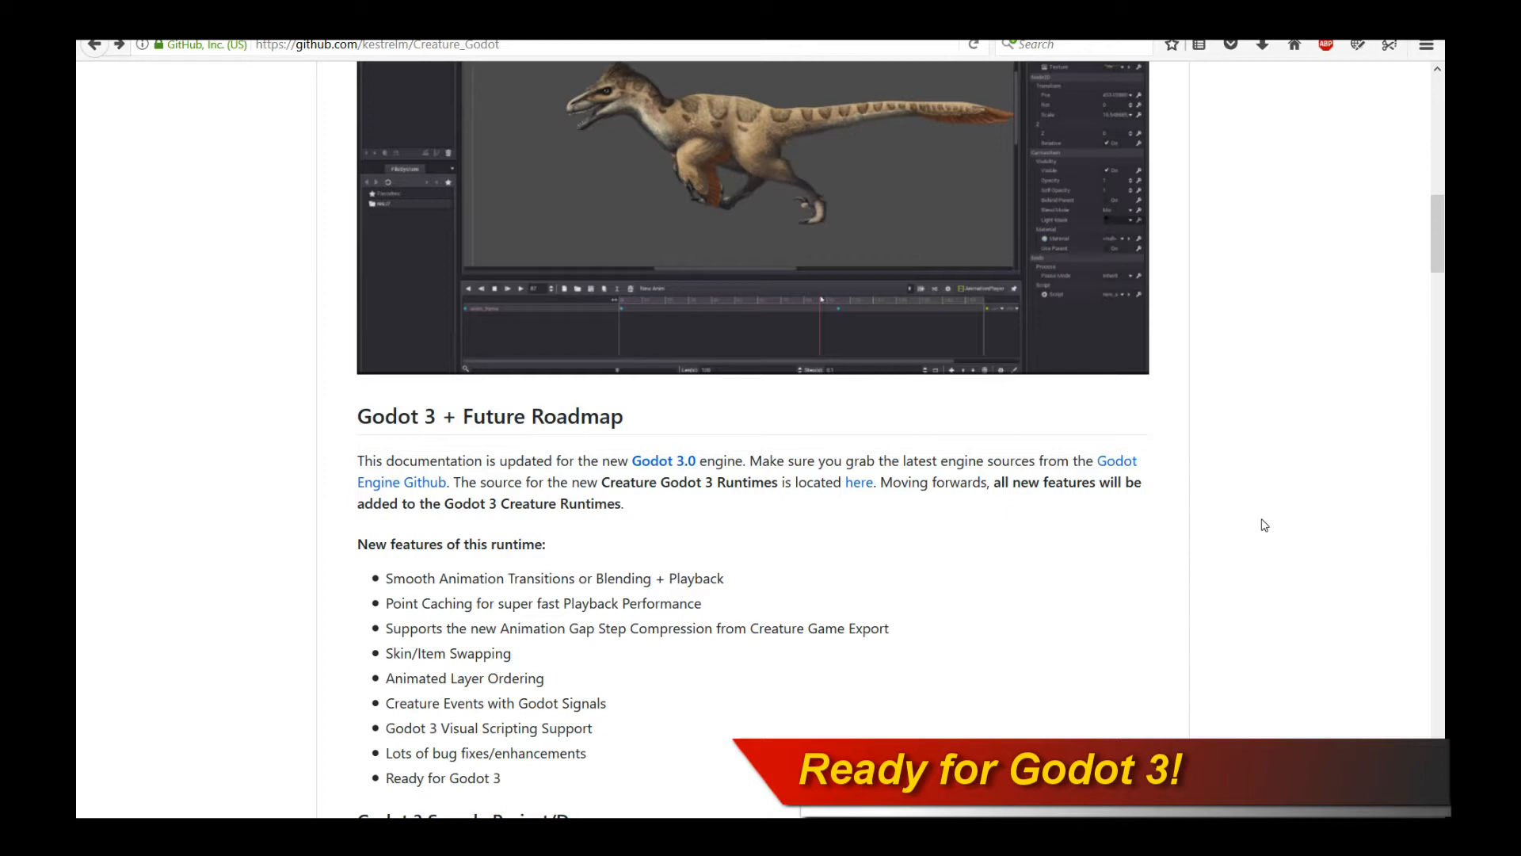
{"action": "mouse_move", "coordinate": [1334, 494]}
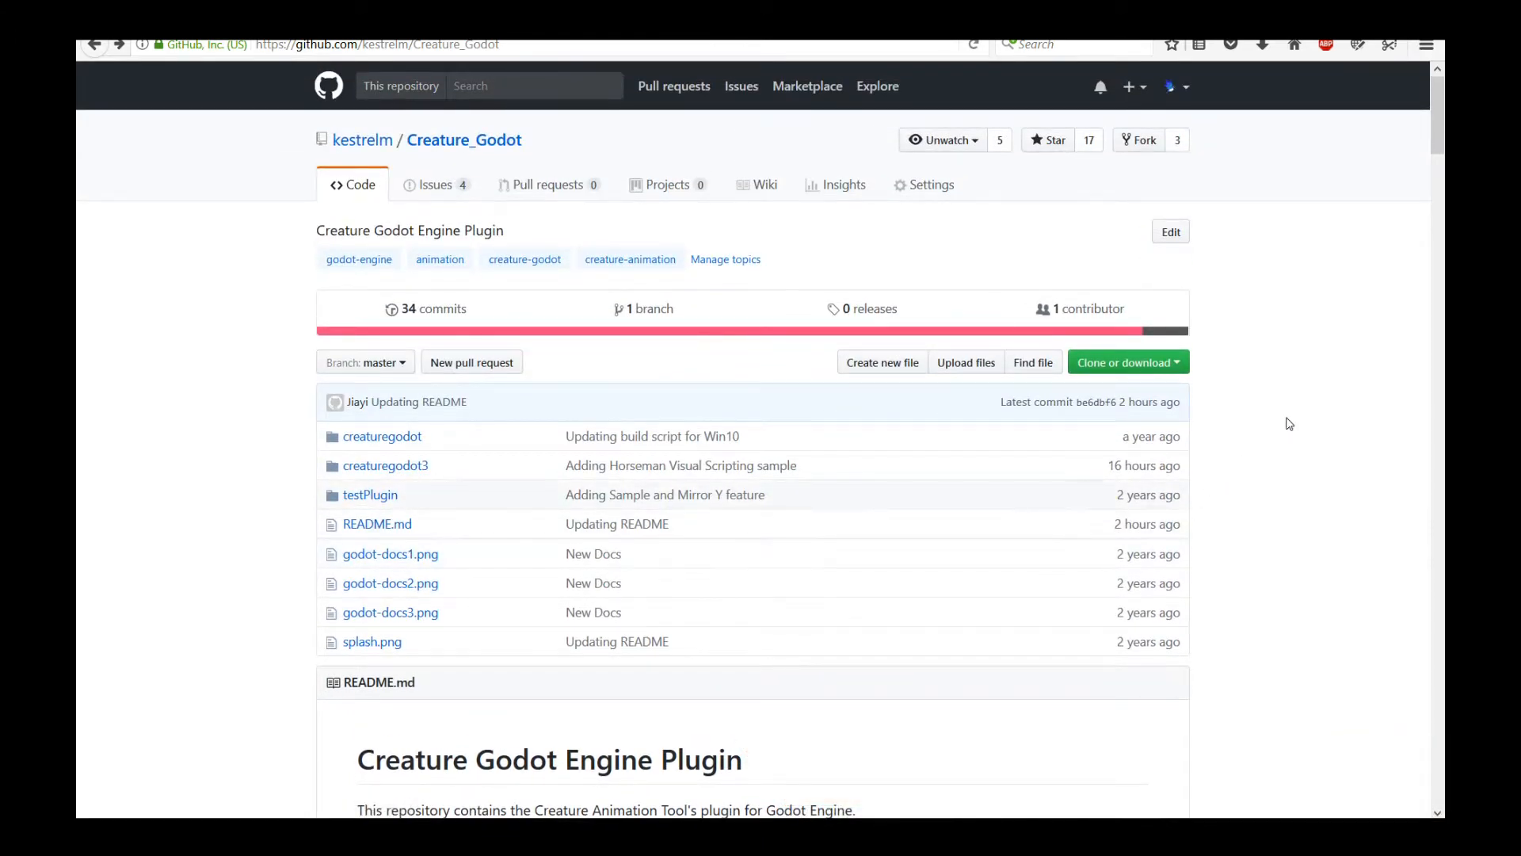
Step: Scroll further through the Creature_Godot README to review the remaining sections
{"action": "scroll", "scroll_direction": "down", "scroll_amount": 3}
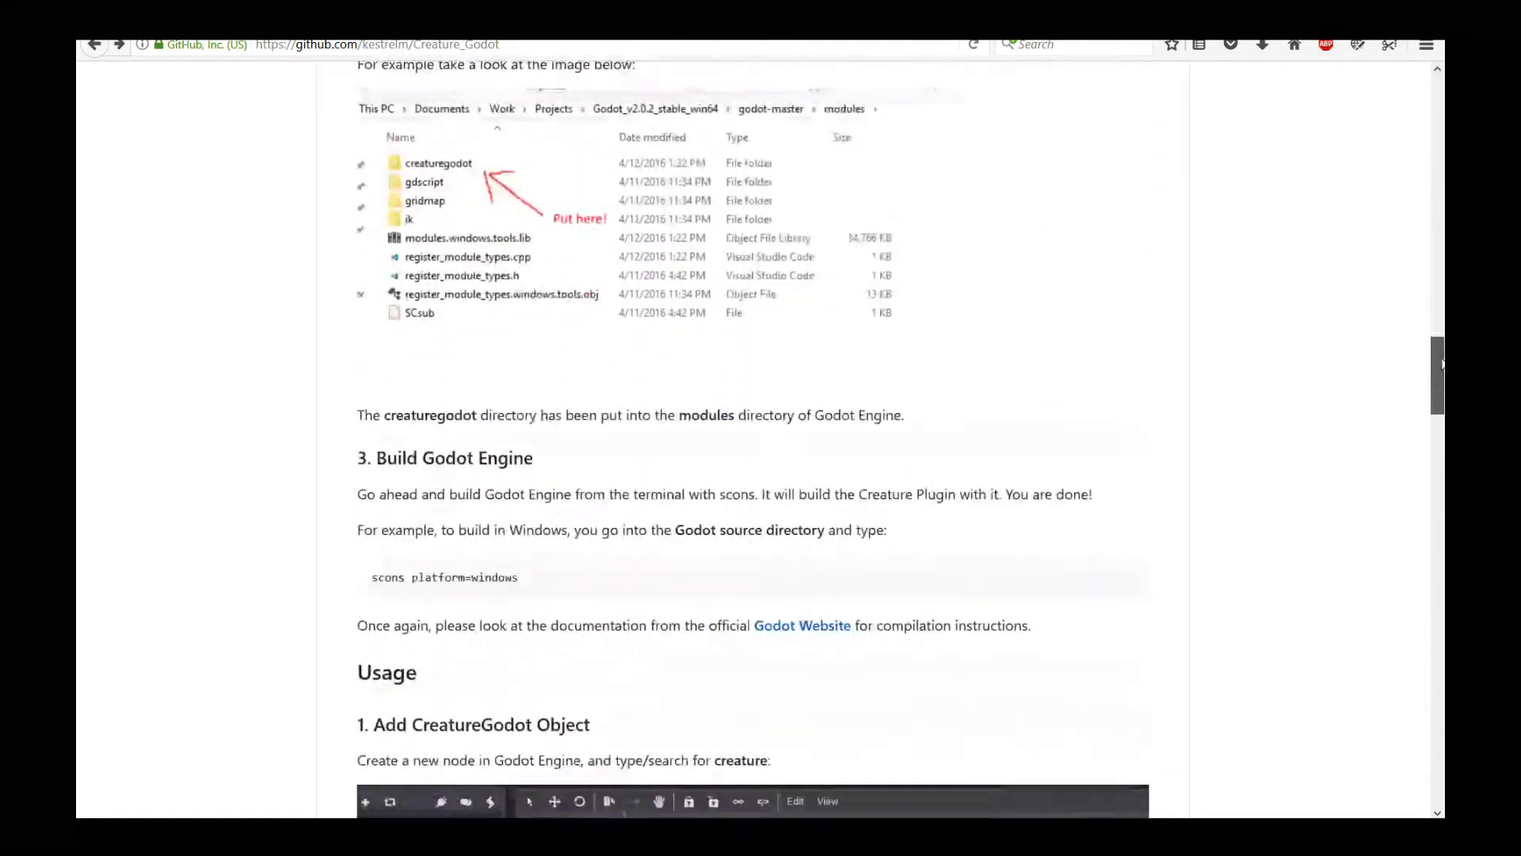
{"action": "scroll", "scroll_direction": "down", "scroll_amount": 3}
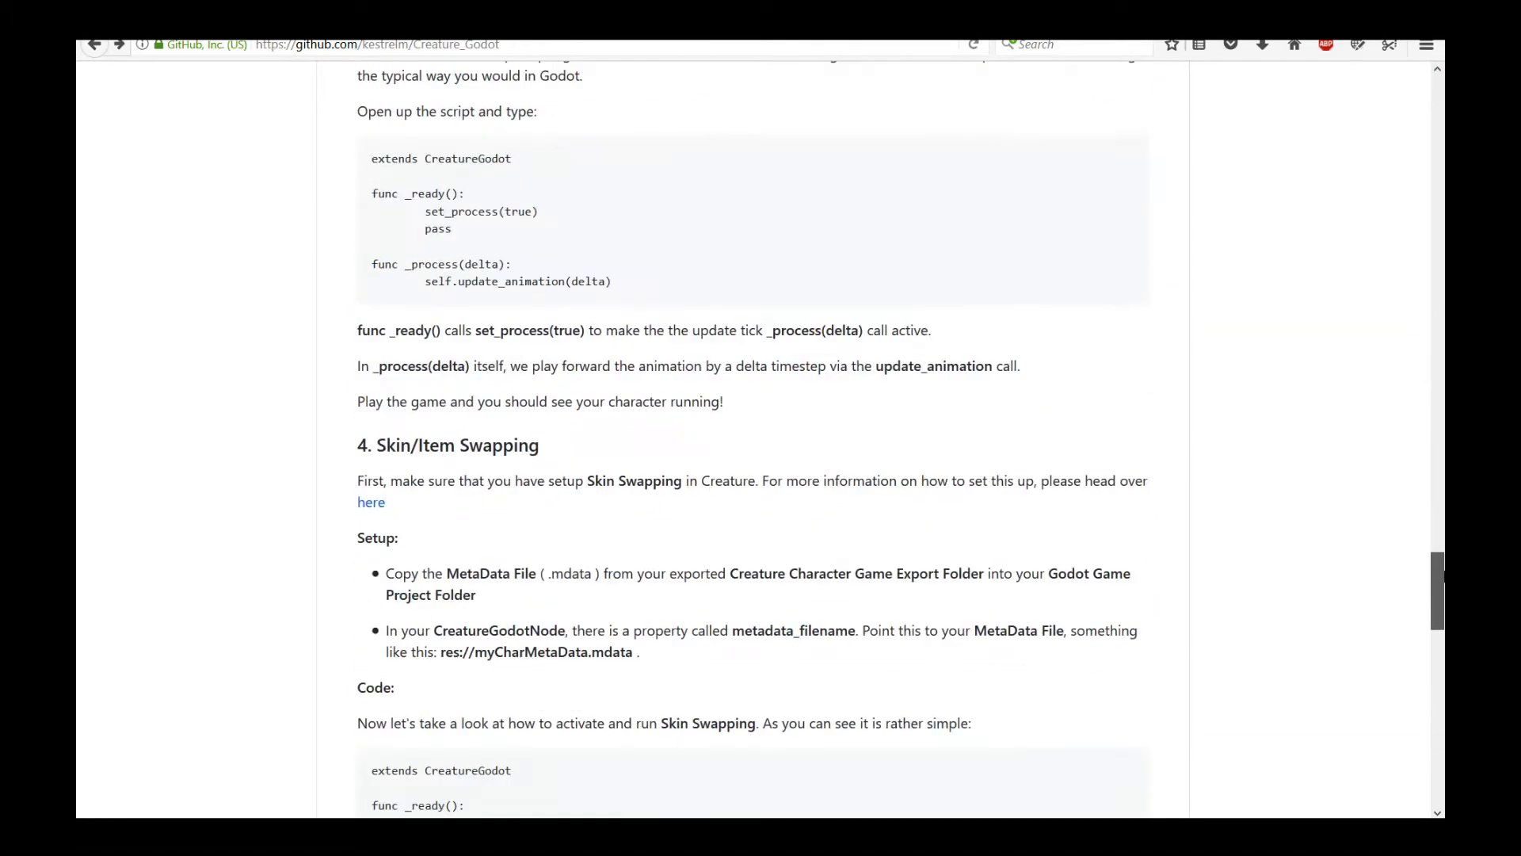
{"action": "scroll", "scroll_direction": "down", "scroll_amount": 3}
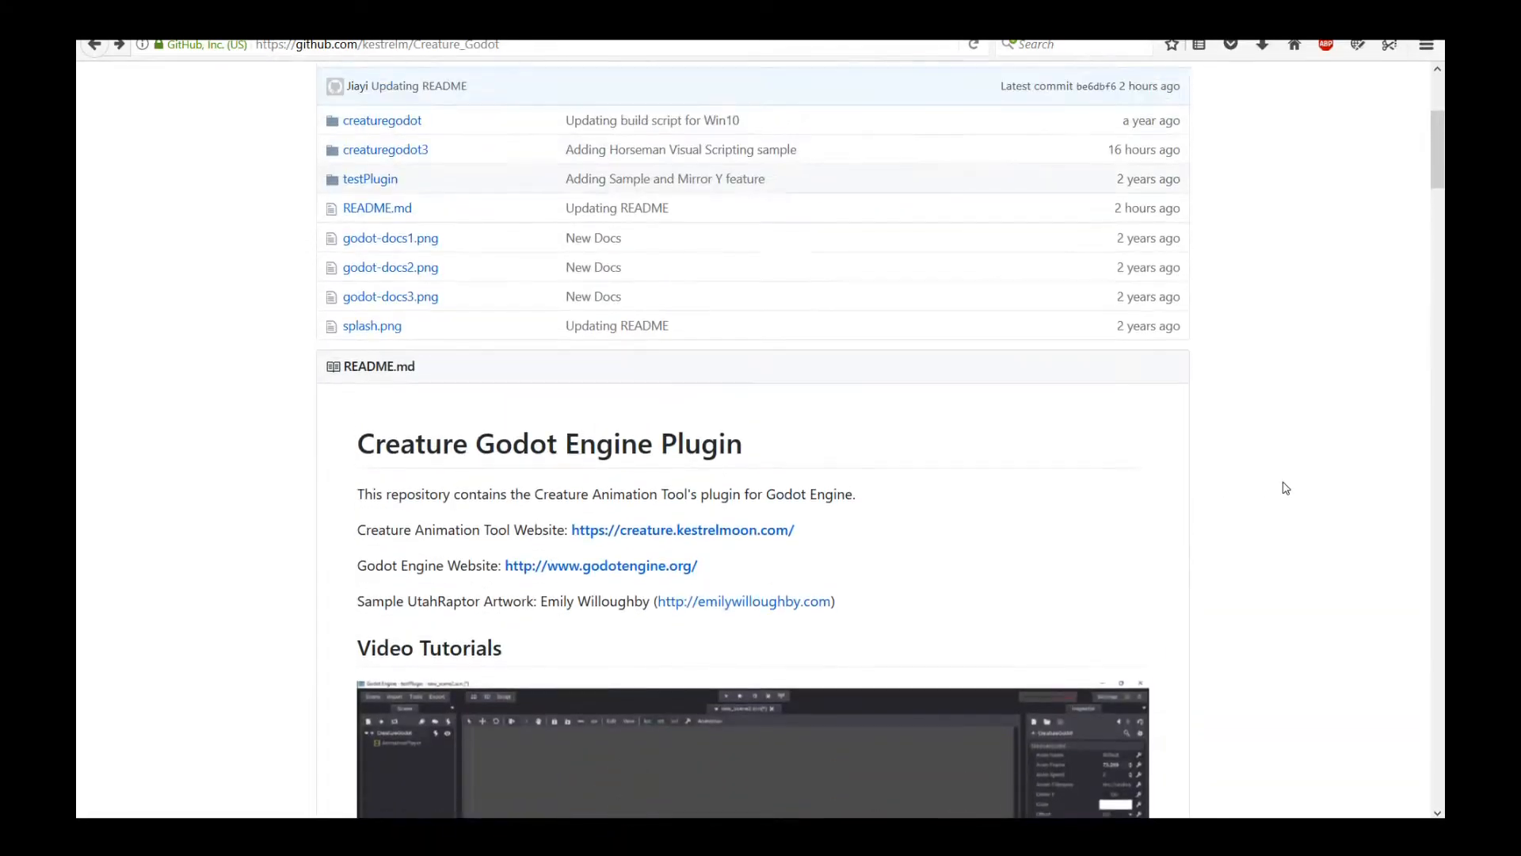
{"action": "scroll", "scroll_direction": "down", "scroll_amount": 3}
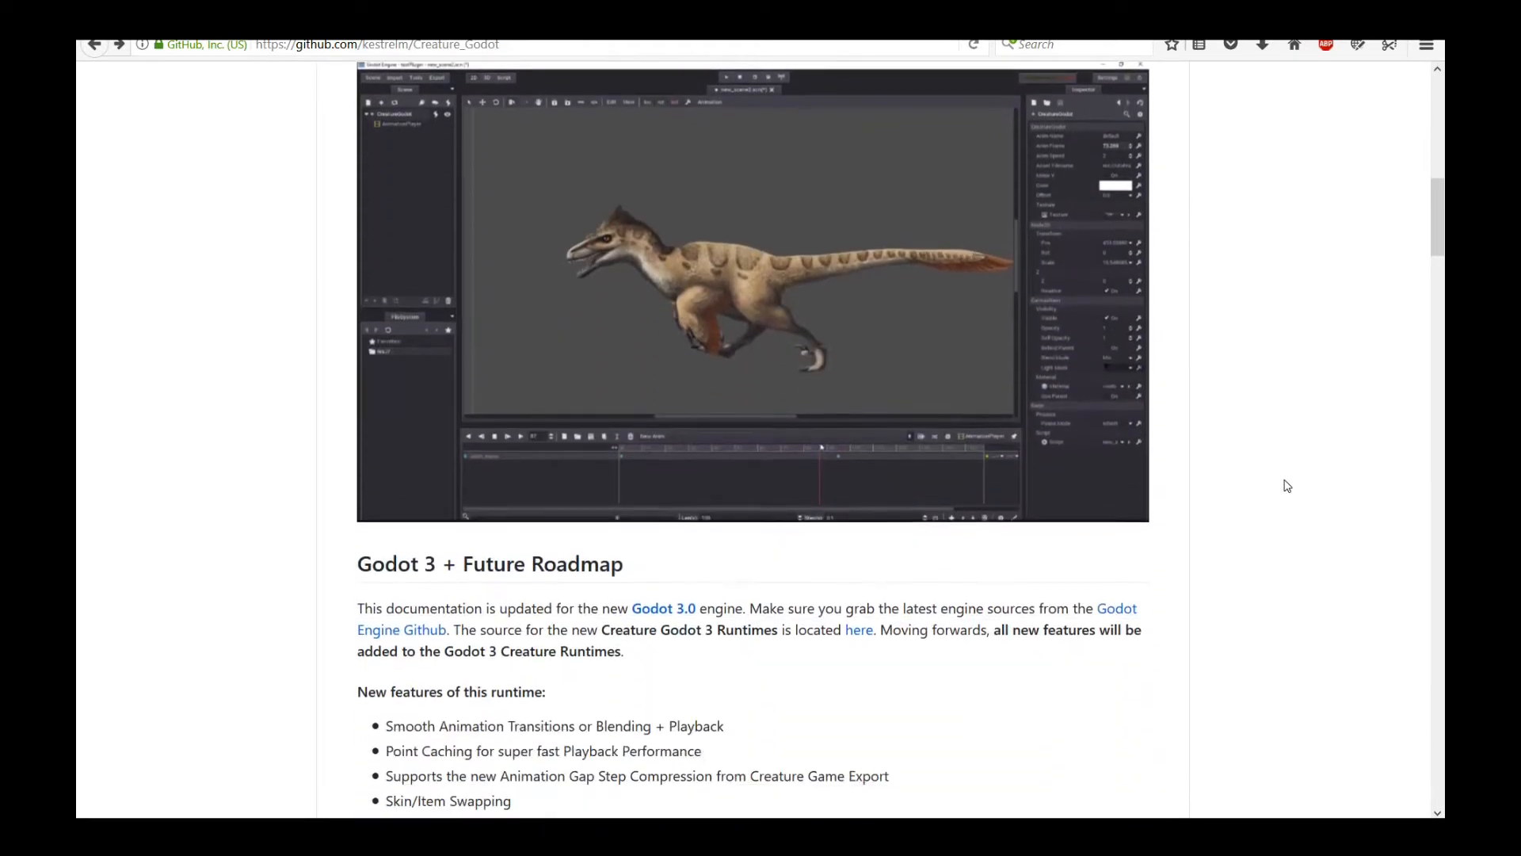
{"action": "scroll", "scroll_direction": "down", "scroll_amount": 3}
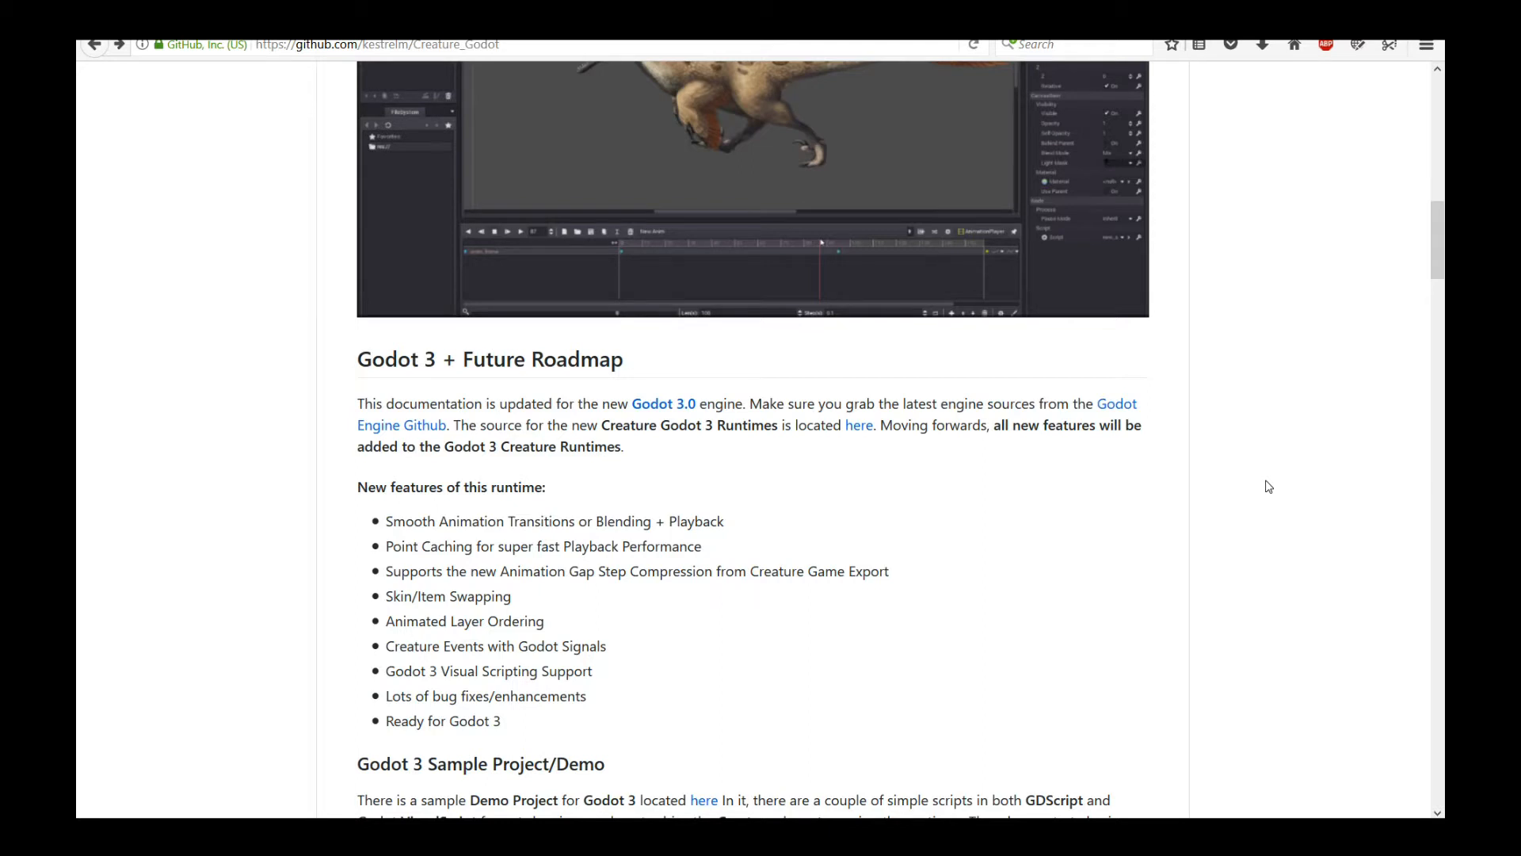
{"action": "mouse_move", "coordinate": [1291, 478]}
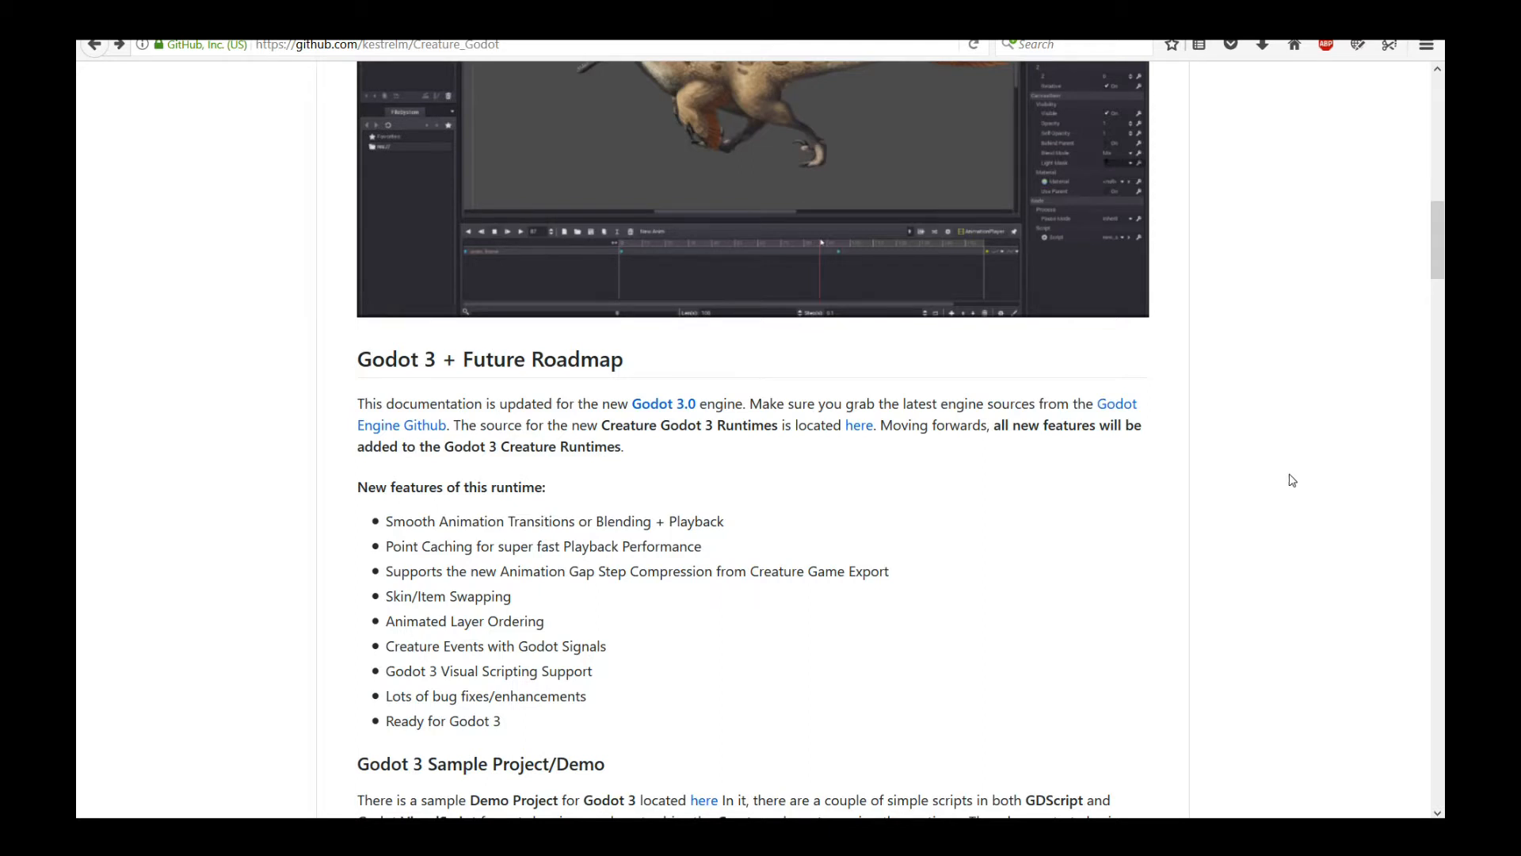
Step: Browse down the godotengine/godot repository page toward its documentation links
{"action": "scroll", "scroll_direction": "up", "scroll_amount": 3}
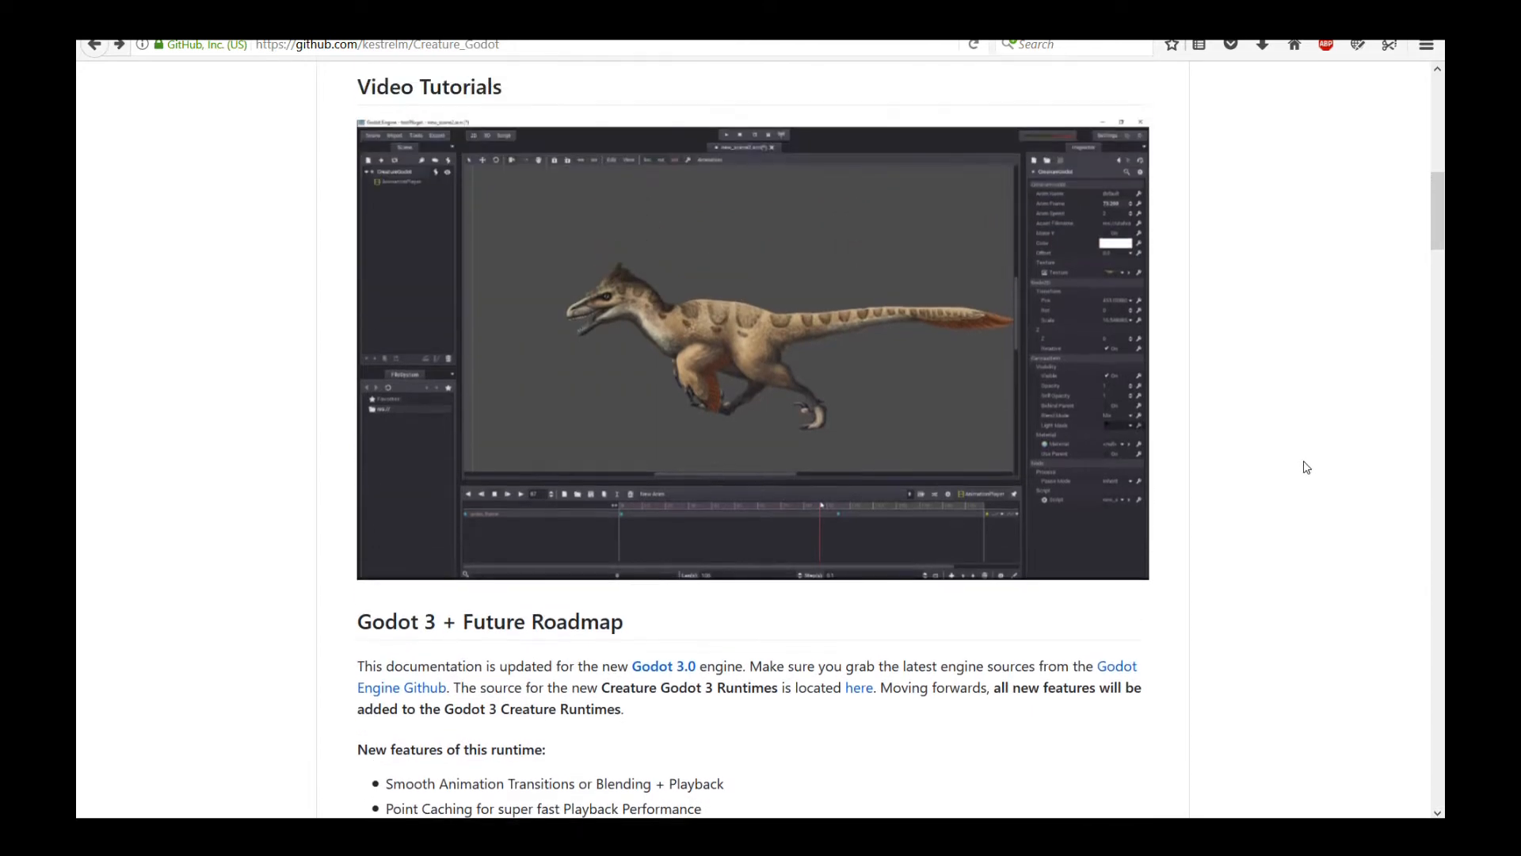
{"action": "scroll", "scroll_direction": "down", "scroll_amount": 3}
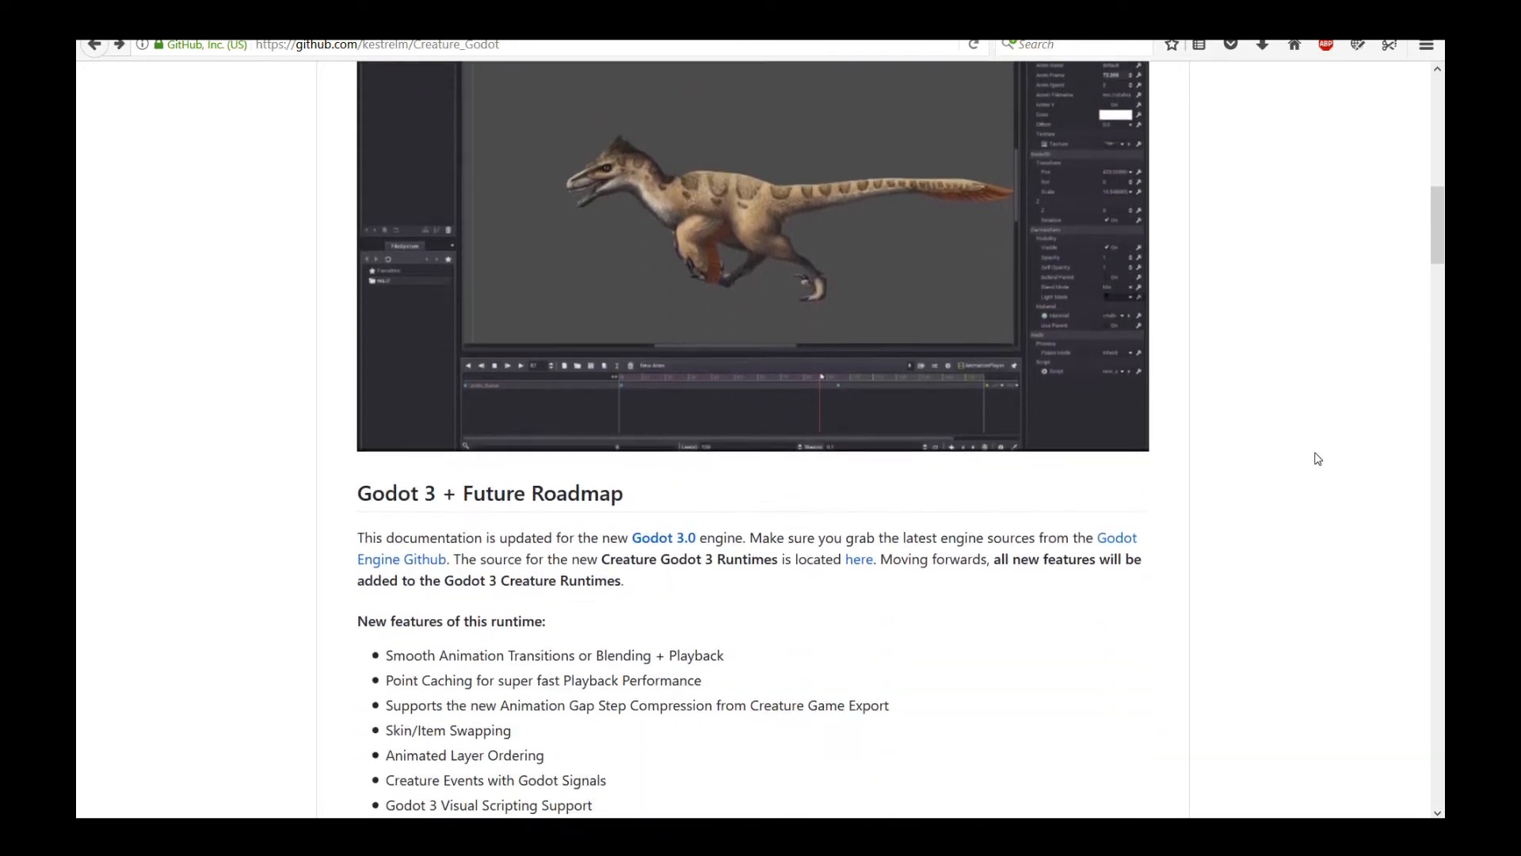
{"action": "scroll", "scroll_direction": "down", "scroll_amount": 3}
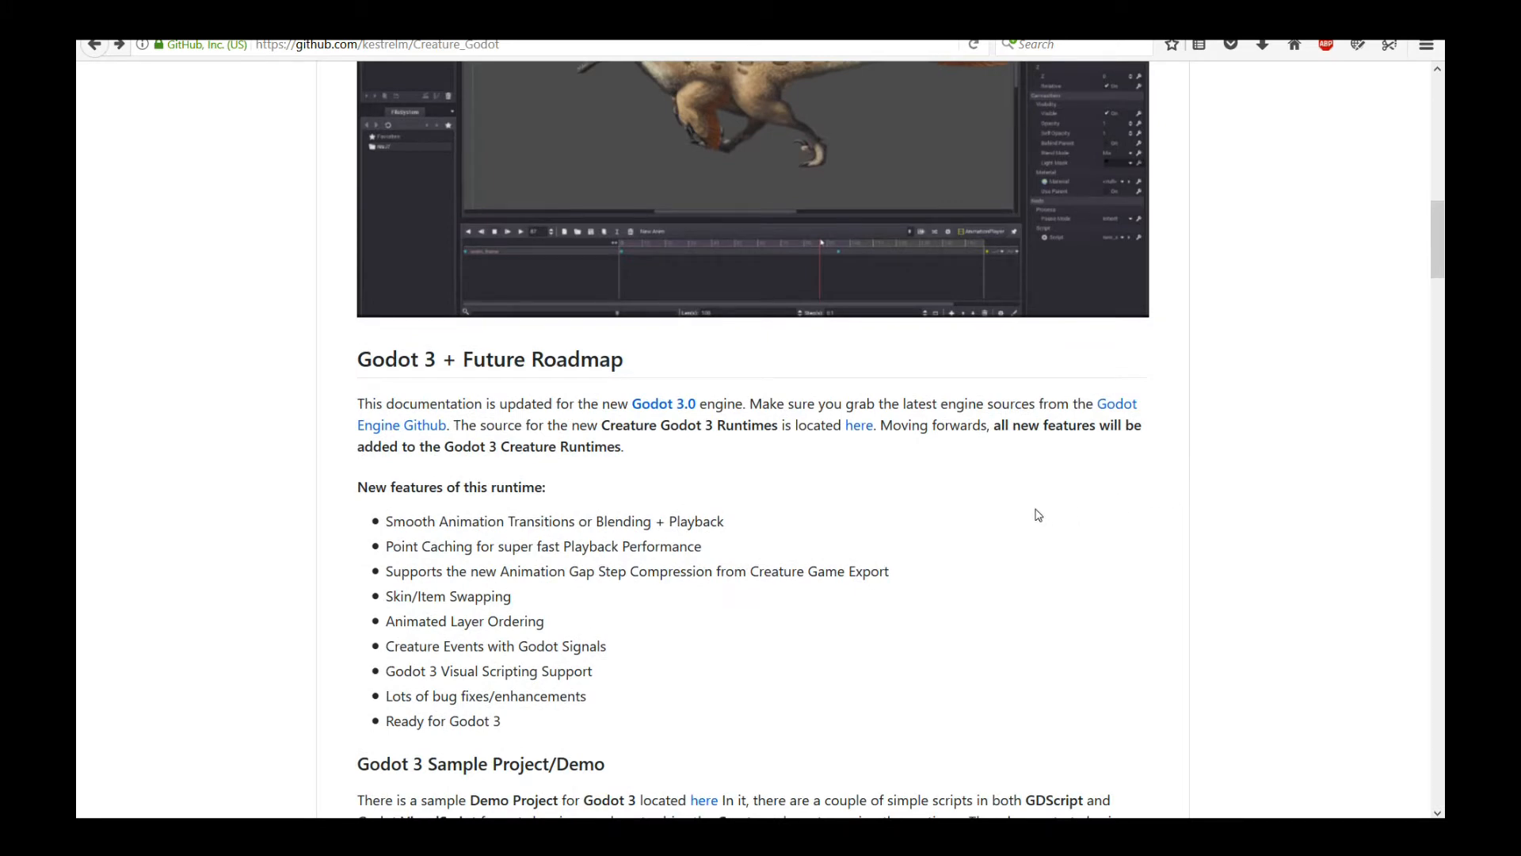
{"action": "mouse_move", "coordinate": [1066, 540]}
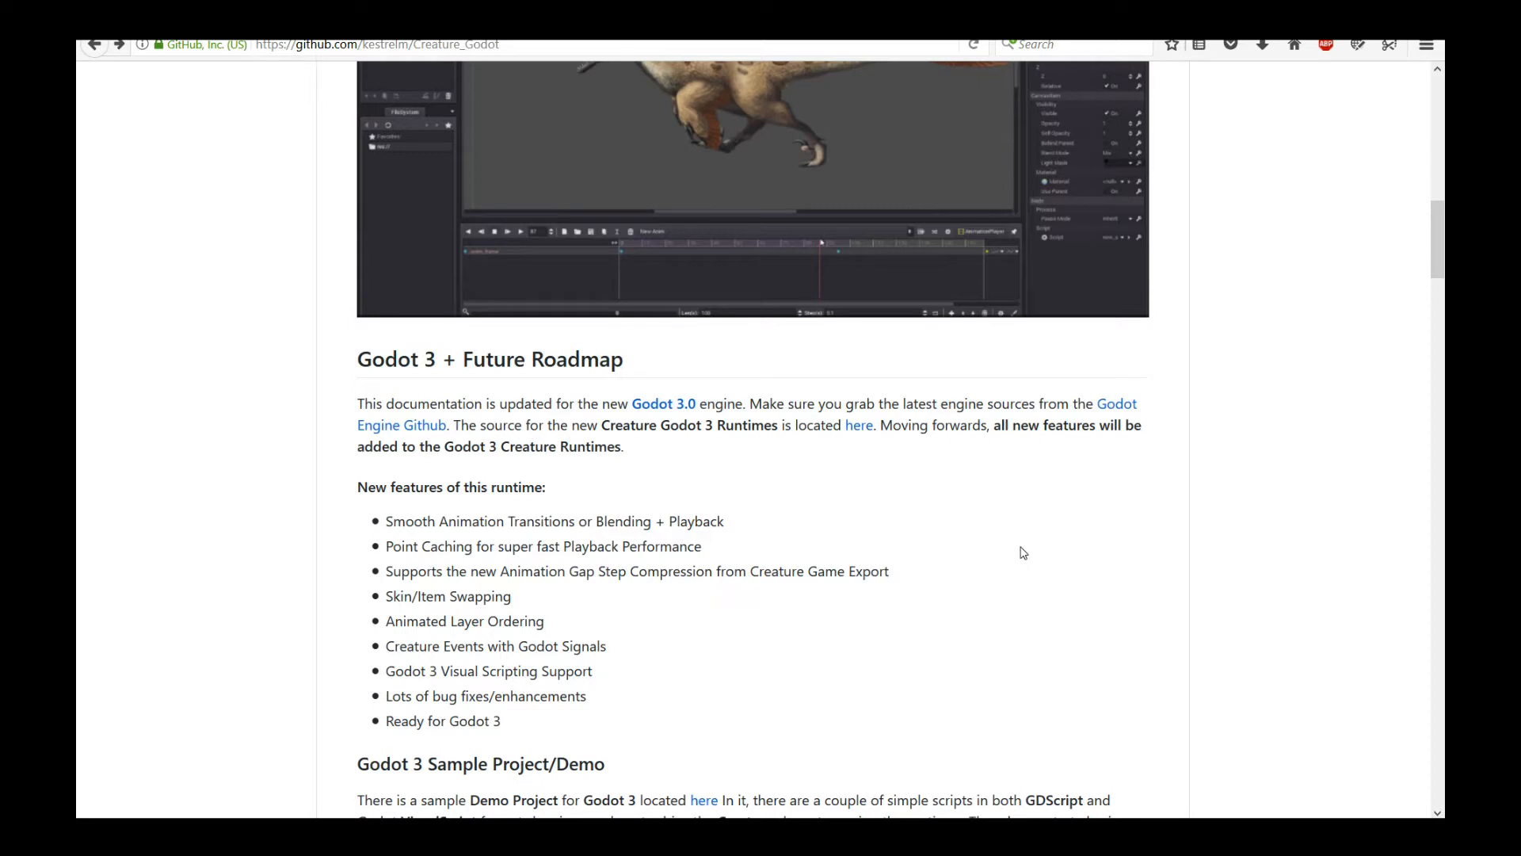
{"action": "scroll", "scroll_direction": "down", "scroll_amount": 3}
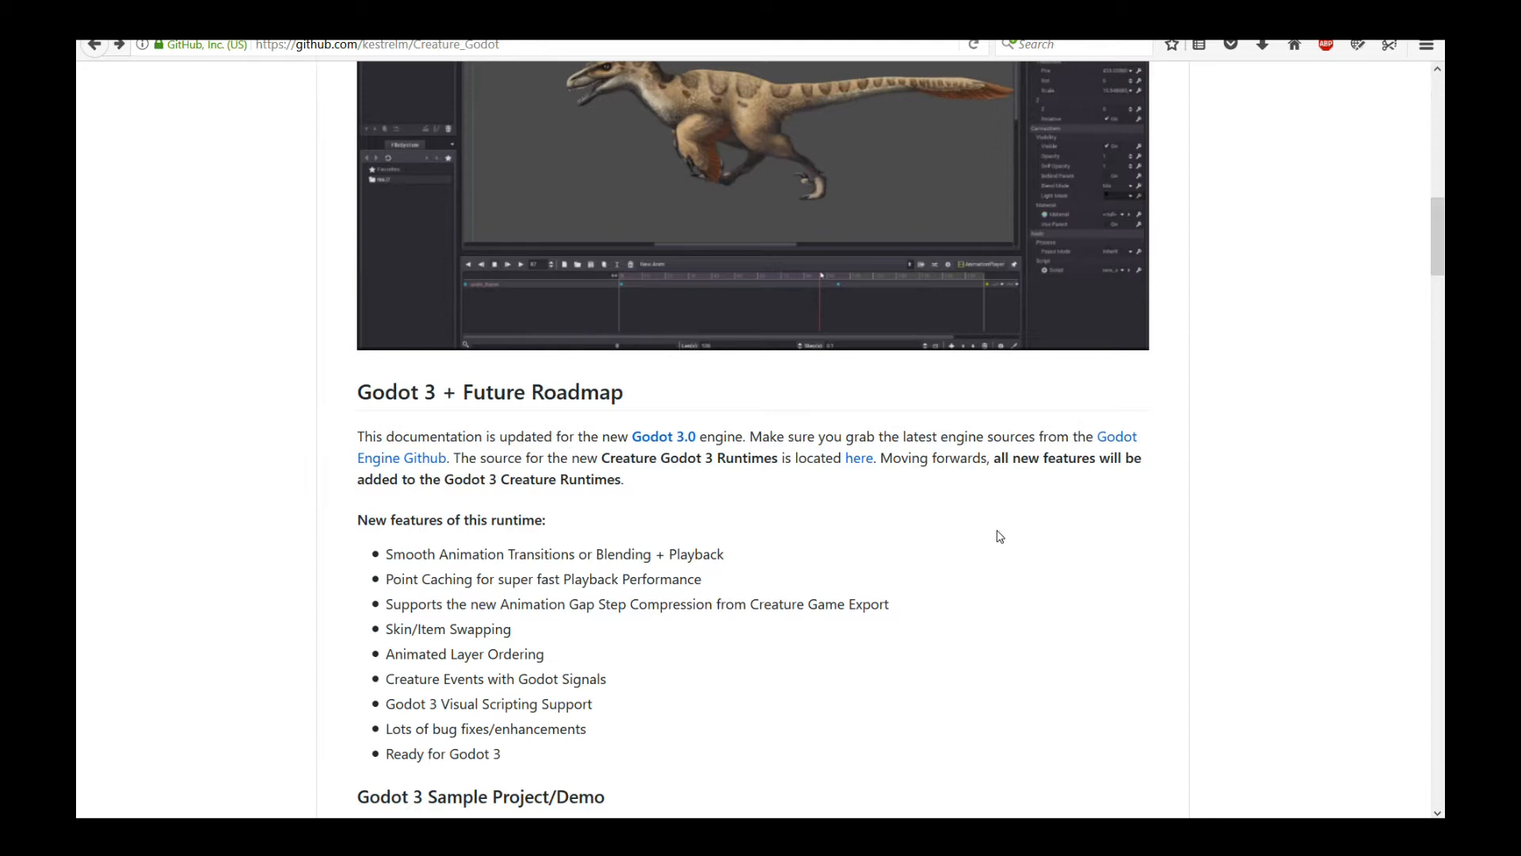
{"action": "mouse_move", "coordinate": [718, 393]}
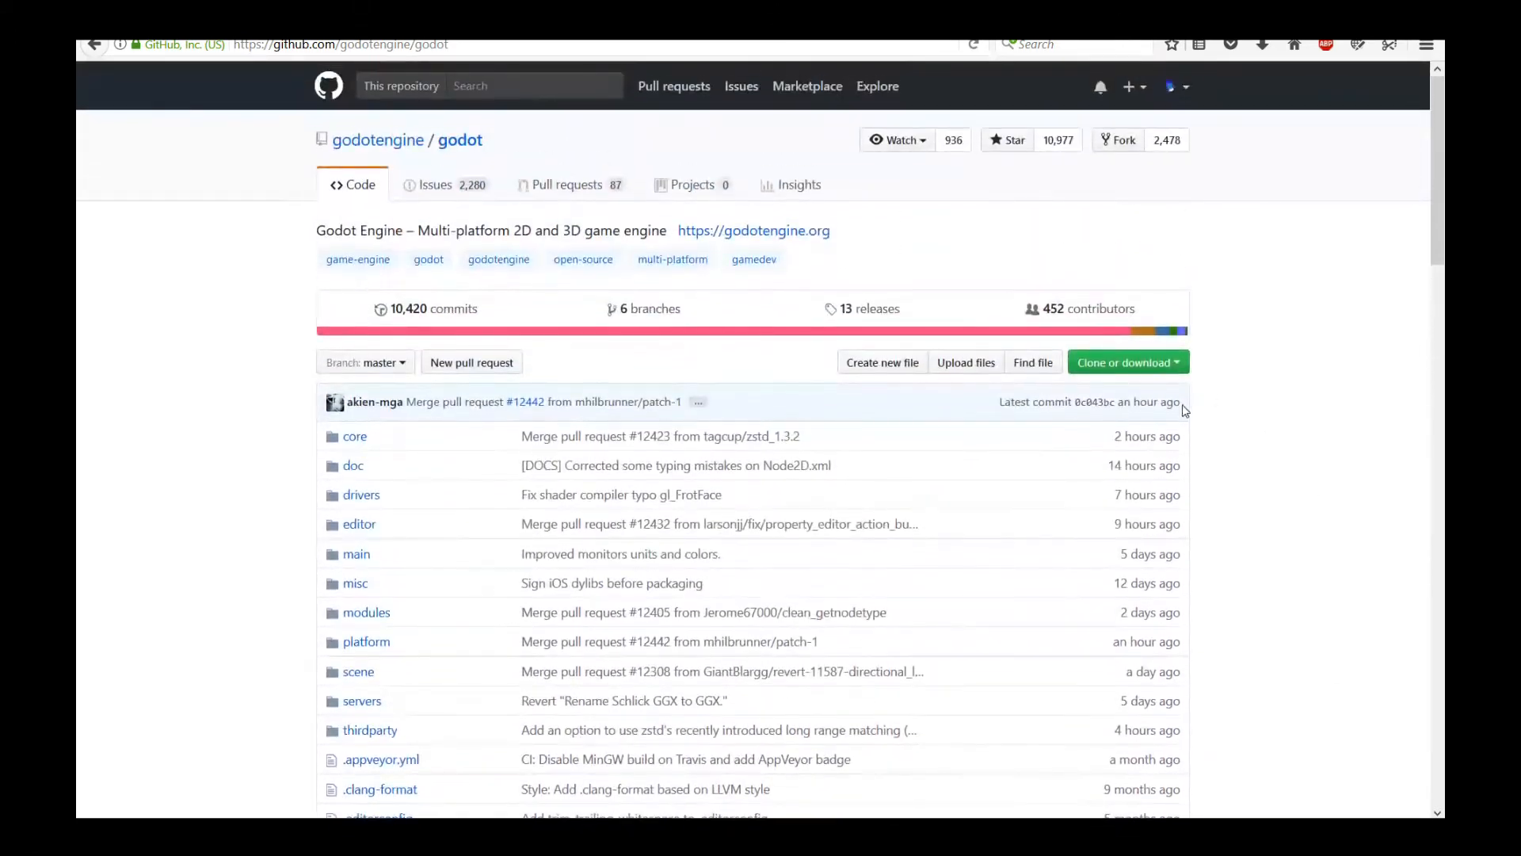
{"action": "scroll", "scroll_direction": "down", "scroll_amount": 3}
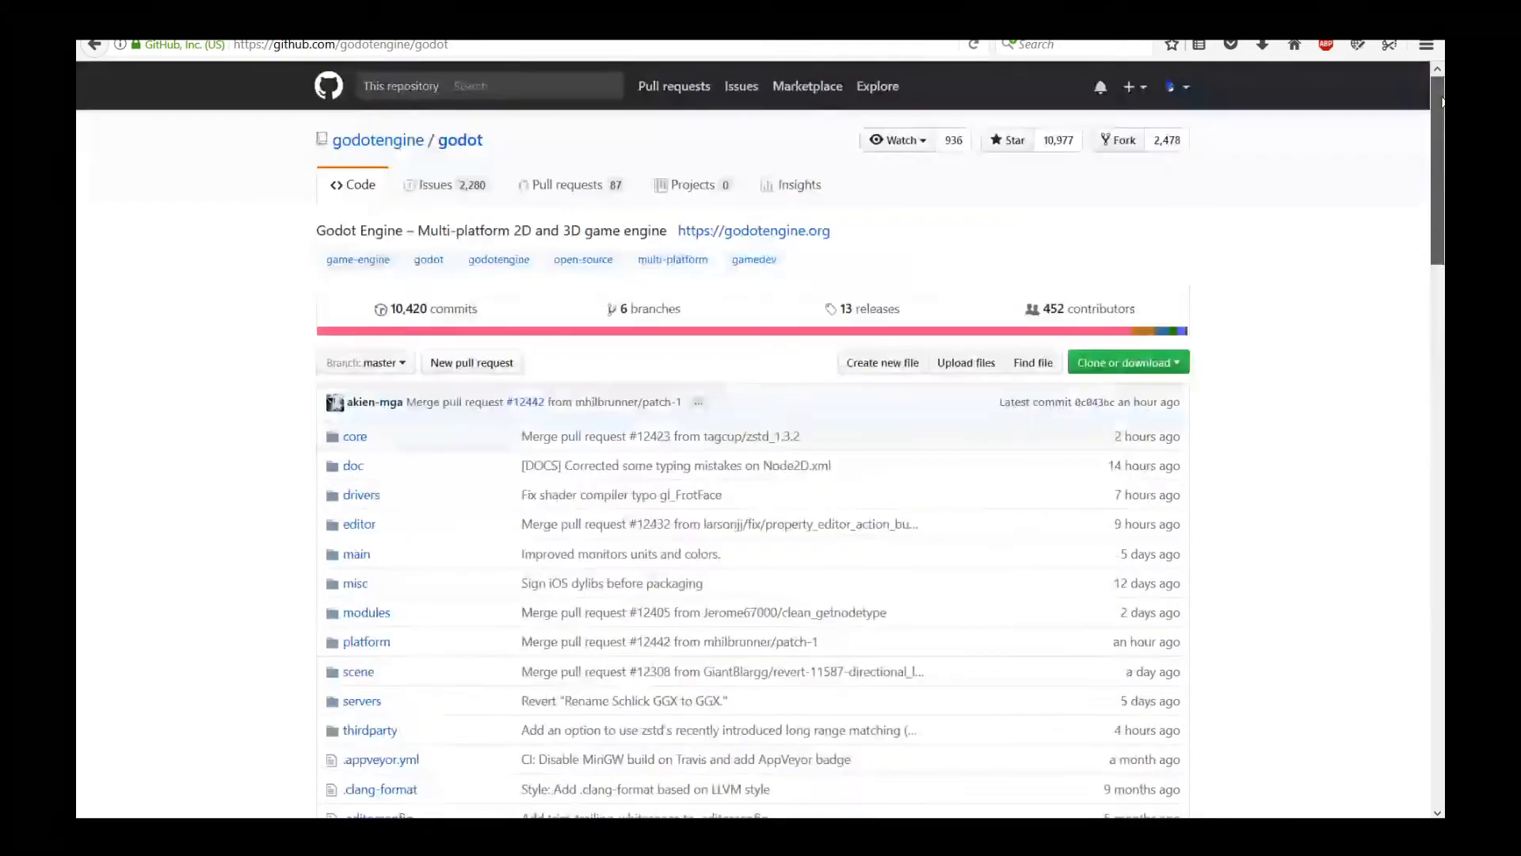
{"action": "scroll", "scroll_direction": "down", "scroll_amount": 3}
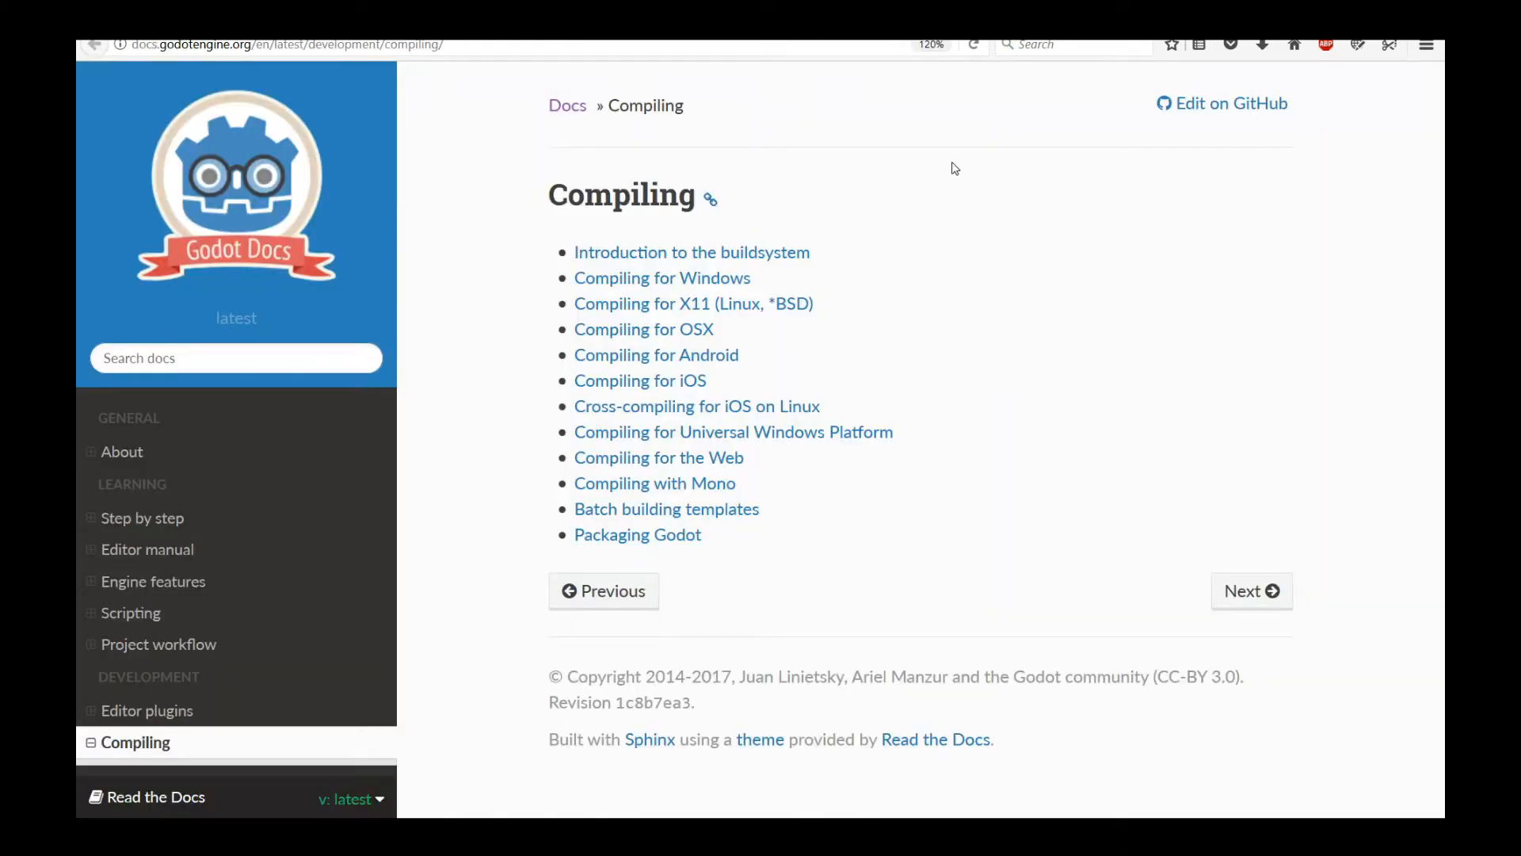
{"action": "mouse_move", "coordinate": [662, 287]}
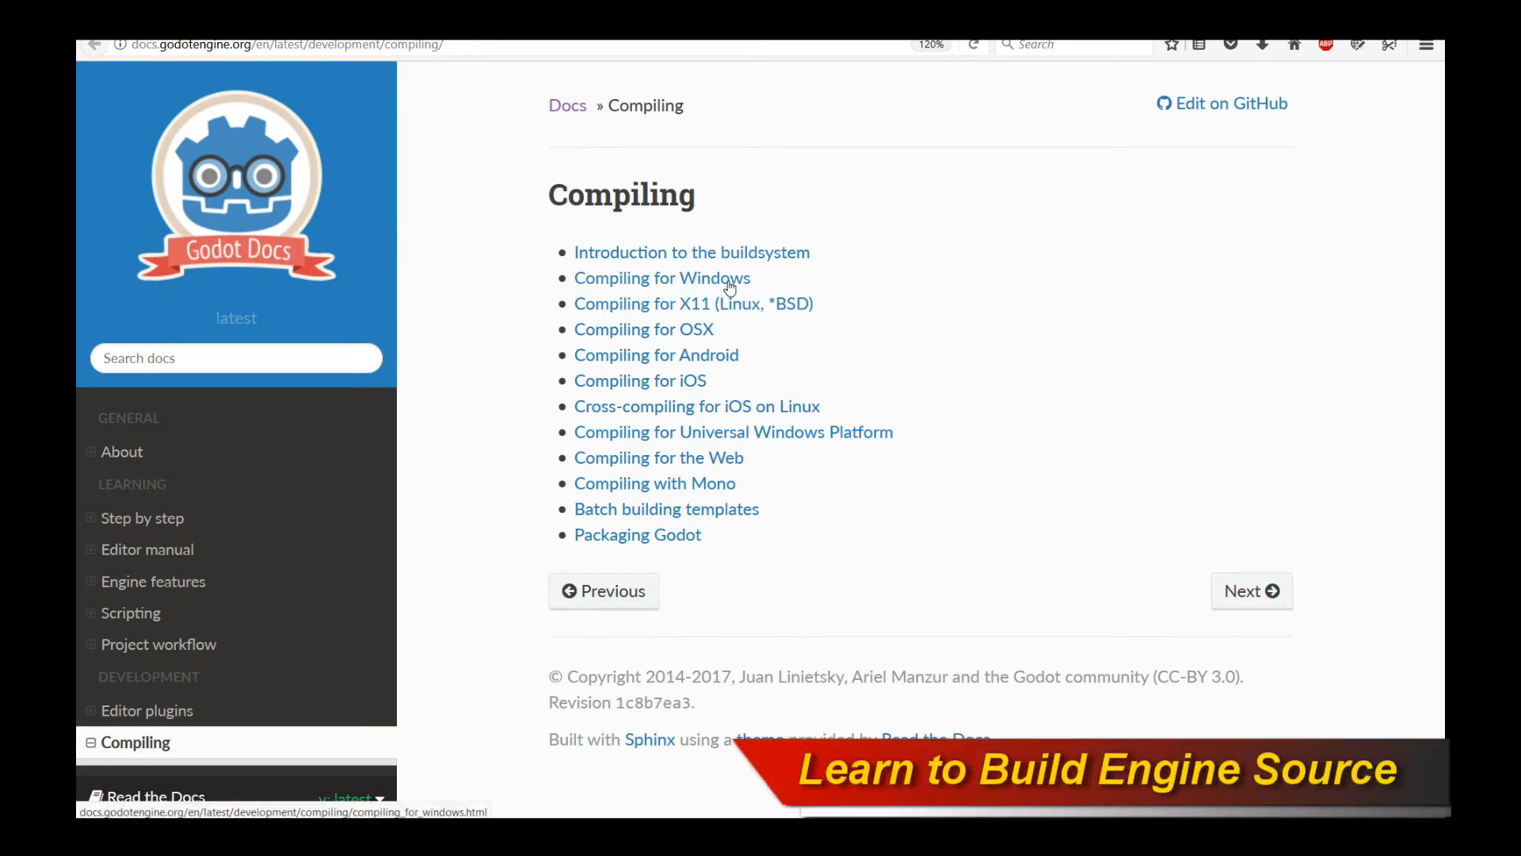
Step: View the Compiling for Windows guide and its requirements list in Godot Docs
{"action": "left_click", "coordinate": [663, 277]}
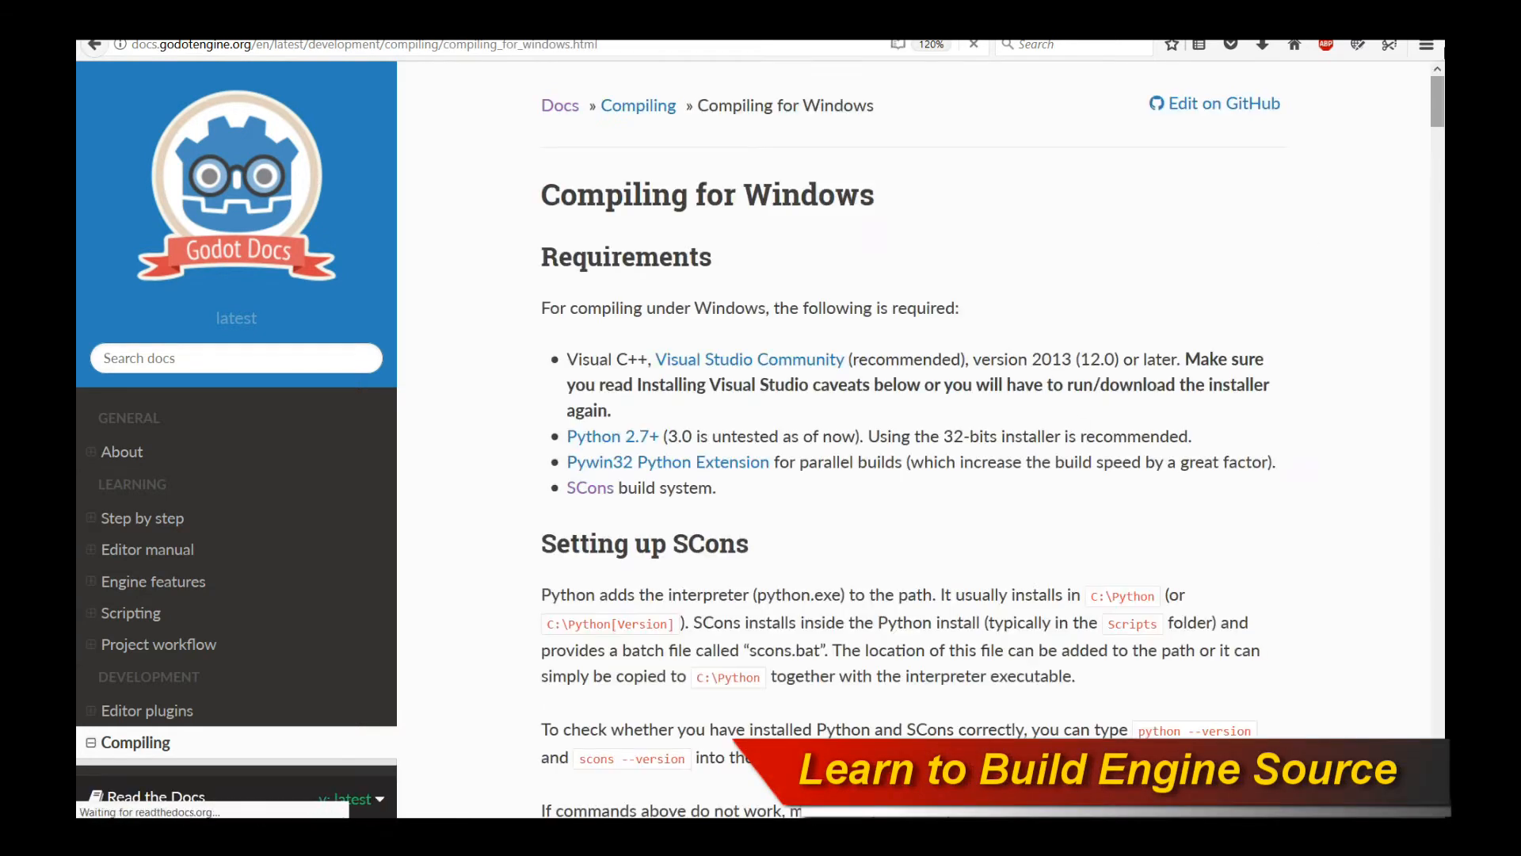
{"action": "scroll", "scroll_direction": "down", "scroll_amount": 3}
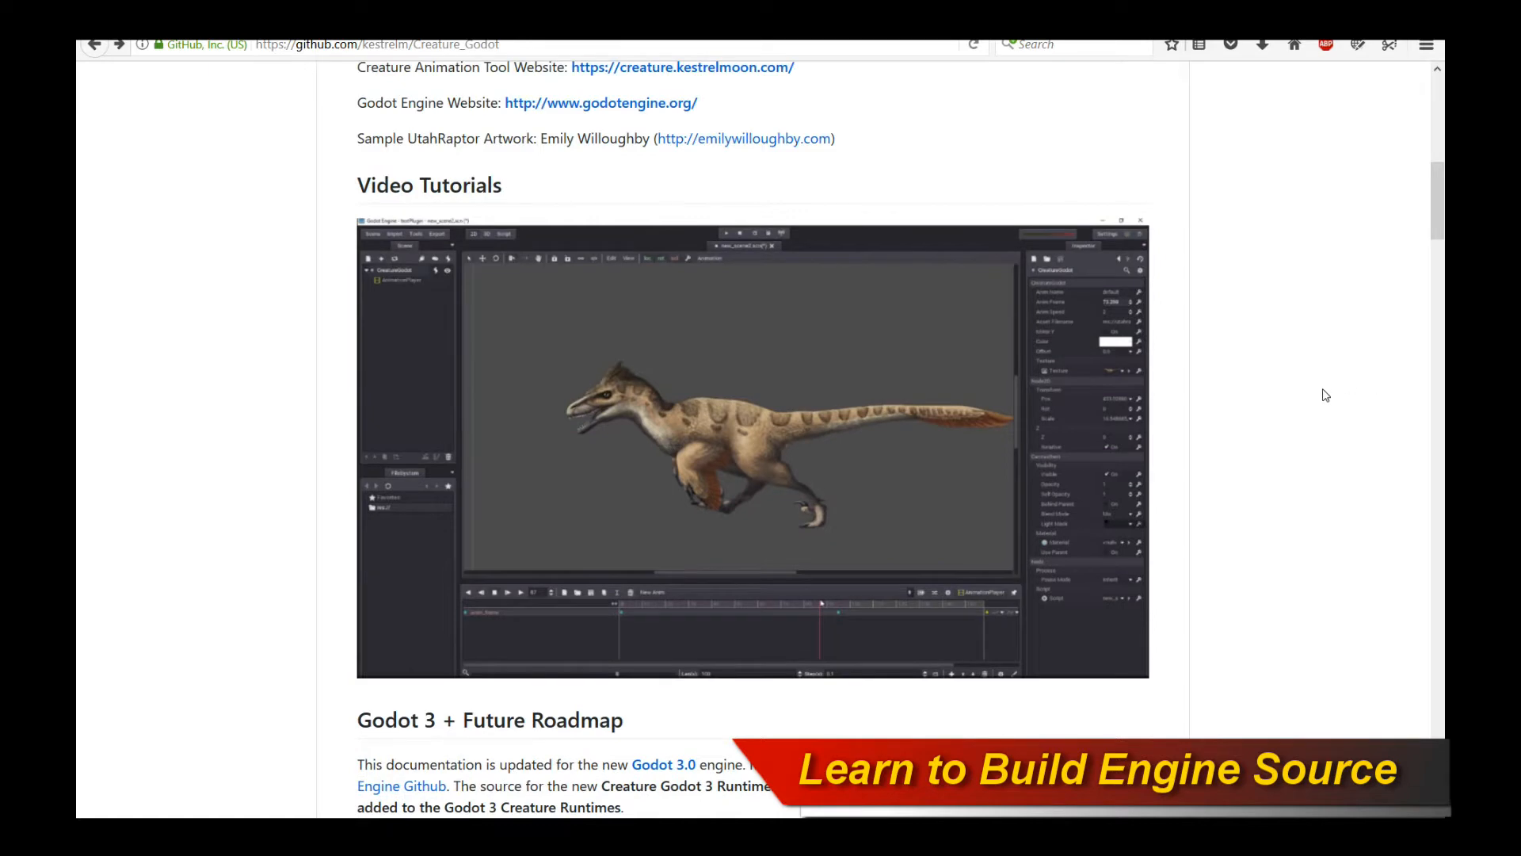
Step: Navigate into creaturegodot3/creaturegodot to list the plugin's C++ source files
{"action": "scroll", "scroll_direction": "down", "scroll_amount": 3}
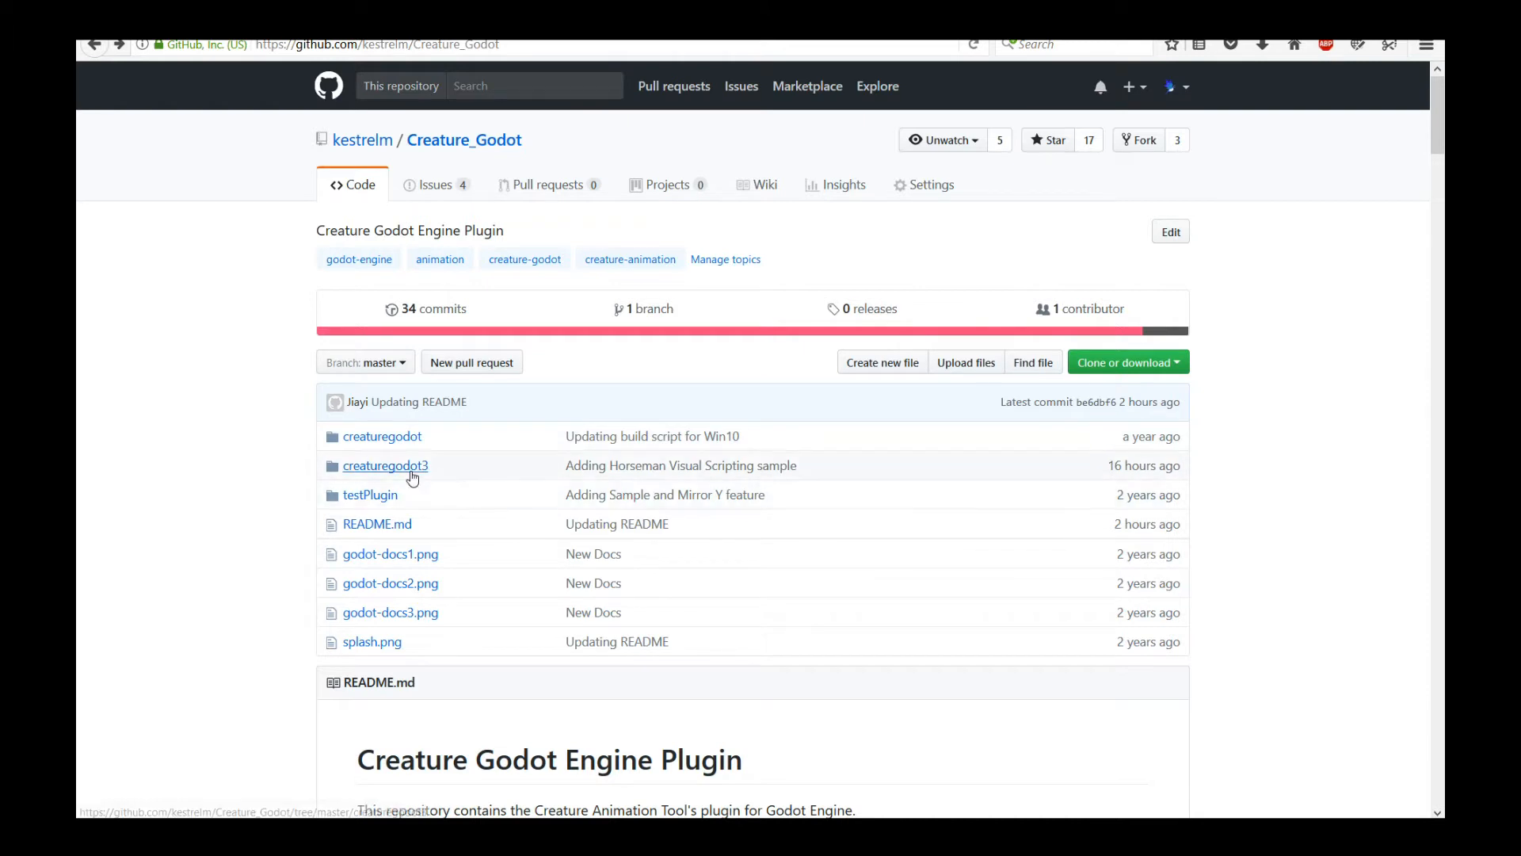
{"action": "mouse_move", "coordinate": [398, 475]}
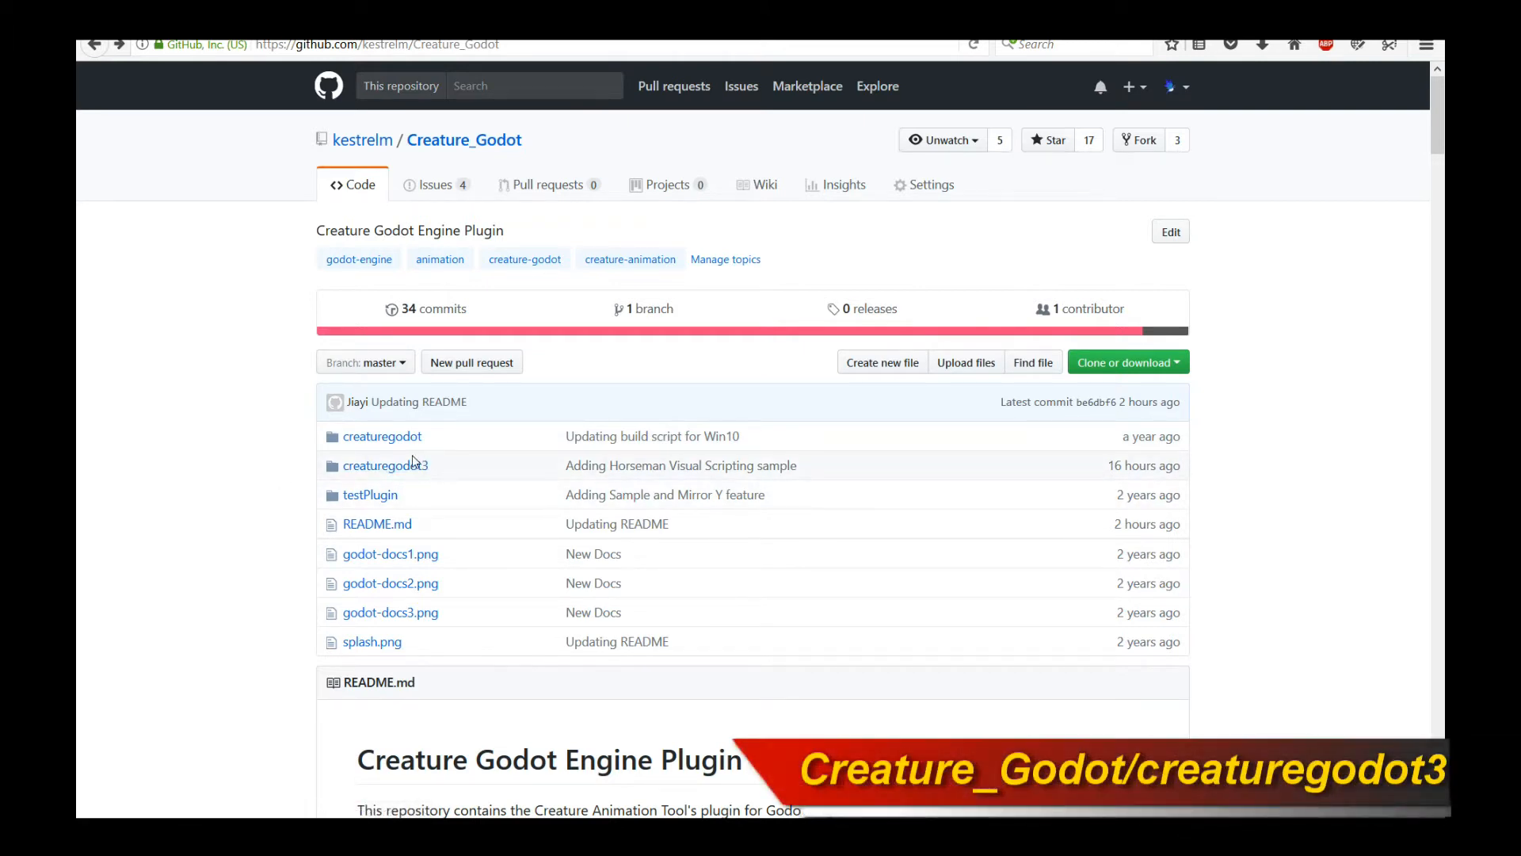
{"action": "left_click", "coordinate": [385, 464]}
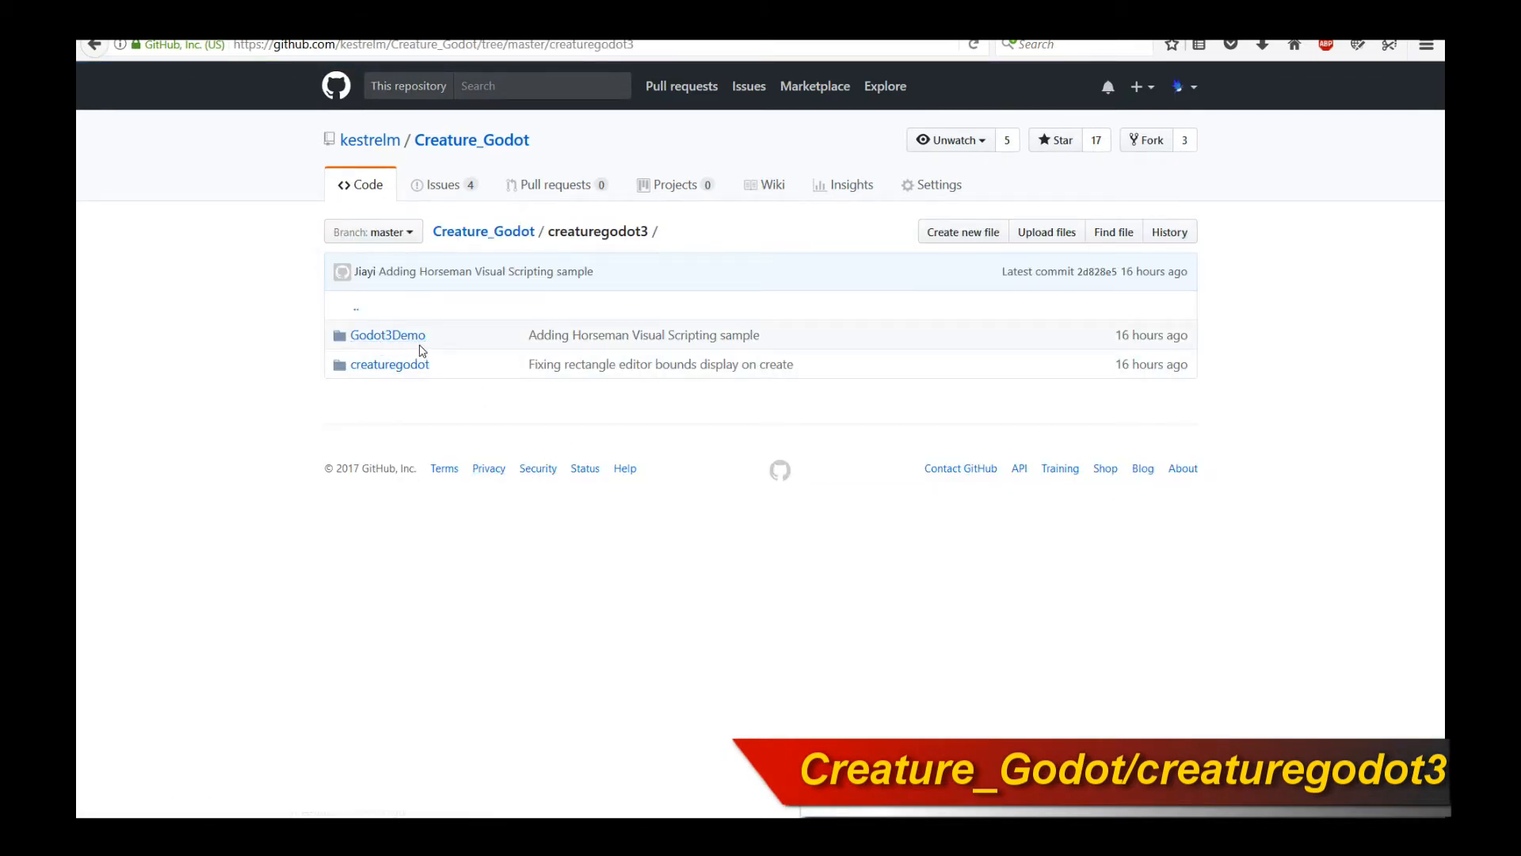
{"action": "mouse_move", "coordinate": [386, 334]}
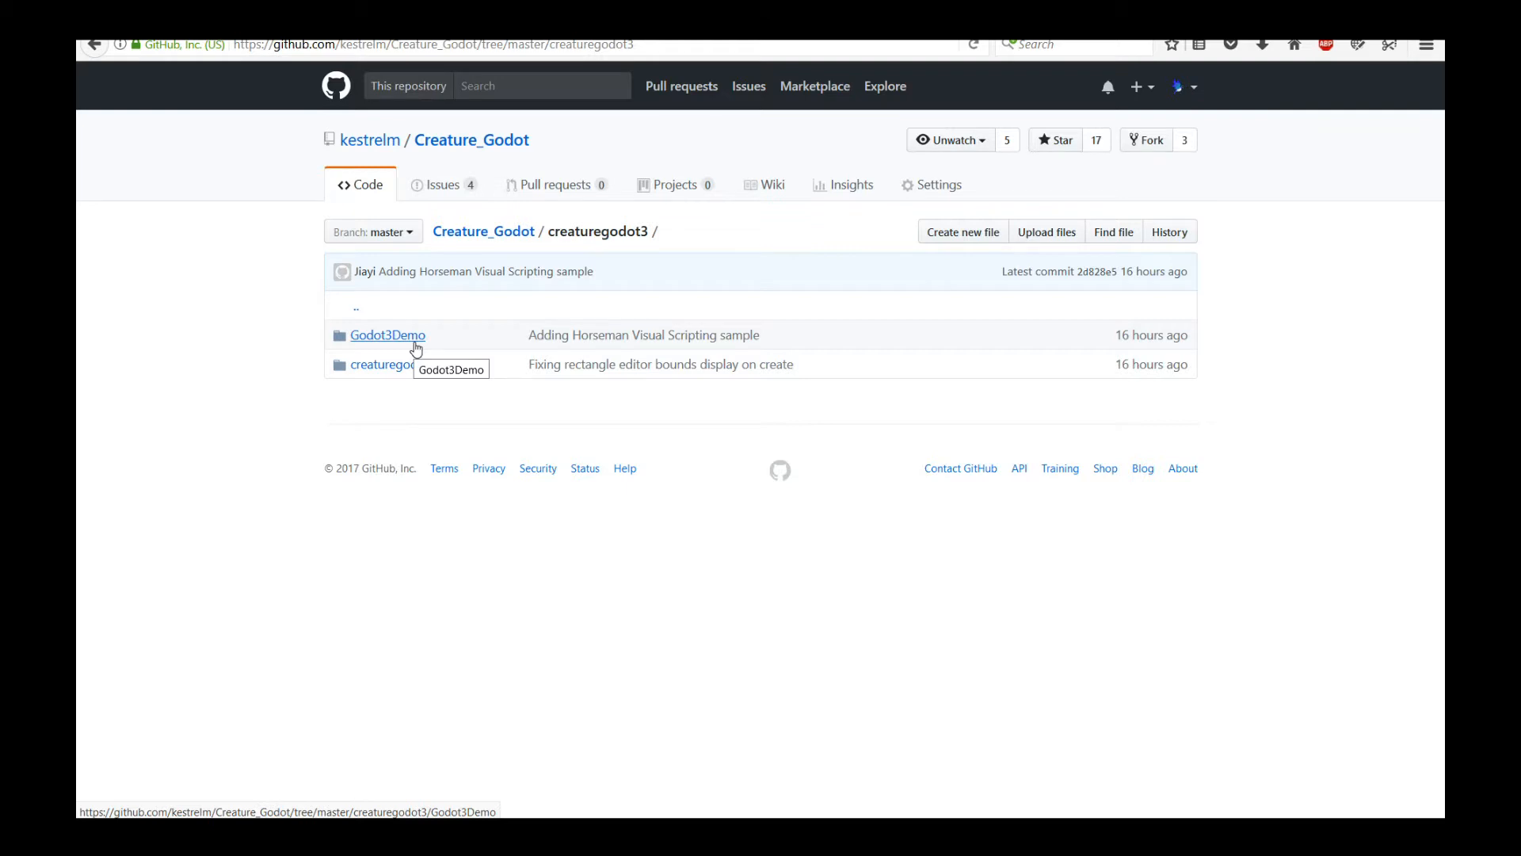
{"action": "mouse_move", "coordinate": [503, 408]}
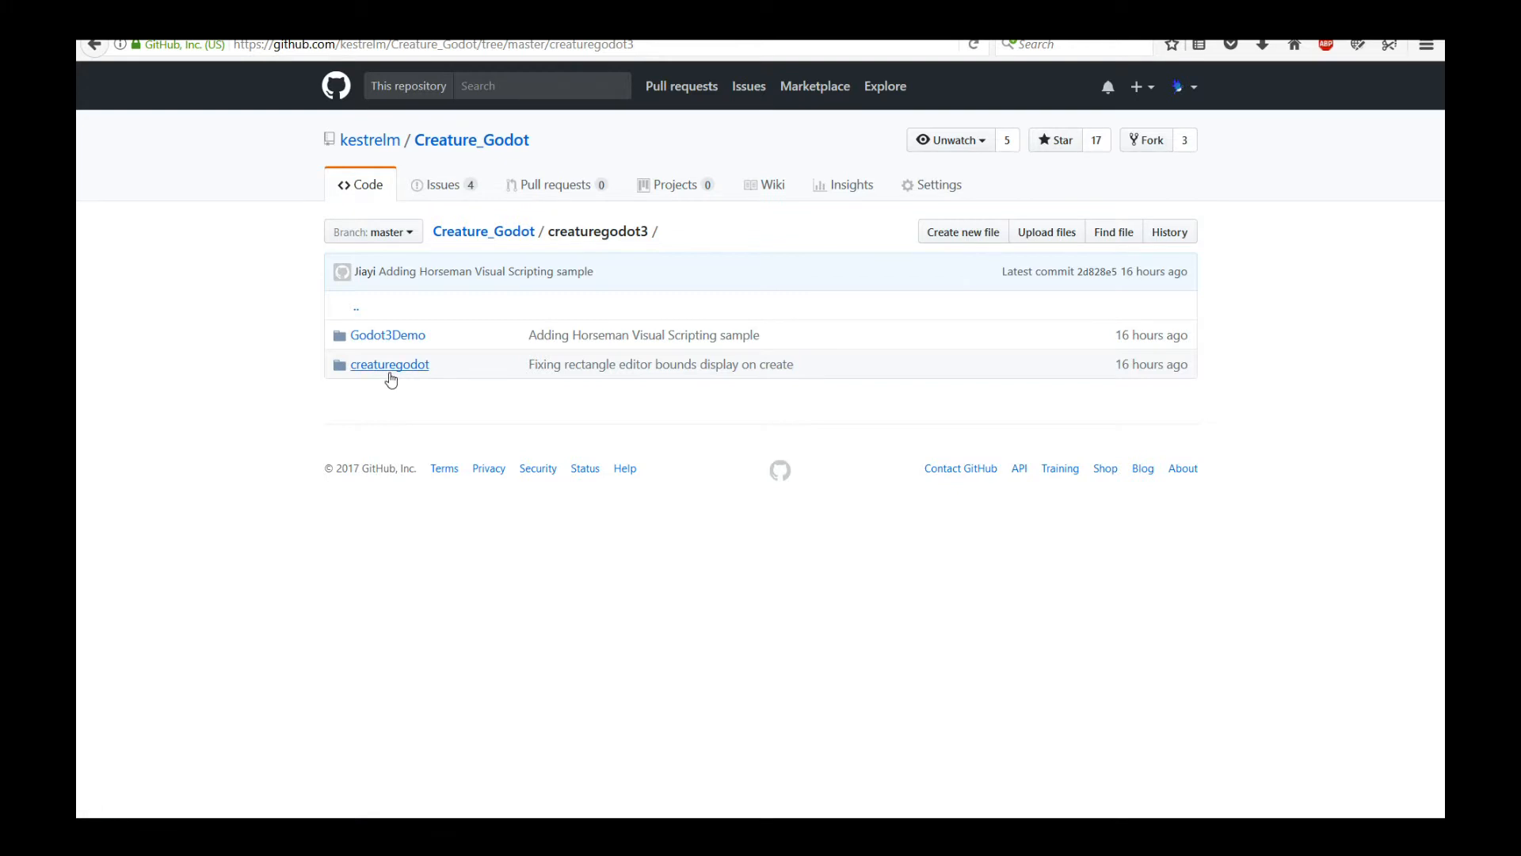
{"action": "left_click", "coordinate": [389, 365]}
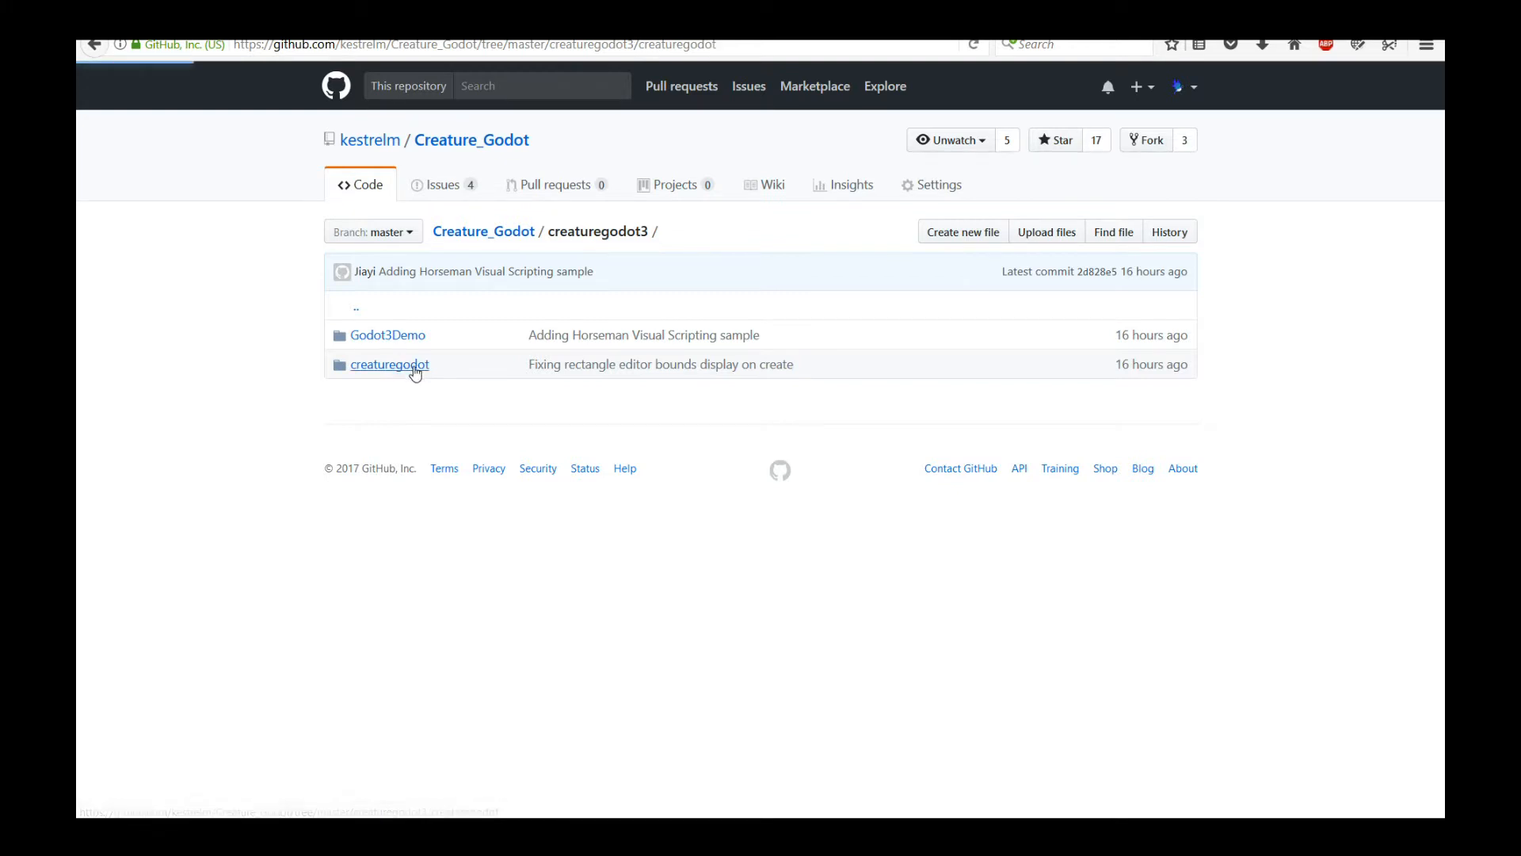
{"action": "left_click", "coordinate": [390, 364]}
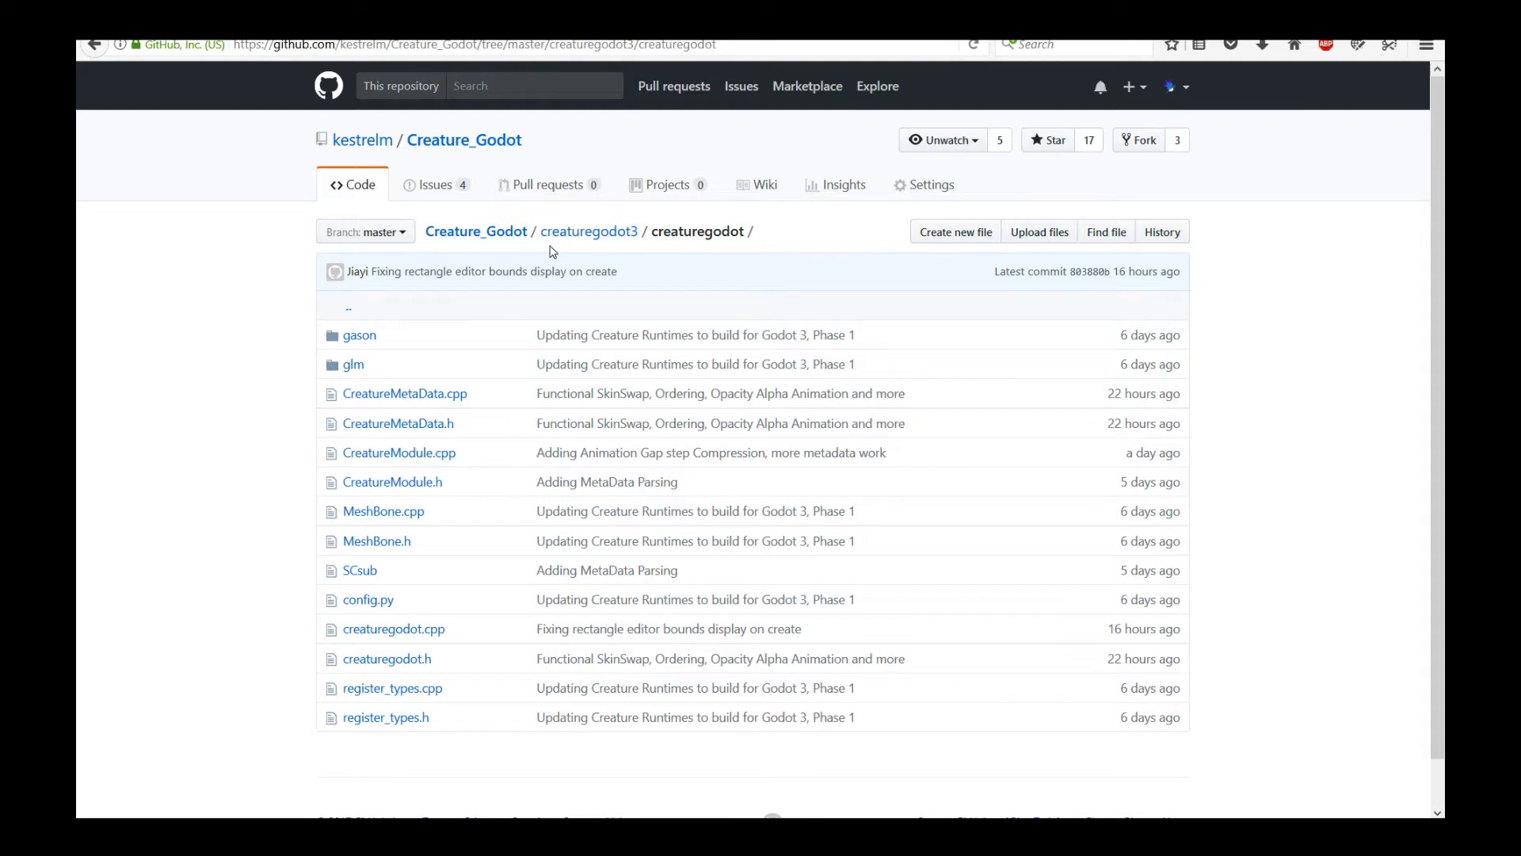
{"action": "mouse_move", "coordinate": [1035, 734]}
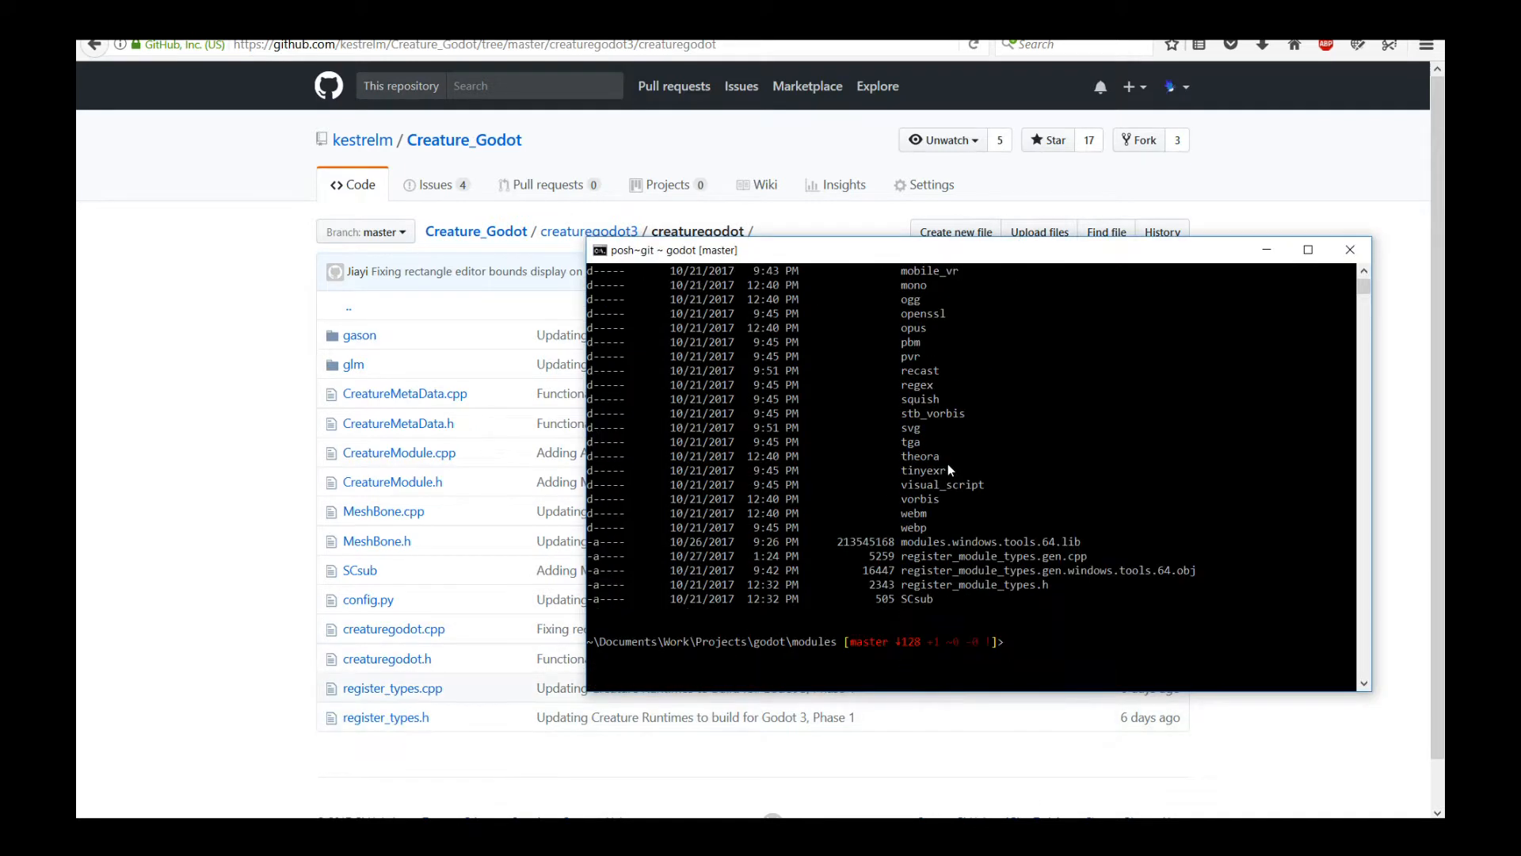
Step: Move up to the godot source folder with cd .. and list its contents
{"action": "type", "text": "cd .."}
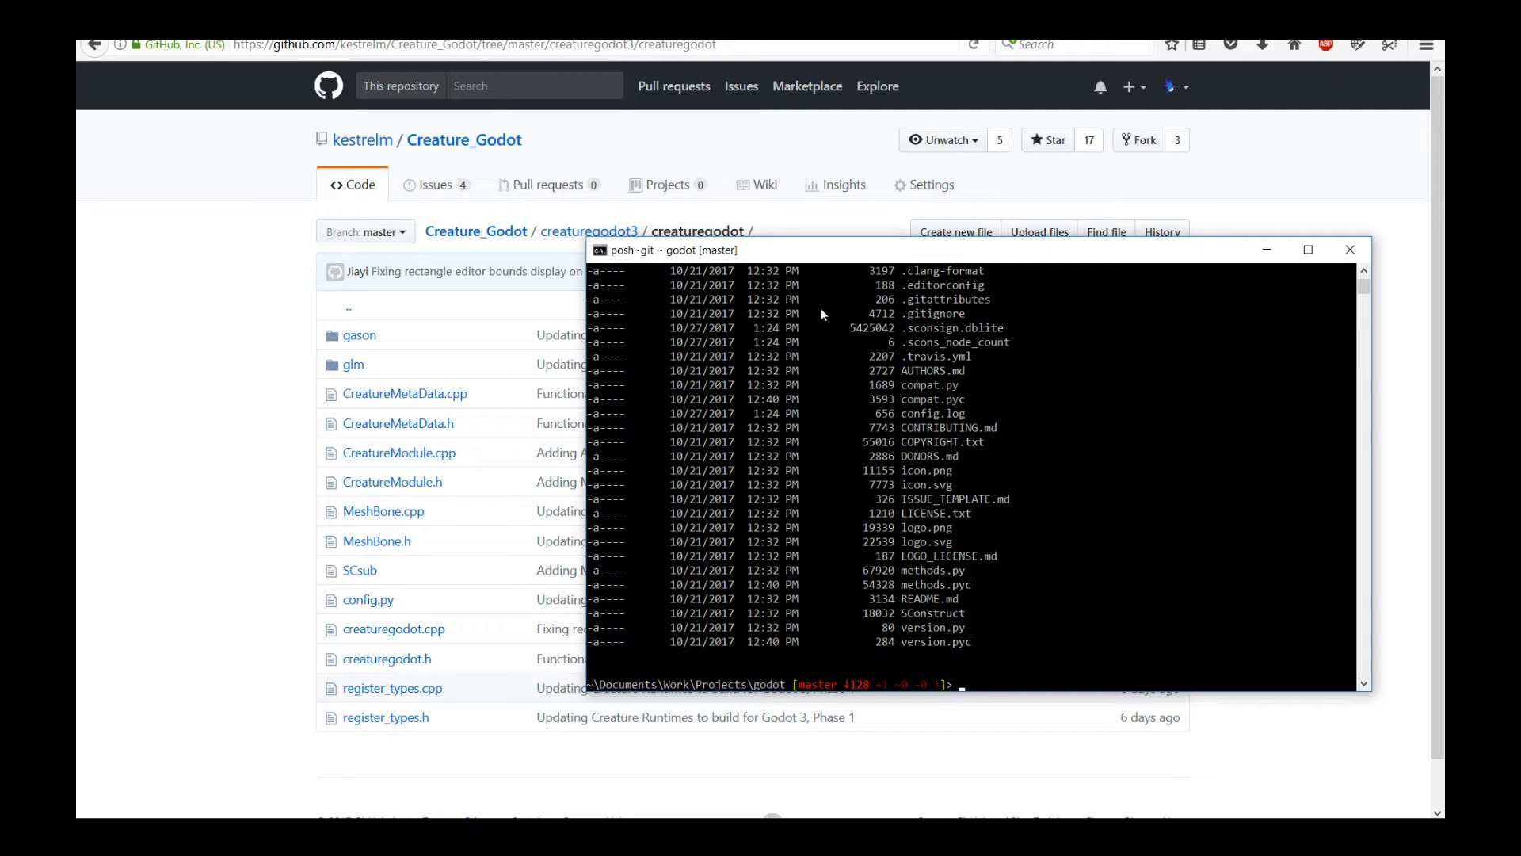
{"action": "type", "text": "ls mod"}
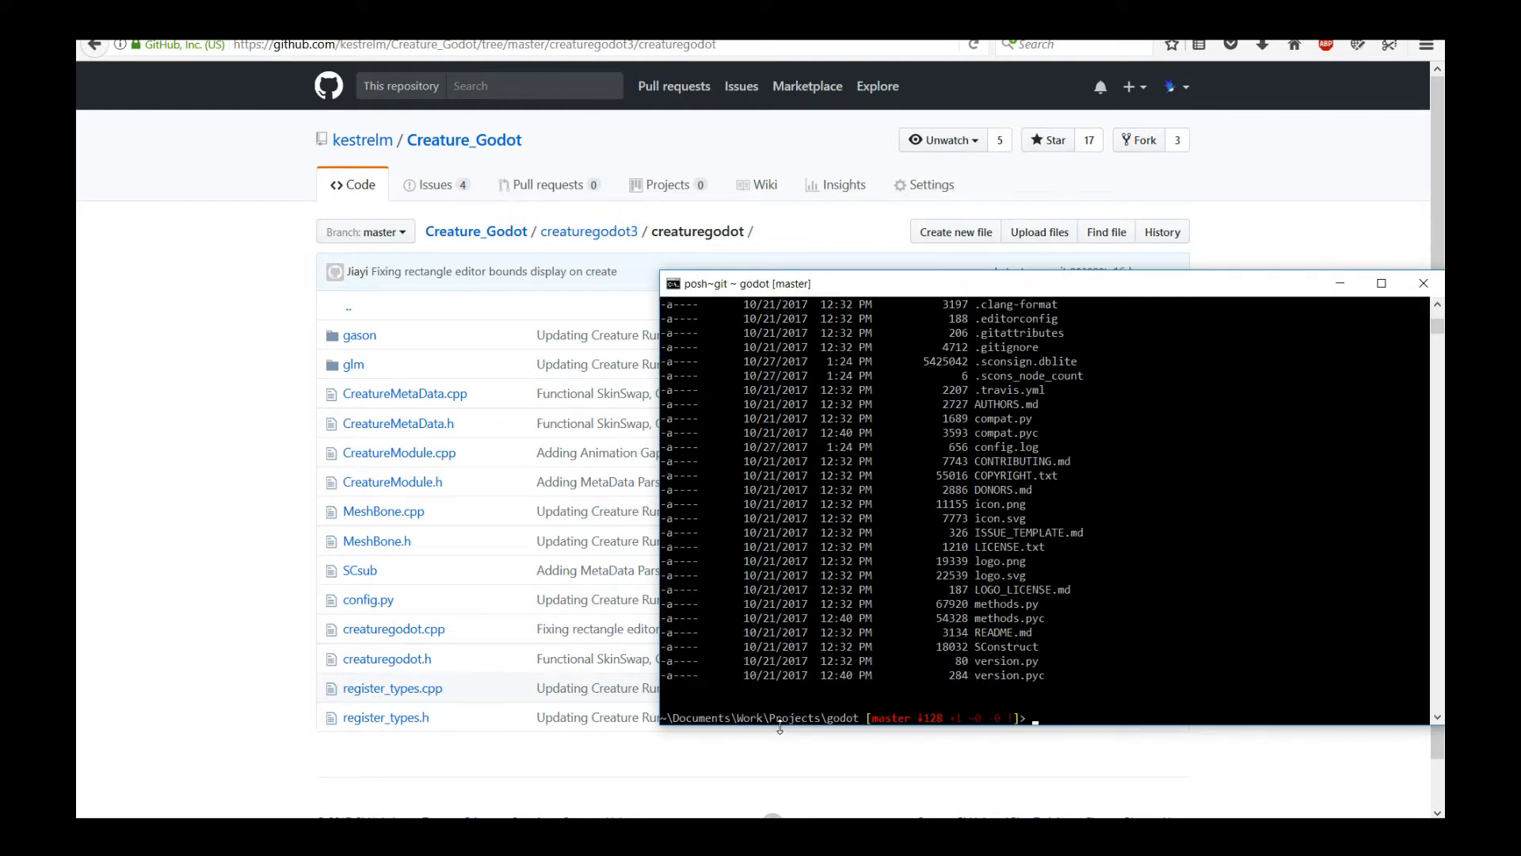
{"action": "mouse_move", "coordinate": [1073, 724]}
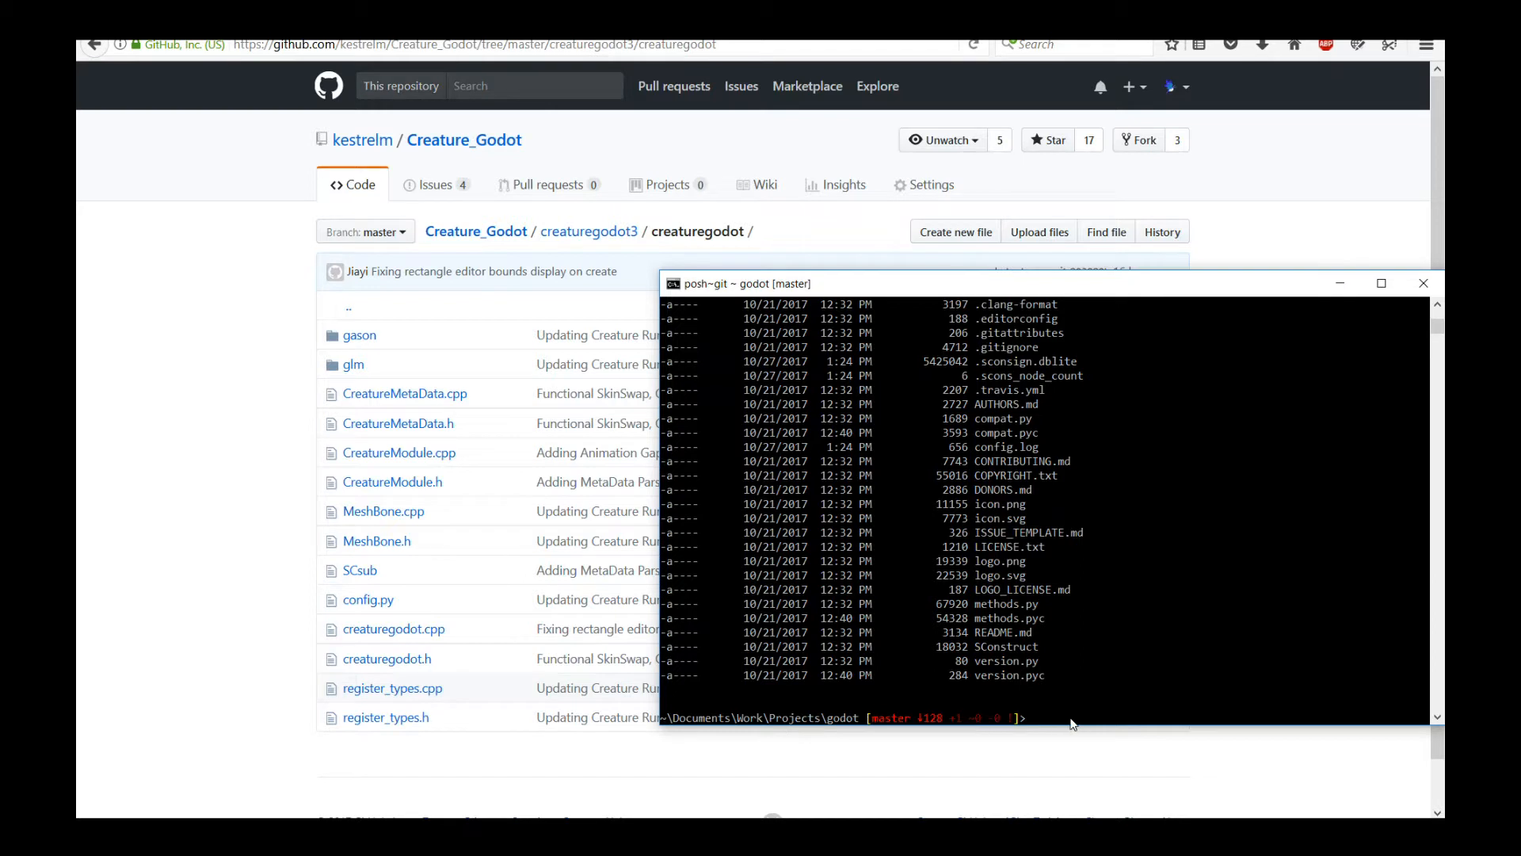
Step: Run scons platform=windows to build the Godot source until targets finish
{"action": "type", "text": "scons platform=windo"}
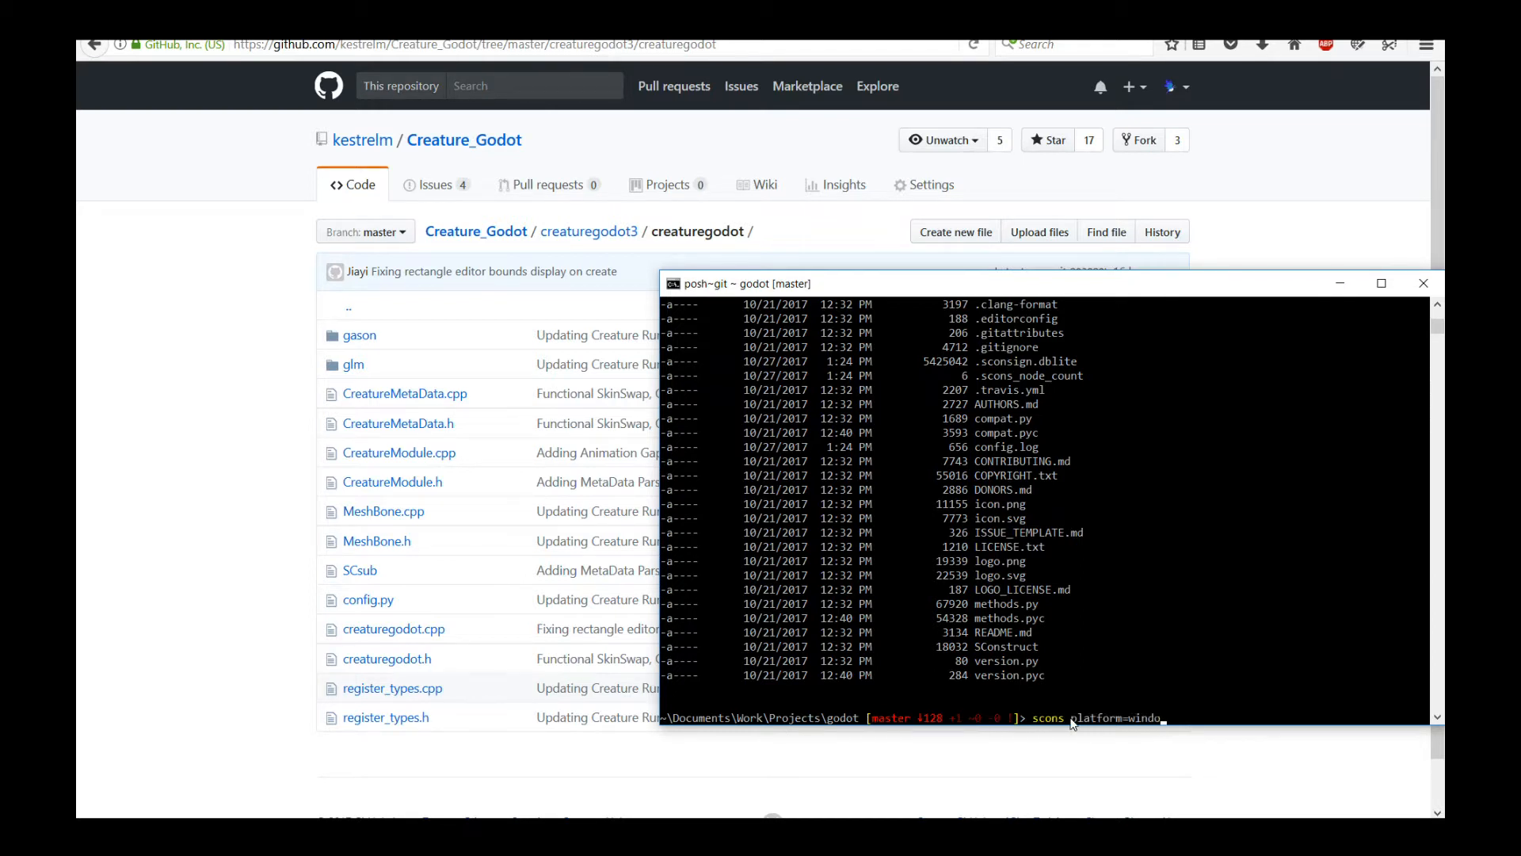
{"action": "type", "text": "ws"}
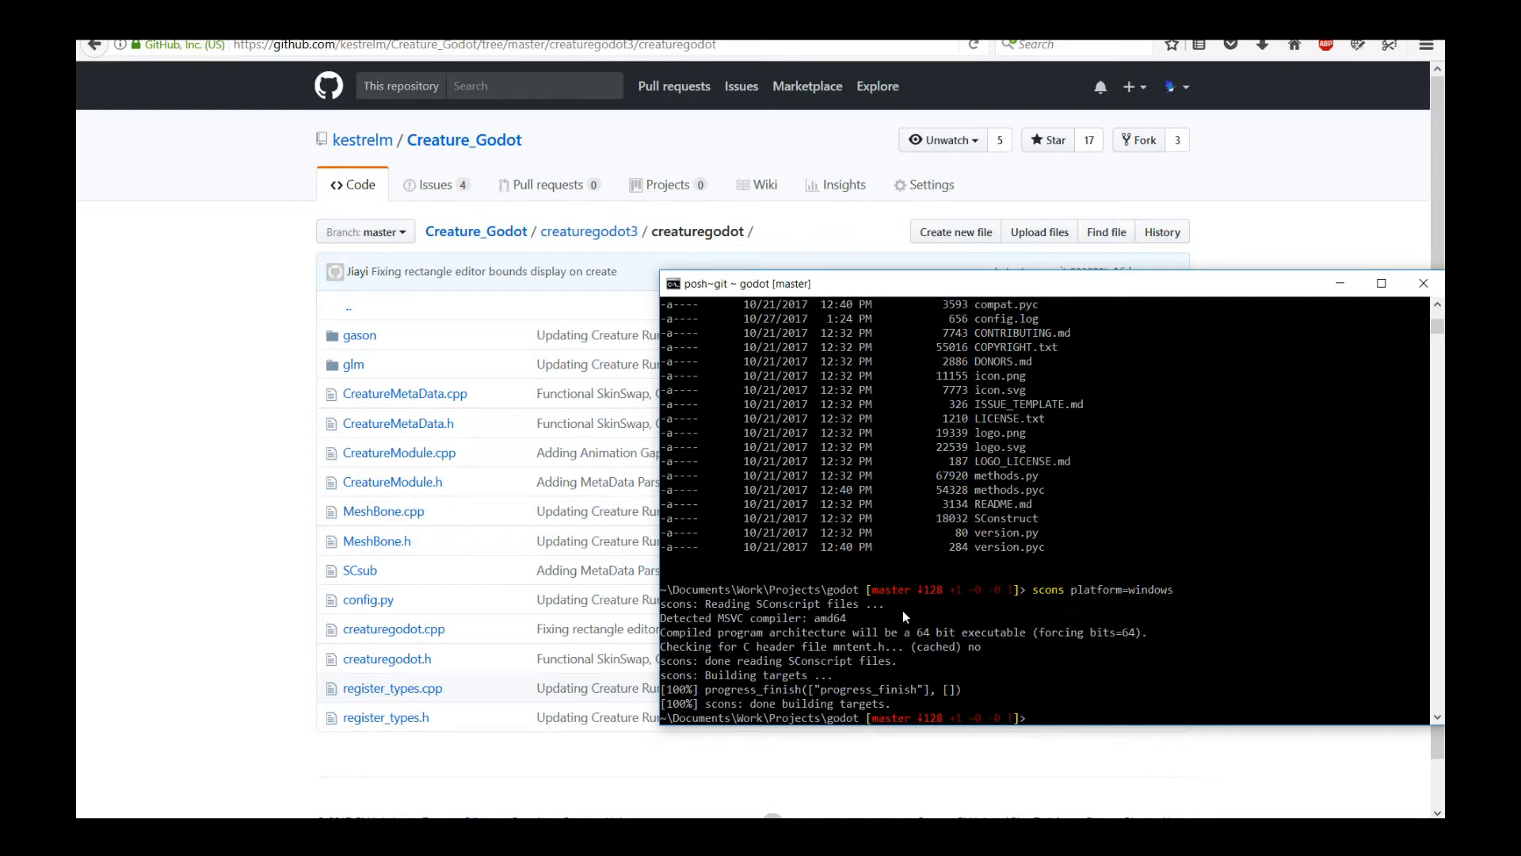
{"action": "mouse_move", "coordinate": [957, 667]}
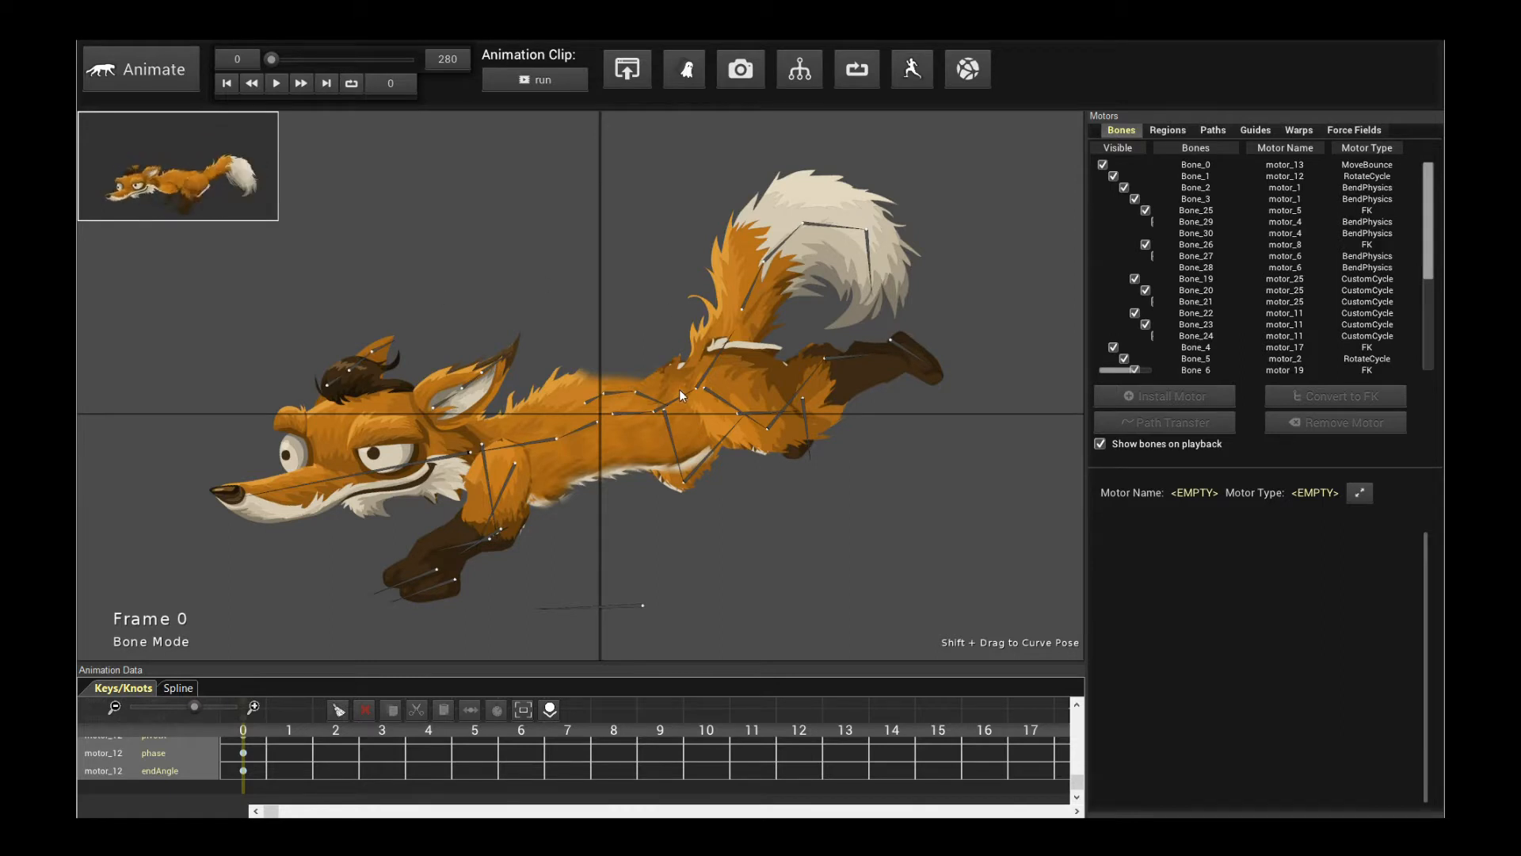
{"action": "mouse_move", "coordinate": [777, 309]}
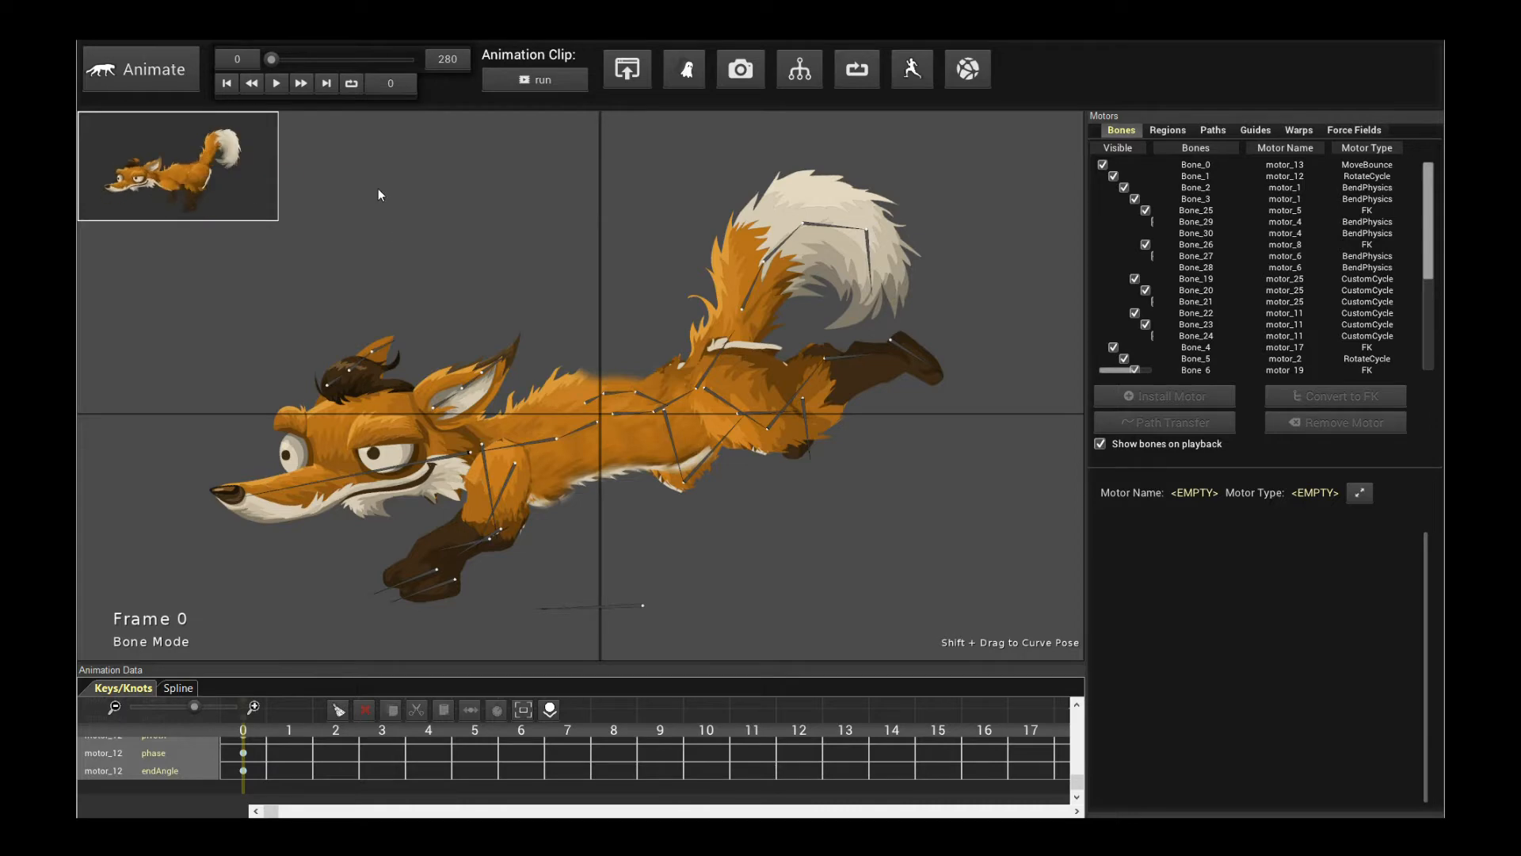
{"action": "left_click", "coordinate": [275, 83]}
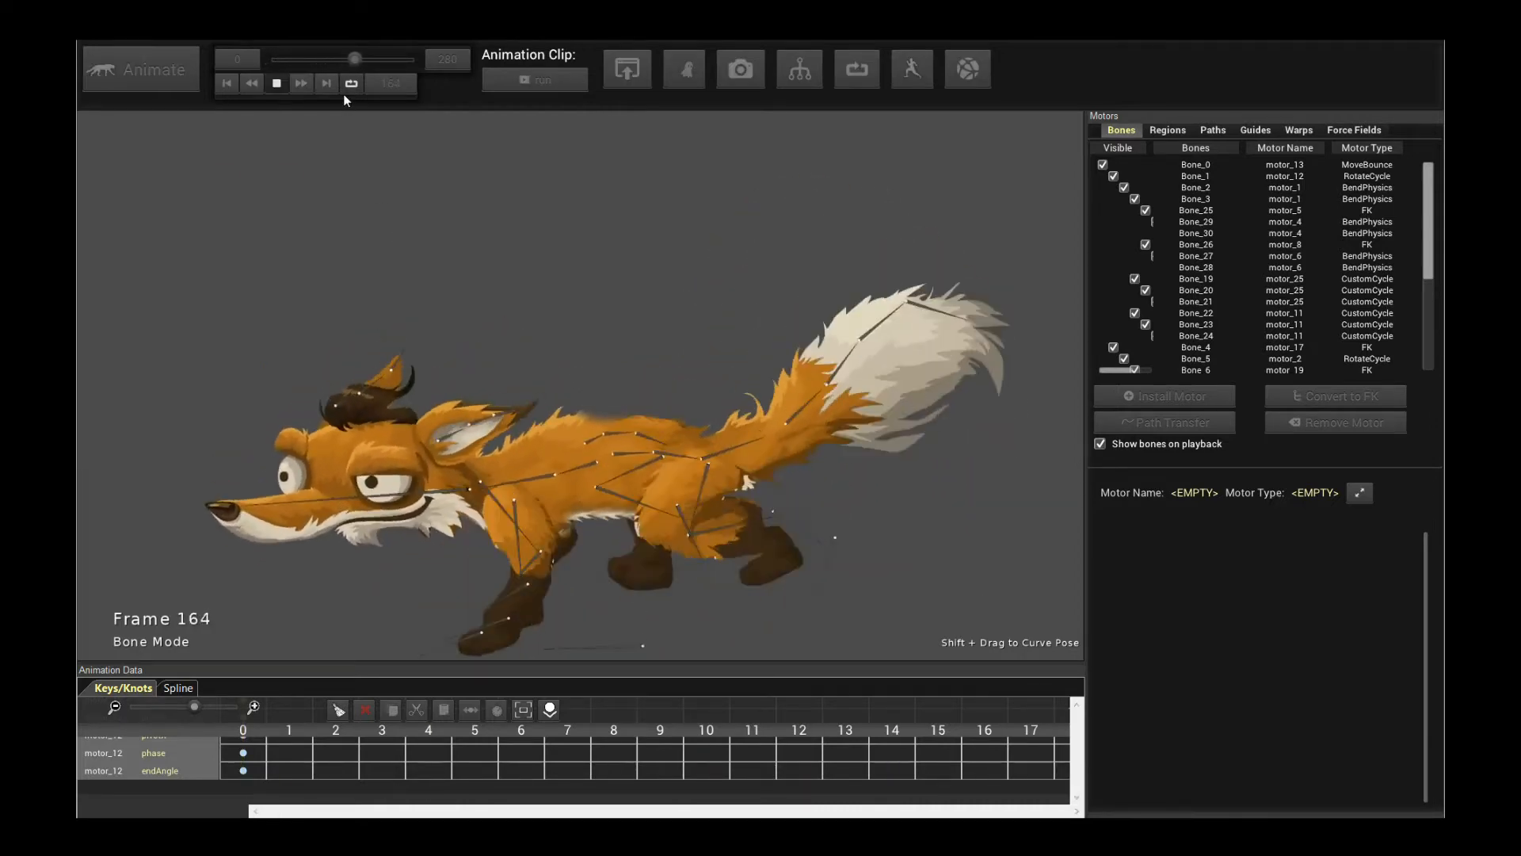
{"action": "left_click", "coordinate": [276, 82]}
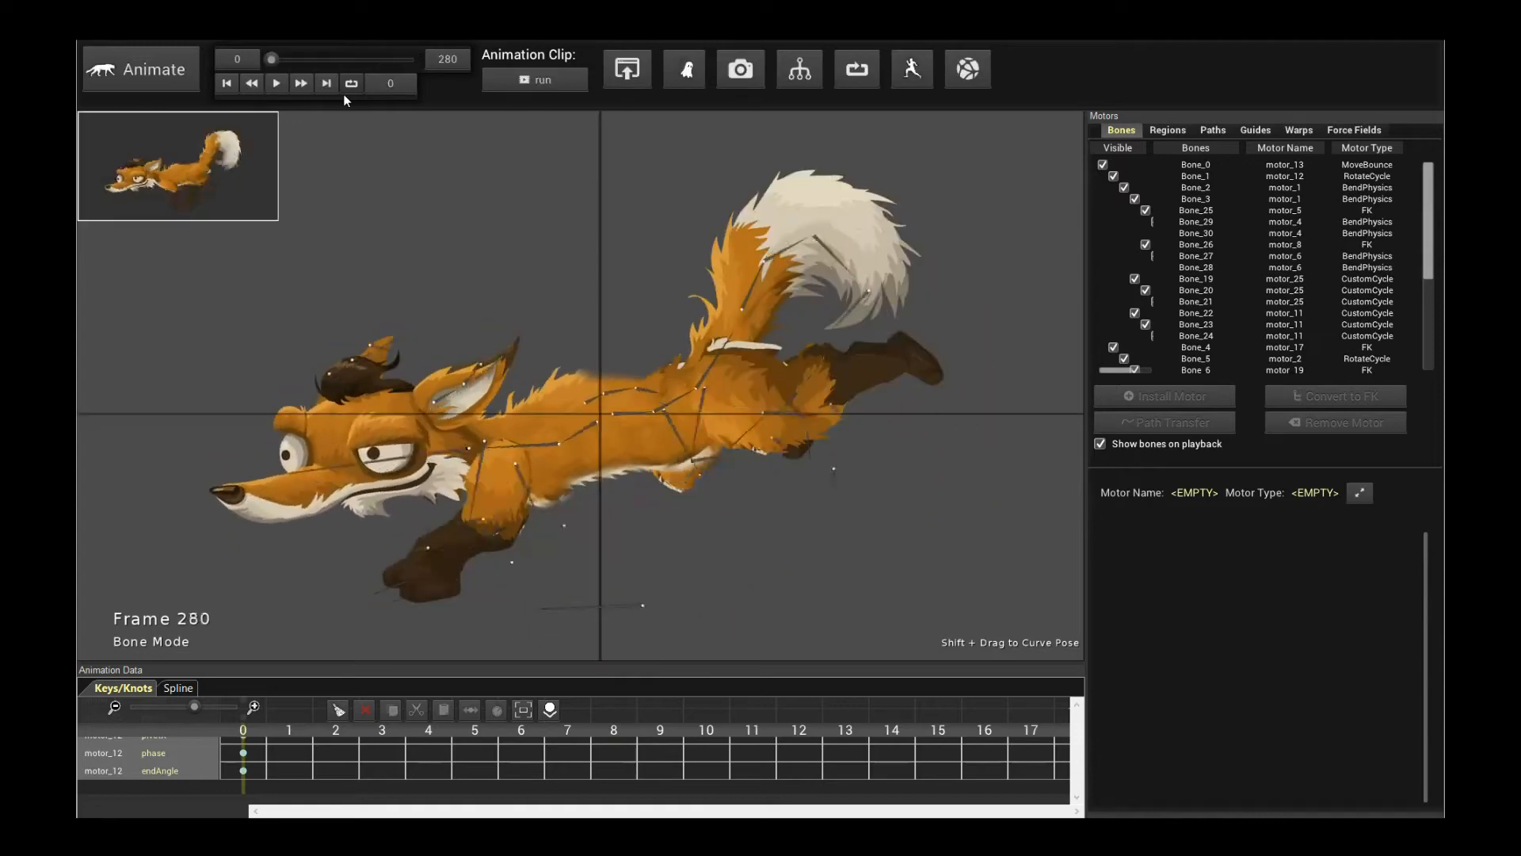
{"action": "left_click", "coordinate": [227, 82]}
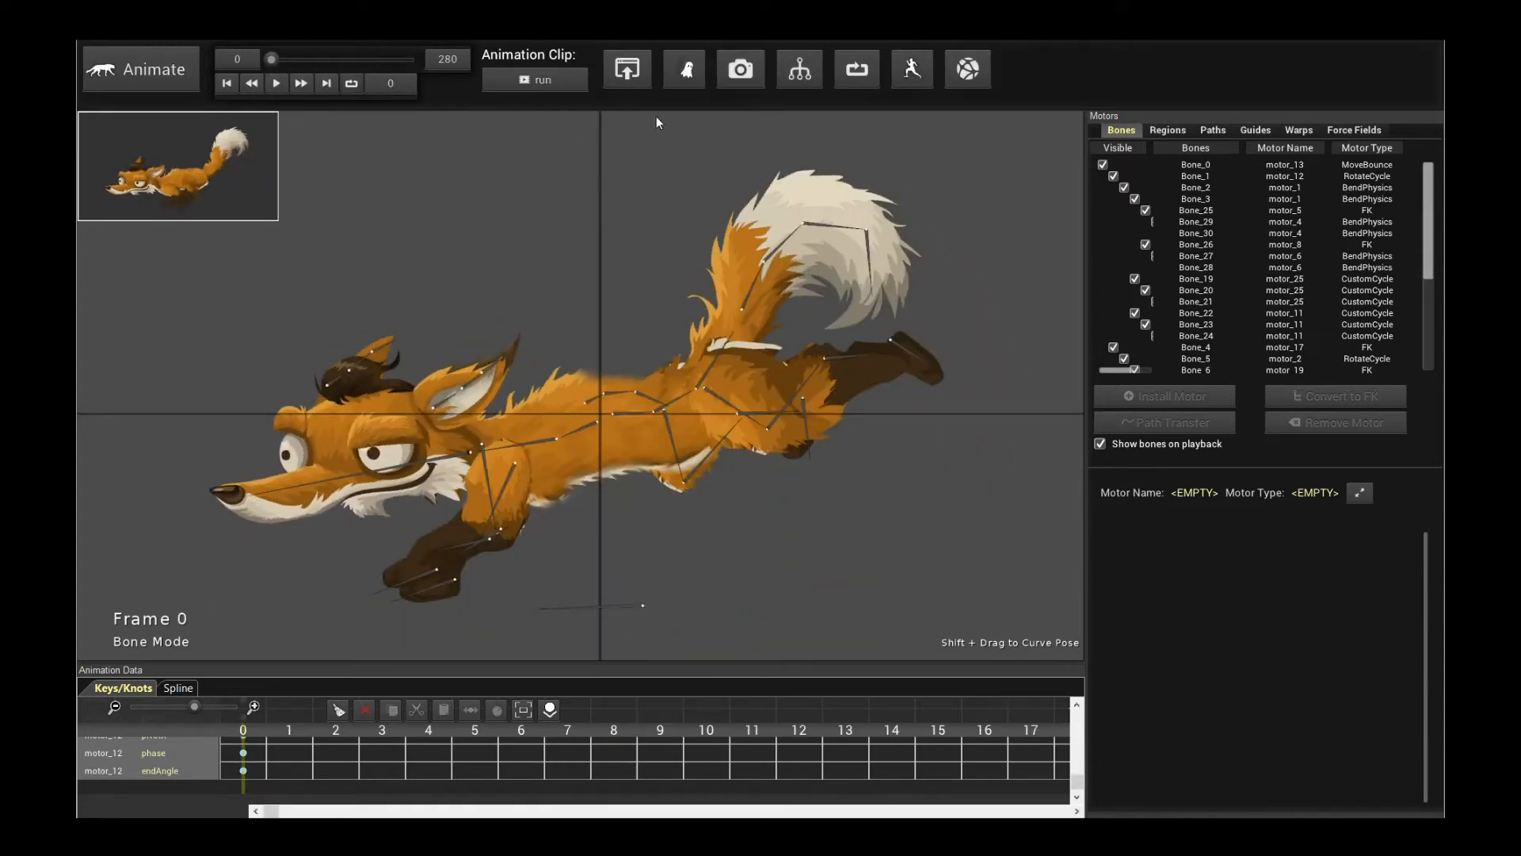
{"action": "mouse_move", "coordinate": [627, 68]}
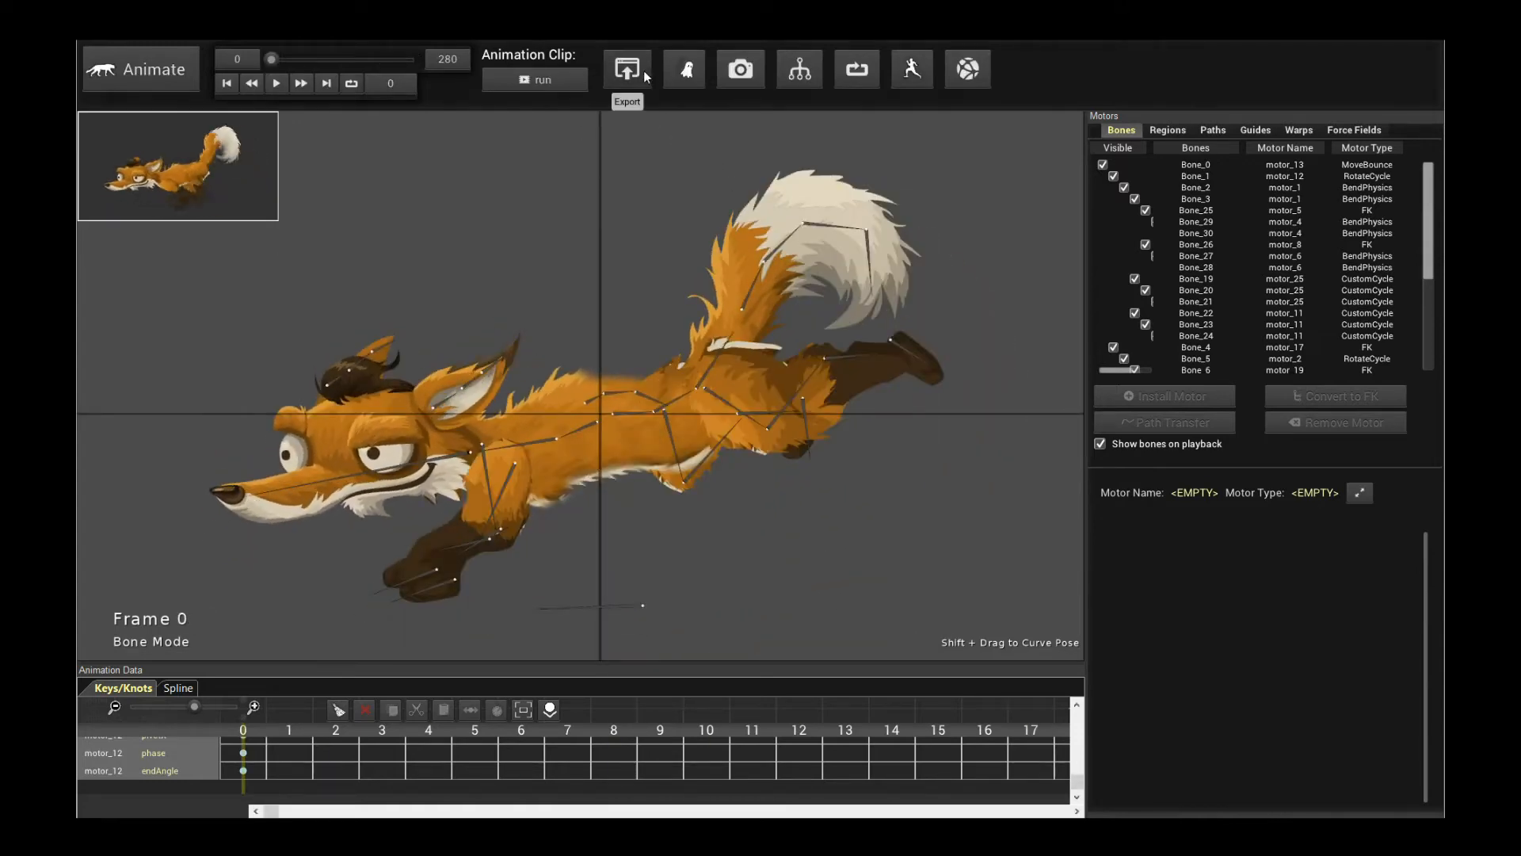
Step: Review the fox export options while switching the previewed animation clip and back to default
{"action": "left_click", "coordinate": [626, 68]}
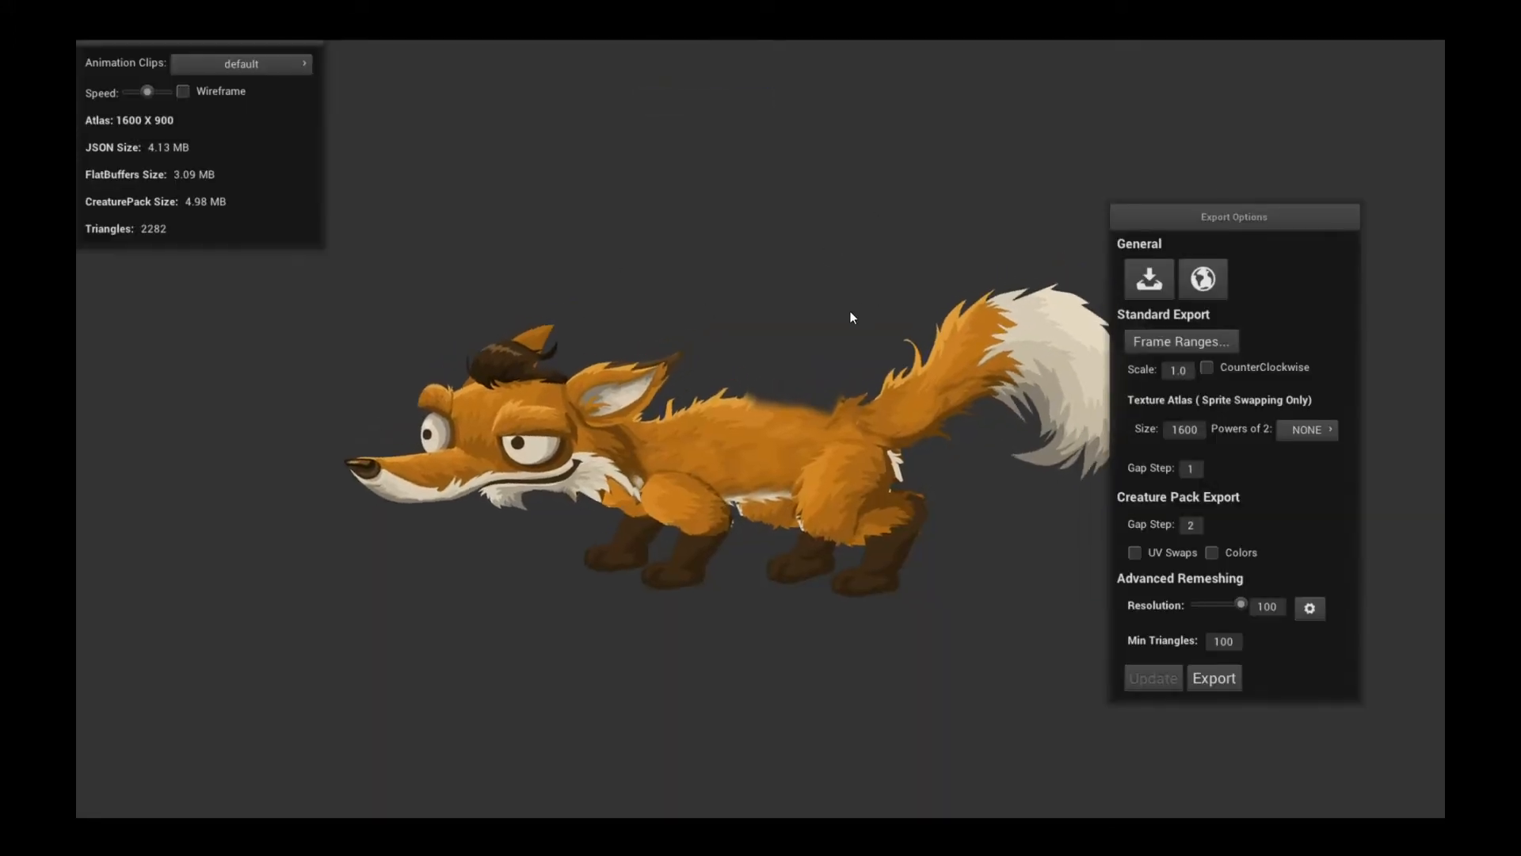
{"action": "left_click", "coordinate": [241, 63]}
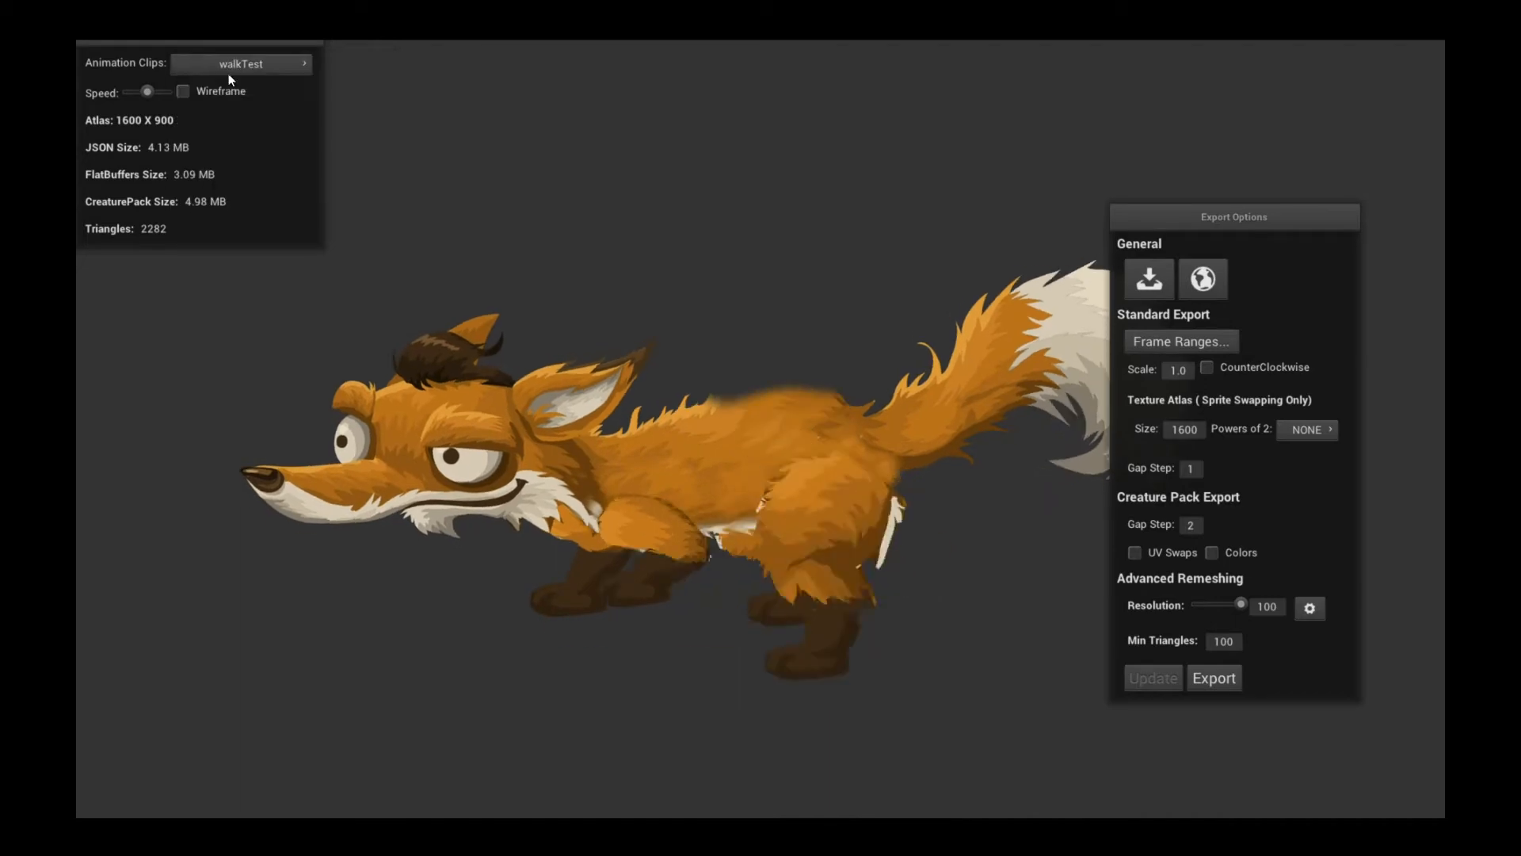
{"action": "left_click", "coordinate": [239, 64]}
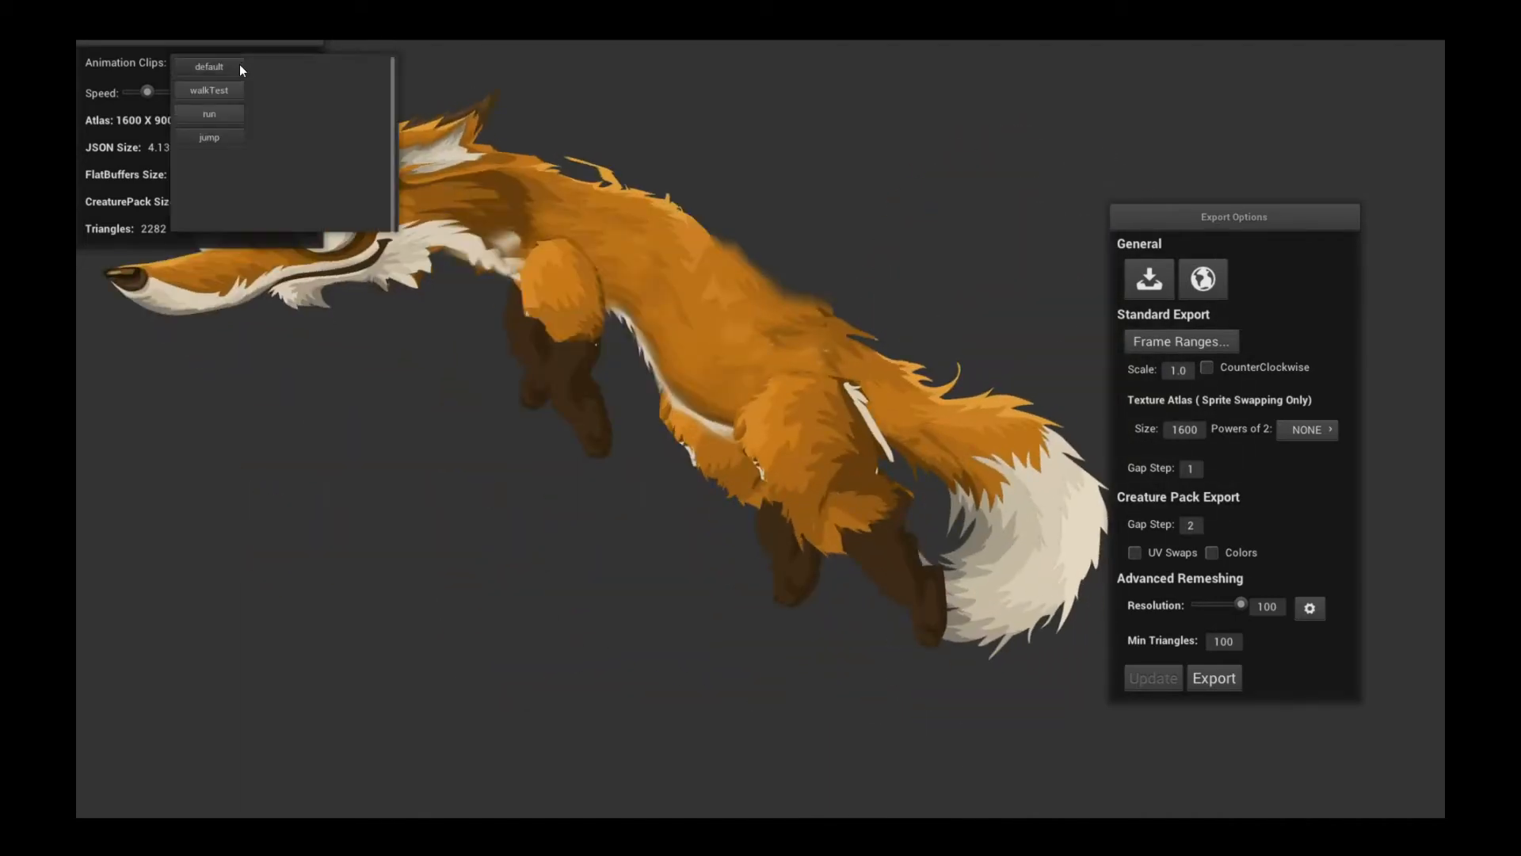
{"action": "left_click", "coordinate": [209, 67]}
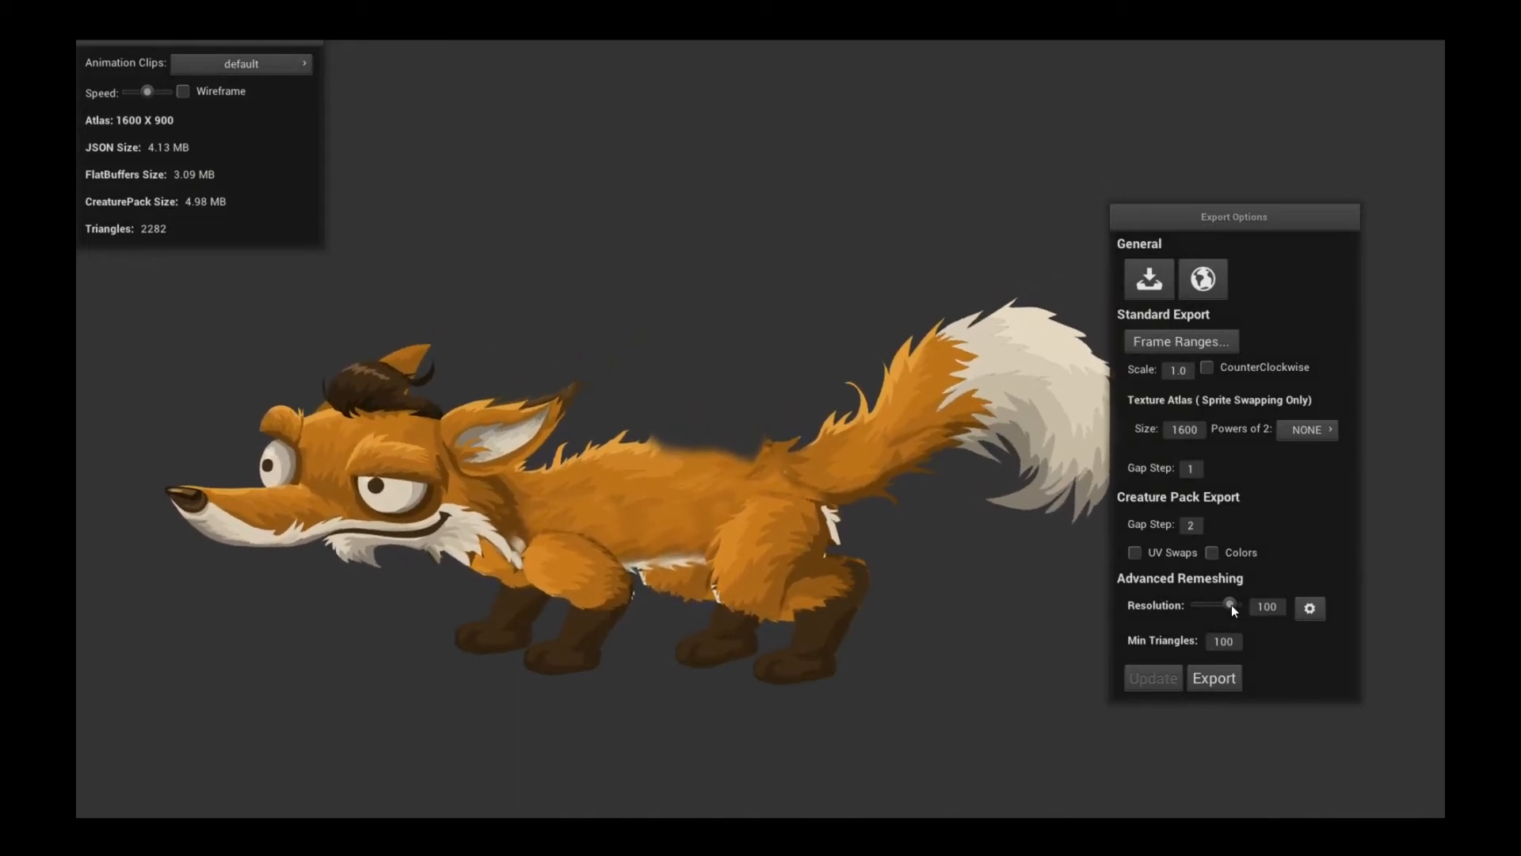
Step: Set remesh resolution 77 and gap step 3, update to 1756 triangles, and start the export
{"action": "left_click_drag", "start_coordinate": [1229, 604], "coordinate": [1228, 604]}
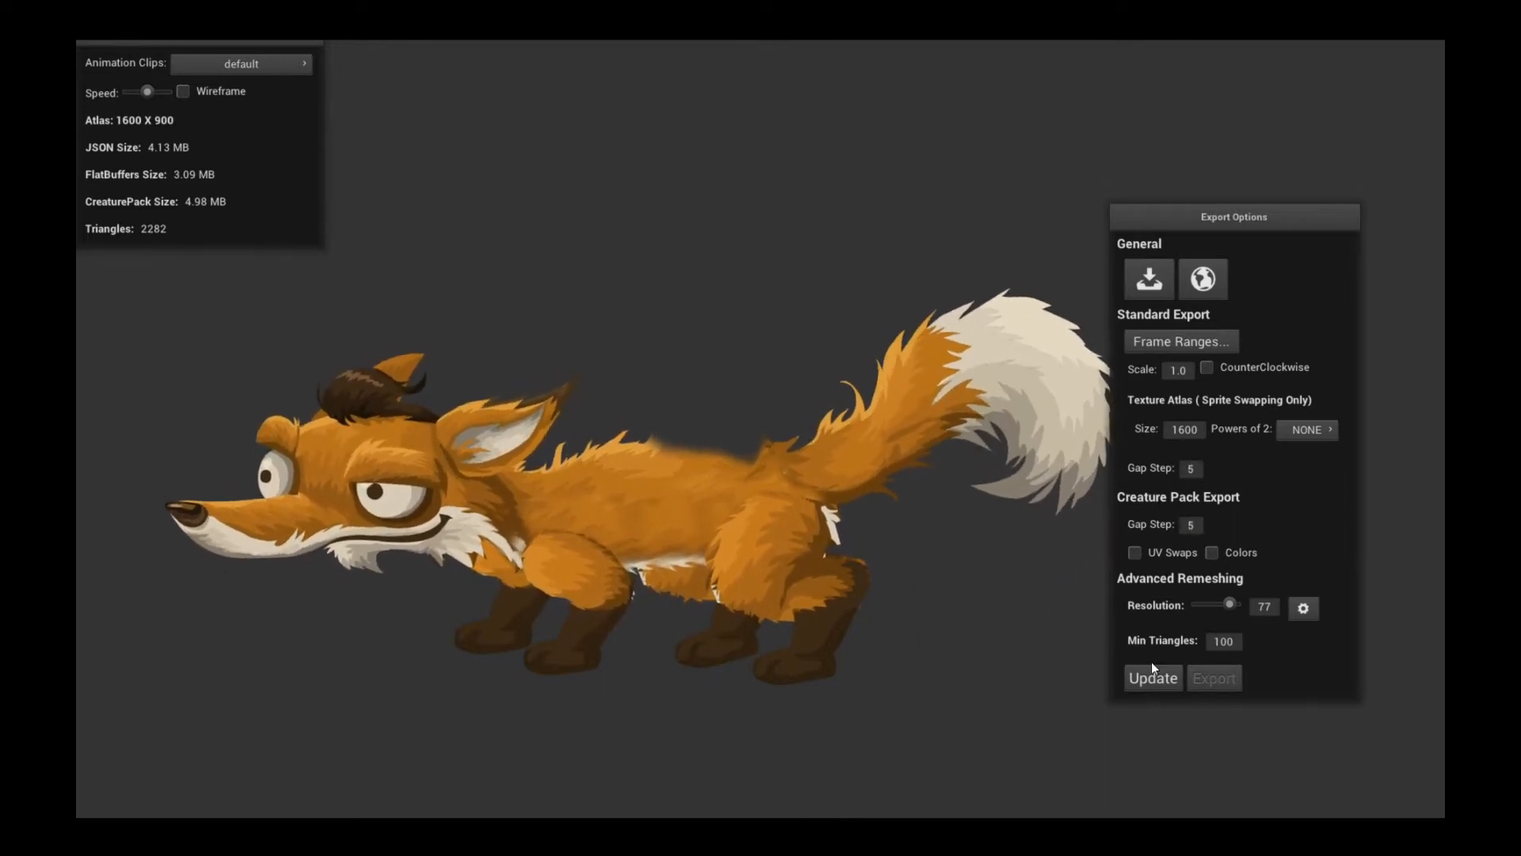
{"action": "left_click", "coordinate": [1152, 677]}
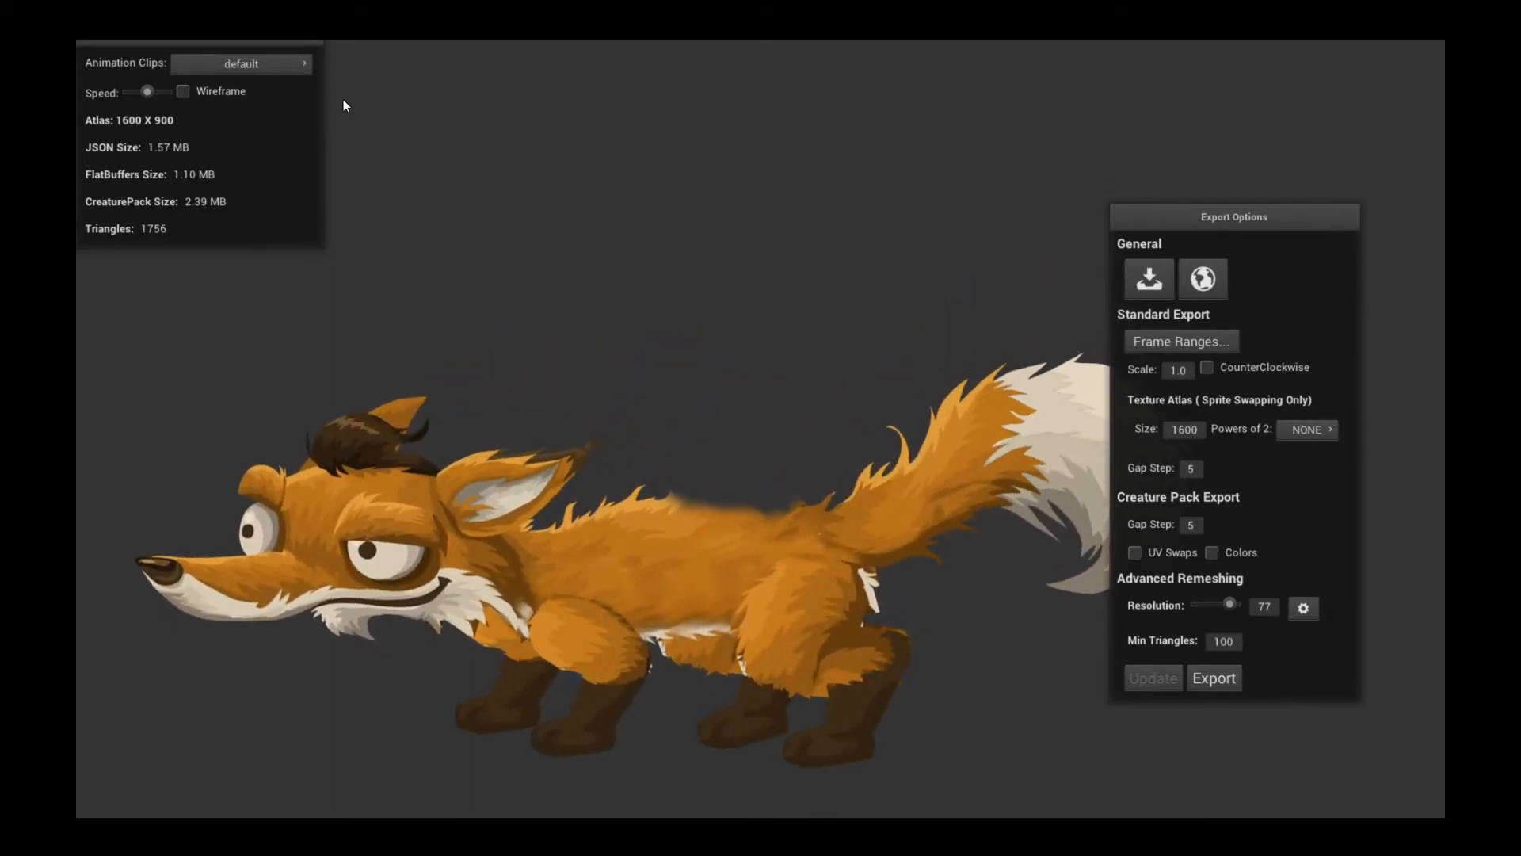
{"action": "left_click", "coordinate": [241, 63]}
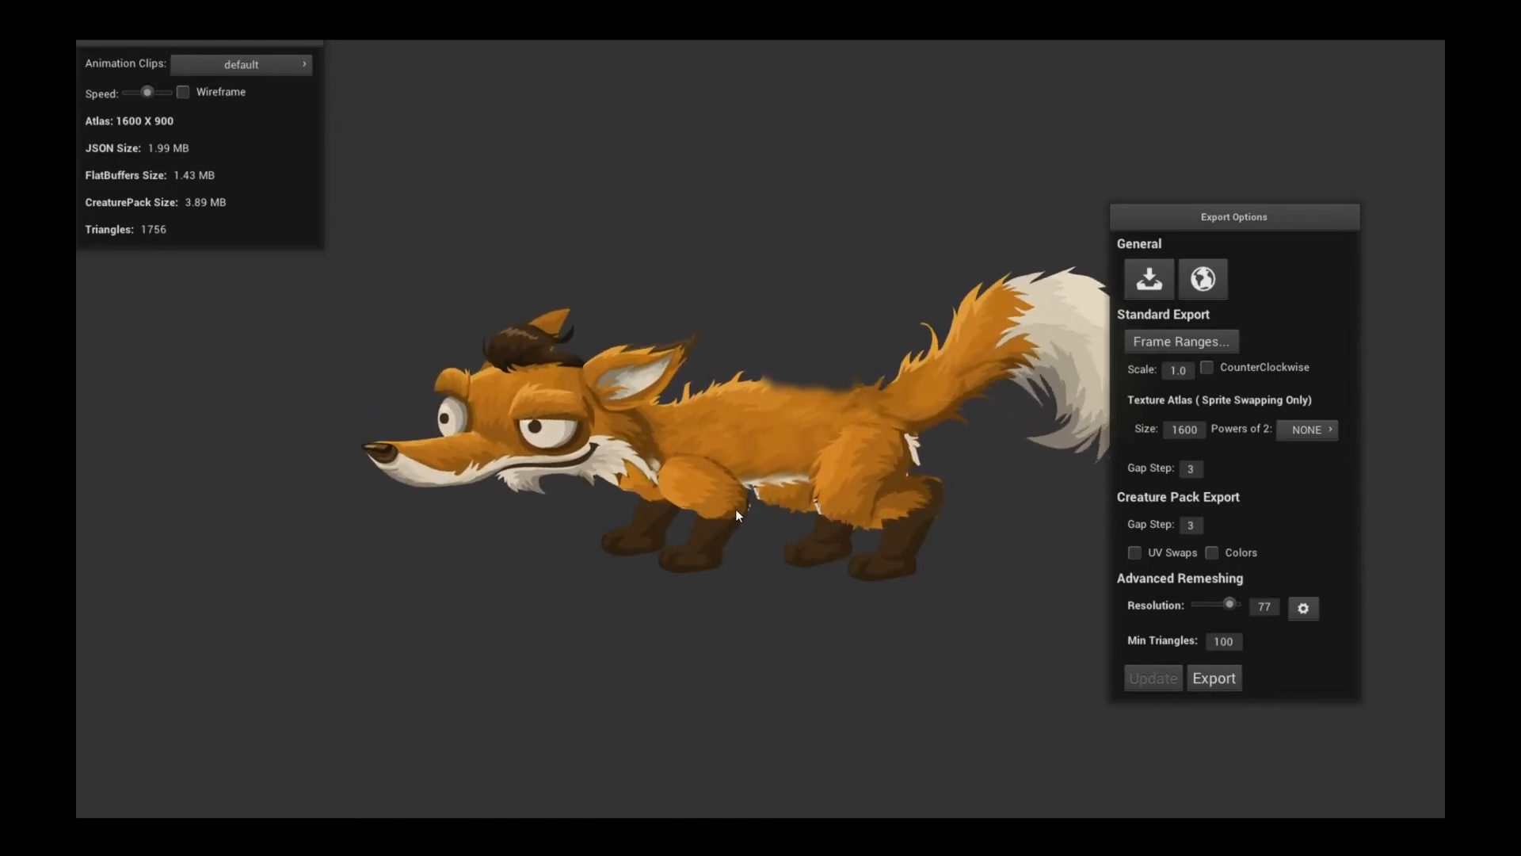
{"action": "left_click", "coordinate": [1147, 279]}
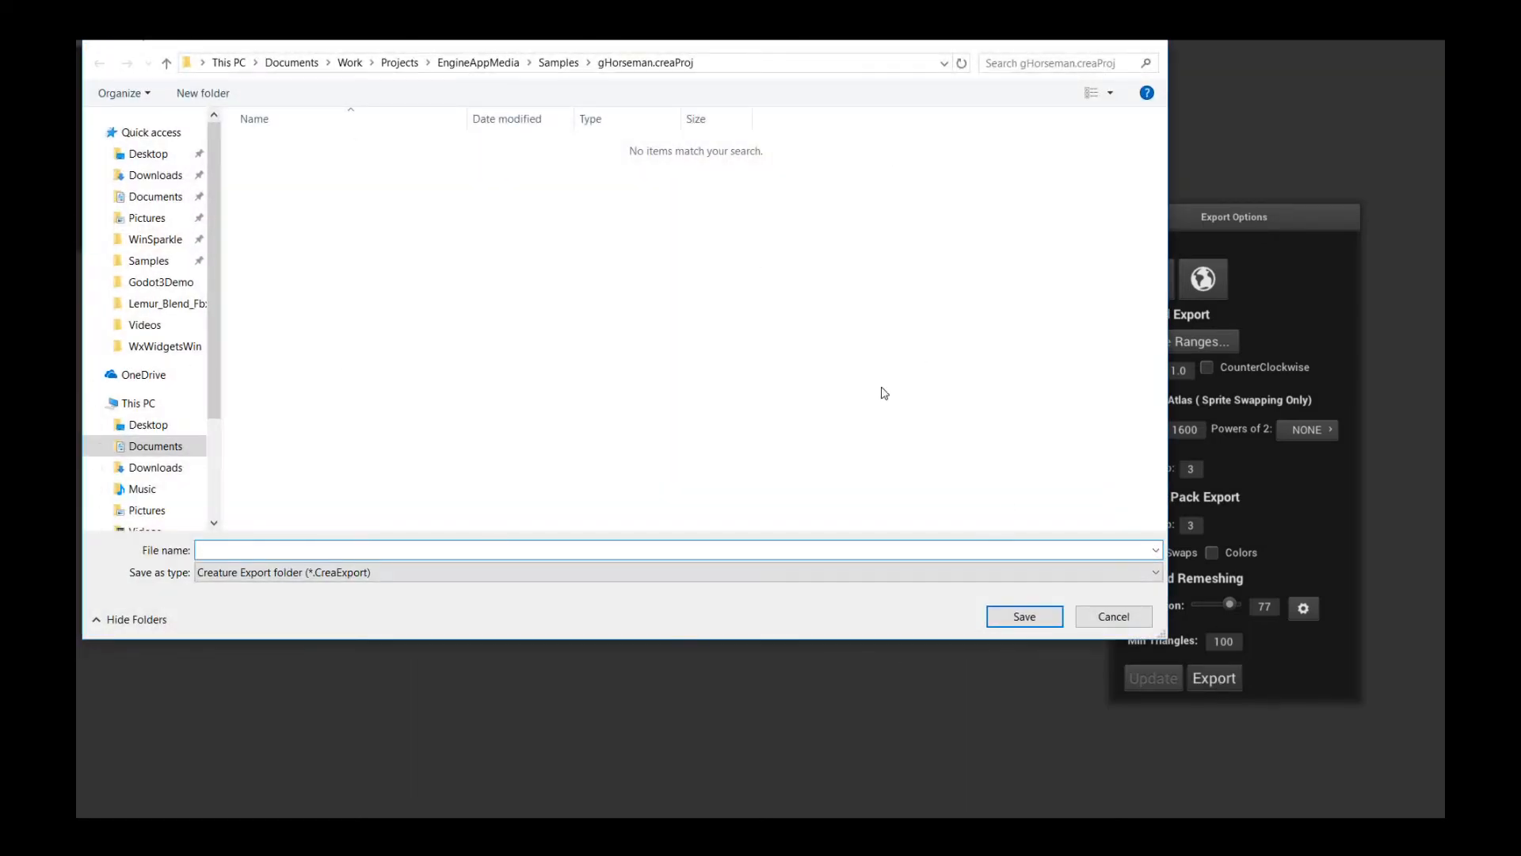
{"action": "mouse_move", "coordinate": [621, 417]}
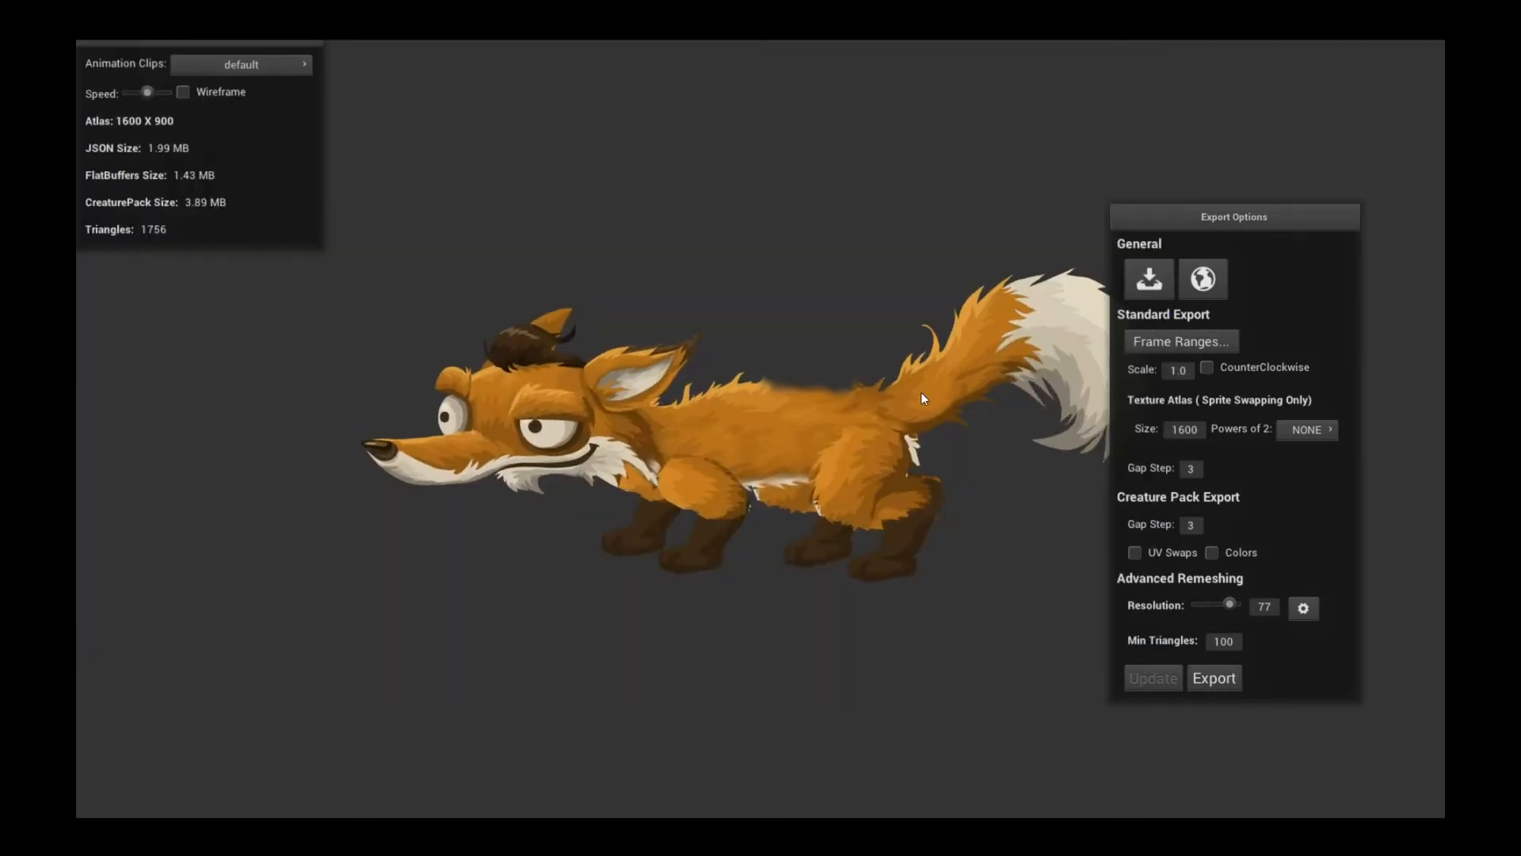
{"action": "left_click", "coordinate": [1214, 677]}
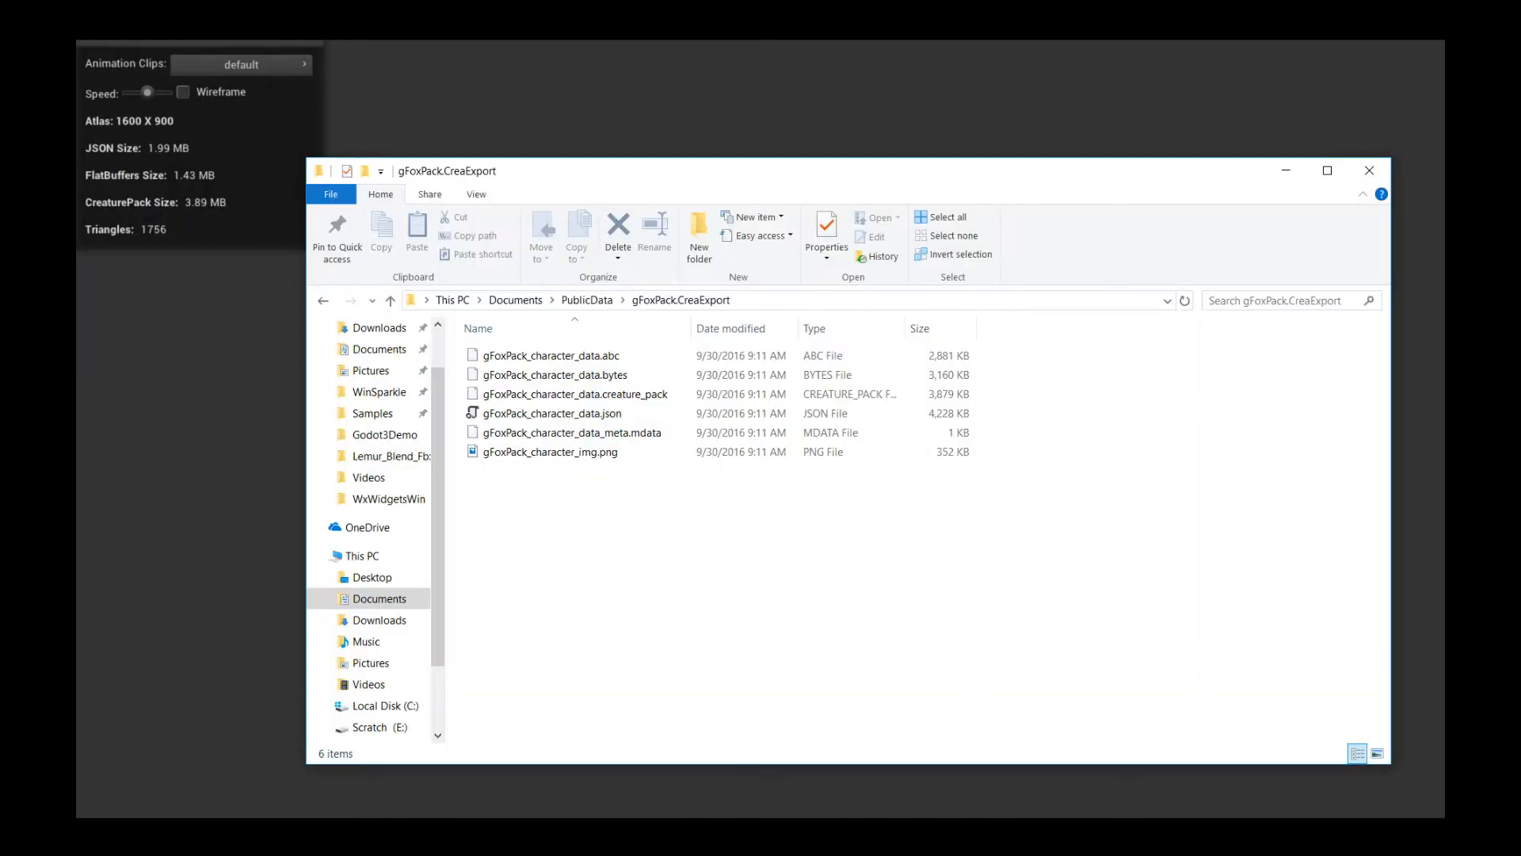
{"action": "left_click", "coordinate": [572, 431]}
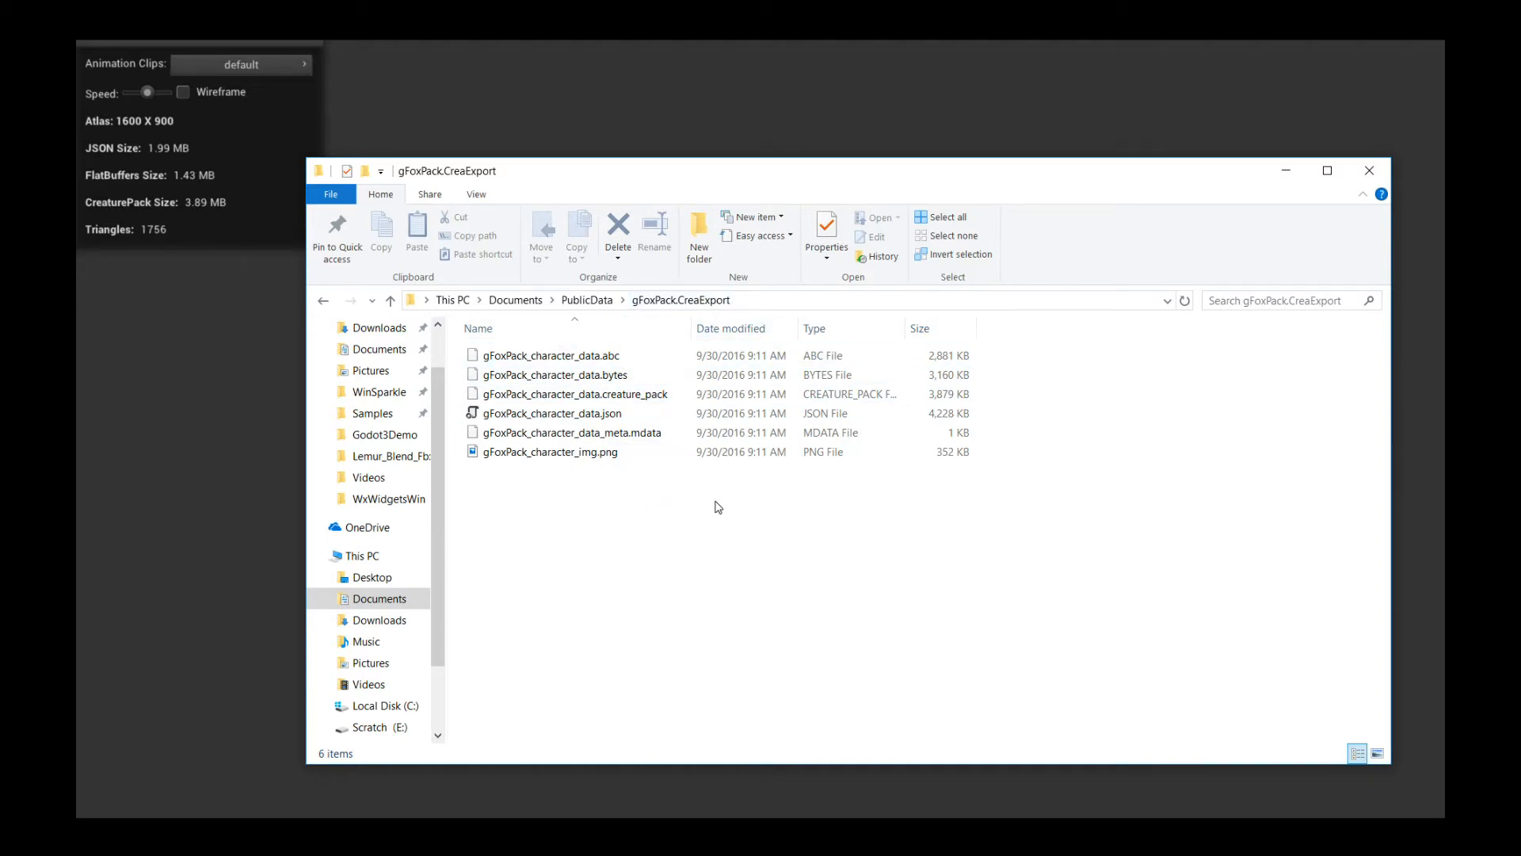
{"action": "left_click", "coordinate": [570, 431]}
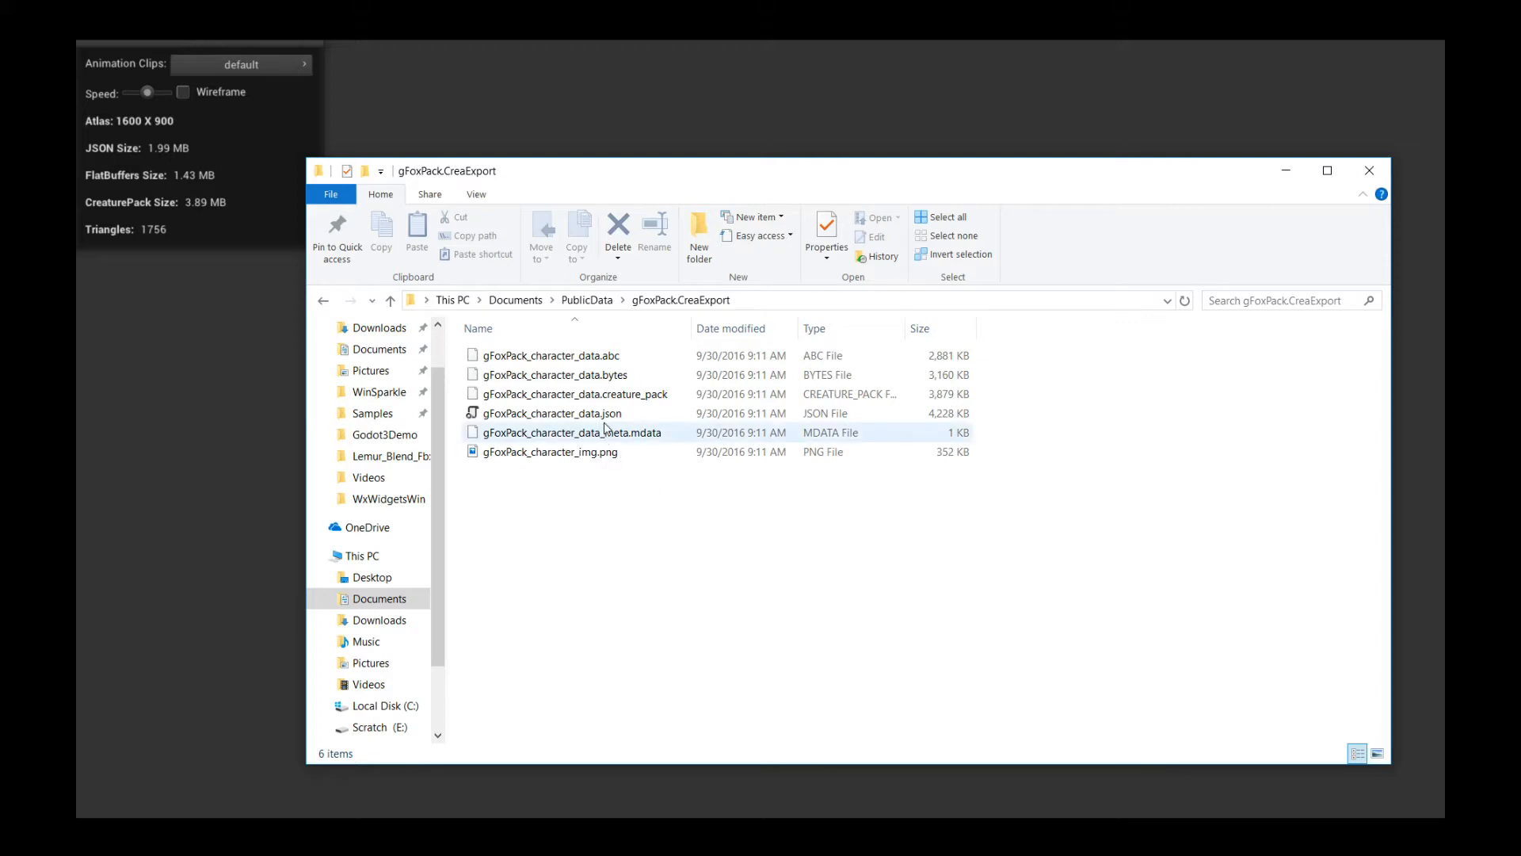
{"action": "left_click", "coordinate": [552, 413]}
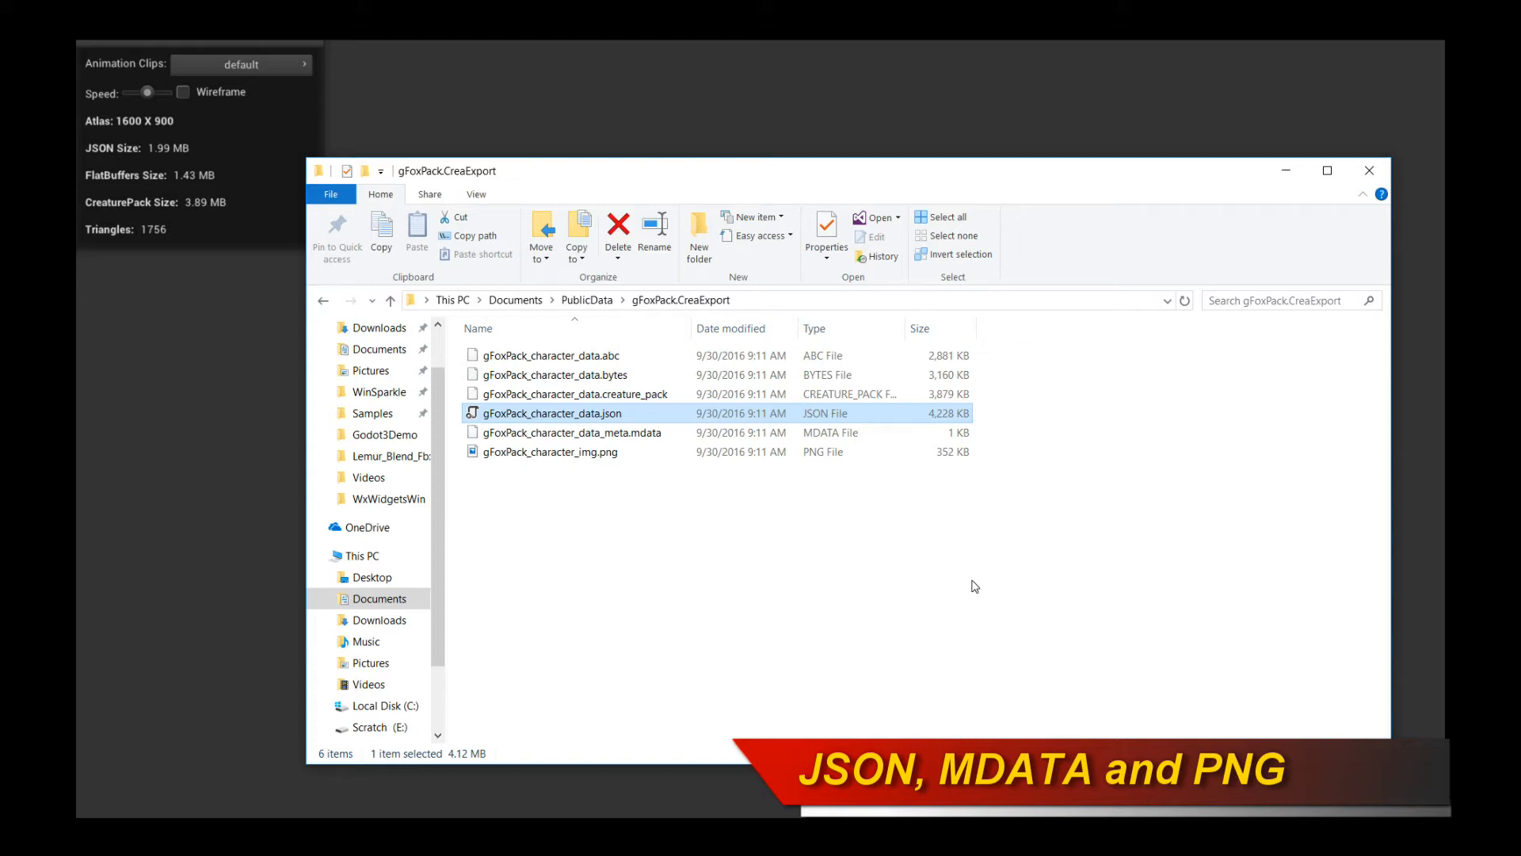
{"action": "left_click", "coordinate": [572, 431]}
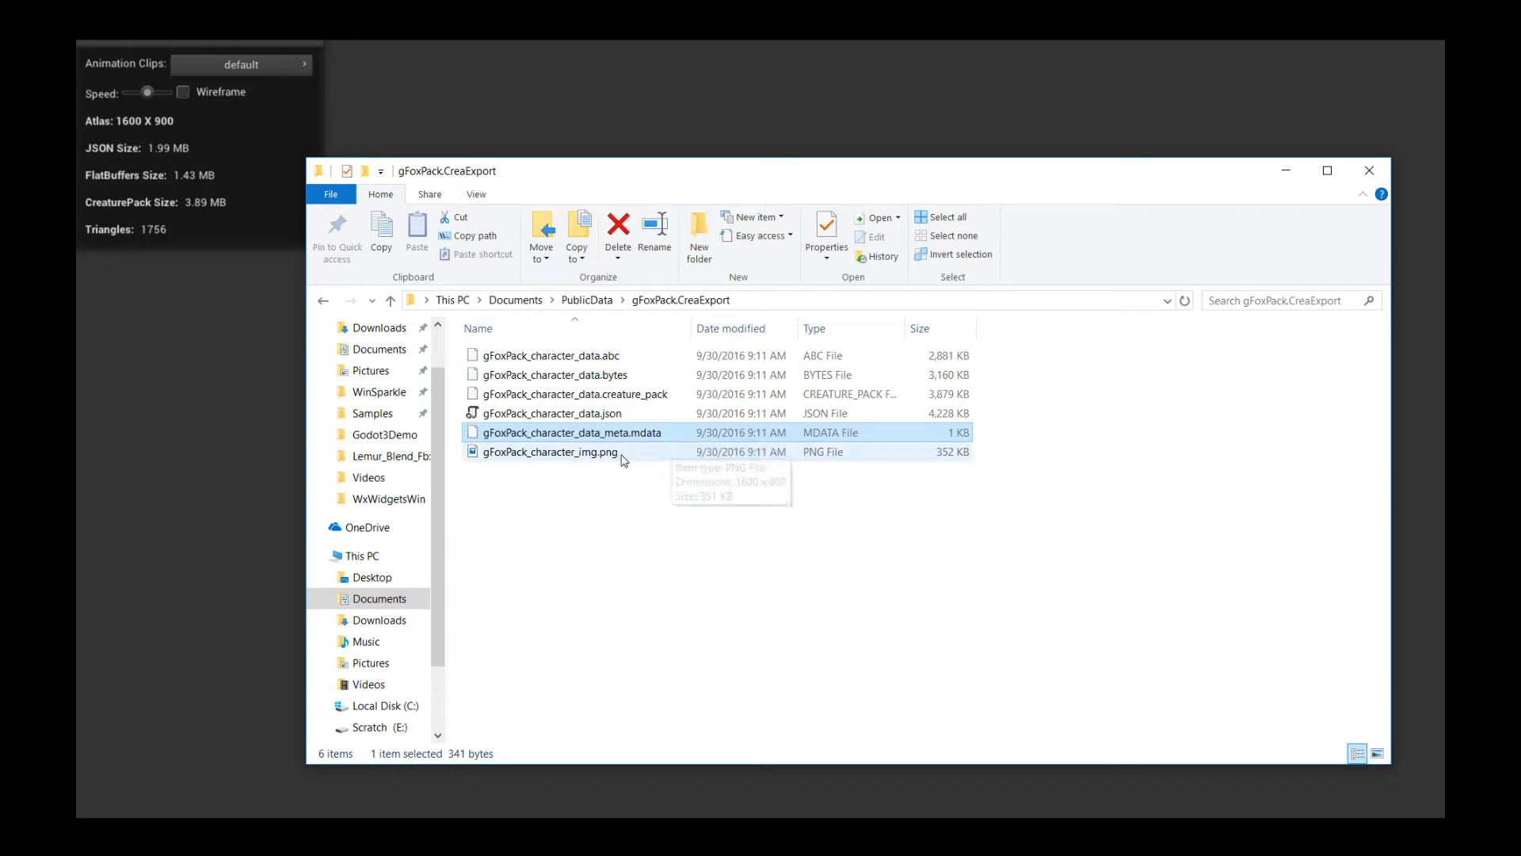
{"action": "mouse_move", "coordinate": [662, 433]}
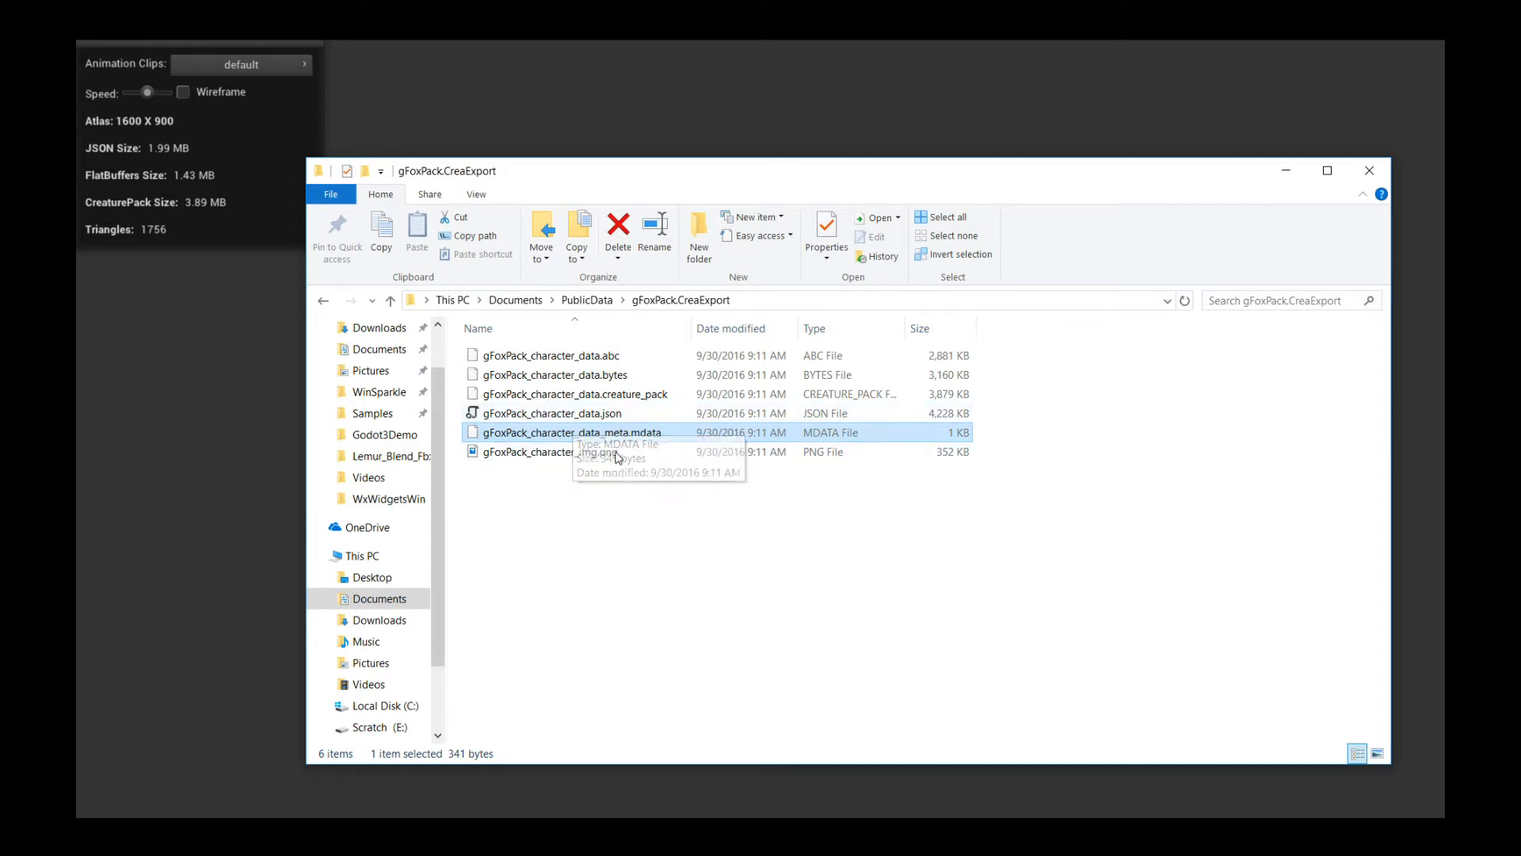
{"action": "left_click", "coordinate": [550, 451]}
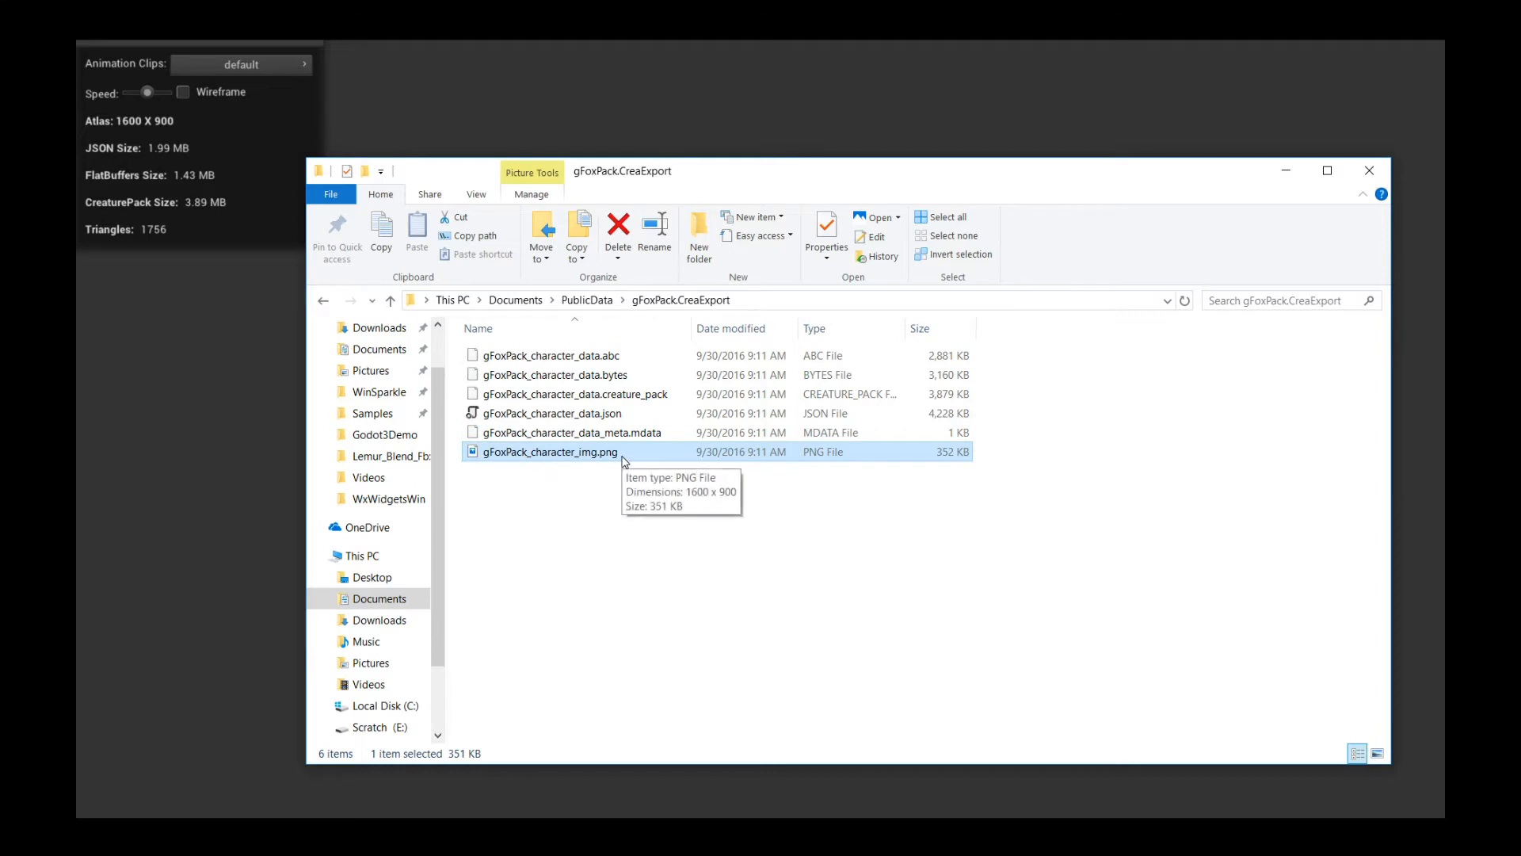
{"action": "mouse_move", "coordinate": [626, 447]}
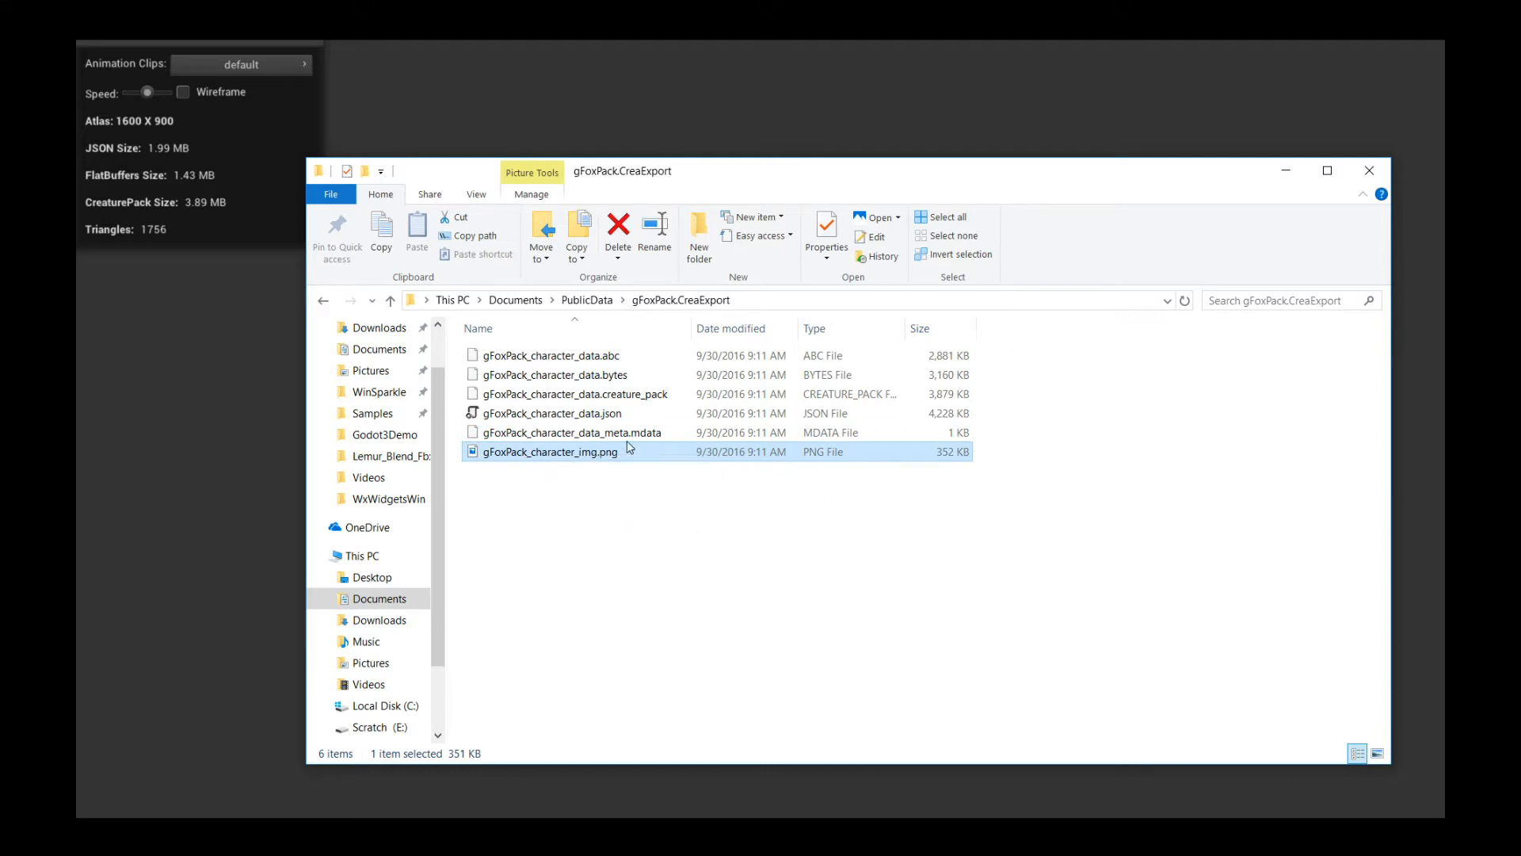
{"action": "left_click", "coordinate": [550, 412]}
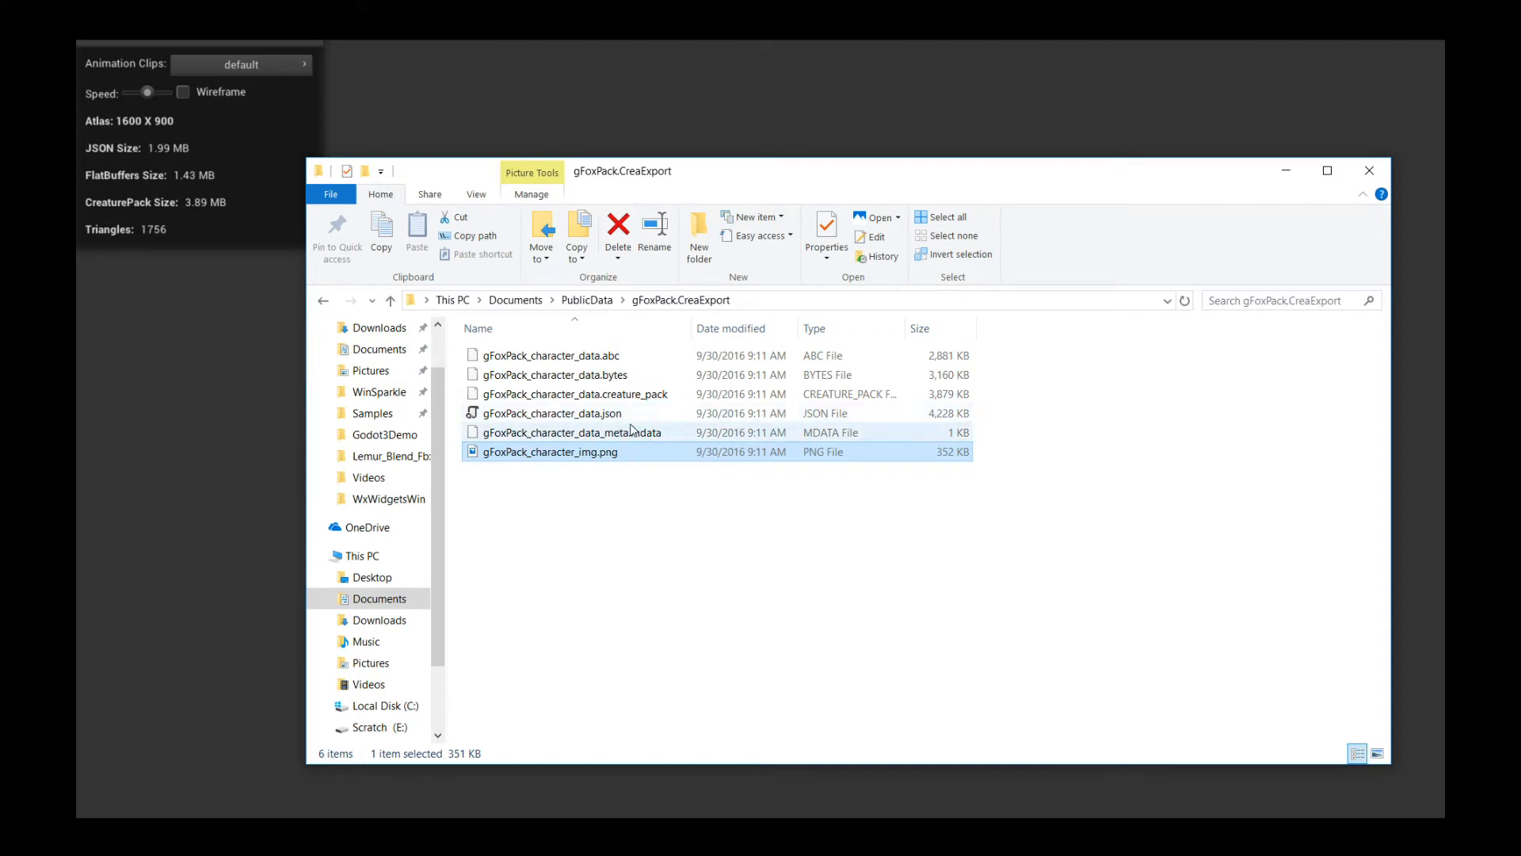
{"action": "mouse_move", "coordinate": [621, 431]}
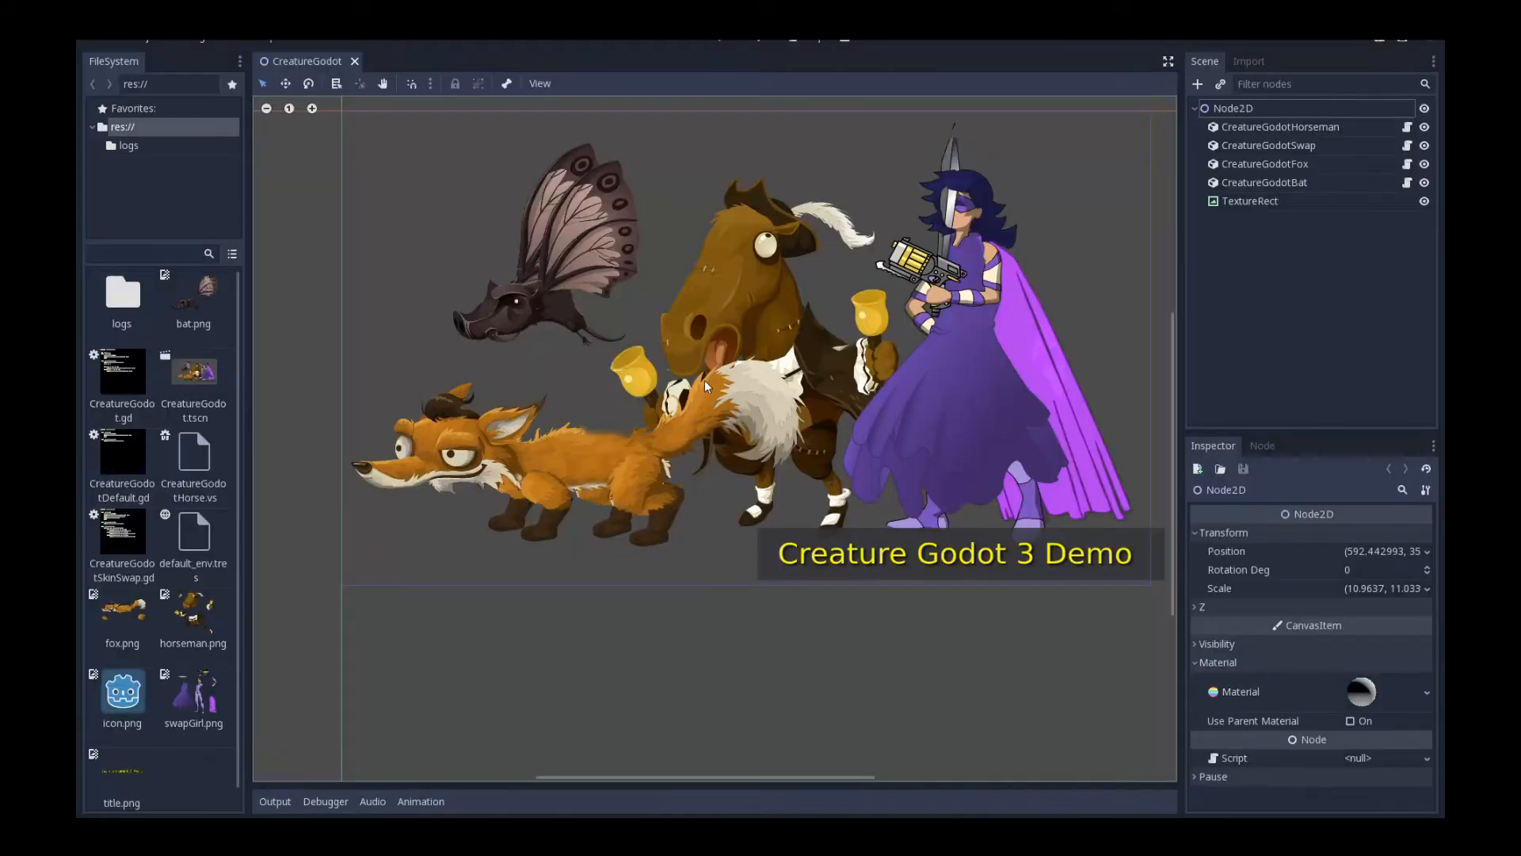
{"action": "mouse_move", "coordinate": [423, 235]}
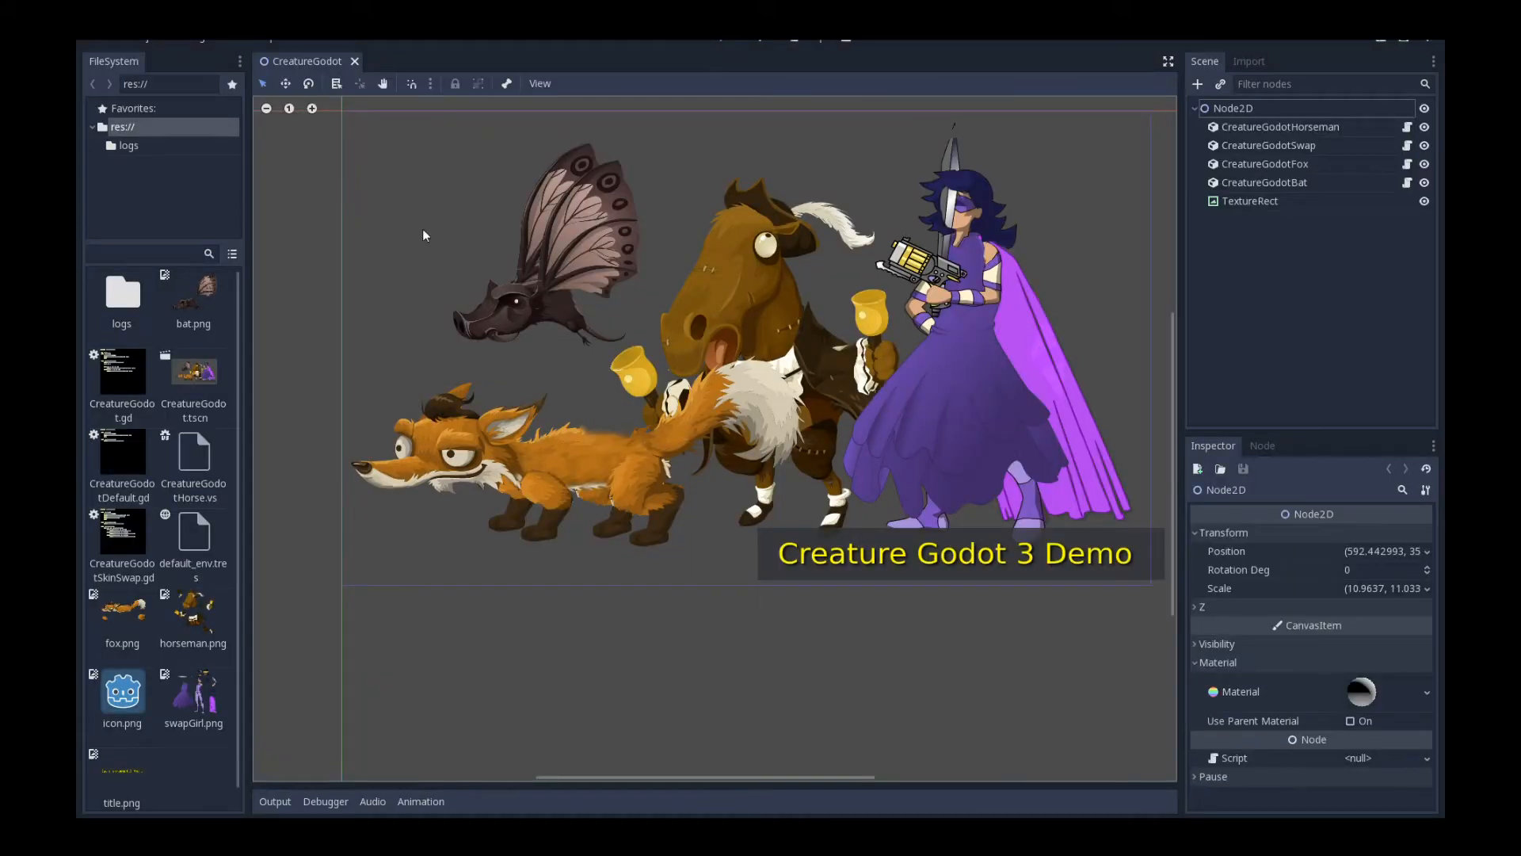
Step: Create a new scene with a CreatureGodot node as its root
{"action": "left_click", "coordinate": [127, 38]}
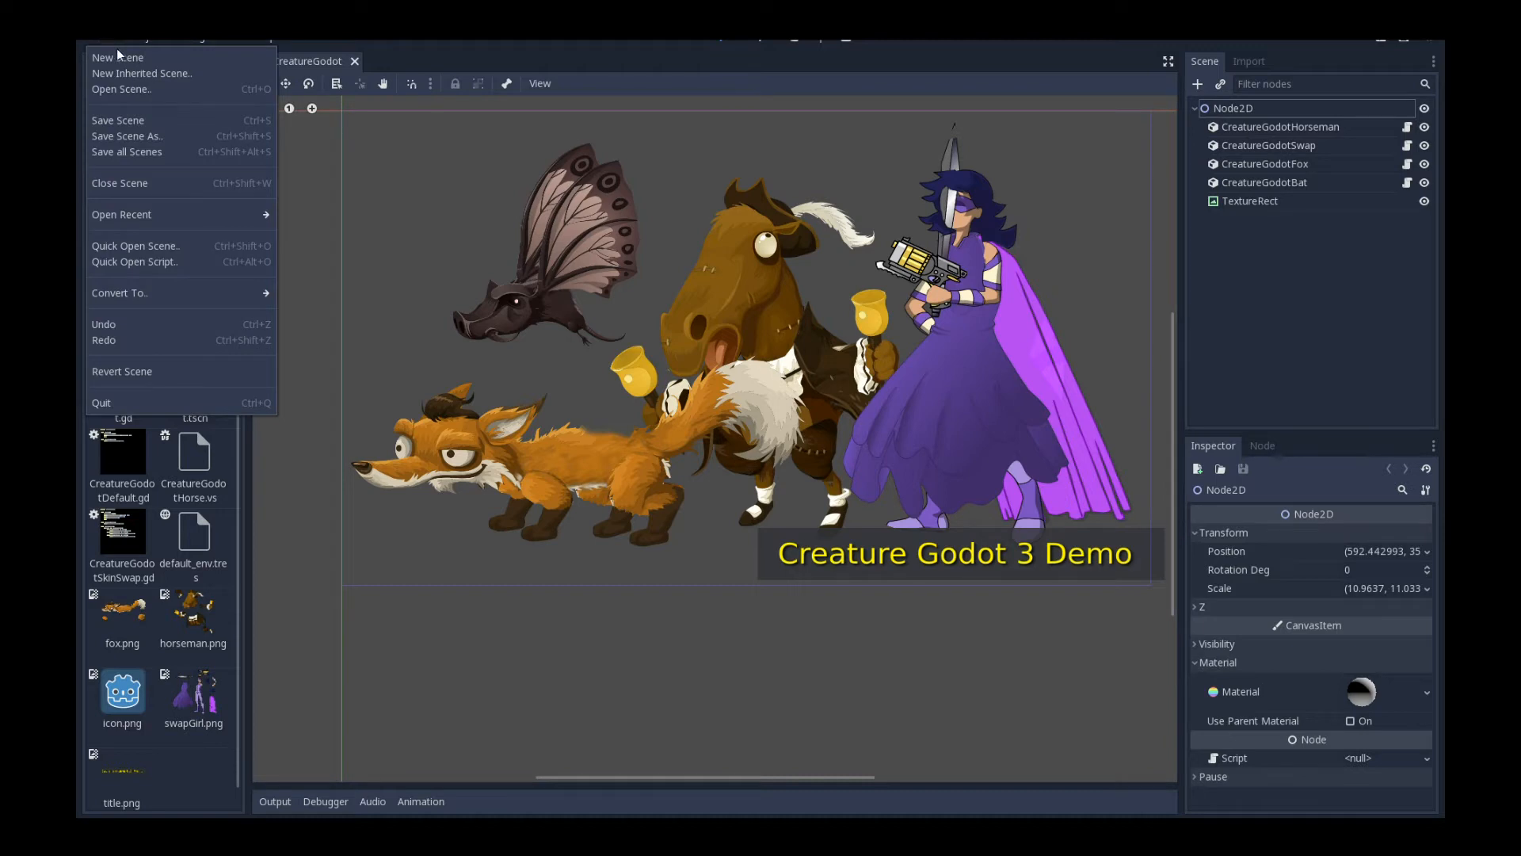
{"action": "left_click", "coordinate": [116, 57]}
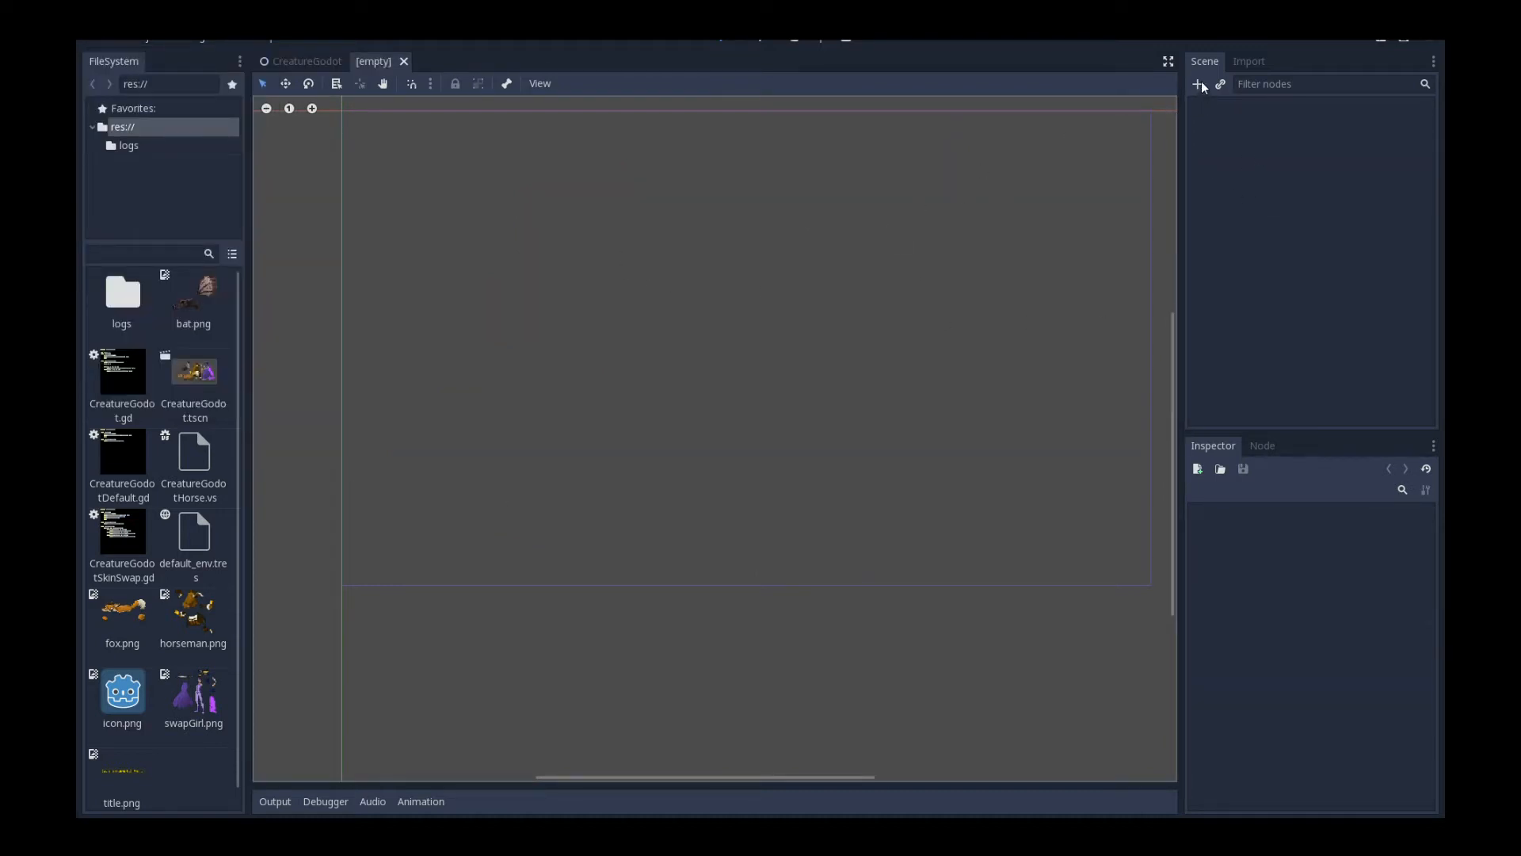
{"action": "mouse_move", "coordinate": [1198, 84]}
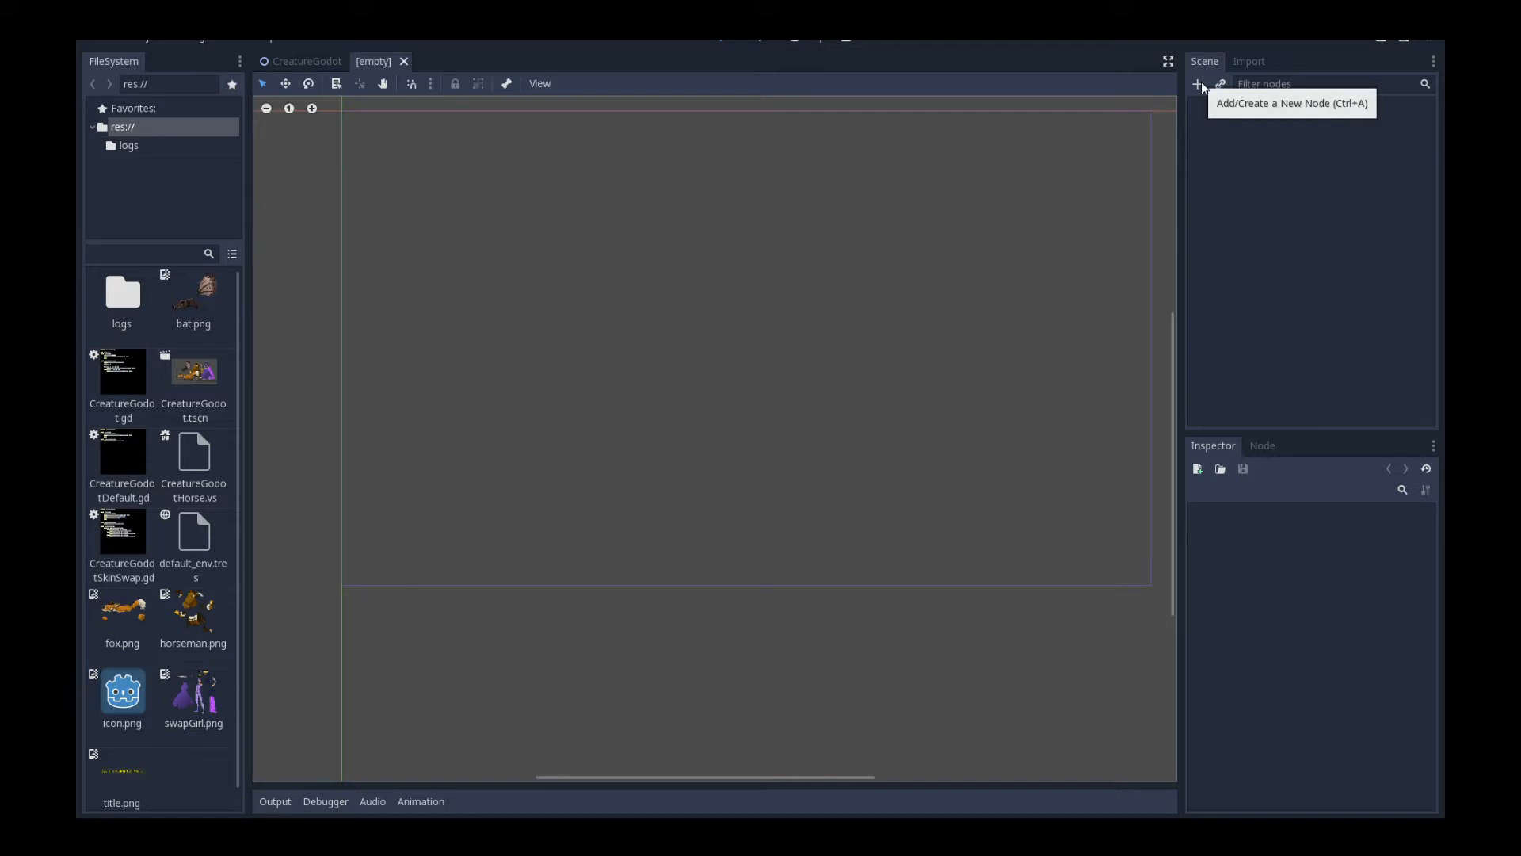
{"action": "left_click", "coordinate": [1198, 84]}
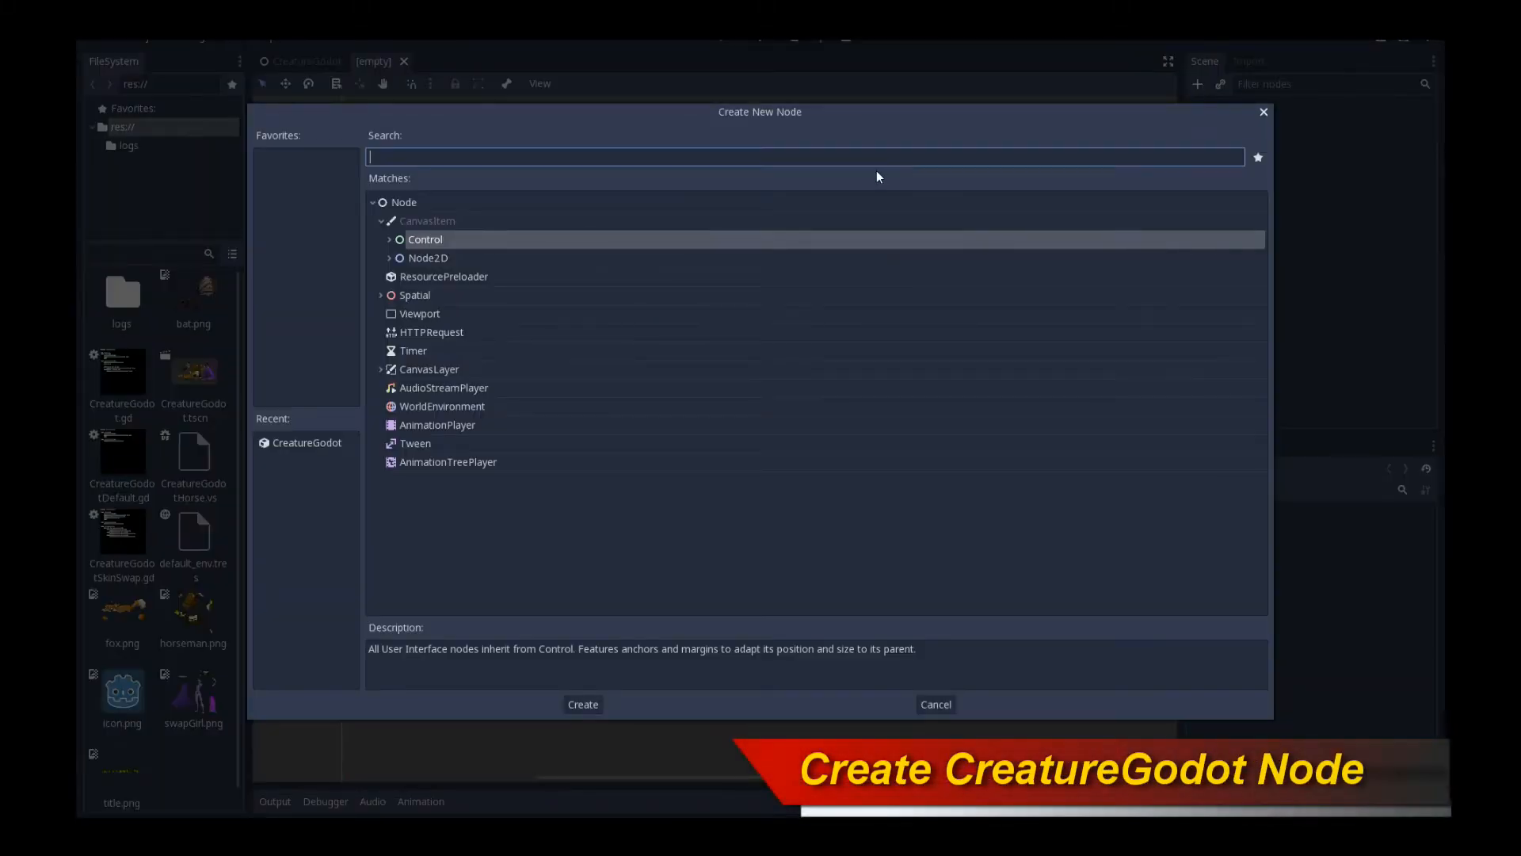
{"action": "type", "text": "crea"}
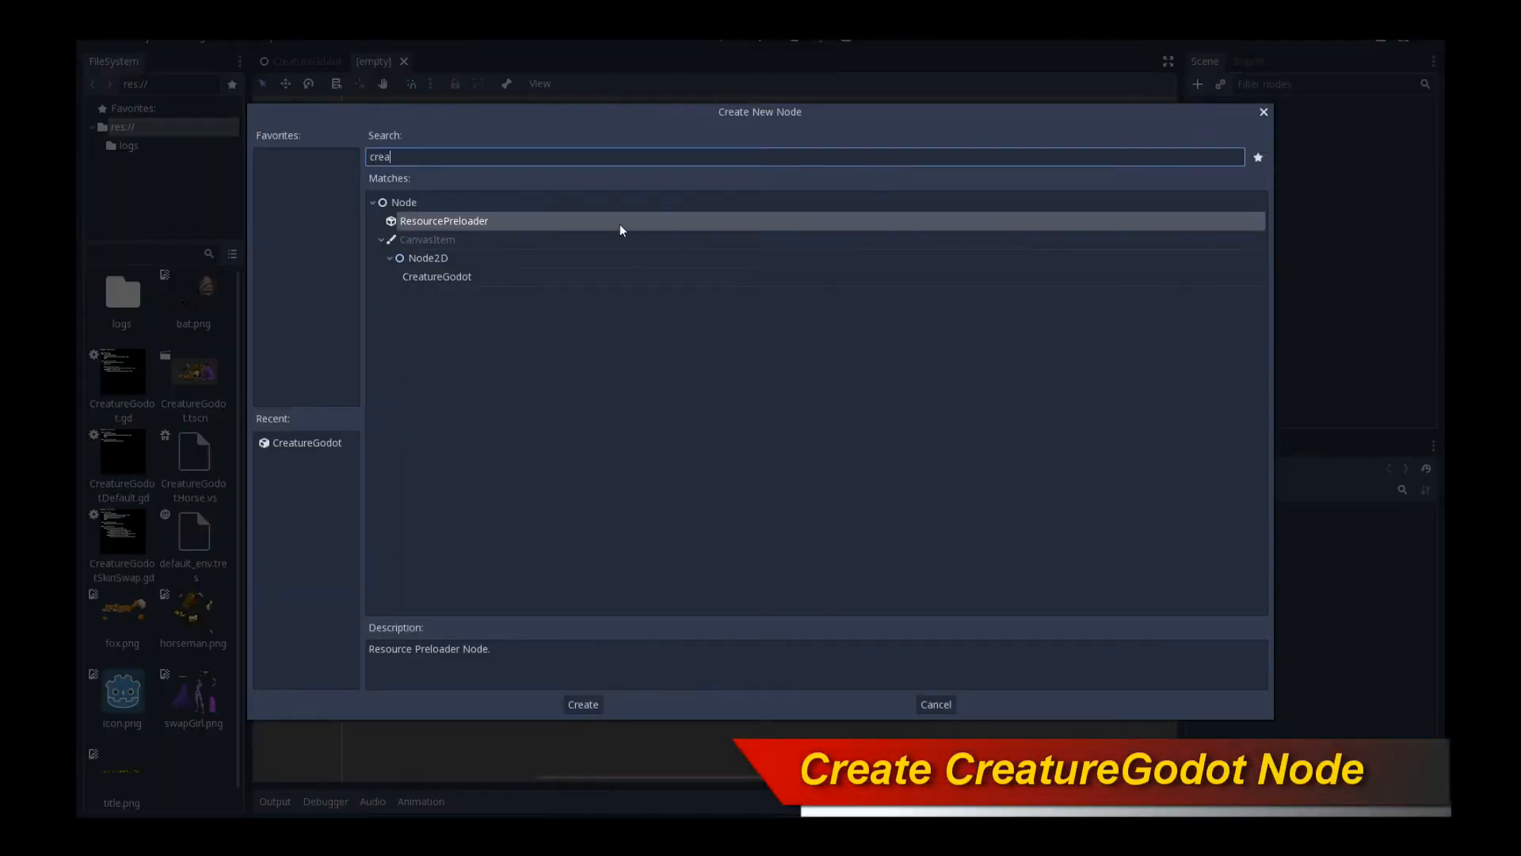
{"action": "left_click", "coordinate": [437, 276]}
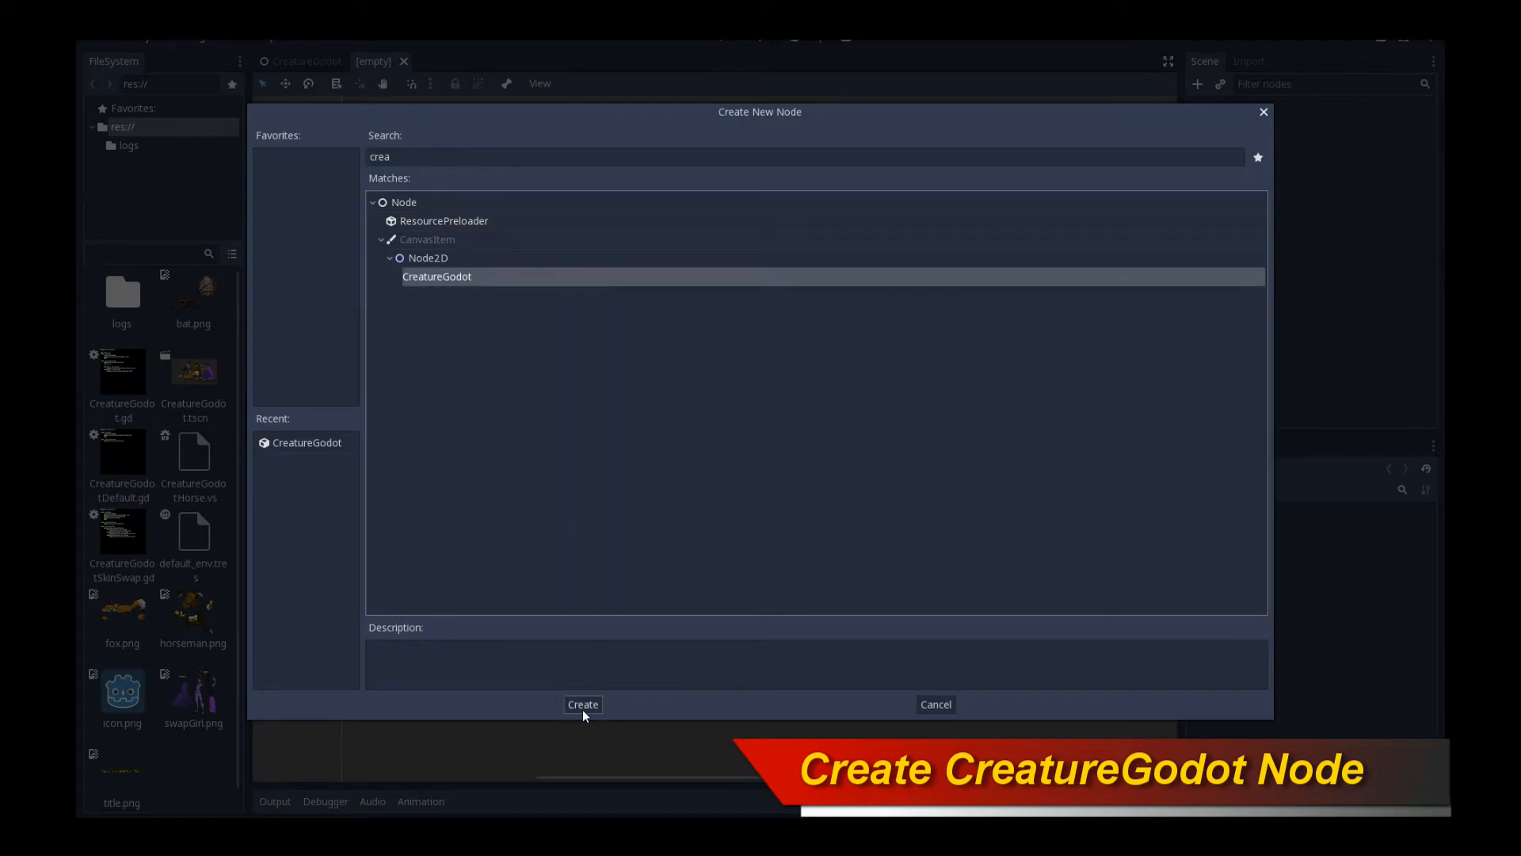
{"action": "left_click", "coordinate": [582, 703]}
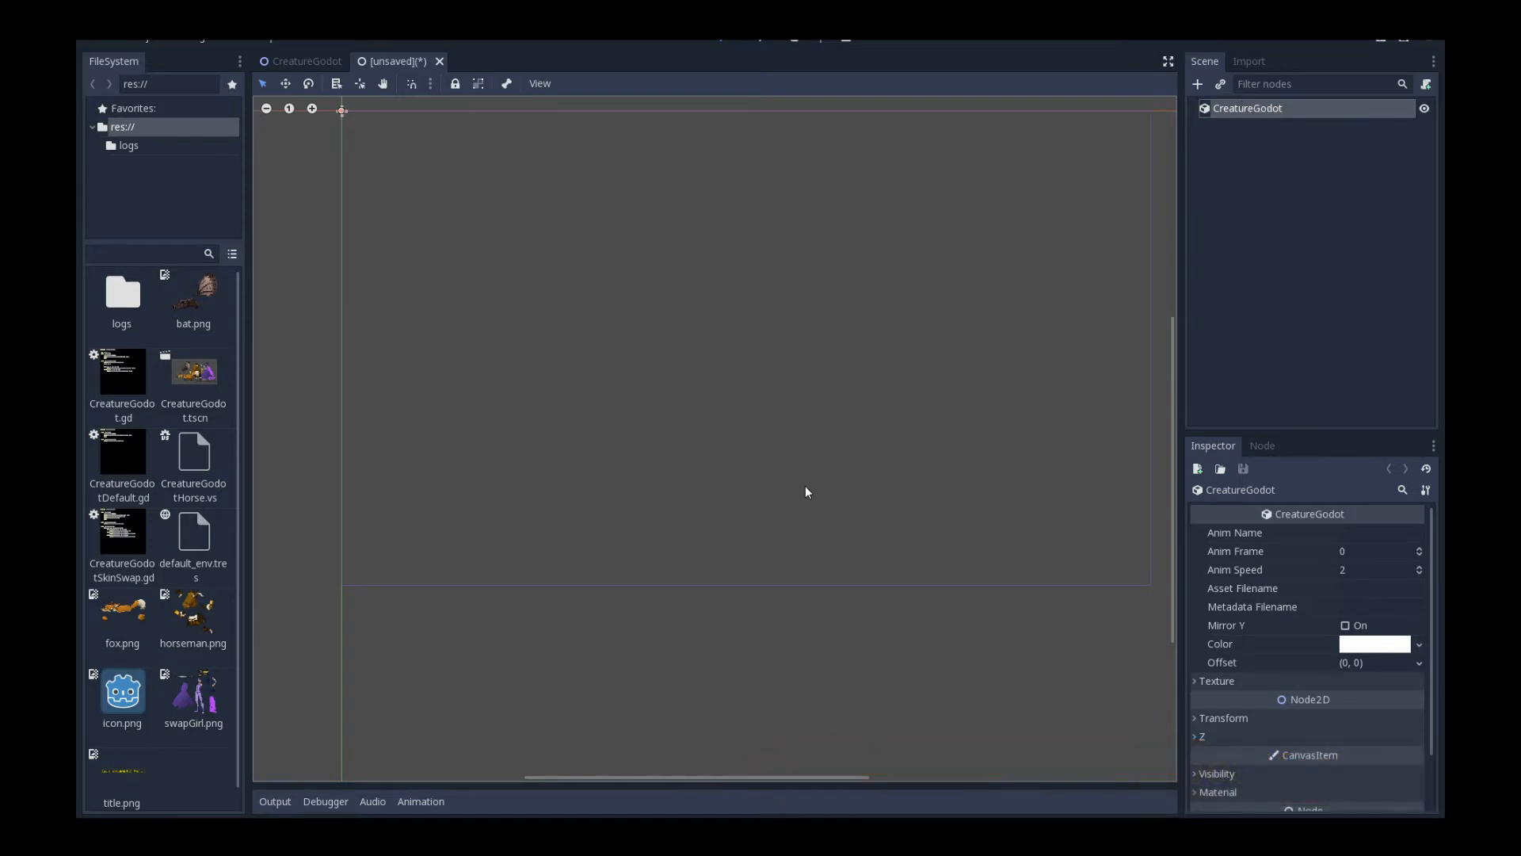
{"action": "mouse_move", "coordinate": [1301, 594]}
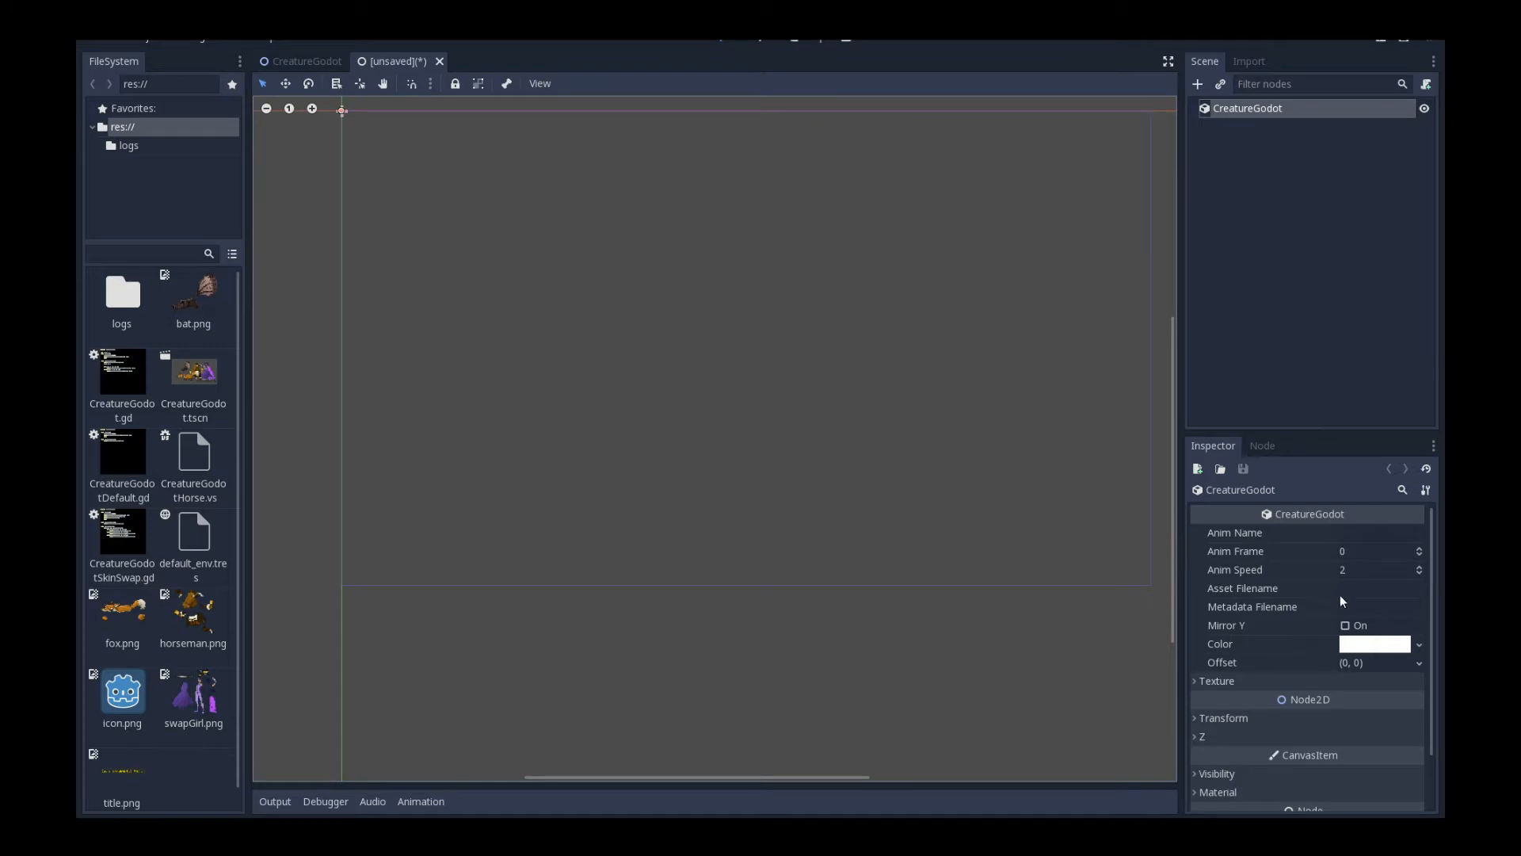
Step: Assign res://fox.json and the fox atlas texture to the node and scale the fox larger
{"action": "left_click", "coordinate": [1380, 588]}
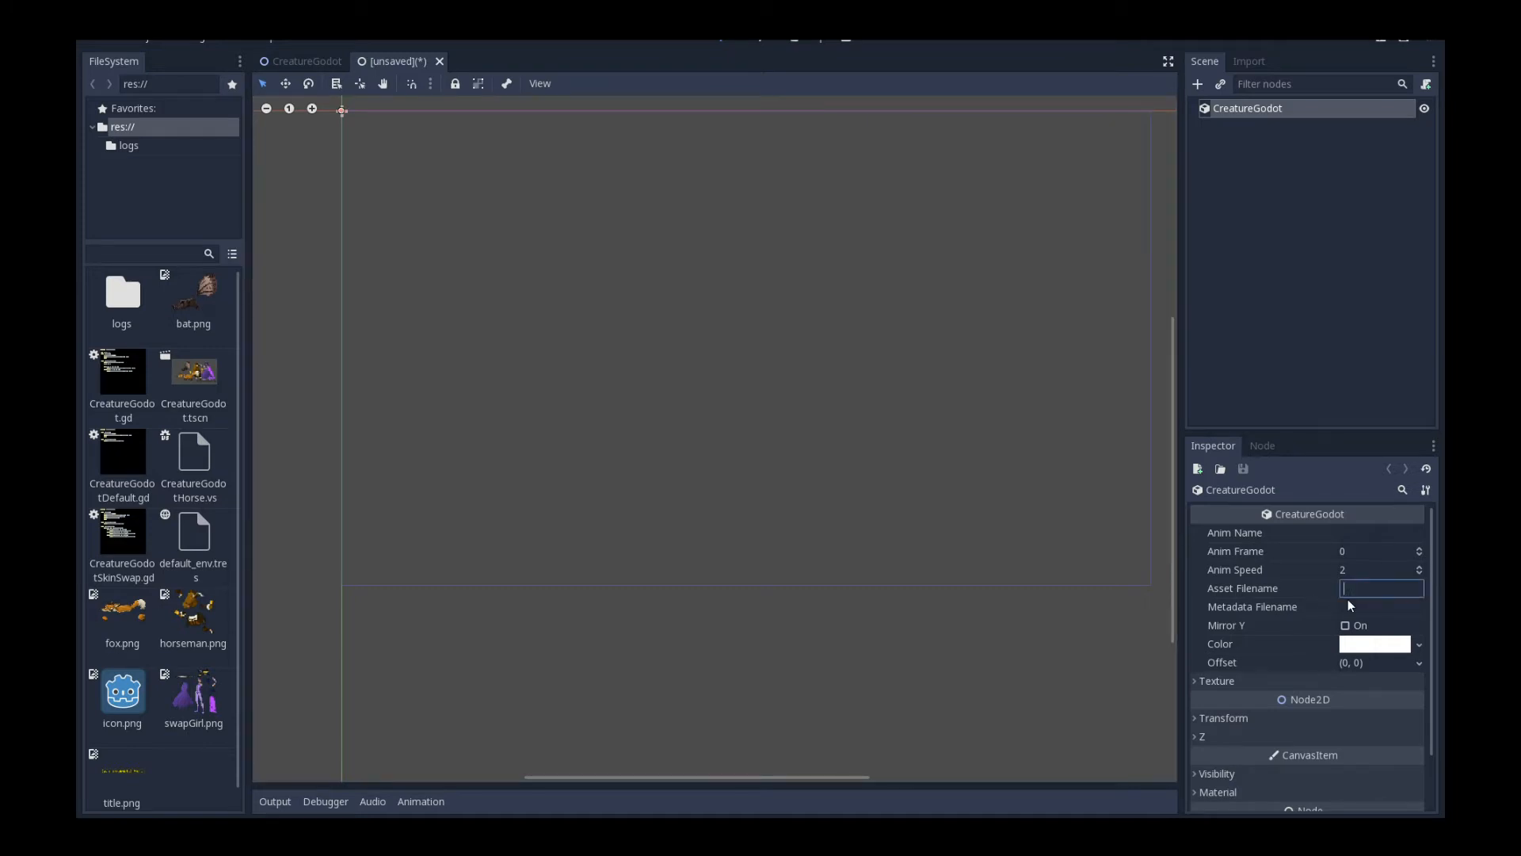
{"action": "type", "text": "res://fox.json"}
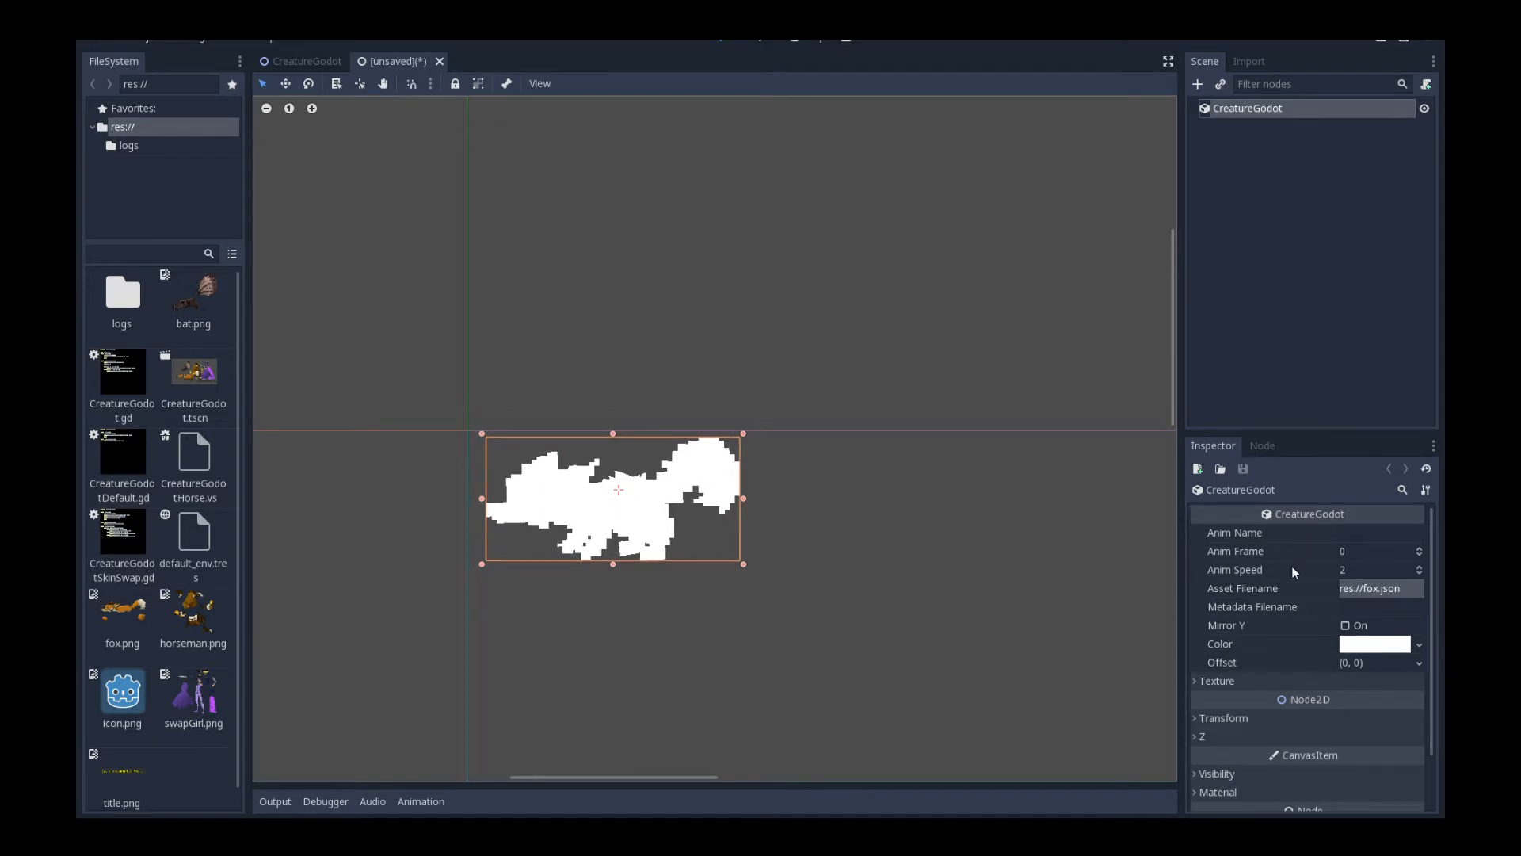
{"action": "left_click", "coordinate": [1217, 680]}
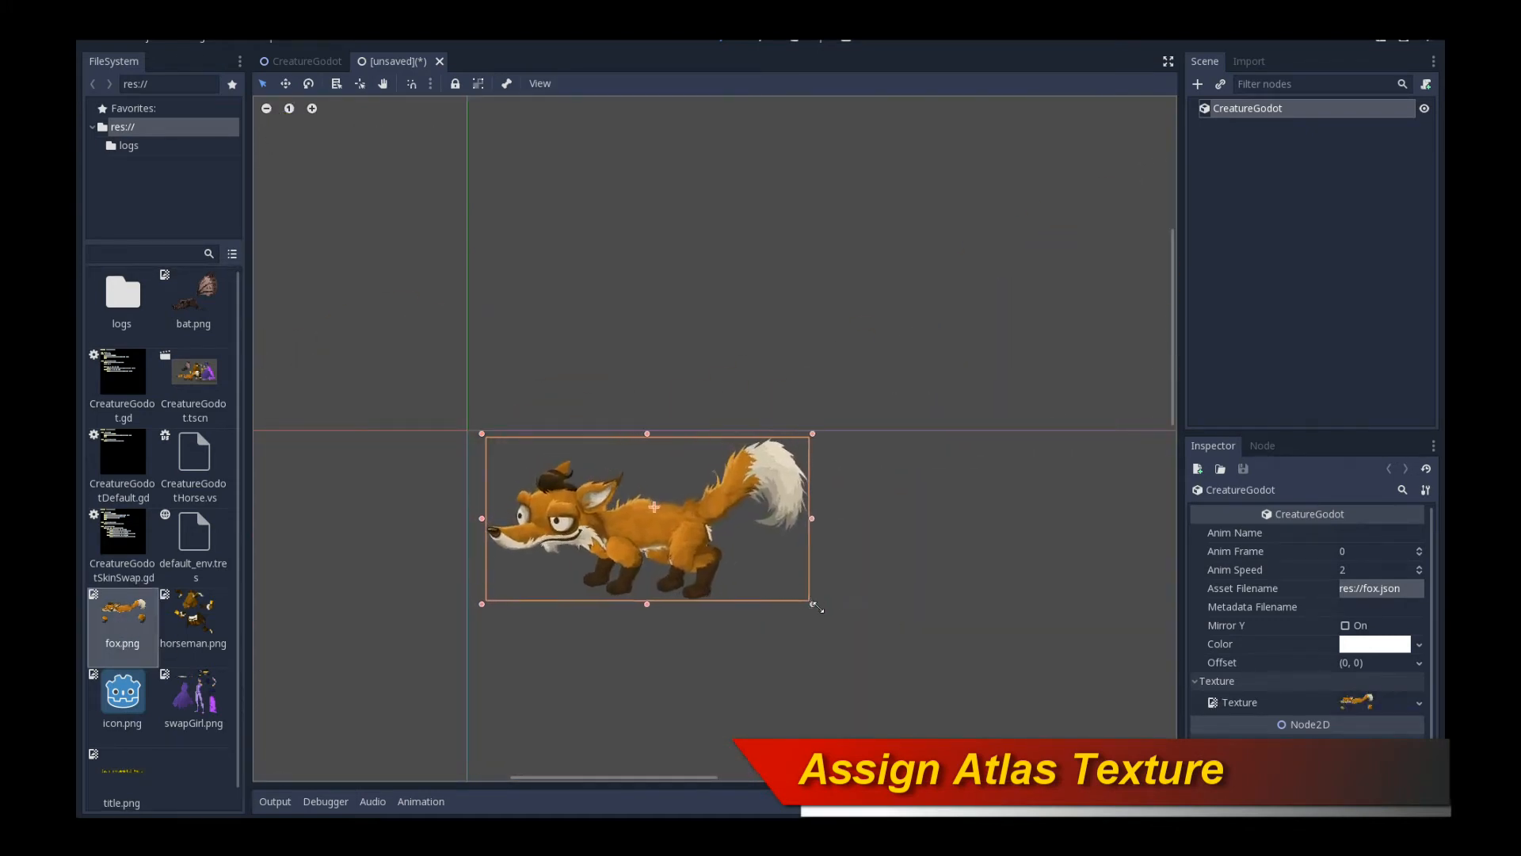
{"action": "left_click_drag", "start_coordinate": [813, 604], "coordinate": [875, 625]}
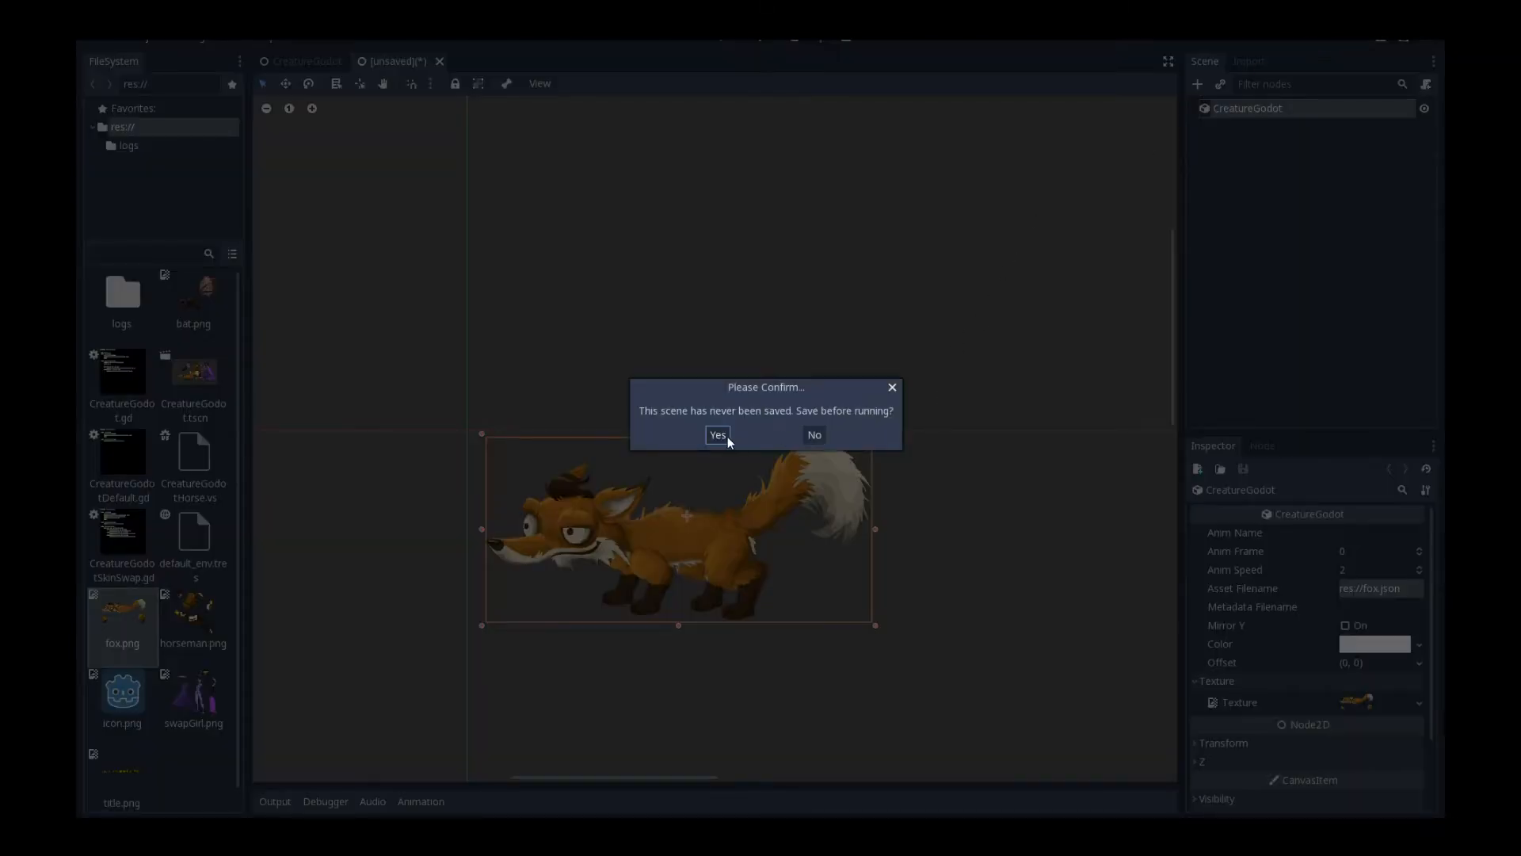
Step: Save the scene as test.tscn so it runs showing the animated fox
{"action": "left_click", "coordinate": [716, 435]}
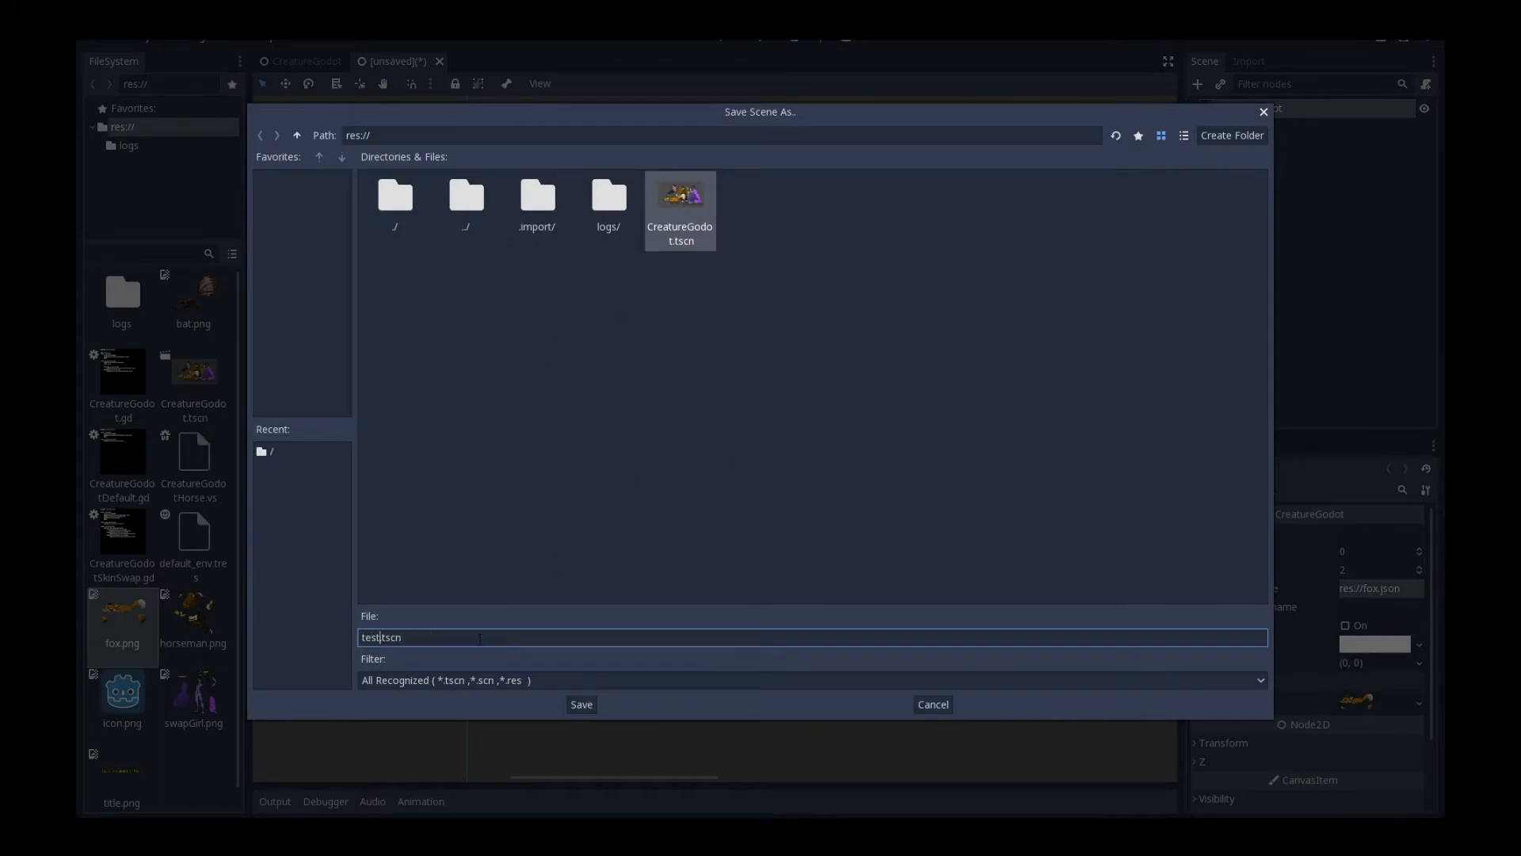
{"action": "left_click", "coordinate": [580, 703]}
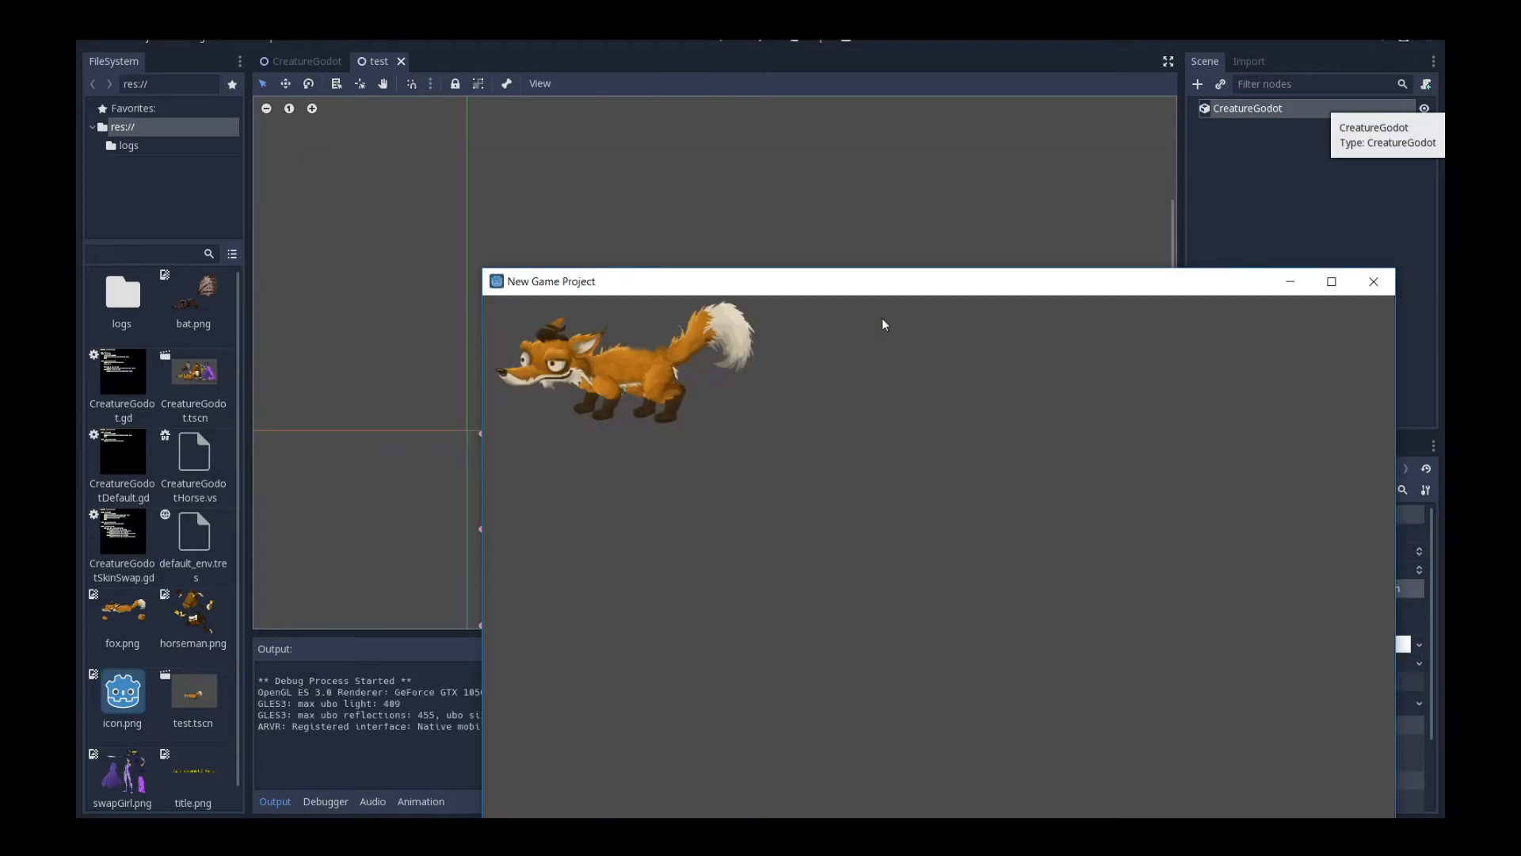
{"action": "mouse_move", "coordinate": [704, 437]}
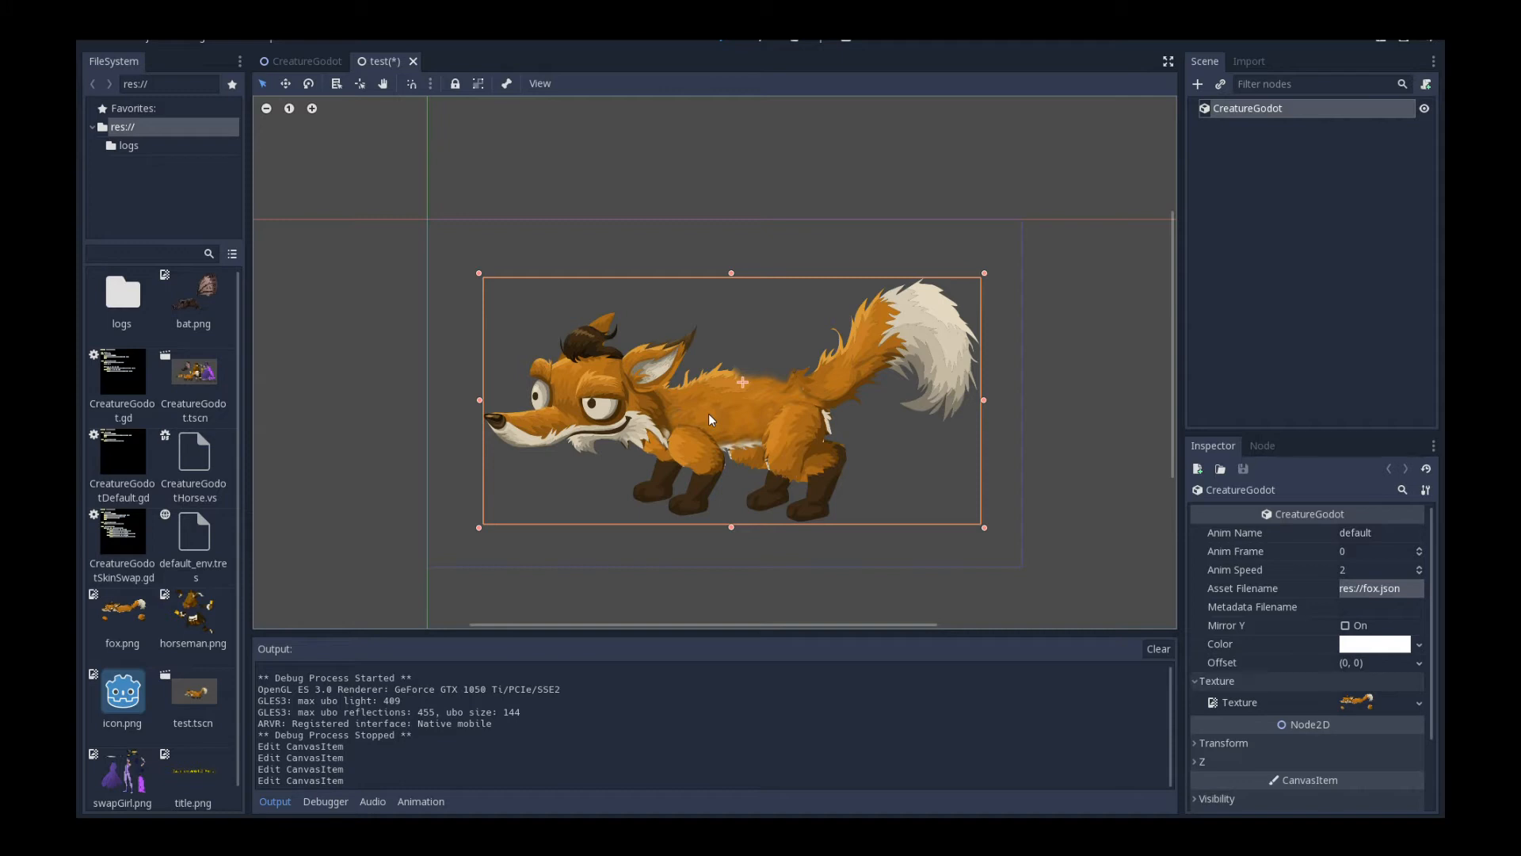
{"action": "mouse_move", "coordinate": [721, 413]}
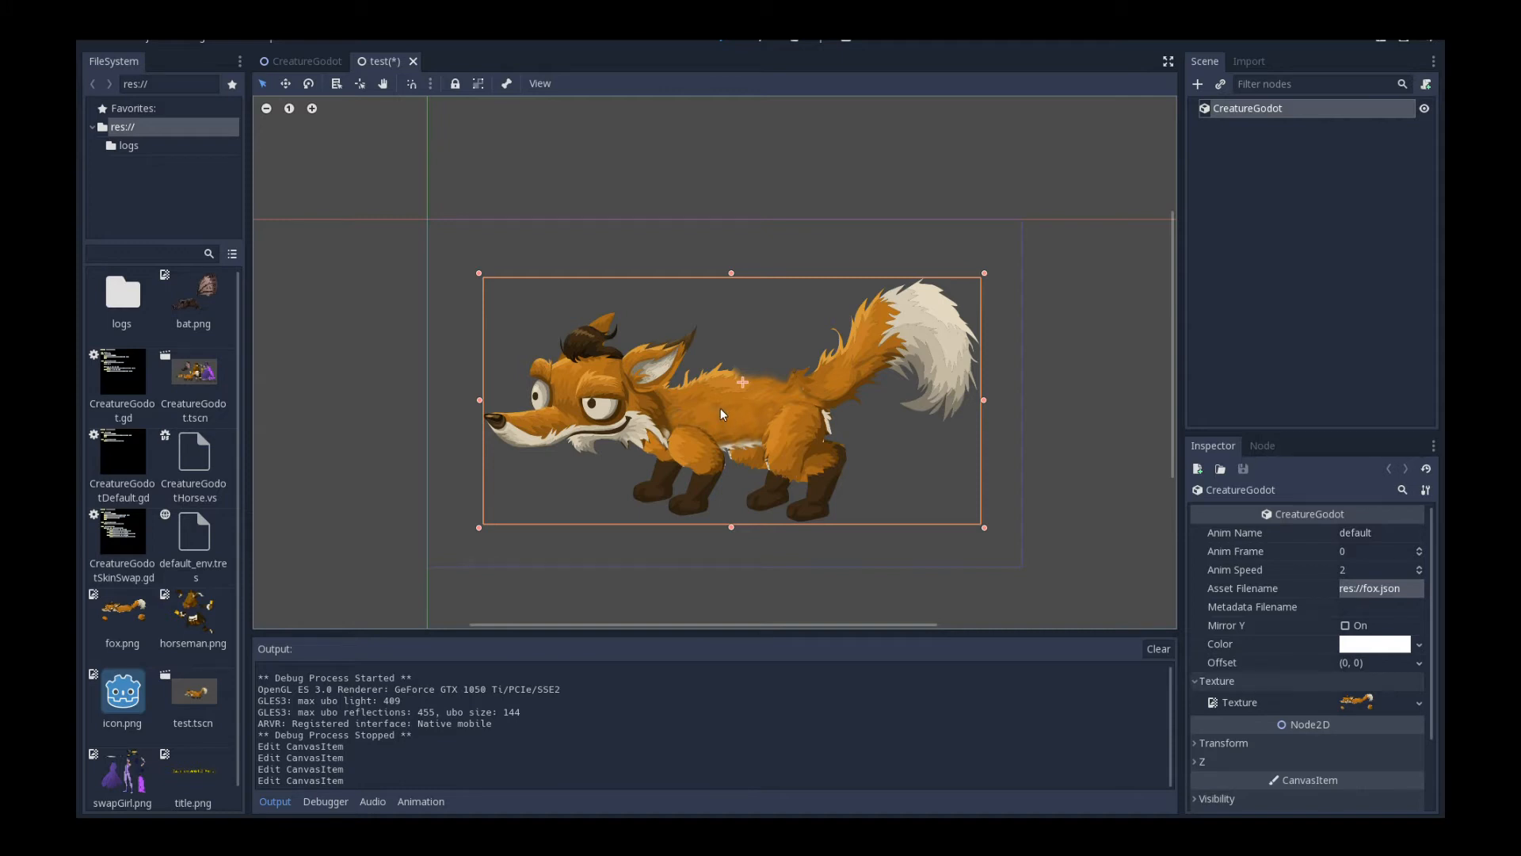
Step: Create res://test.gd with GDScript and the Default template and attach it to CreatureGodot
{"action": "right_click", "coordinate": [1248, 108]}
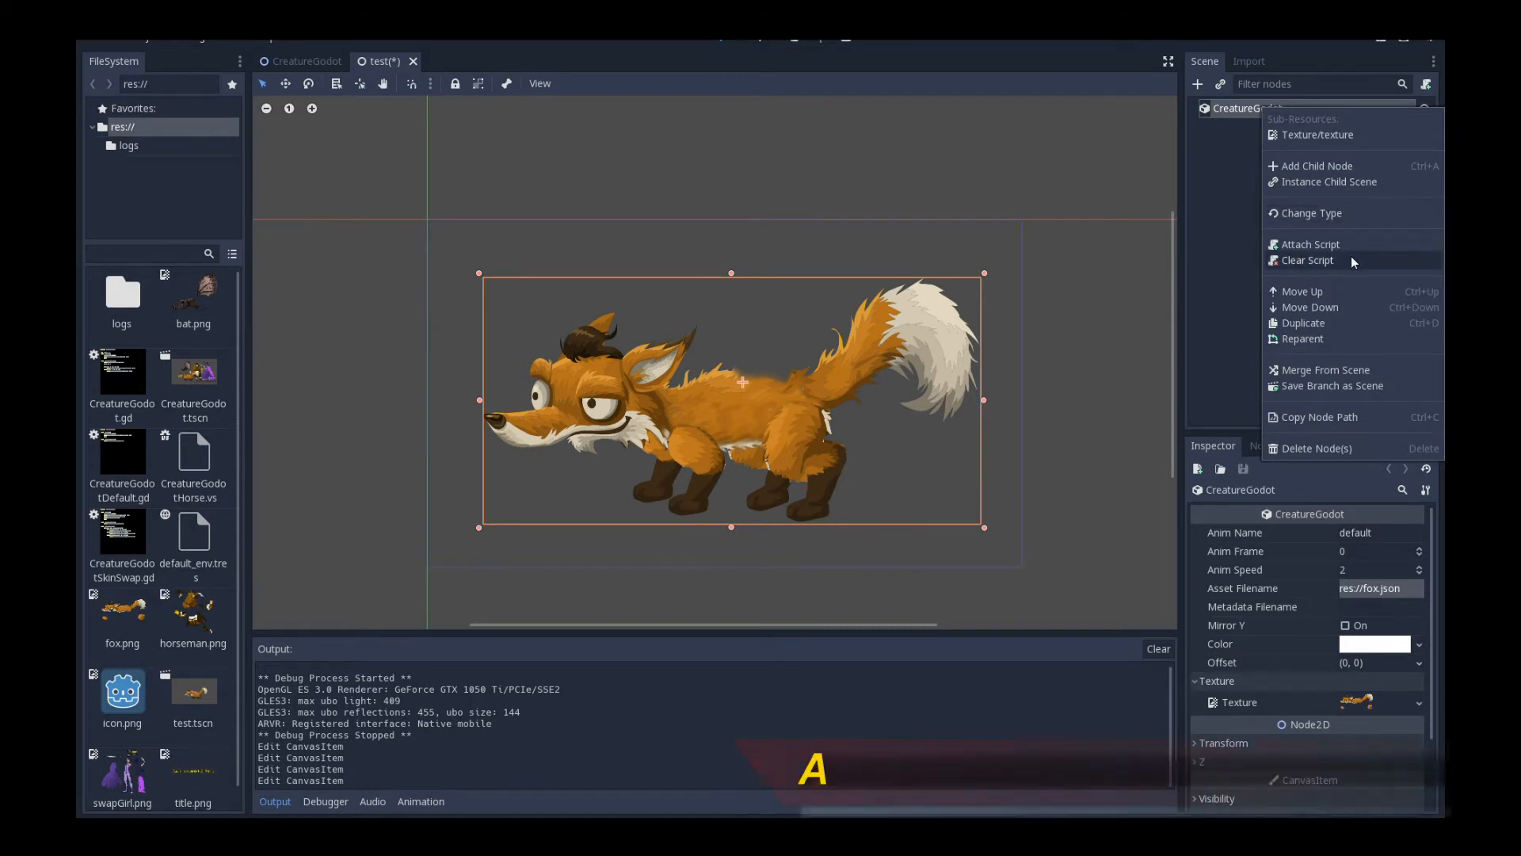
{"action": "left_click", "coordinate": [1311, 244]}
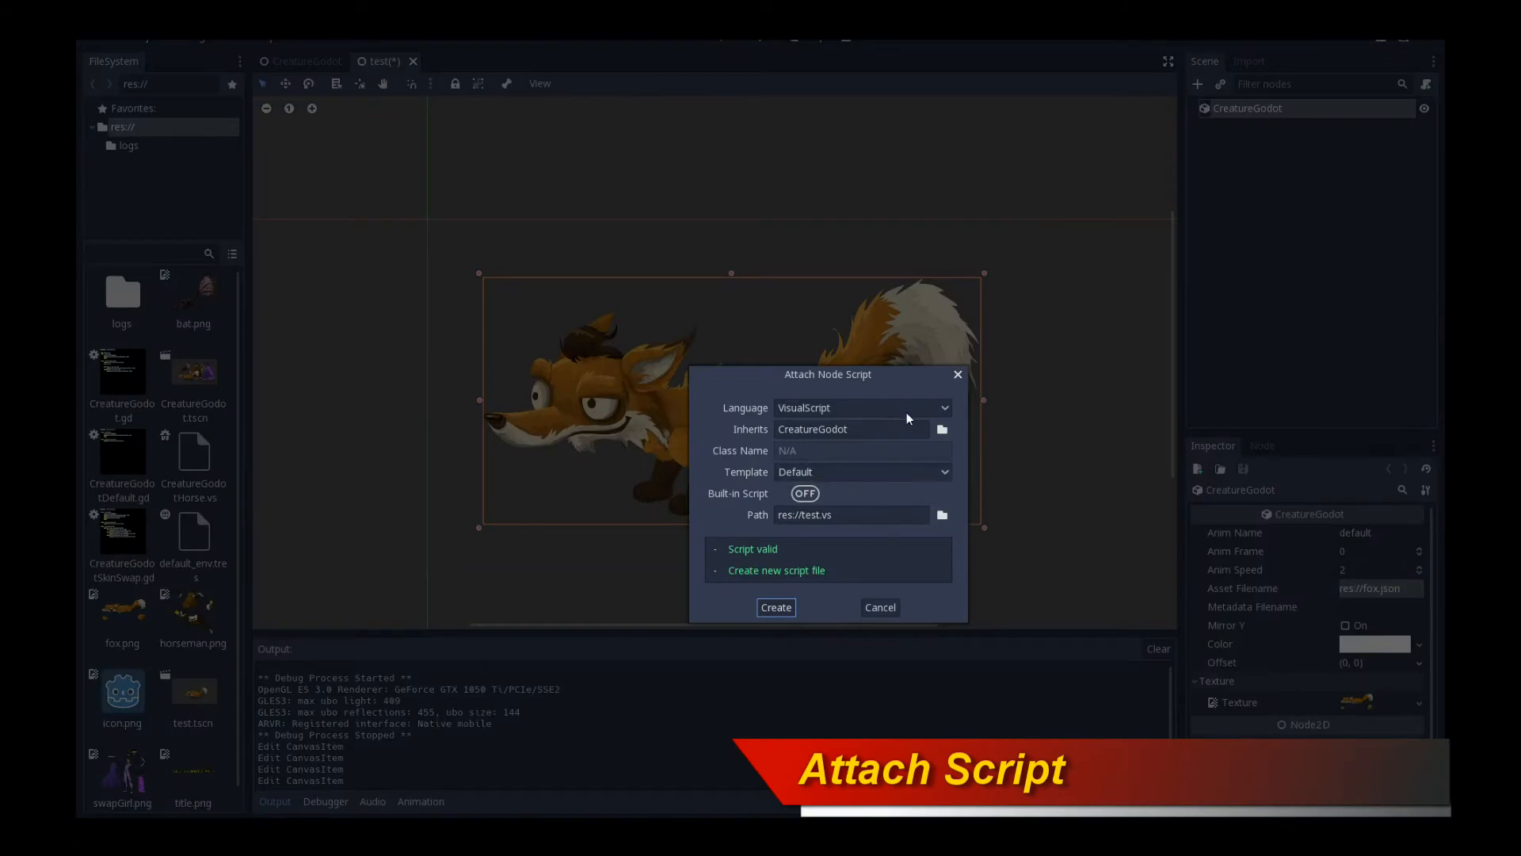
{"action": "left_click", "coordinate": [861, 407]}
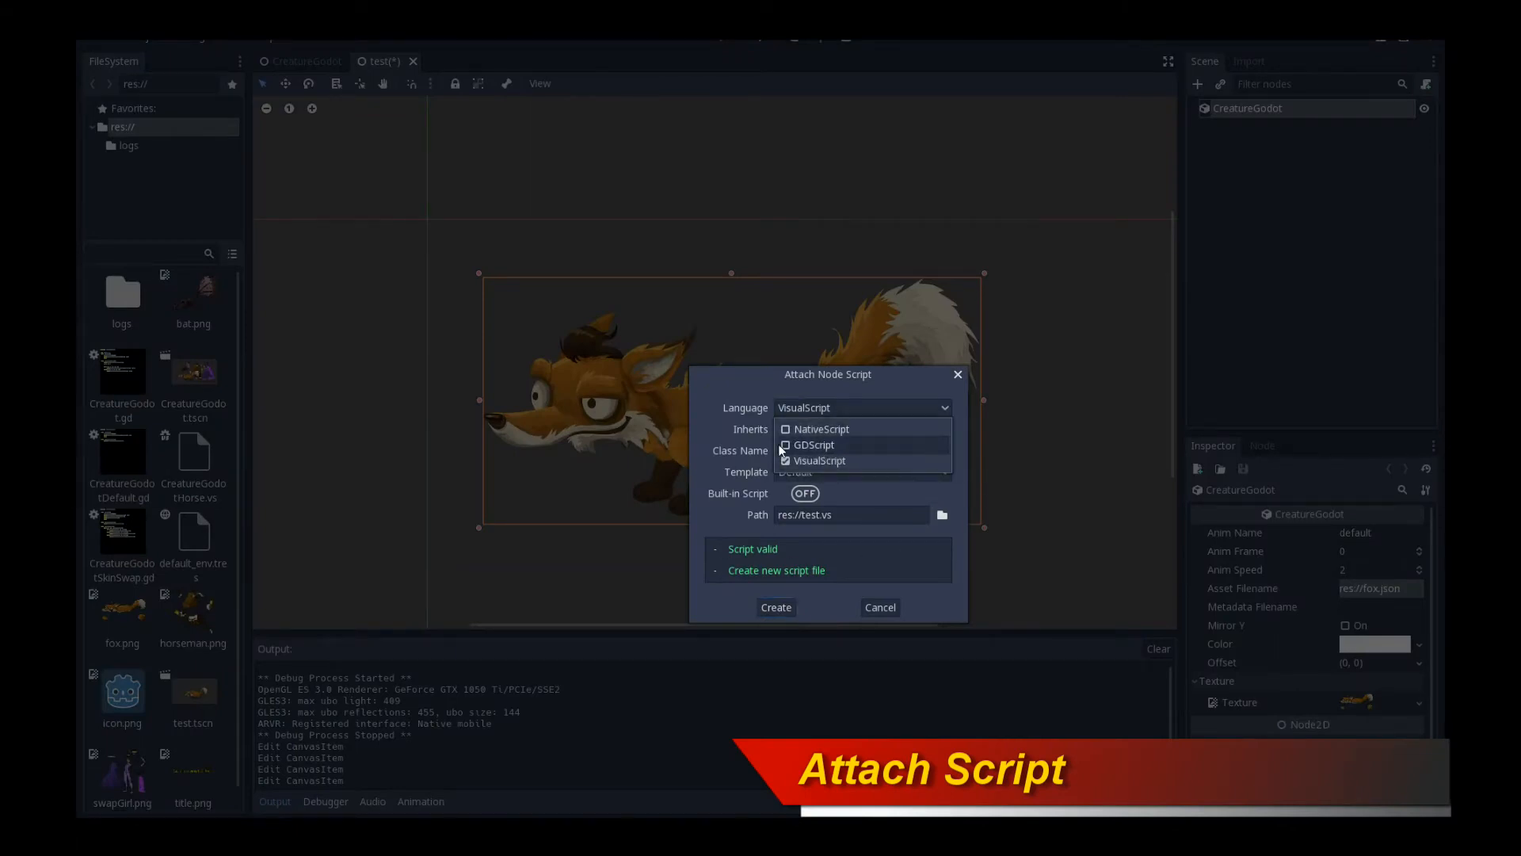
{"action": "left_click", "coordinate": [814, 444]}
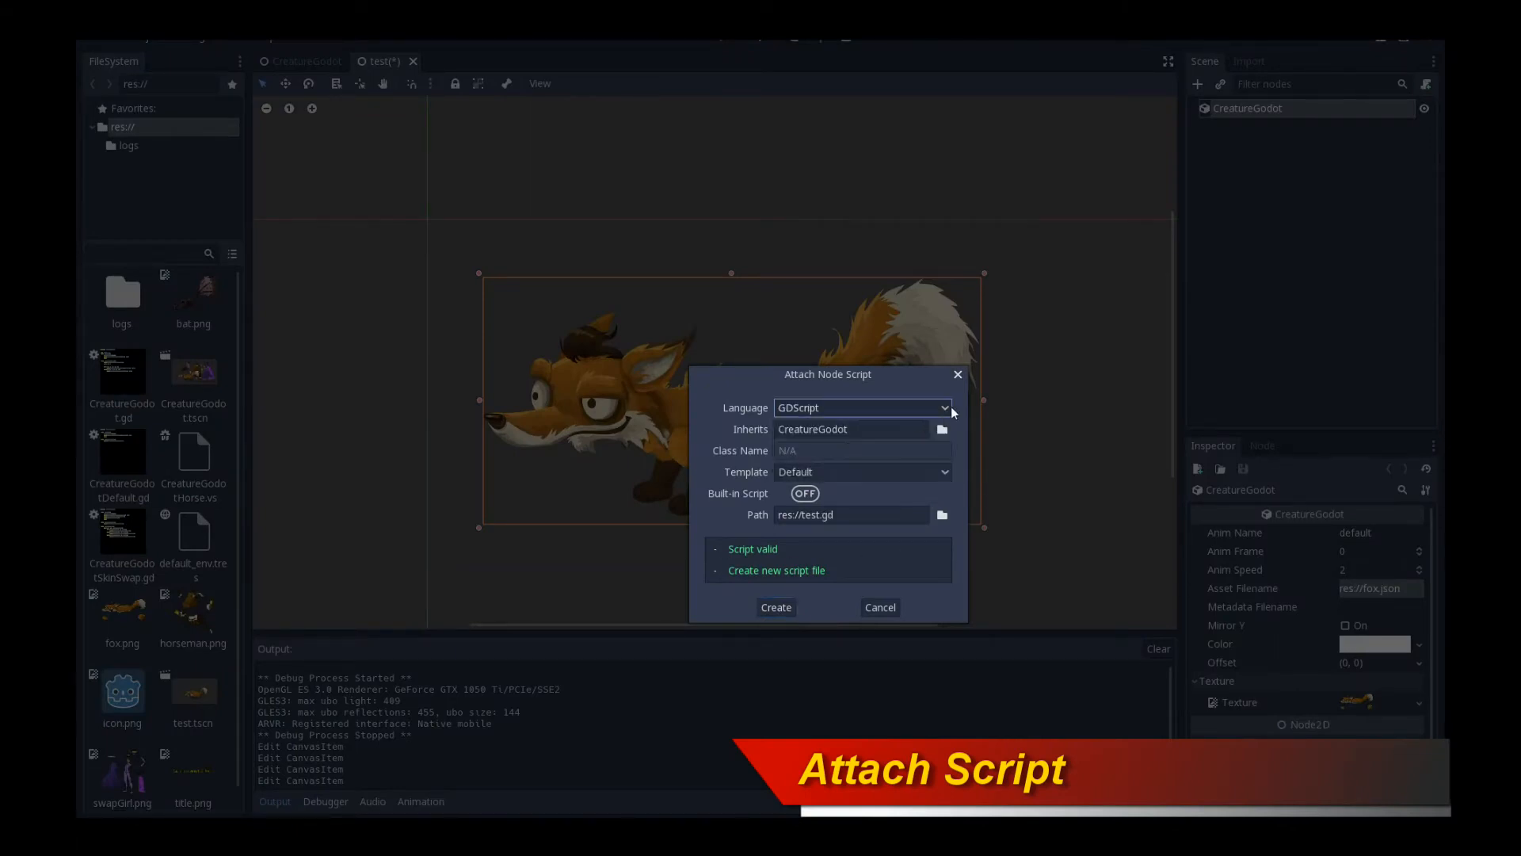
{"action": "mouse_move", "coordinate": [957, 442]}
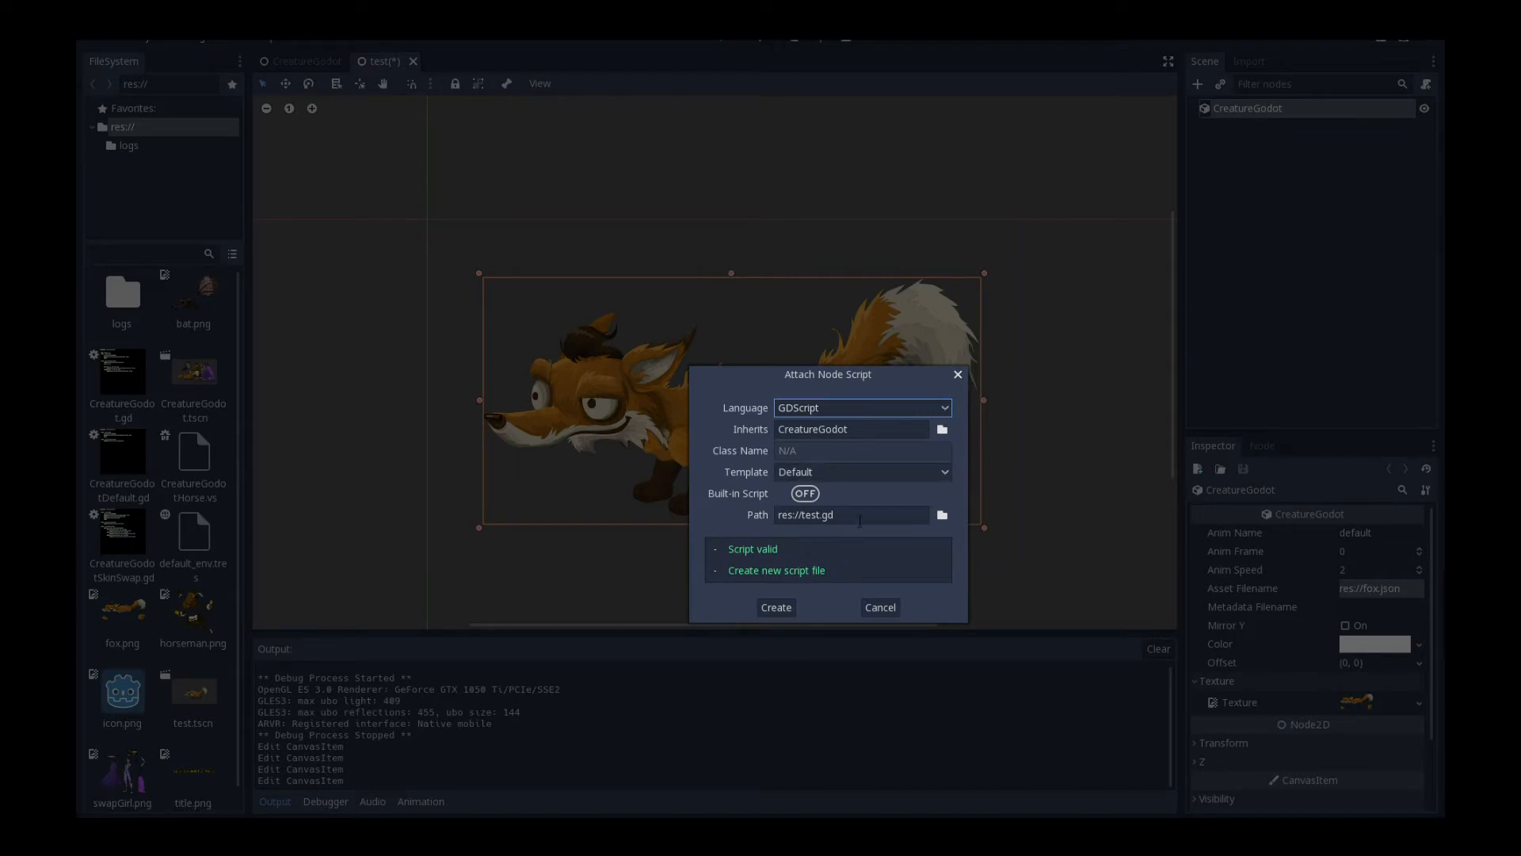
{"action": "left_click", "coordinate": [862, 450]}
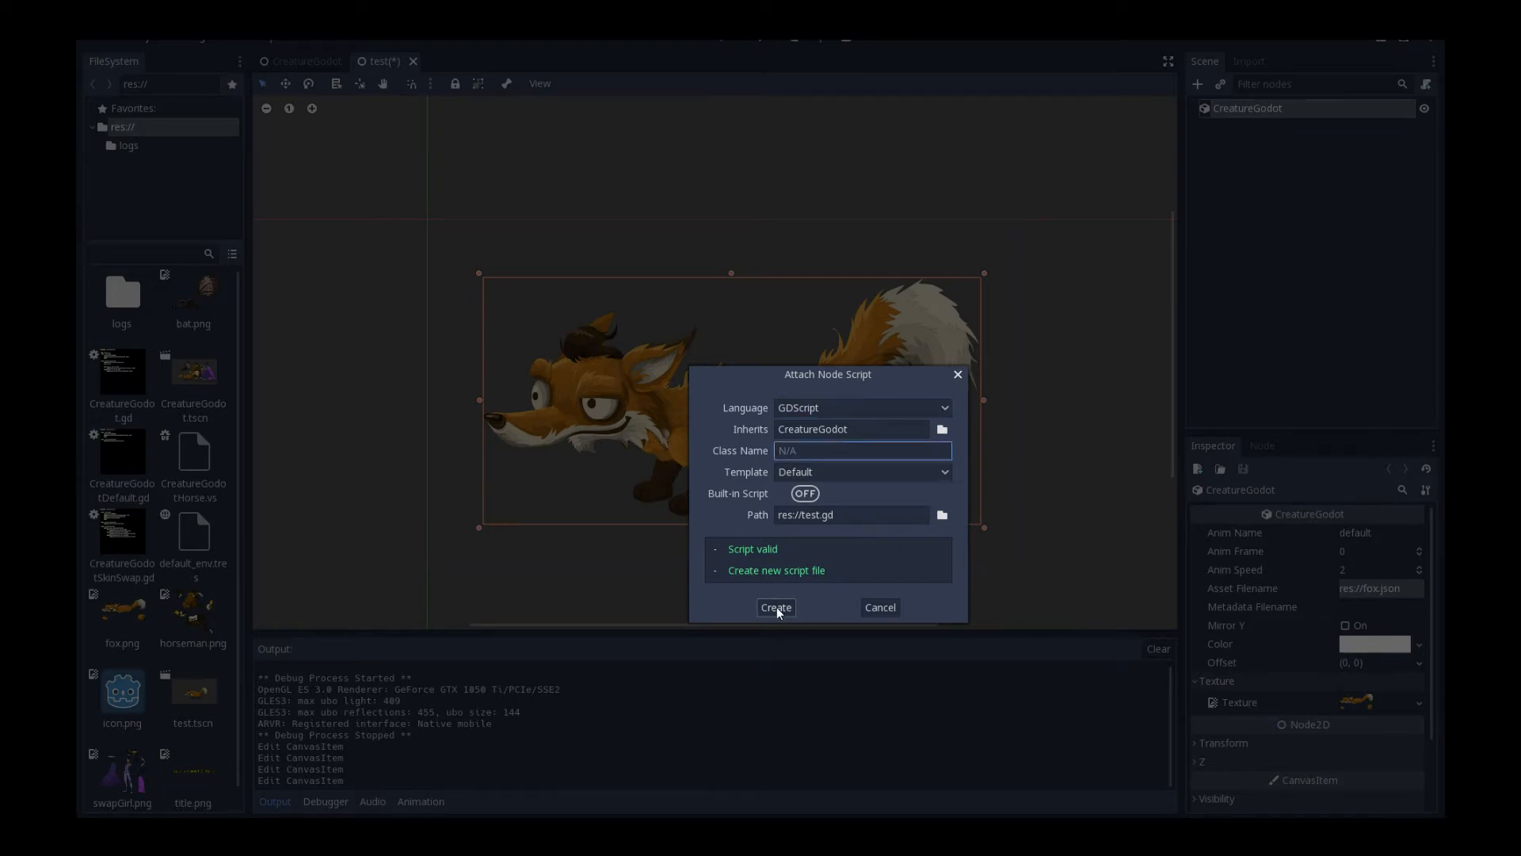
{"action": "left_click", "coordinate": [775, 607]}
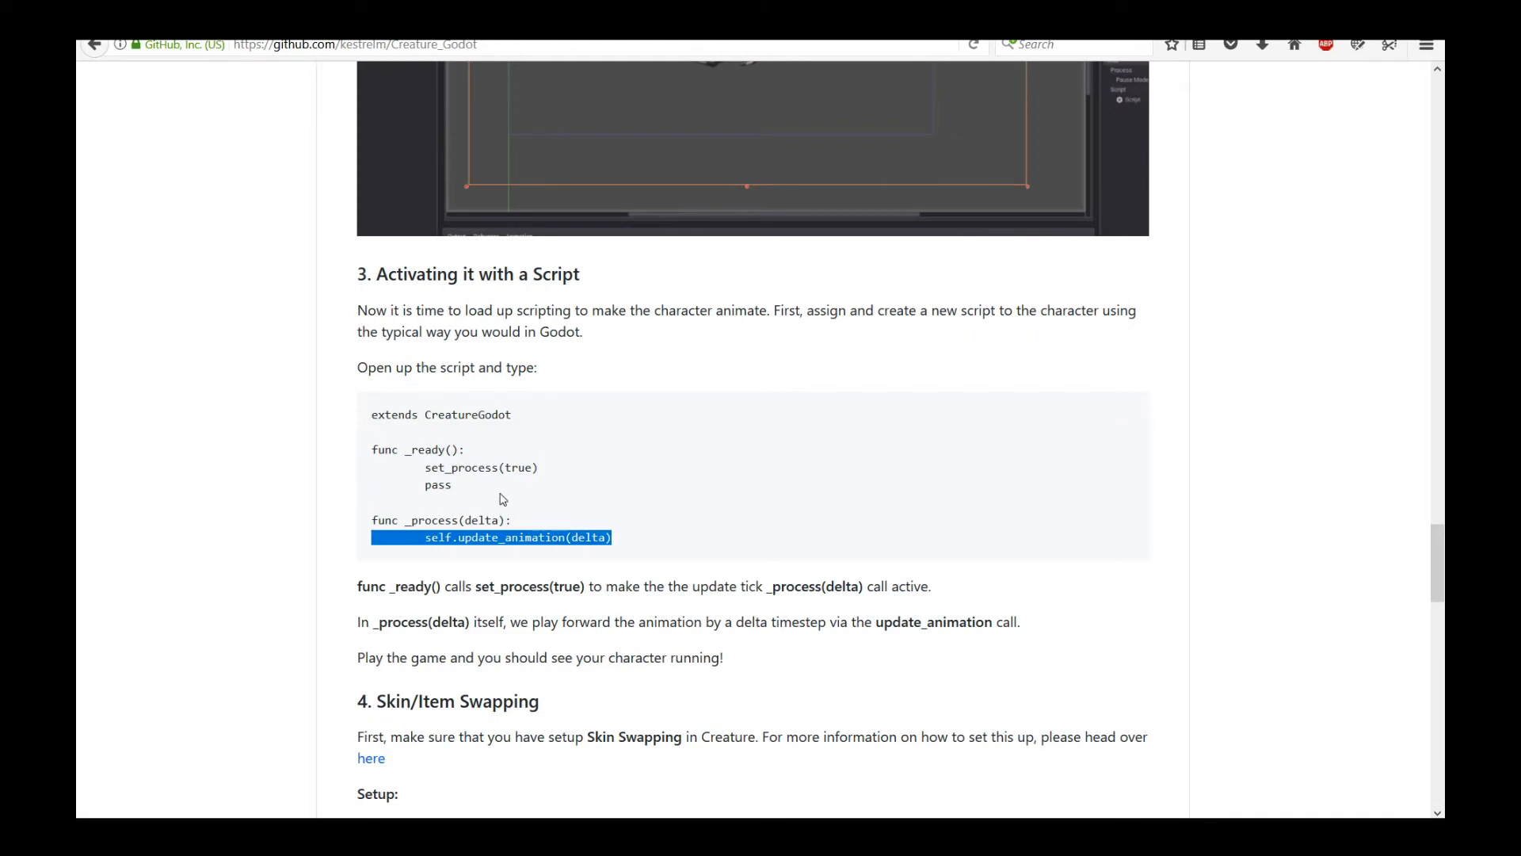
Step: Paste the README sample into test.gd with 'extends CreatureGodot' on line 1 and save it
{"action": "left_click_drag", "start_coordinate": [502, 499], "coordinate": [624, 542]}
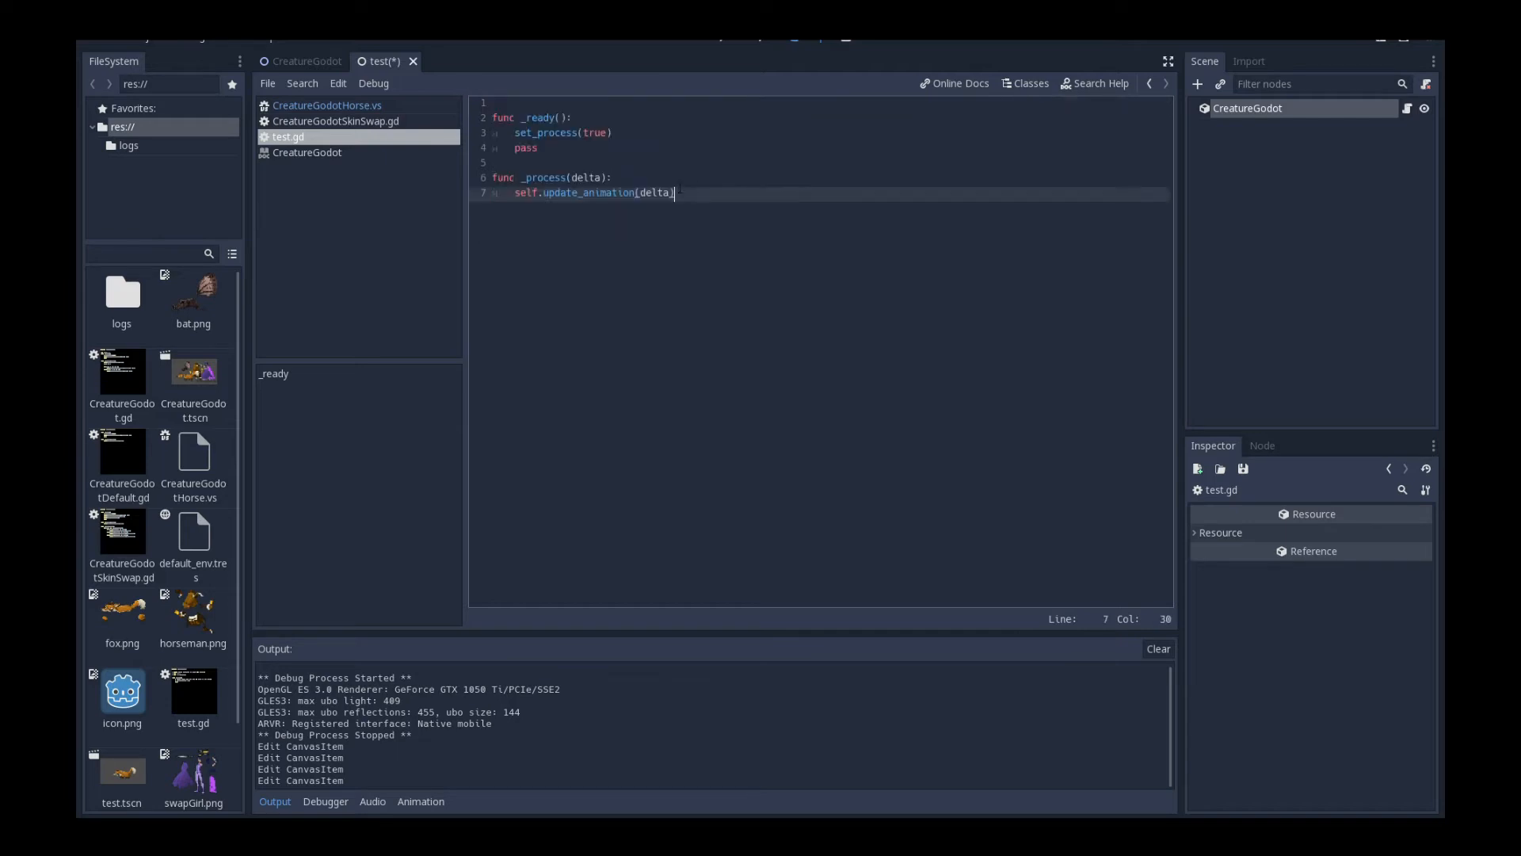
{"action": "key", "text": "ctrl+s"}
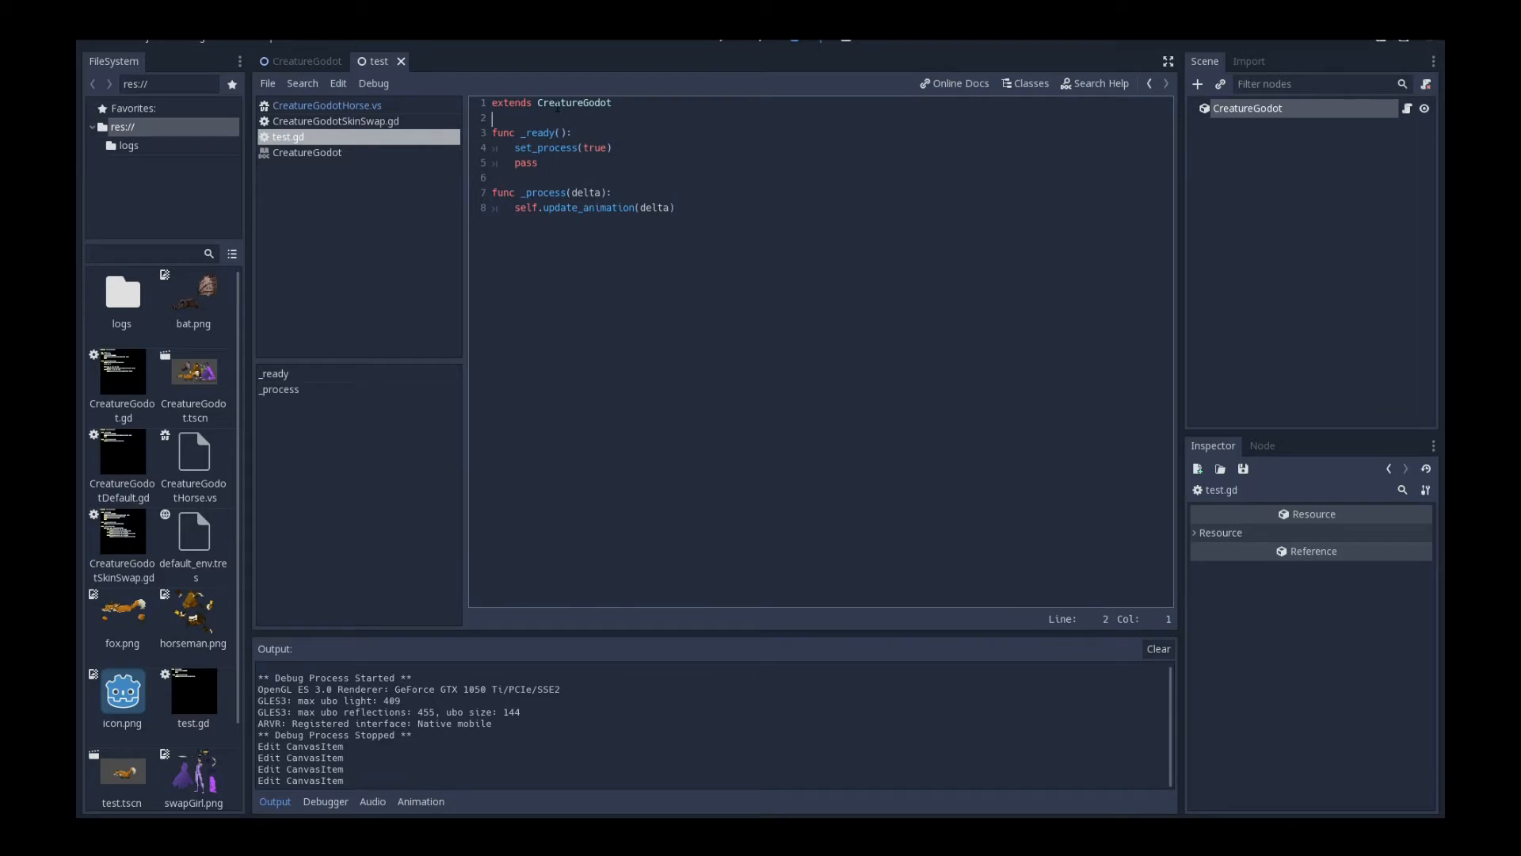
{"action": "left_click", "coordinate": [611, 103]}
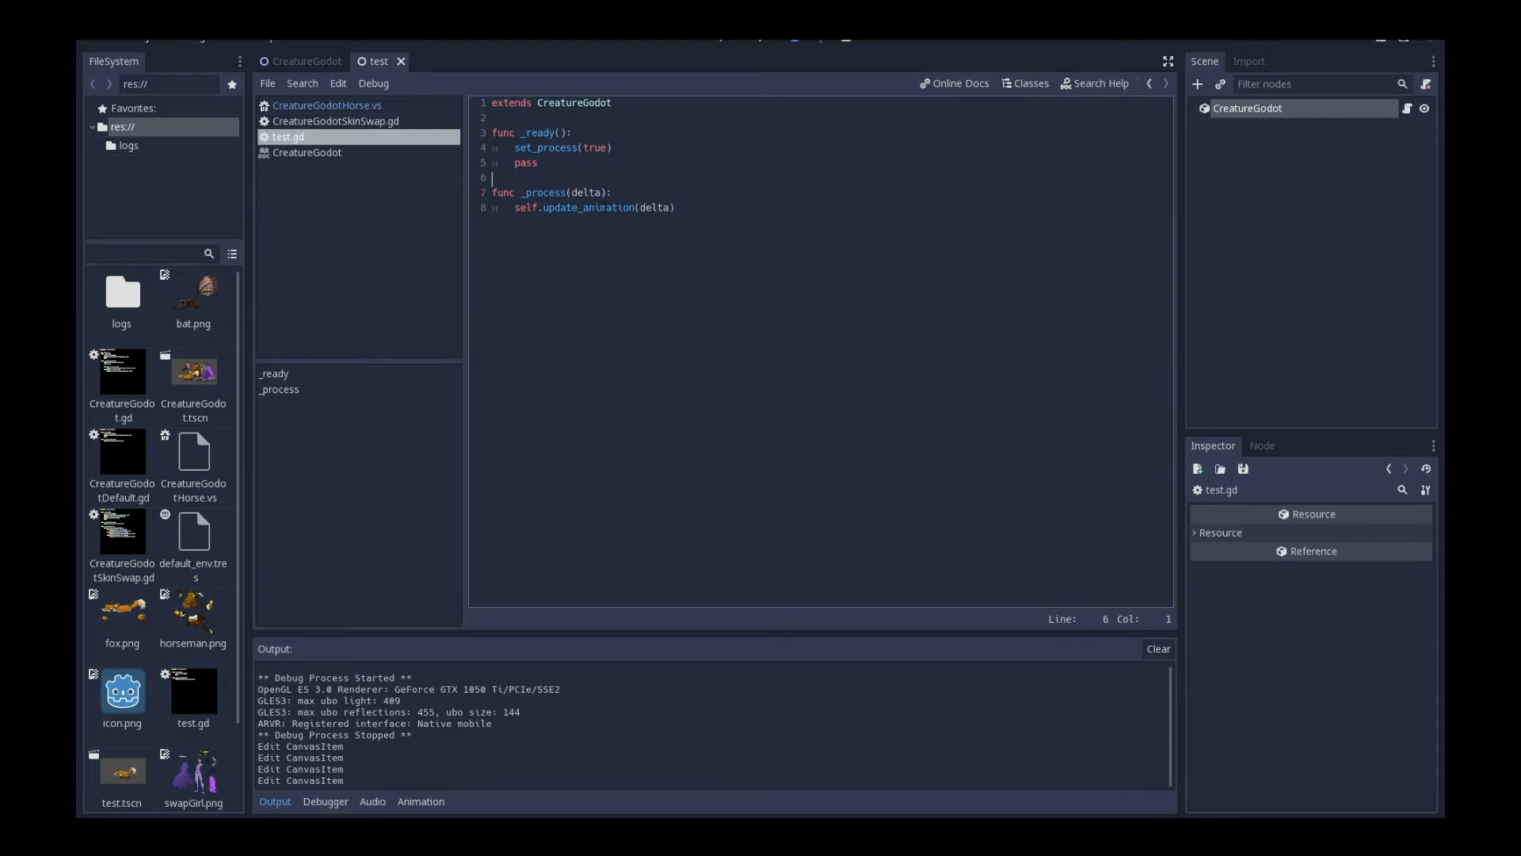
{"action": "mouse_move", "coordinate": [533, 55]}
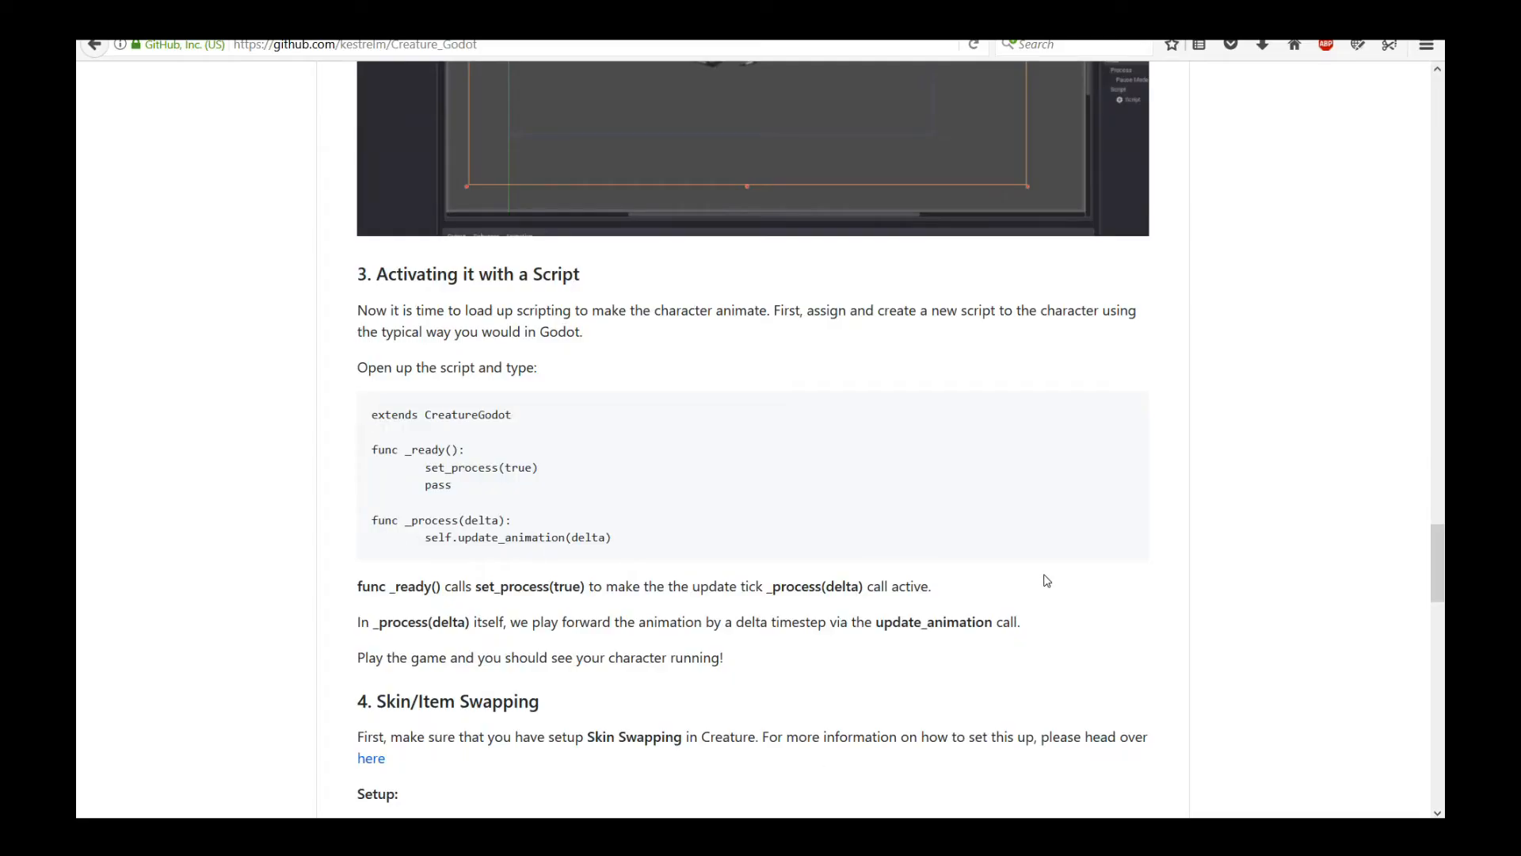
Step: Scroll the README to the Animation Functions list and select blend_to_animation
{"action": "scroll", "scroll_direction": "down", "scroll_amount": 3}
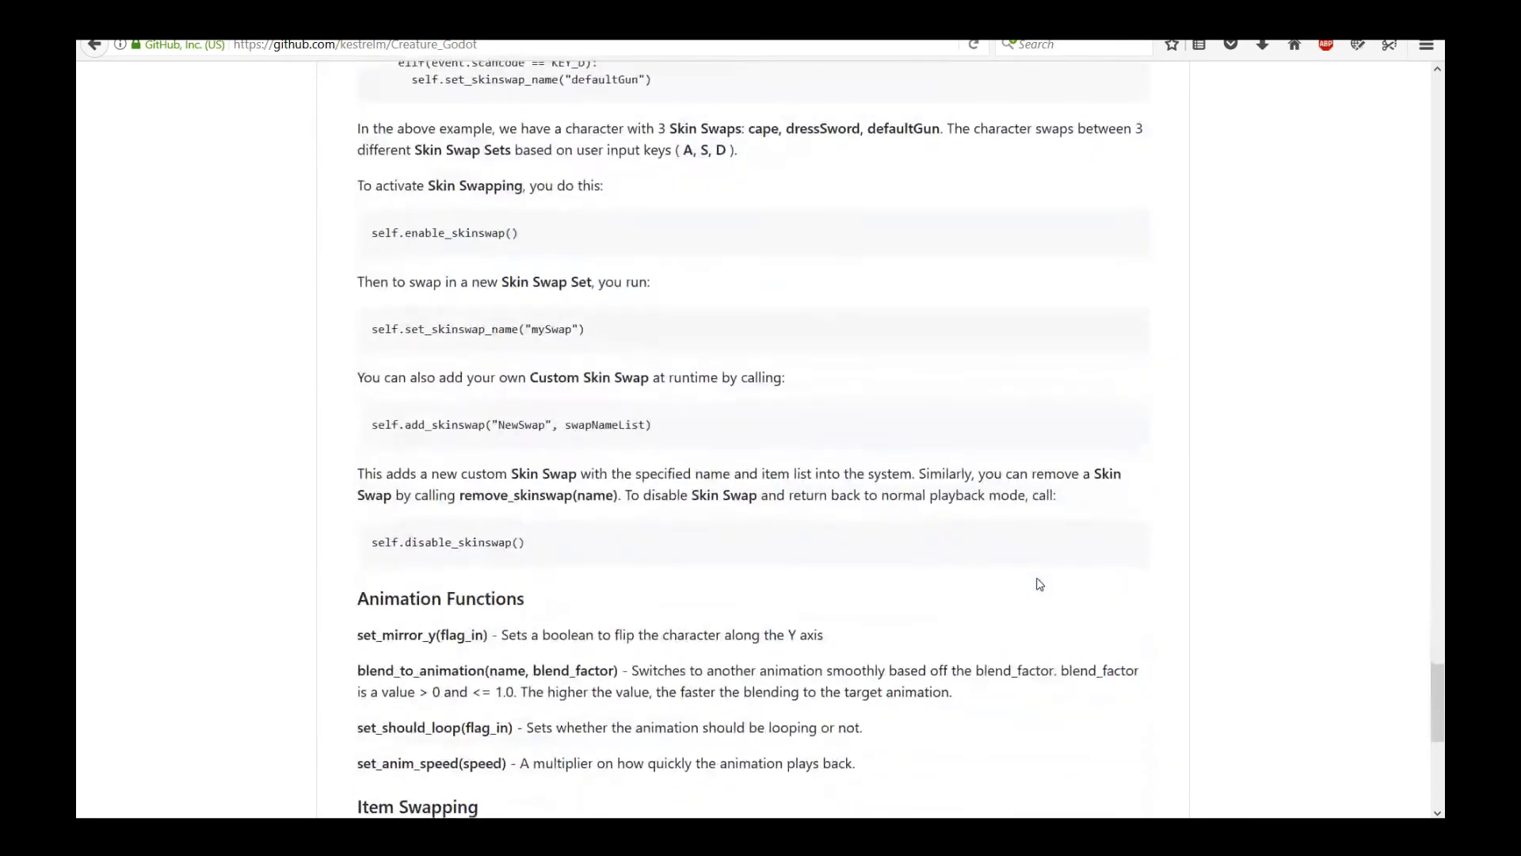
{"action": "scroll", "scroll_direction": "down", "scroll_amount": 3}
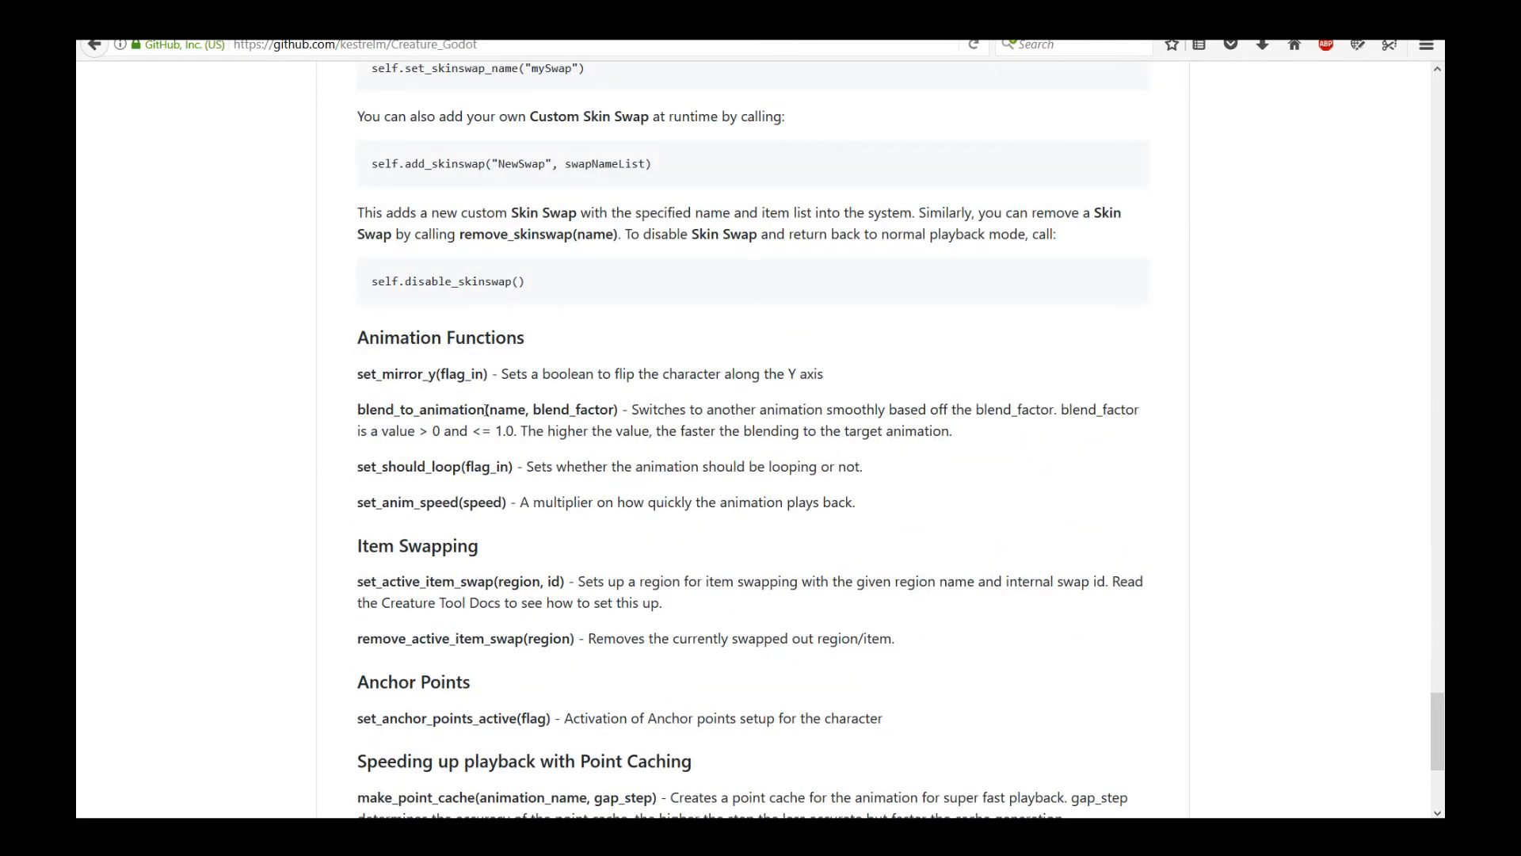
{"action": "double_click", "coordinate": [420, 409]}
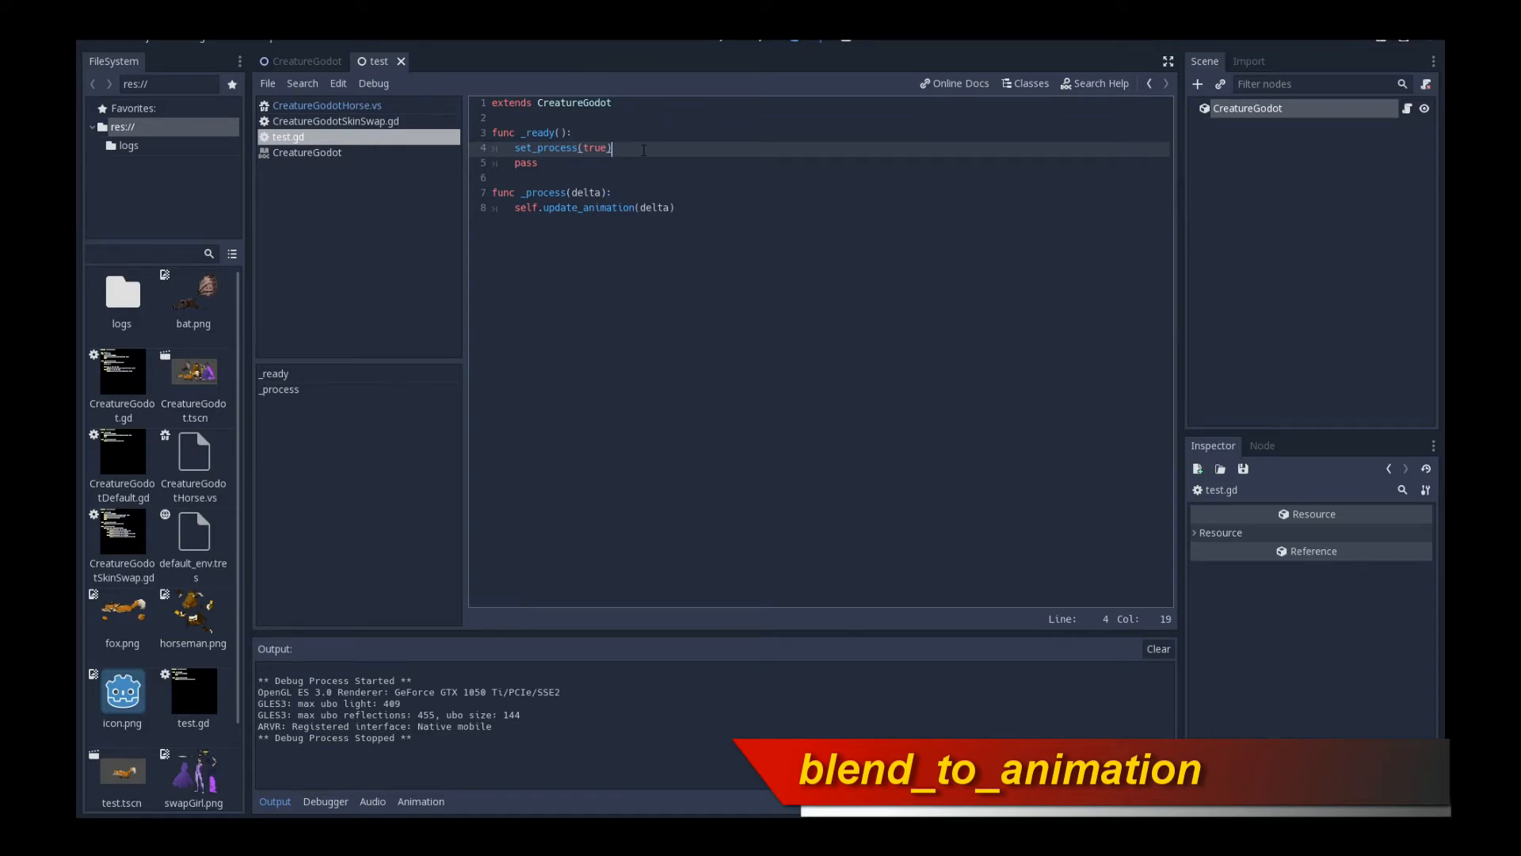
Step: Add self.blend_to_animation("run", 0.1) to _ready in test.gd
{"action": "type", "text": "se"}
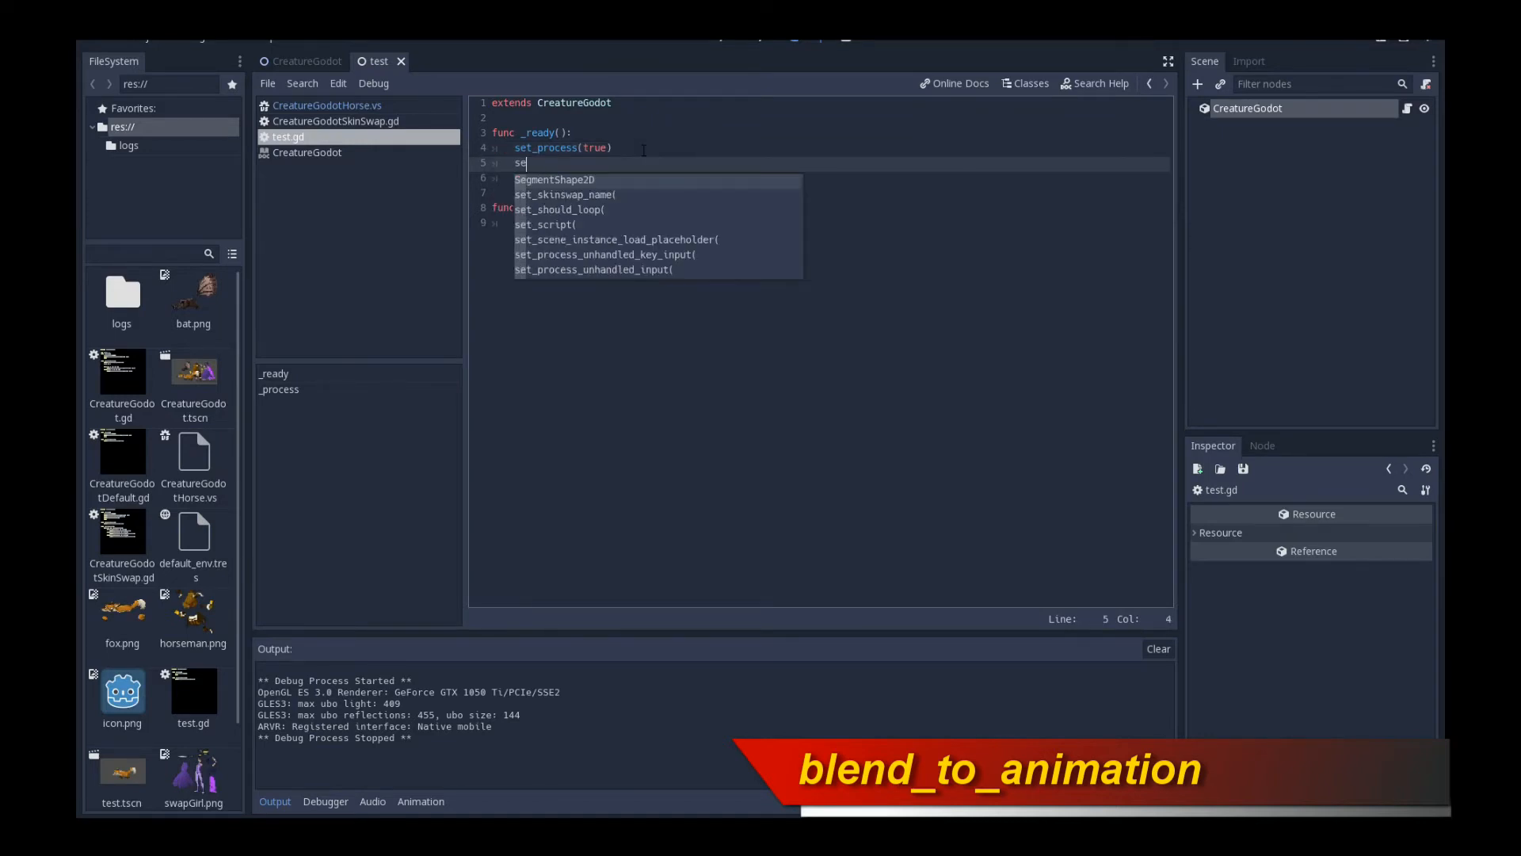
{"action": "type", "text": "self.blend_to_animation("}
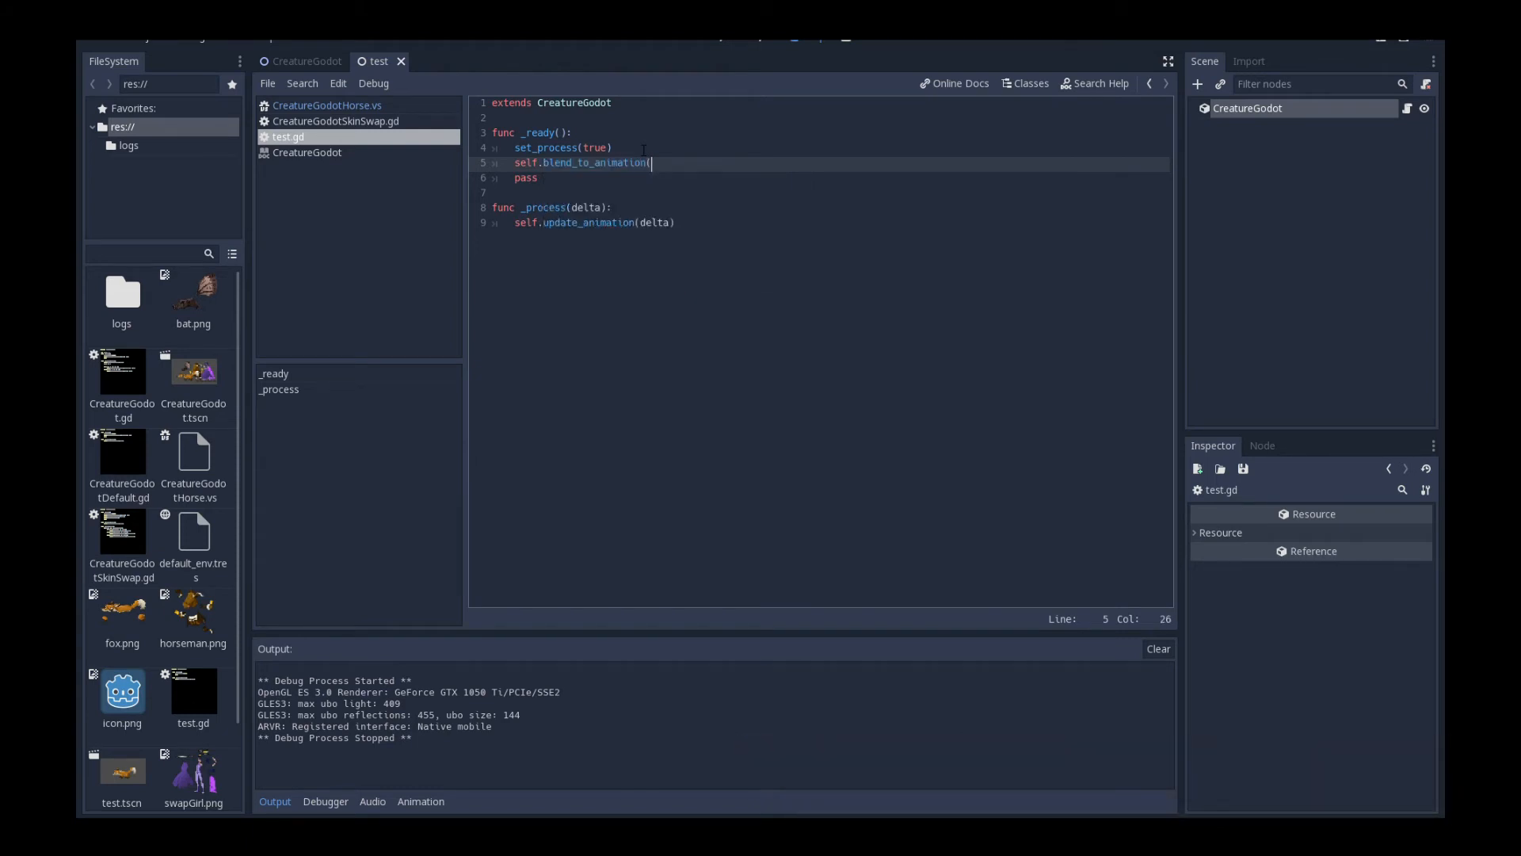
{"action": "type", "text": "\"run\""}
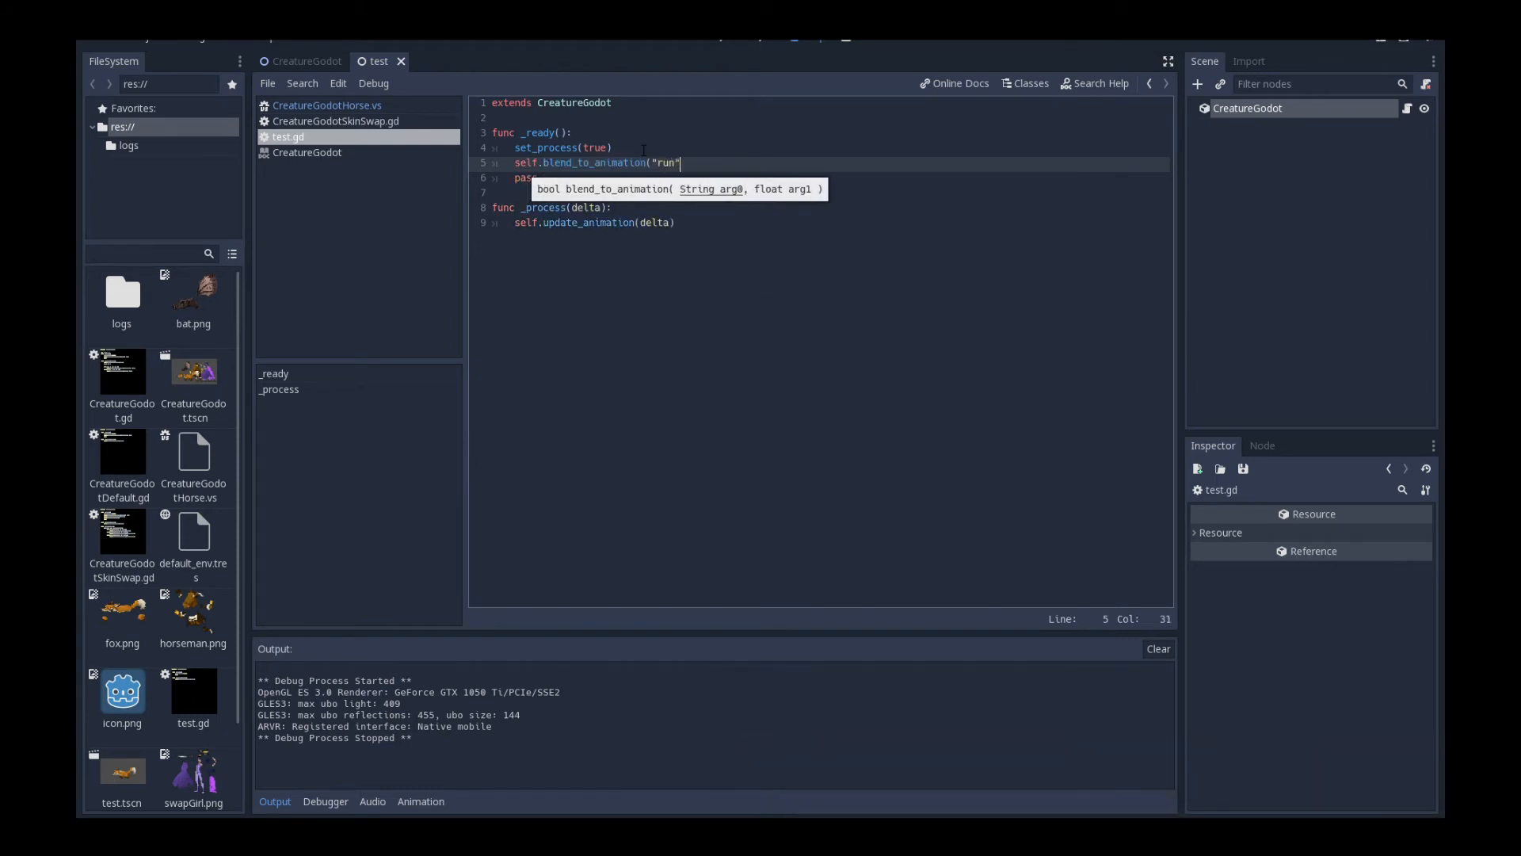
{"action": "type", "text": ","}
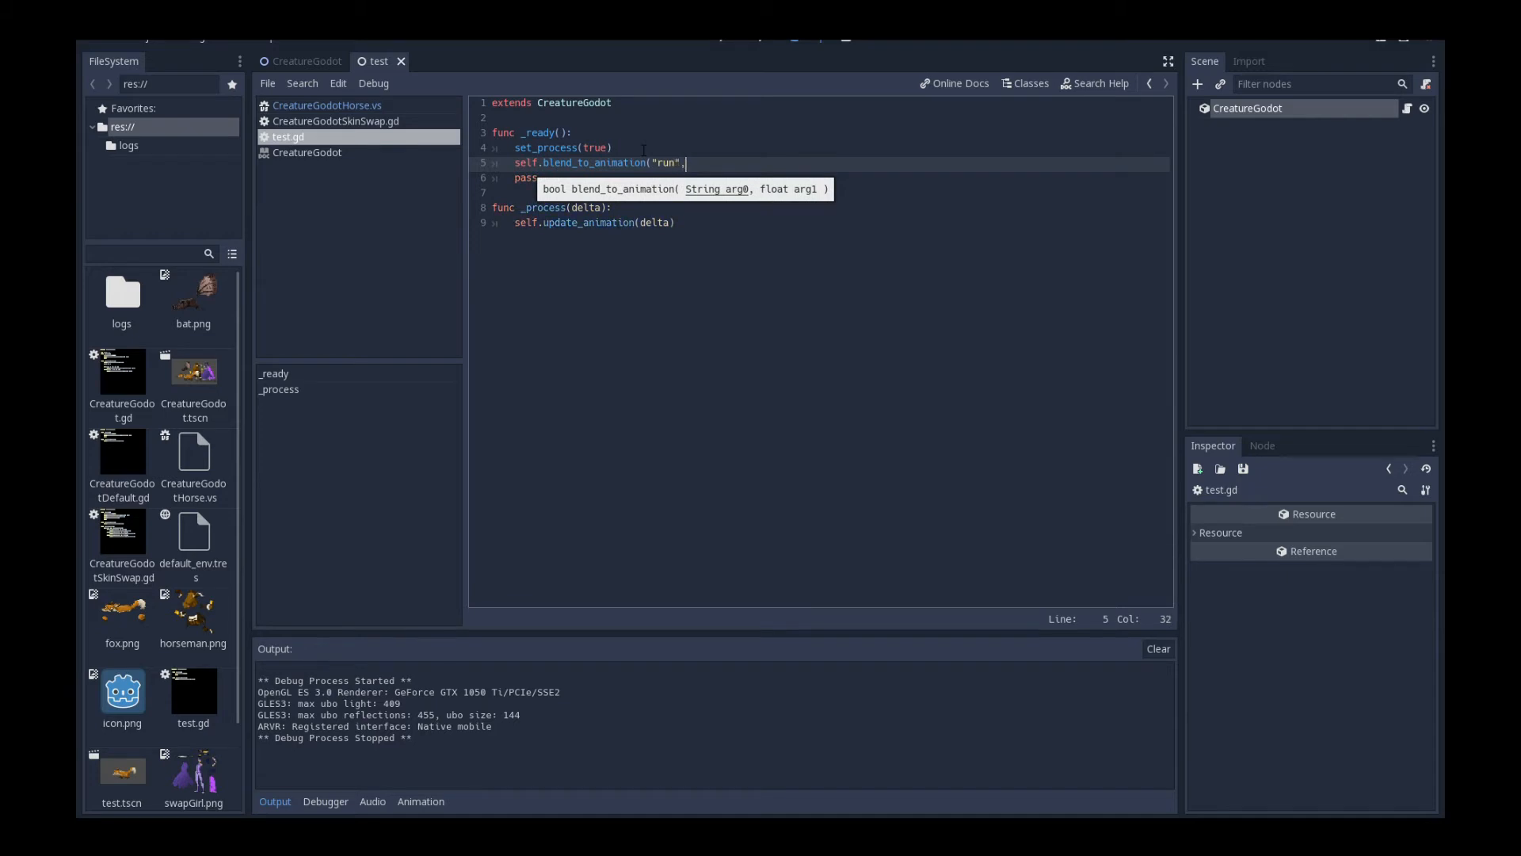
{"action": "type", "text": "0."}
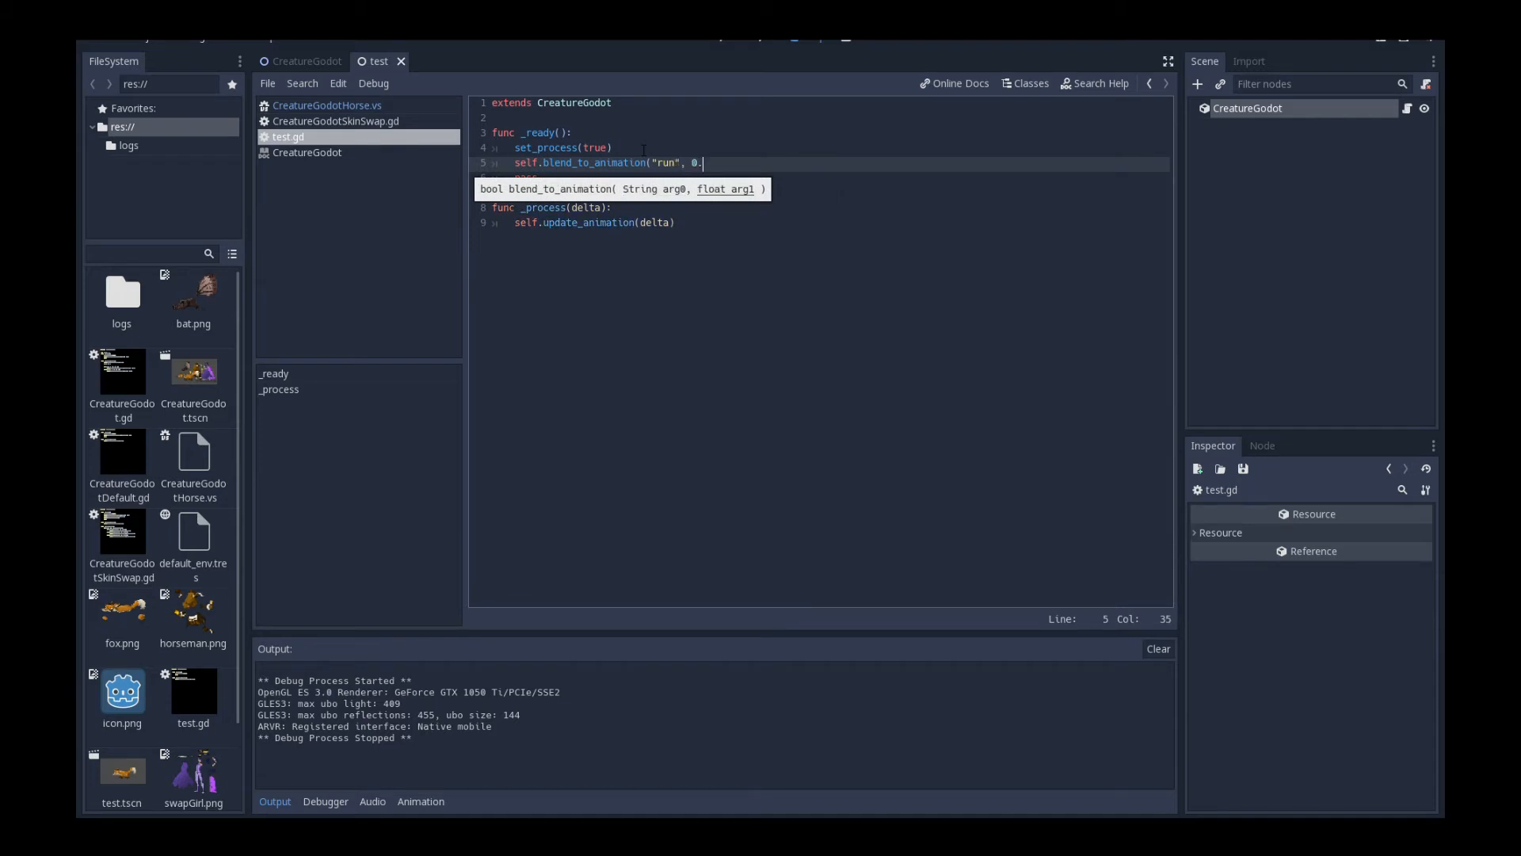
{"action": "type", "text": "1)"}
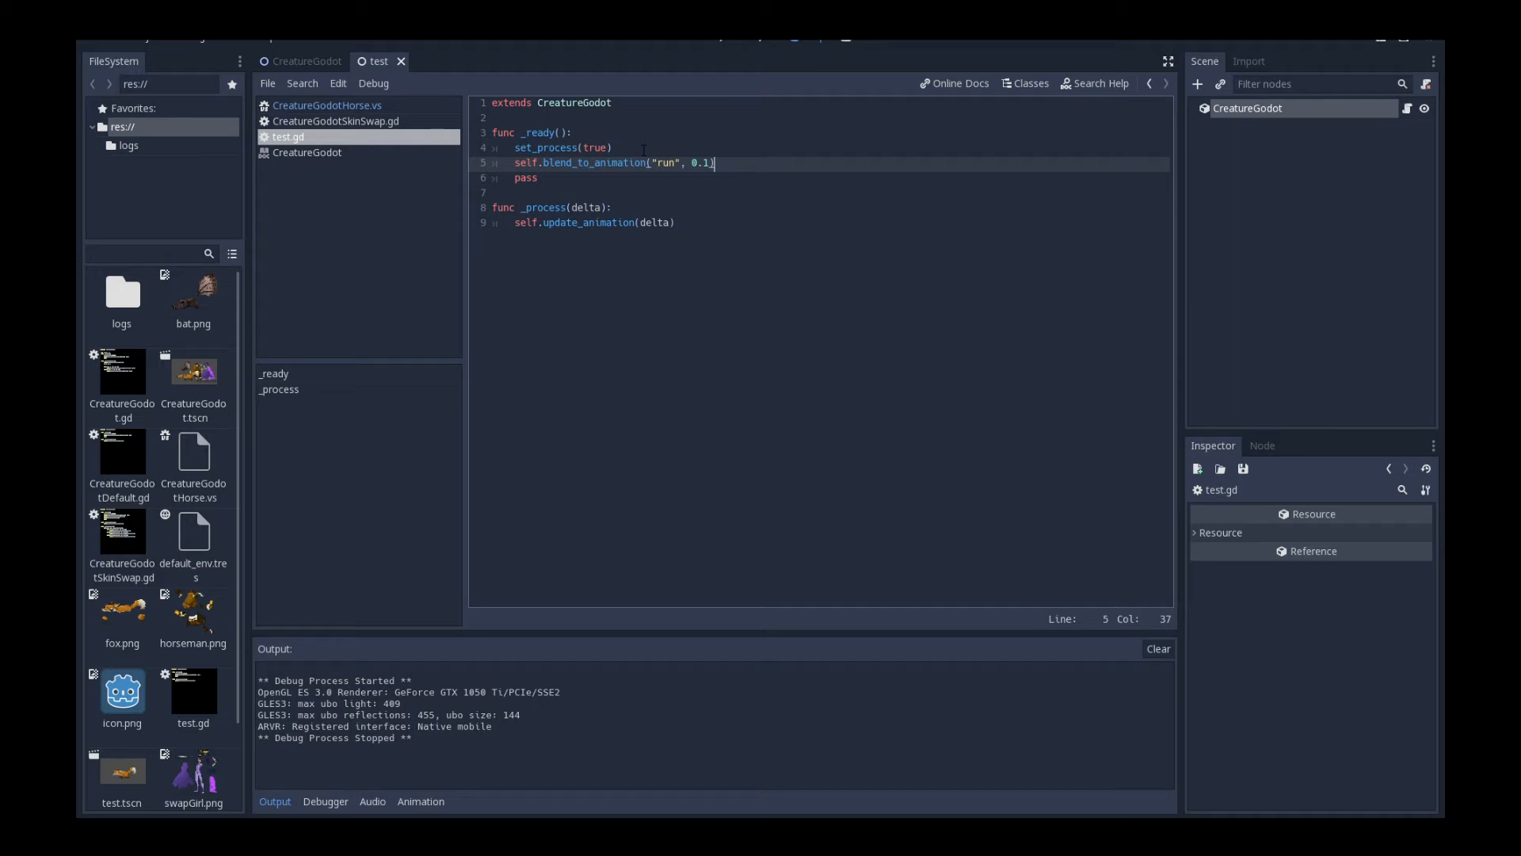
{"action": "mouse_move", "coordinate": [694, 342]}
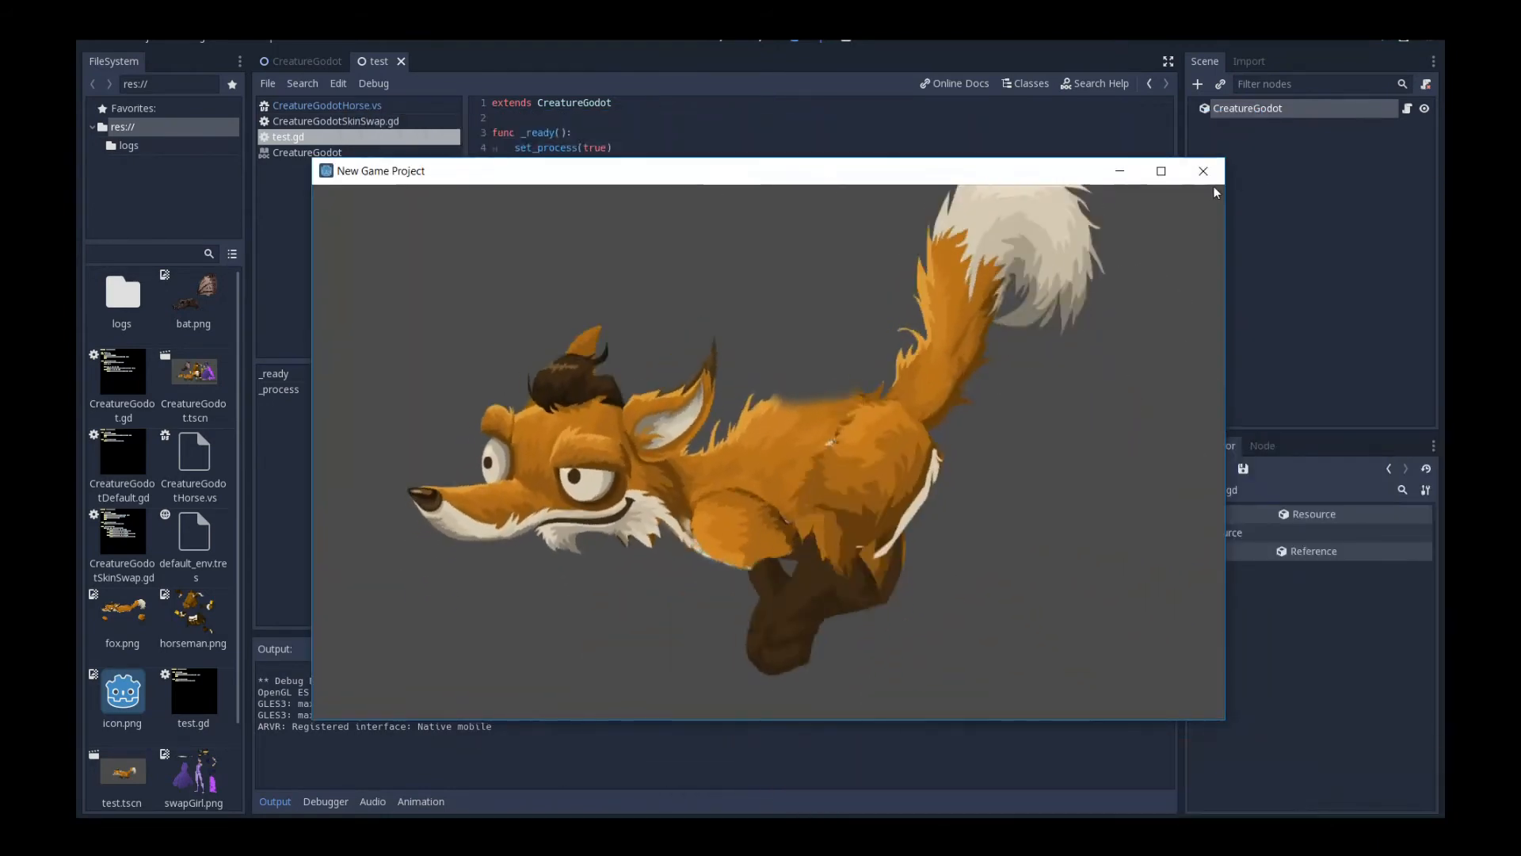
{"action": "left_click", "coordinate": [1203, 171]}
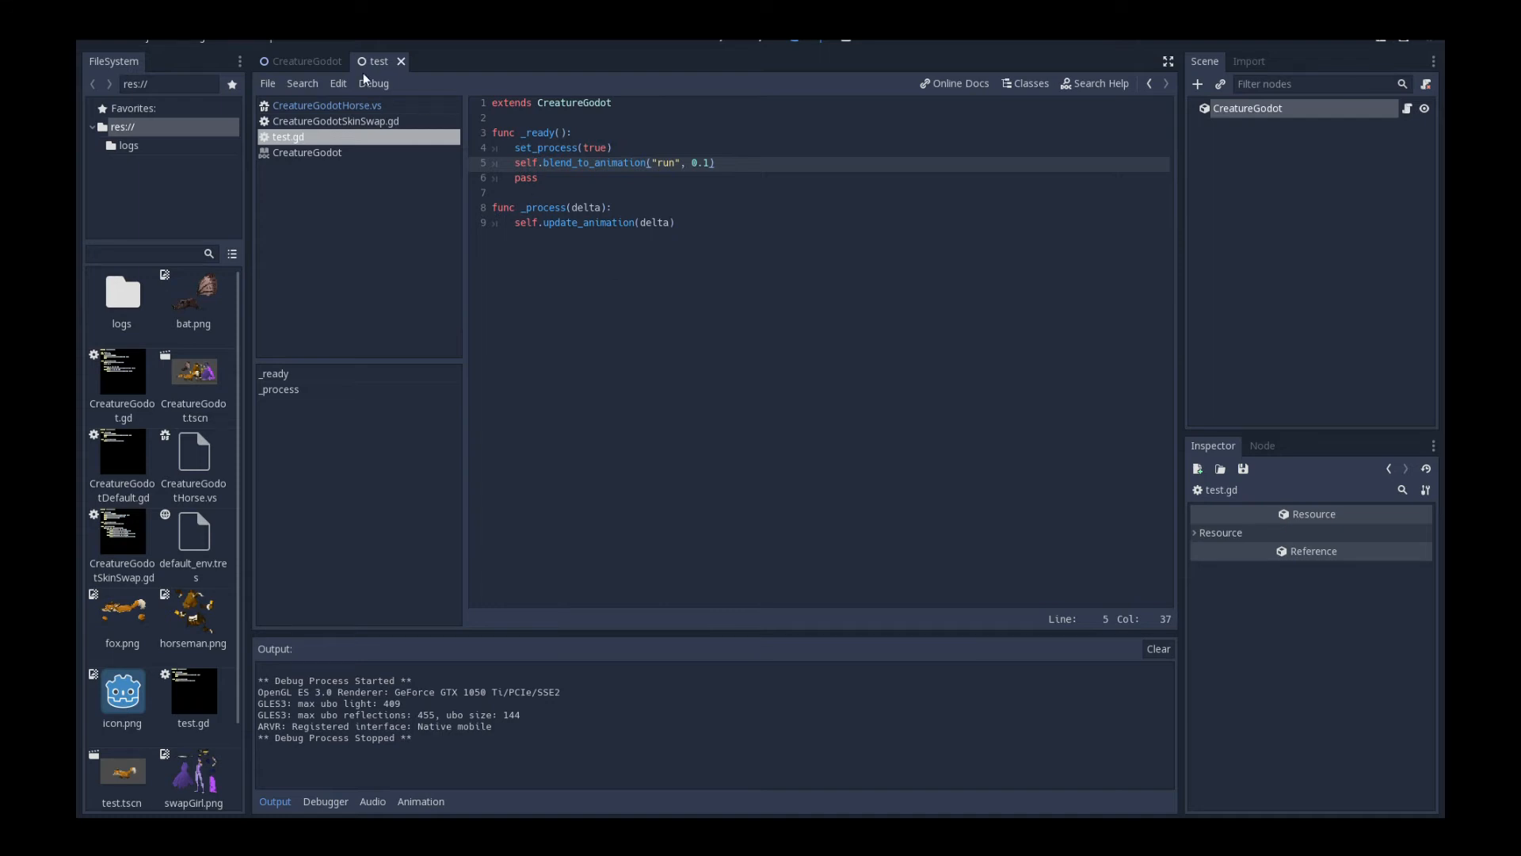
Step: Switch to the CreatureGodot demo scene with horseman, swap girl, fox and bat nodes
{"action": "left_click", "coordinate": [306, 62]}
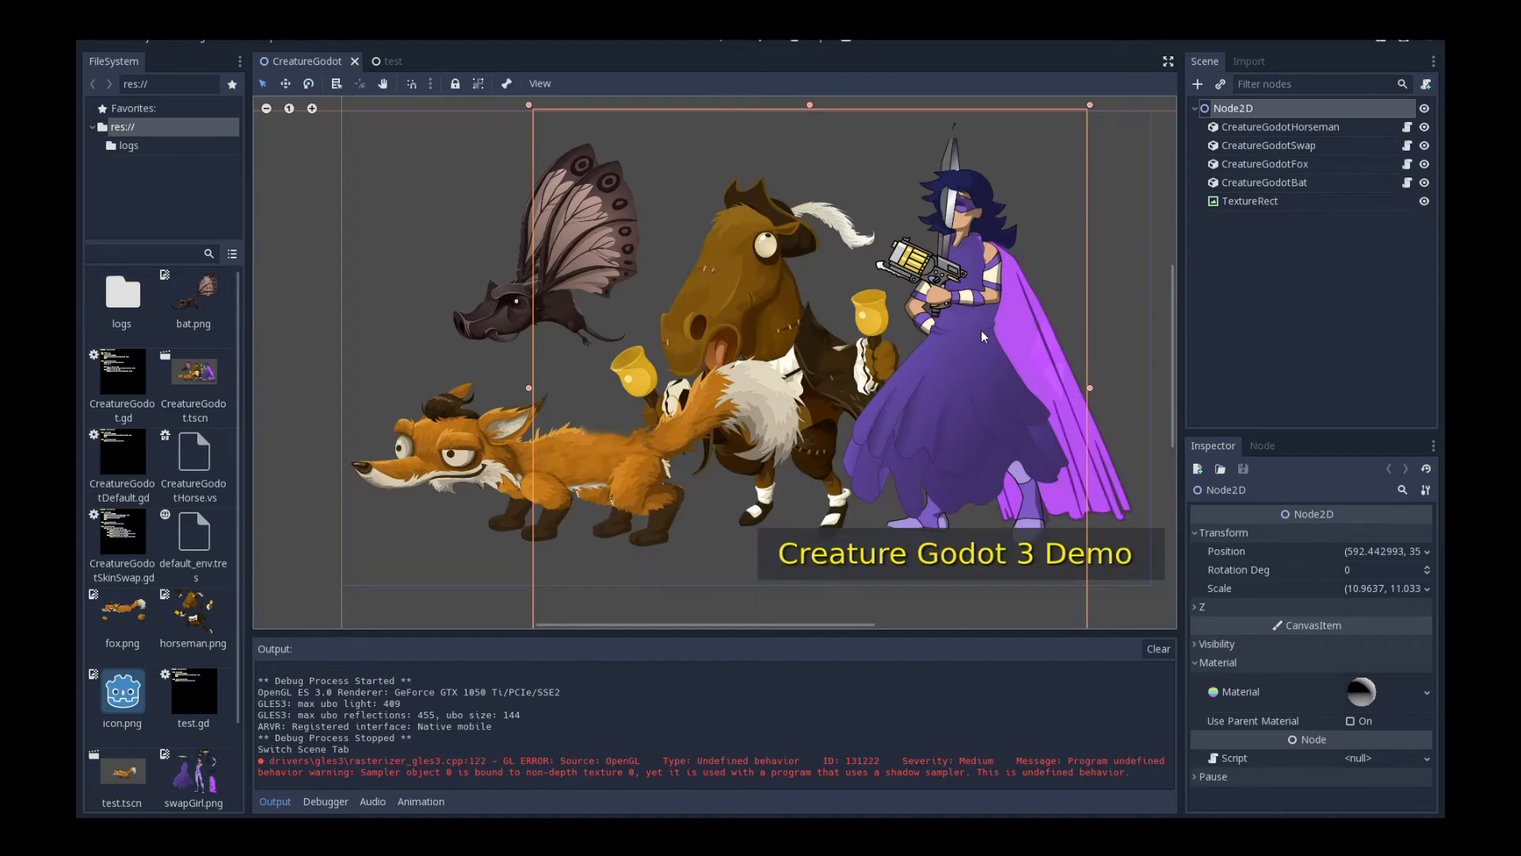
{"action": "mouse_move", "coordinate": [1284, 43]}
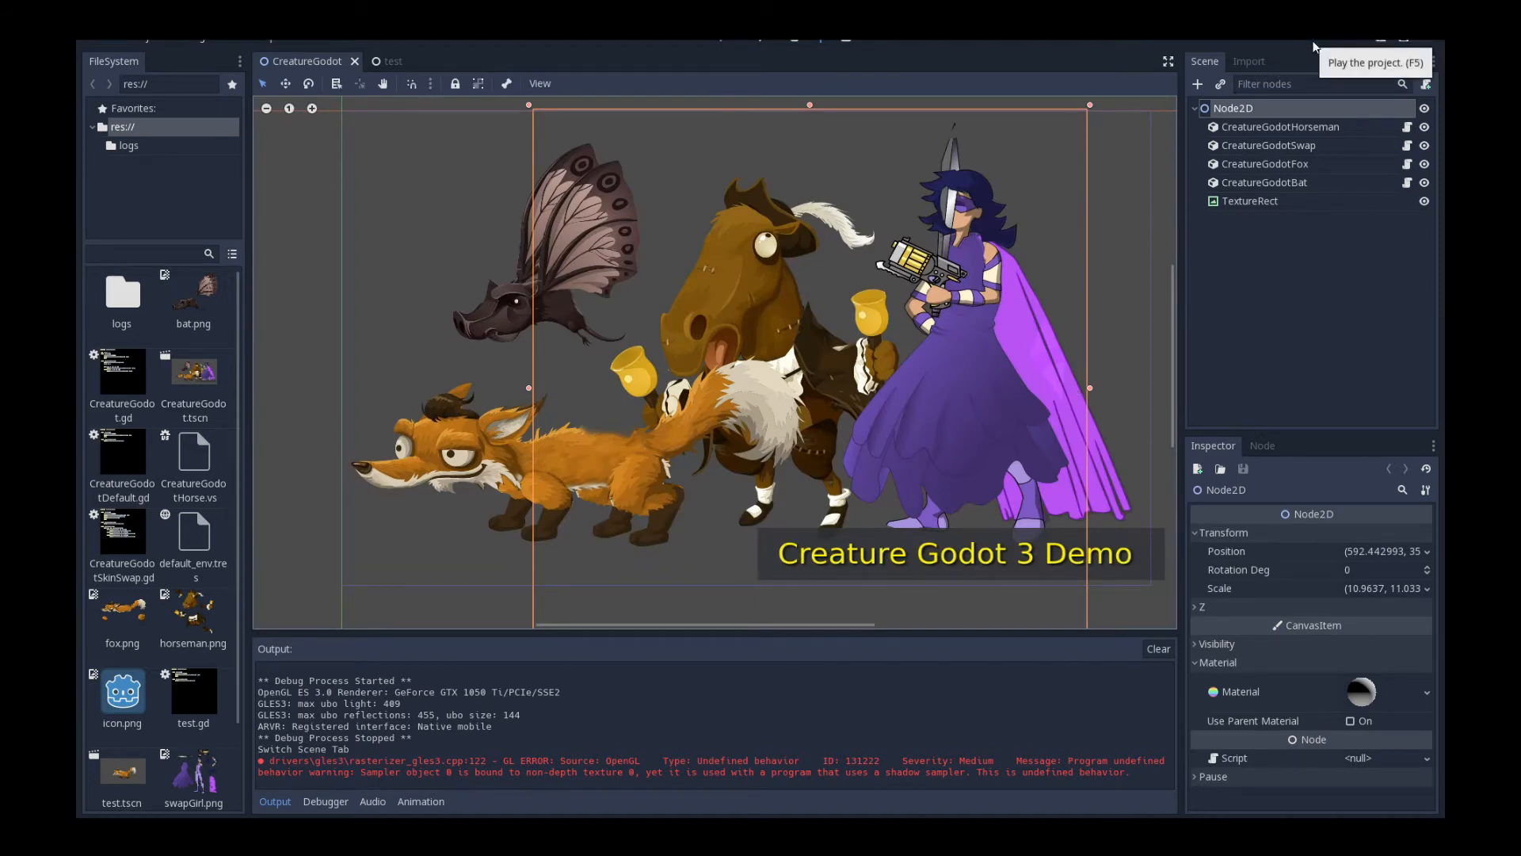
{"action": "left_click", "coordinate": [1374, 61]}
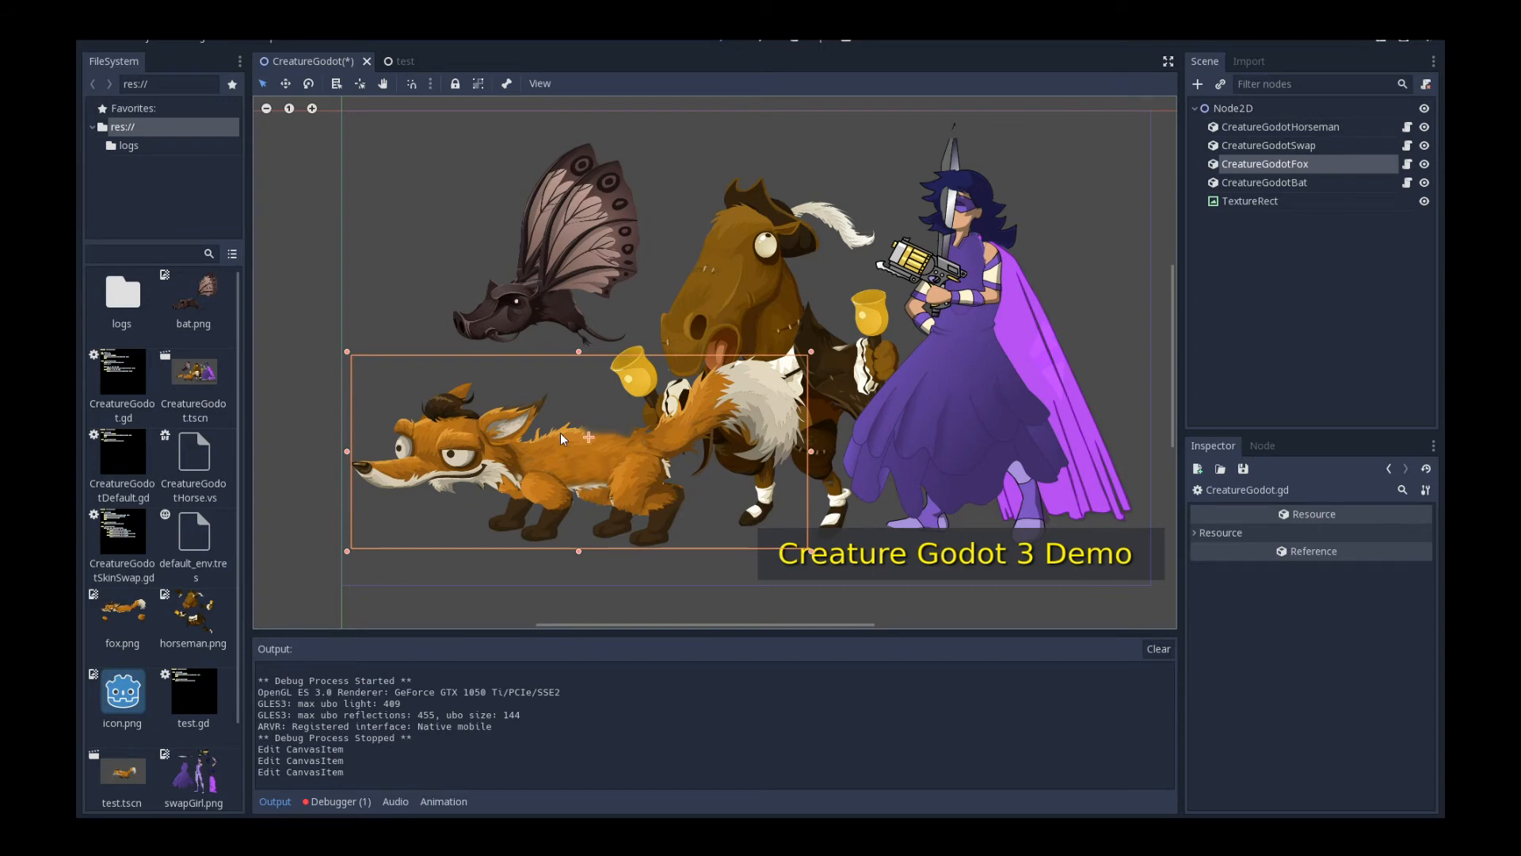
{"action": "mouse_move", "coordinate": [648, 260]}
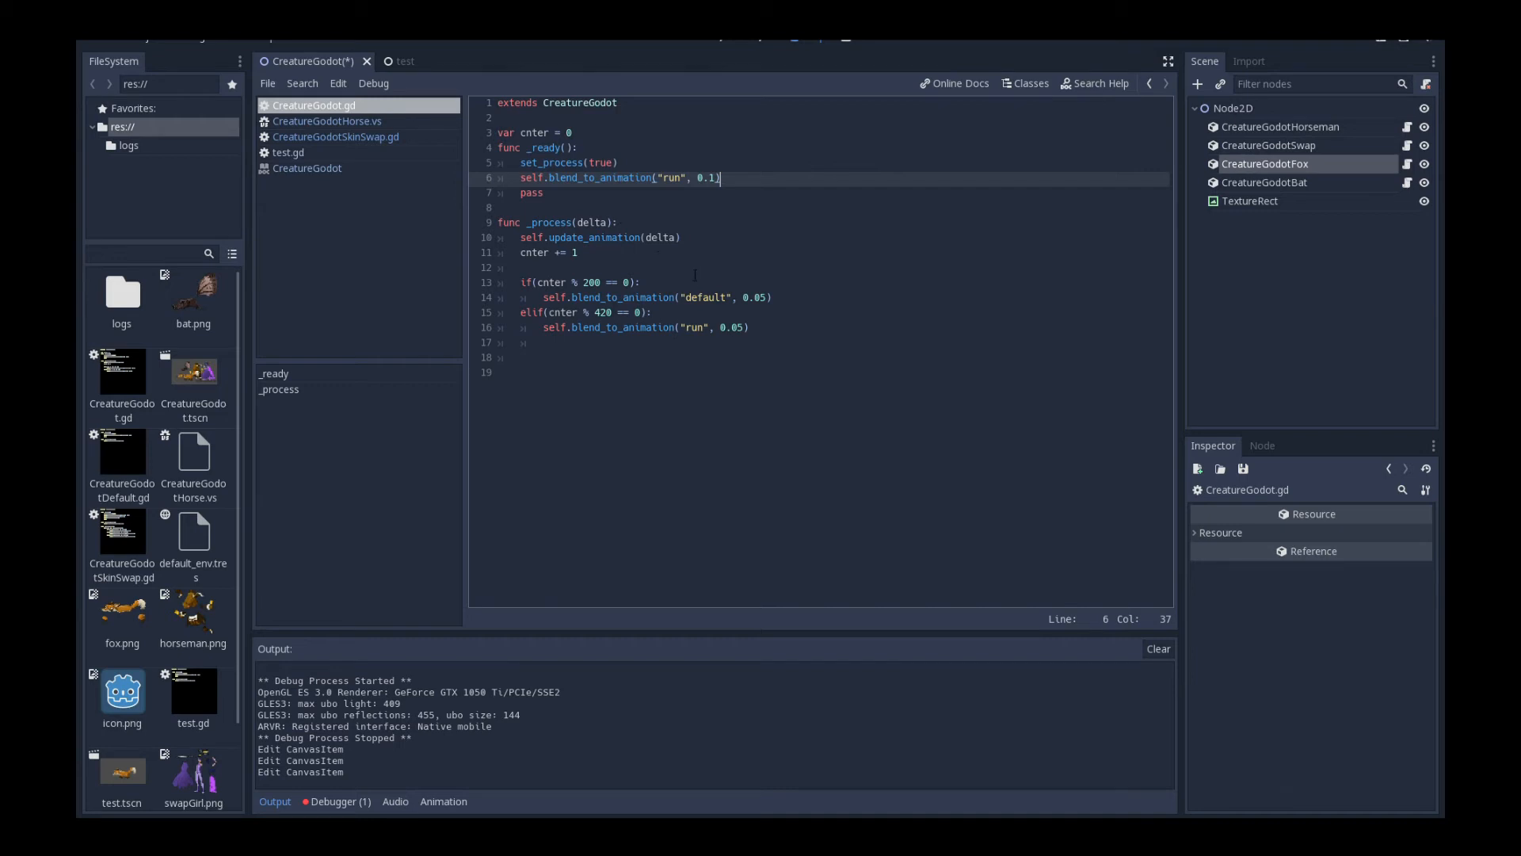
Step: Return from the fox's blend script to the demo scene viewport with all four characters
{"action": "left_click", "coordinate": [580, 253]}
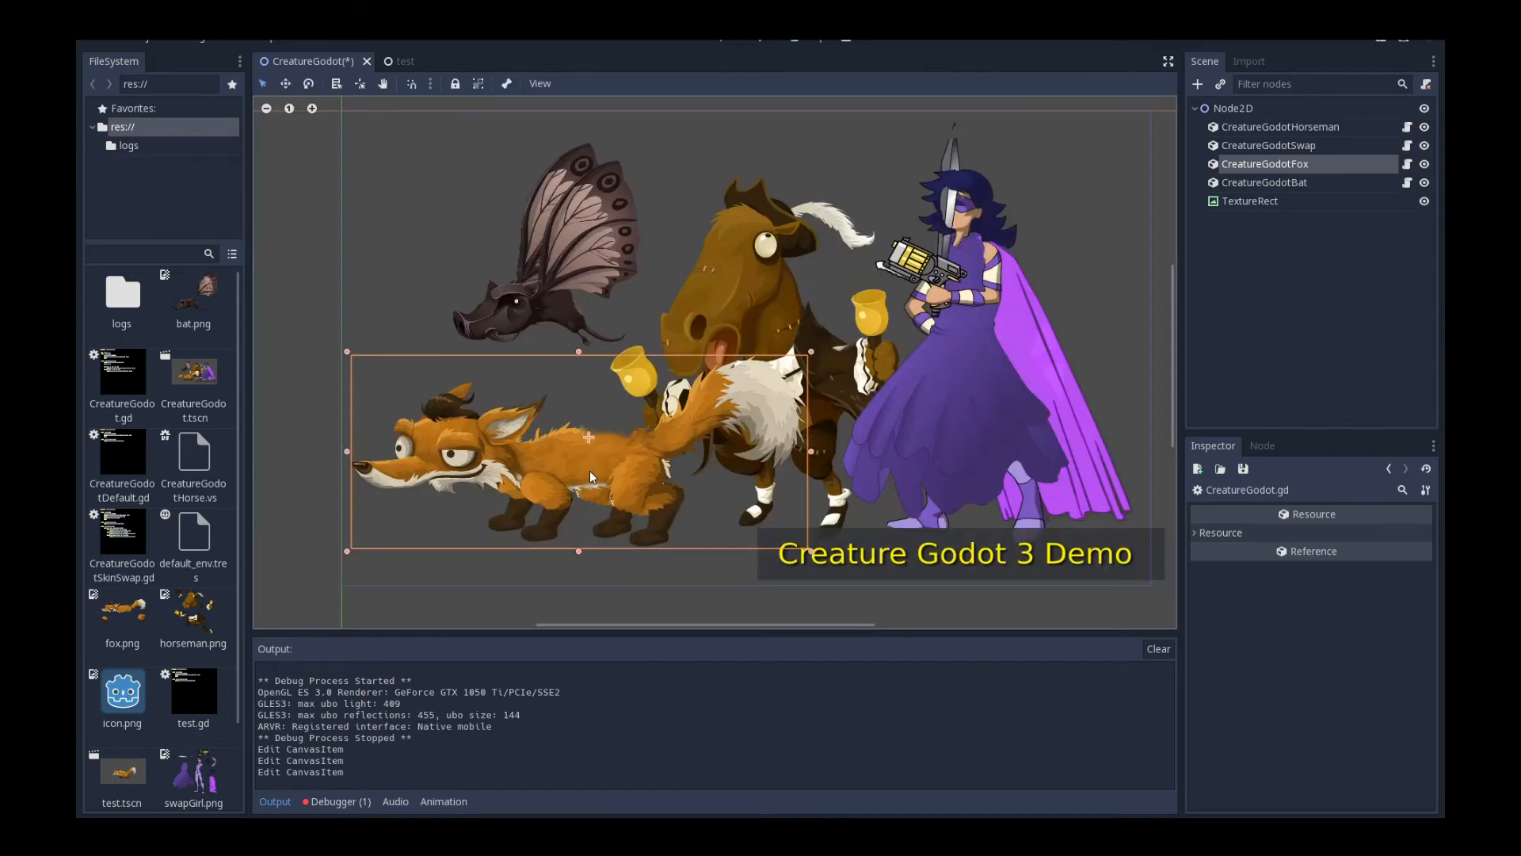
{"action": "mouse_move", "coordinate": [640, 477]}
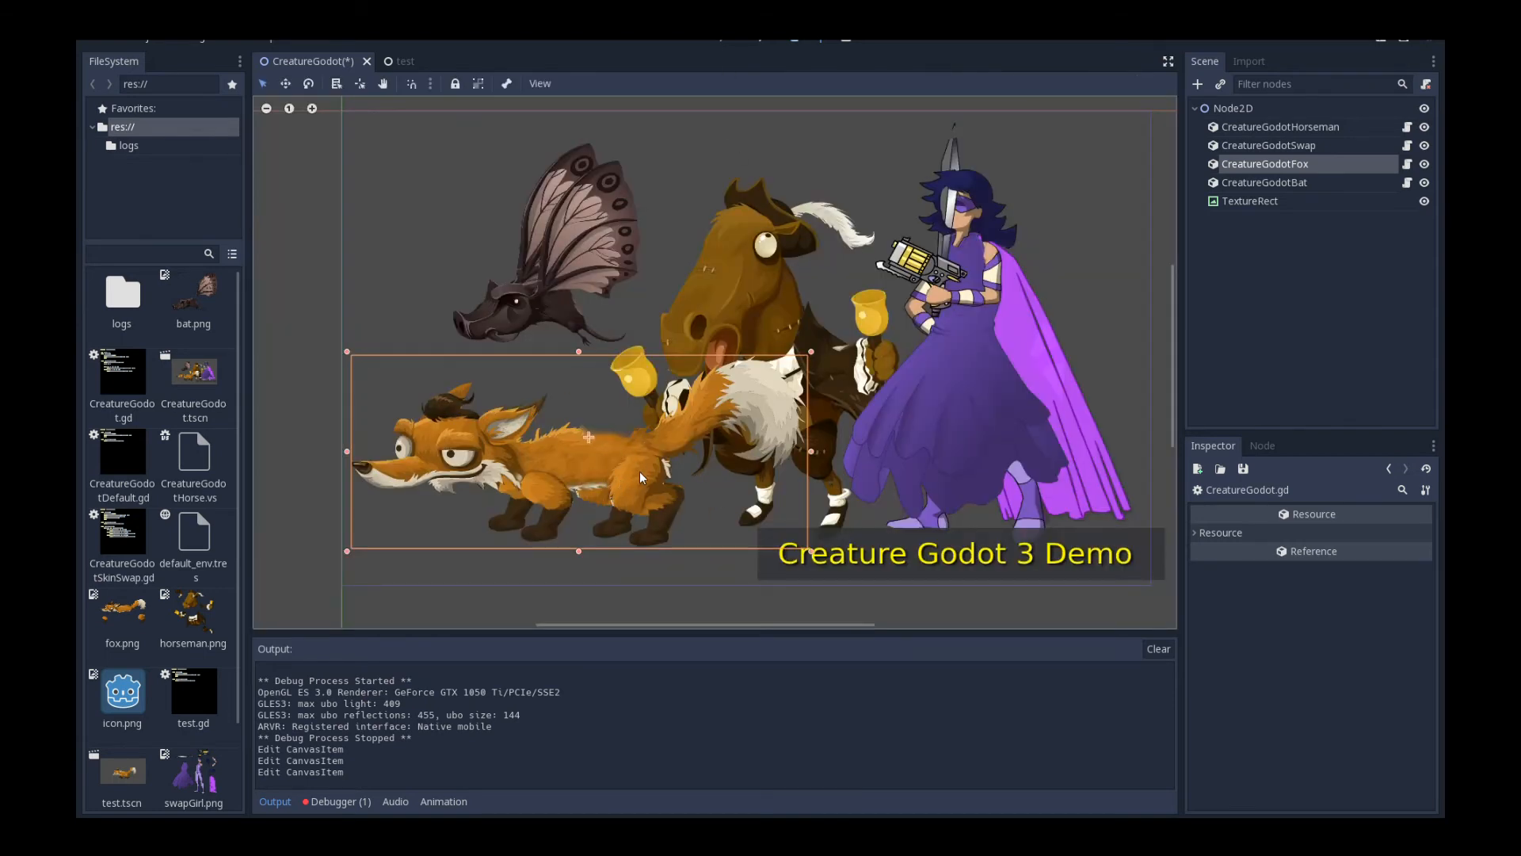
Step: Select the CreatureGodotSwap node to show its swapGirl.json asset and skin-swap script
{"action": "left_click", "coordinate": [1268, 144]}
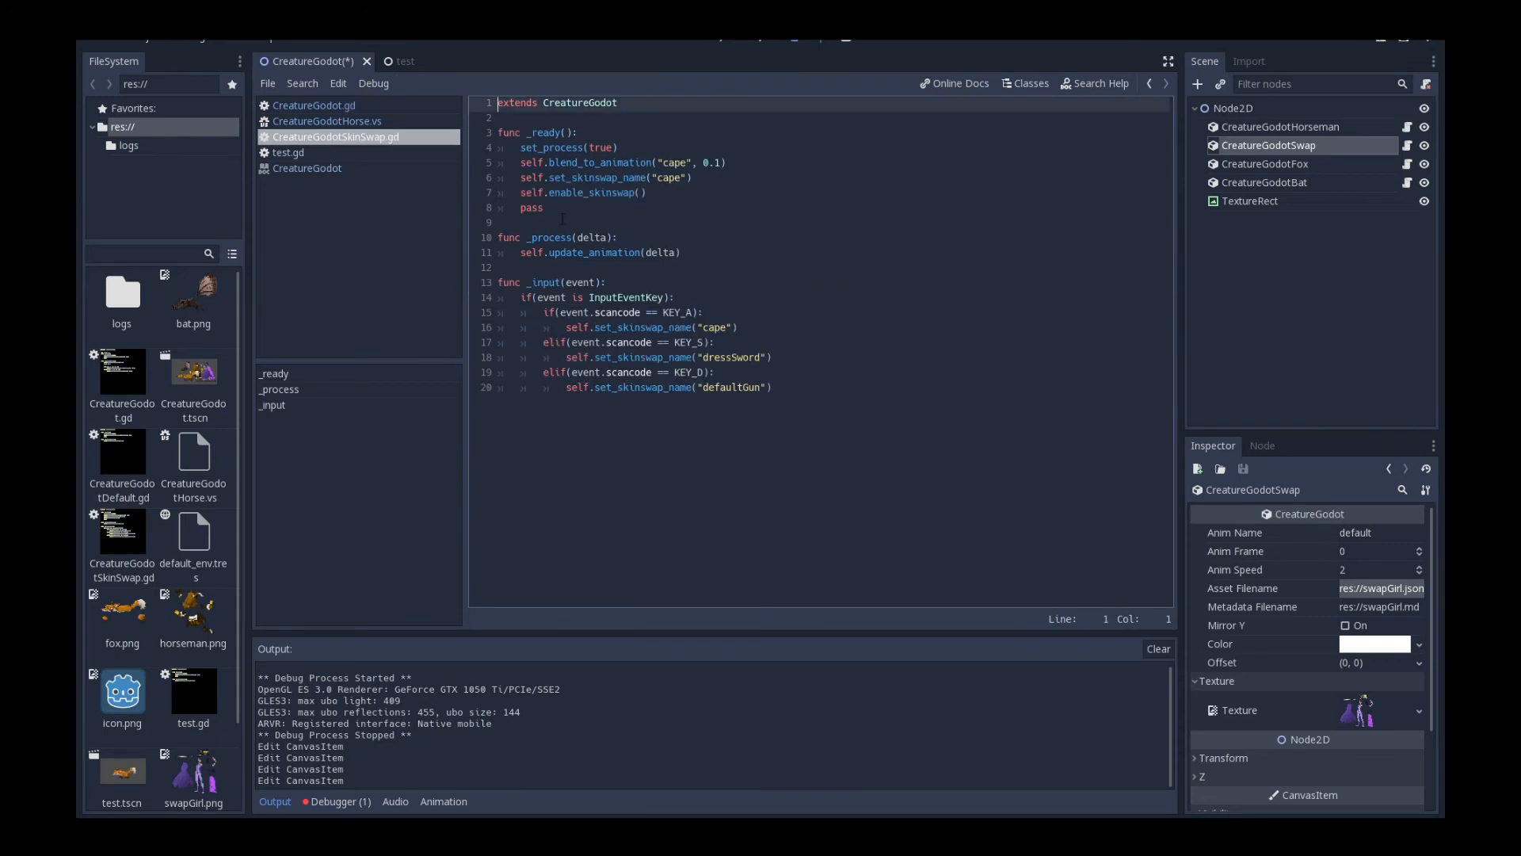
{"action": "mouse_move", "coordinate": [732, 268]}
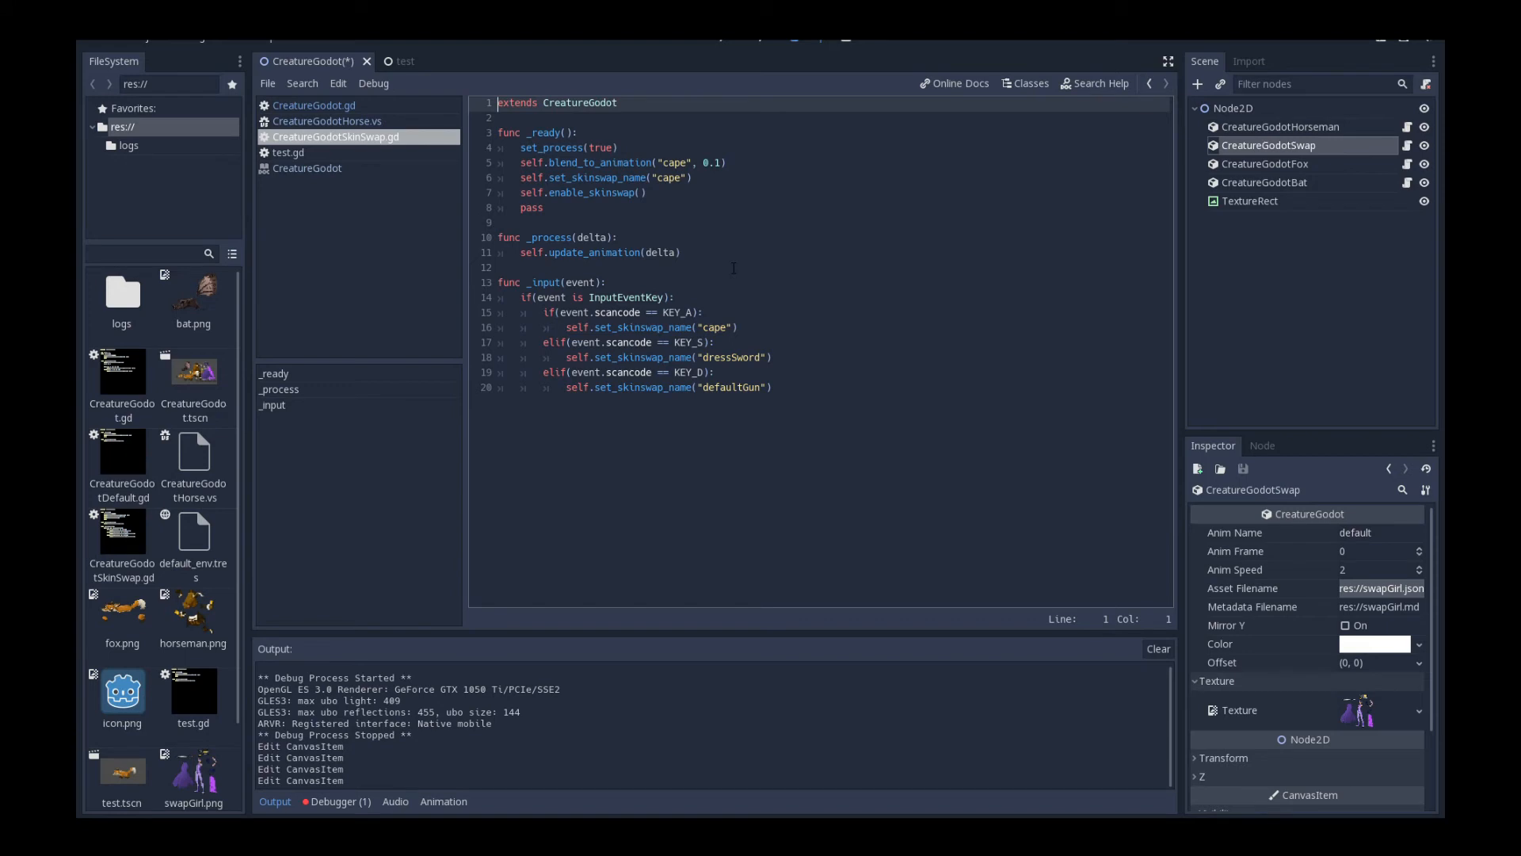
{"action": "mouse_move", "coordinate": [781, 76]}
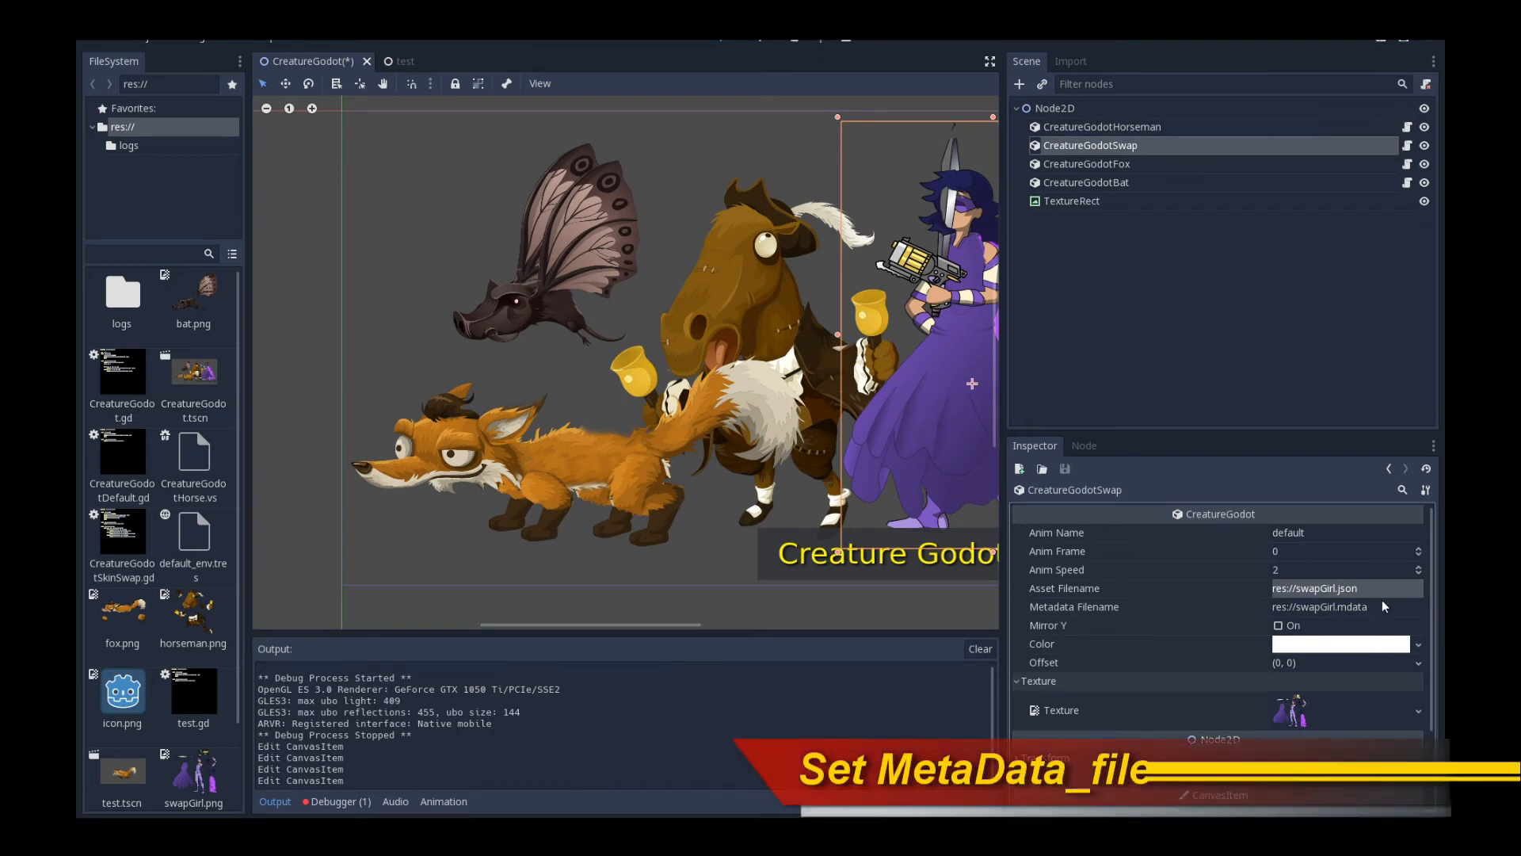
Step: Set the swap girl's Metadata Filename to res://swapGirl.mdata
{"action": "left_click", "coordinate": [1347, 607]}
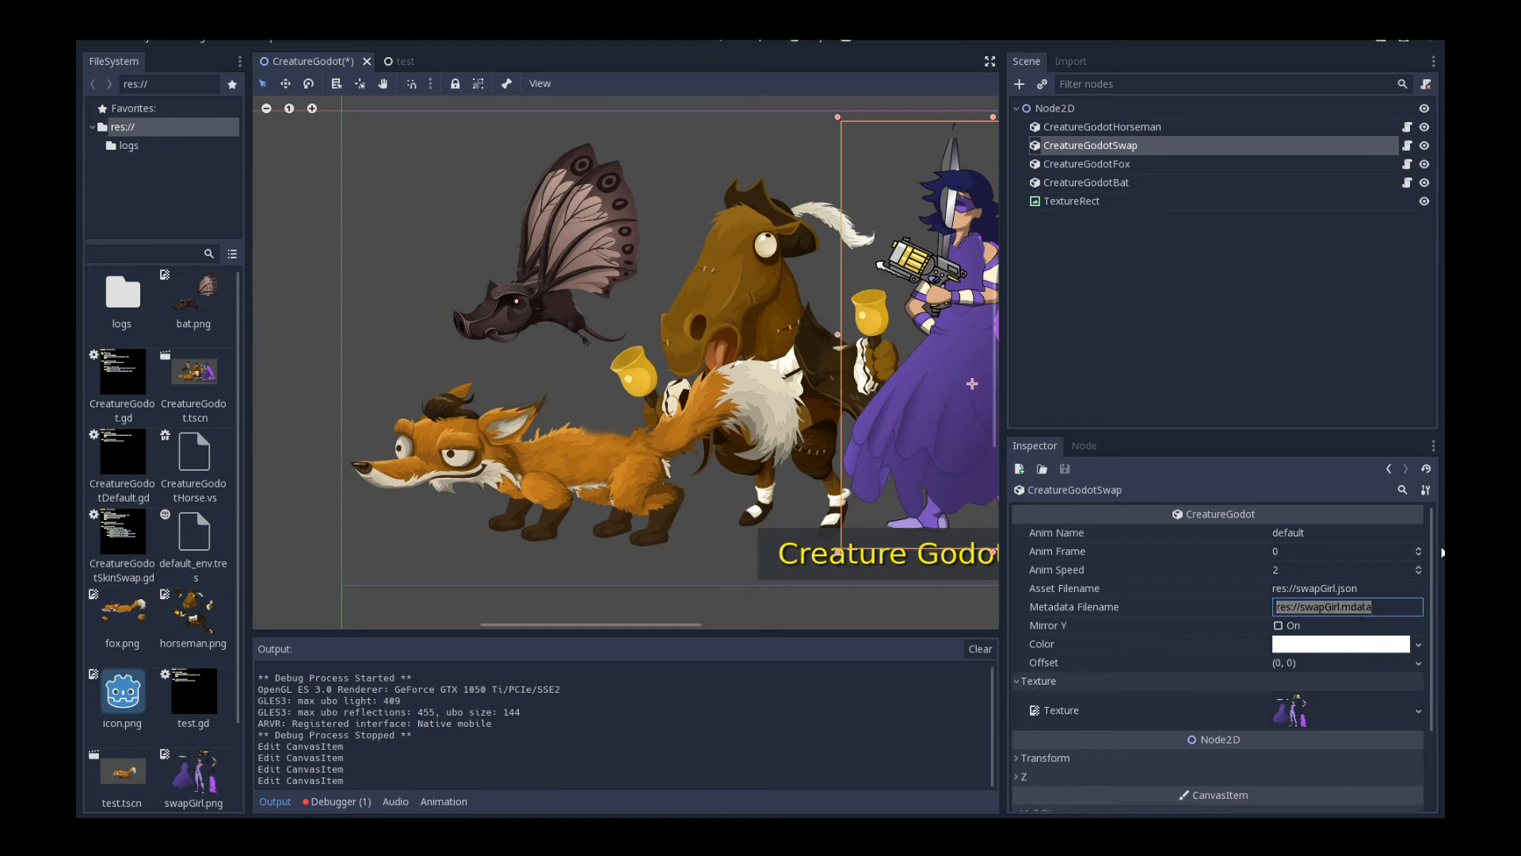
{"action": "mouse_move", "coordinate": [1008, 466]}
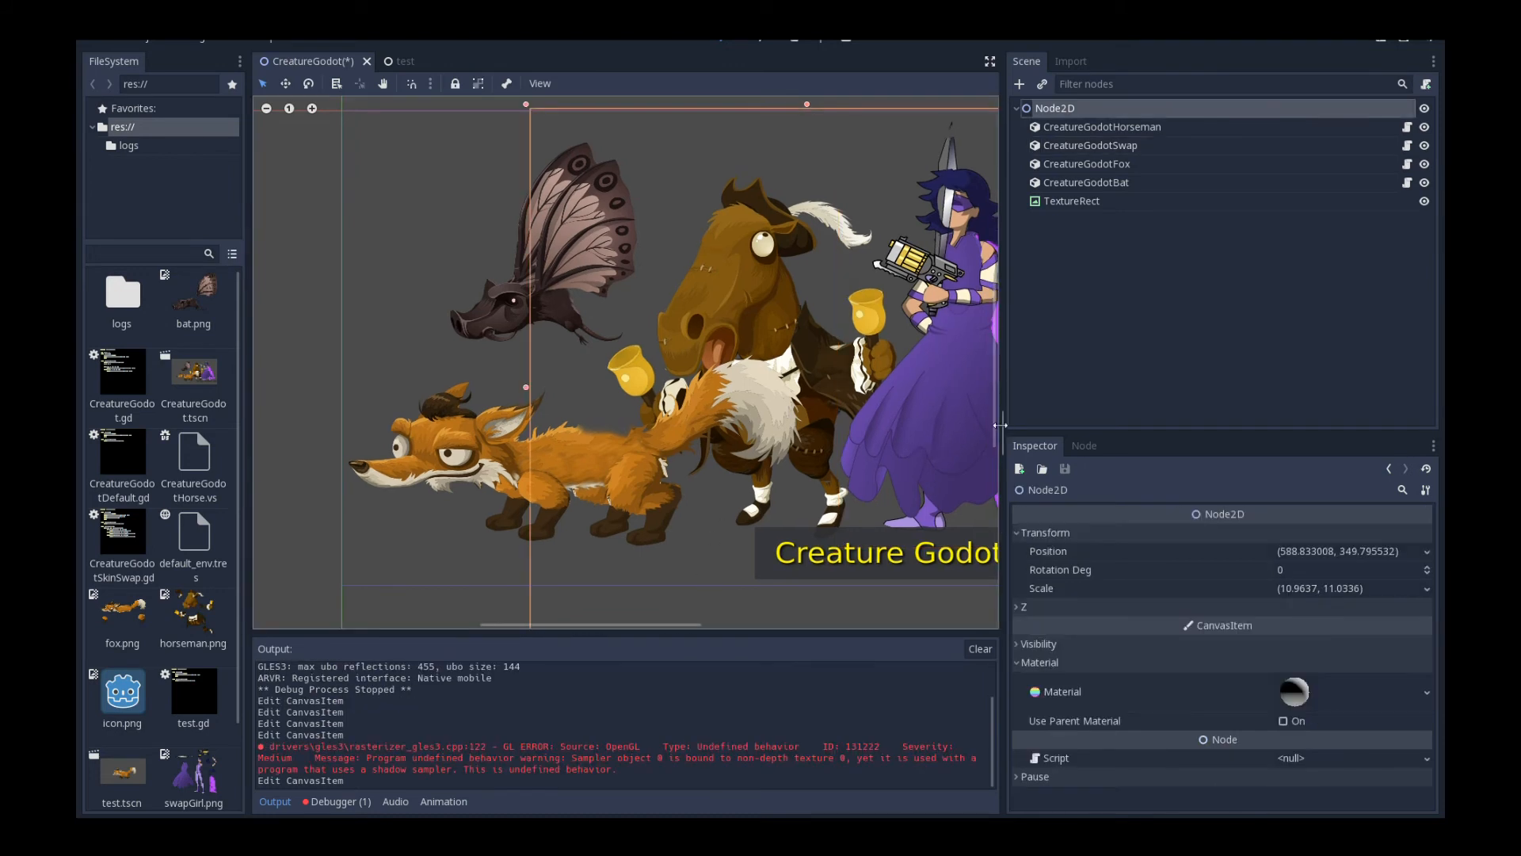
{"action": "mouse_move", "coordinate": [1019, 394]}
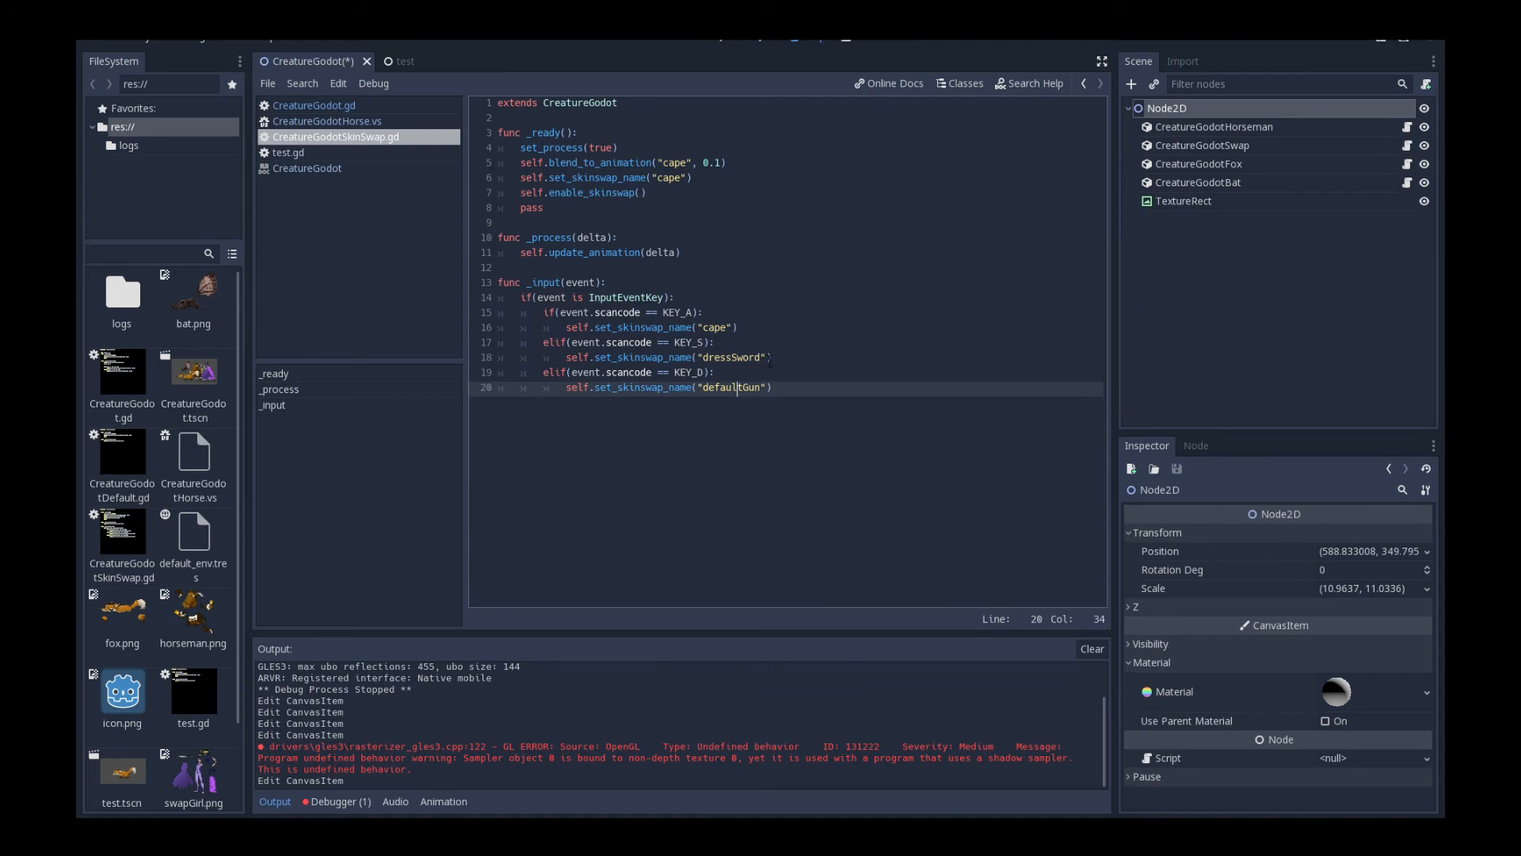
Step: Review the defaultGun skin-swap call and the enable_skinswap call in _ready of CreatureGodotSkinSwap.gd
{"action": "left_click", "coordinate": [690, 179]}
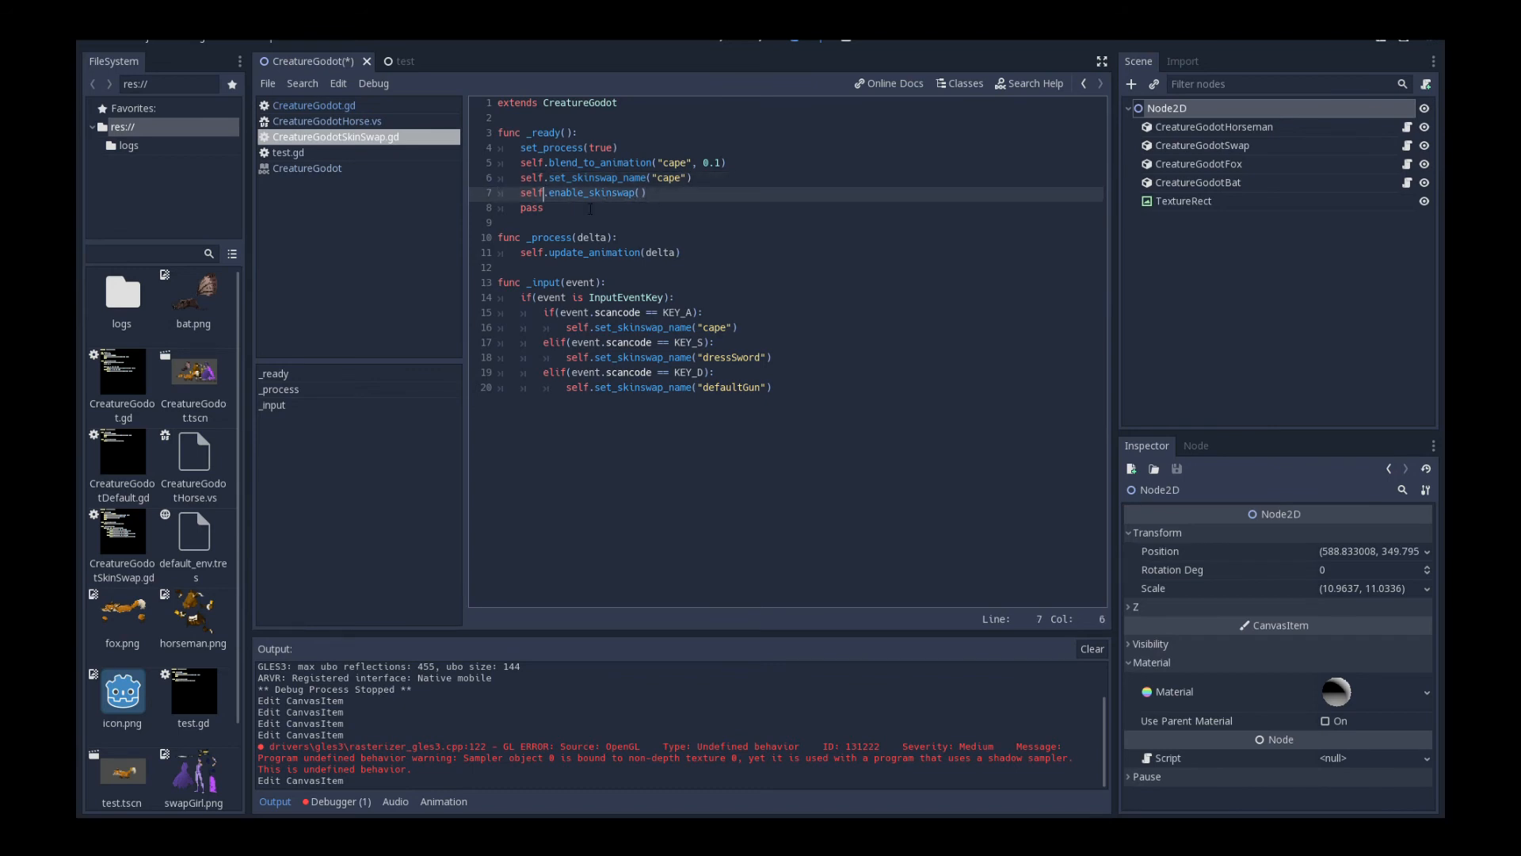
{"action": "left_click", "coordinate": [586, 178]}
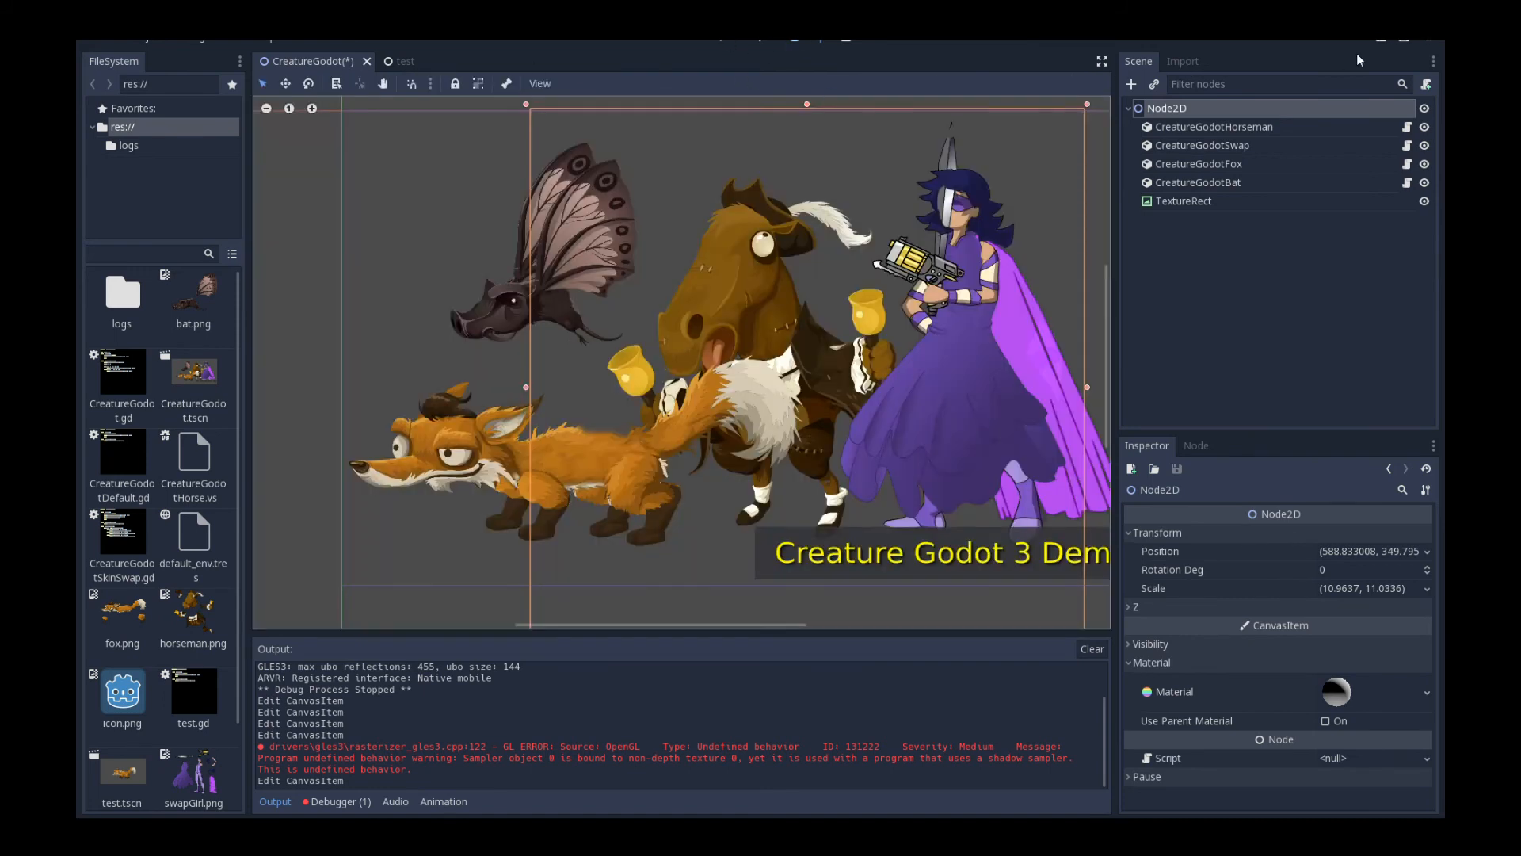
Step: Run the demo to watch the animated characters, then close the game window
{"action": "key", "text": "ctrl+s"}
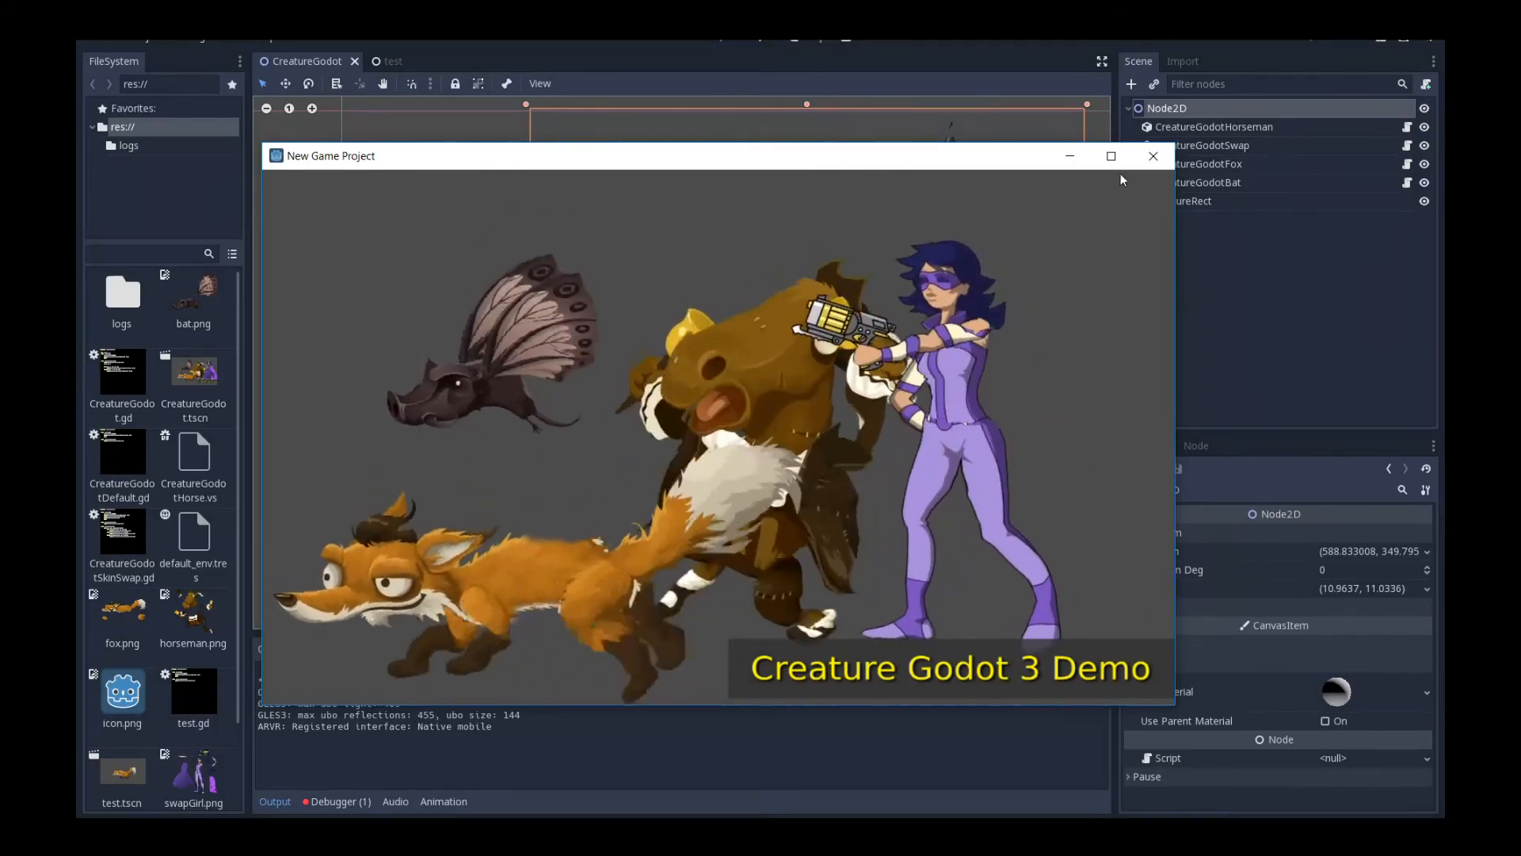
{"action": "left_click", "coordinate": [1154, 155]}
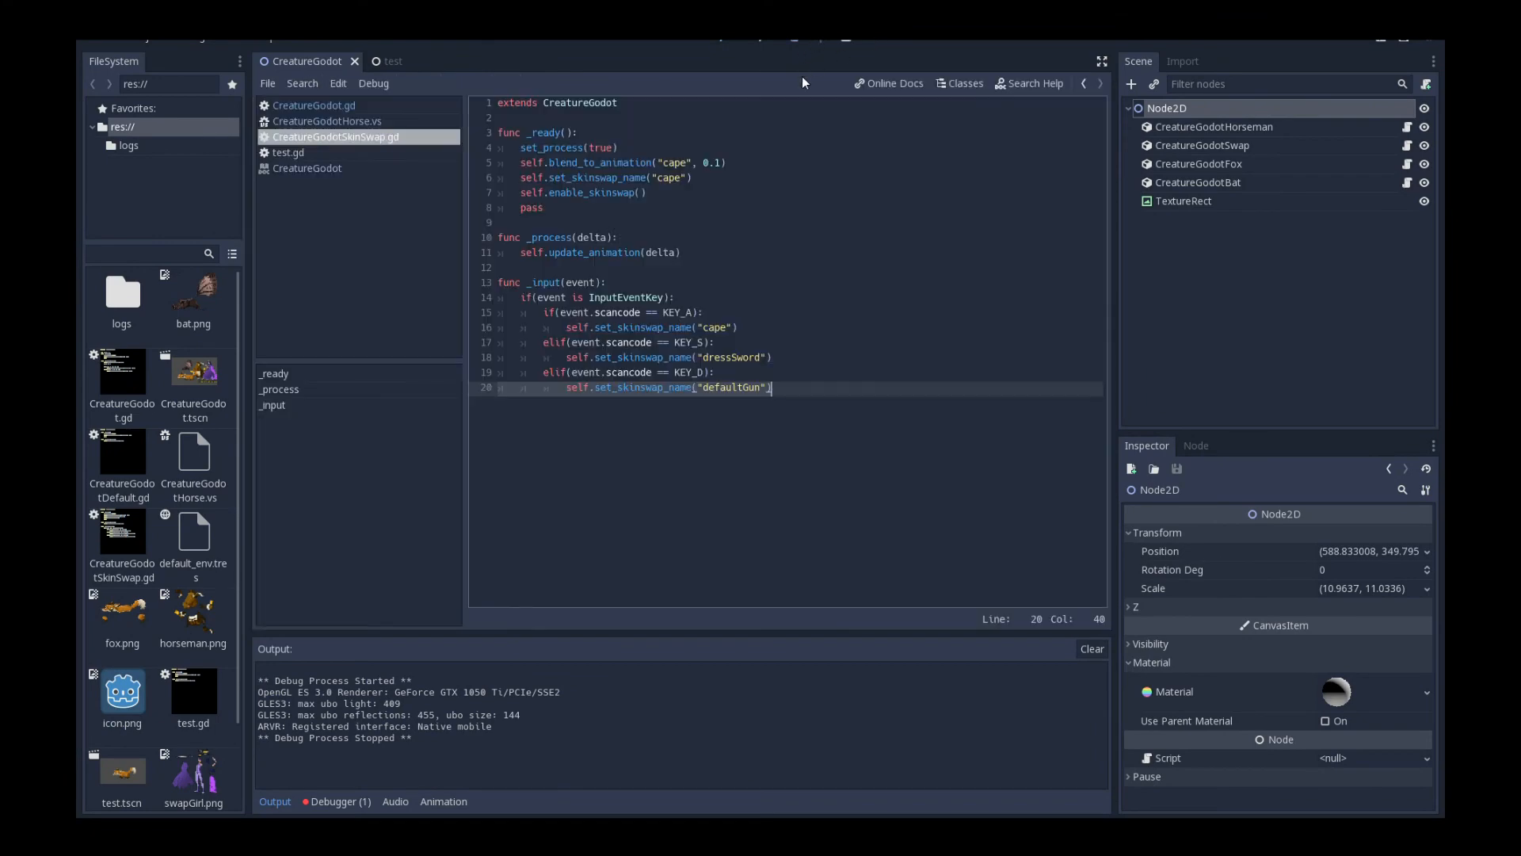
{"action": "mouse_move", "coordinate": [377, 149]}
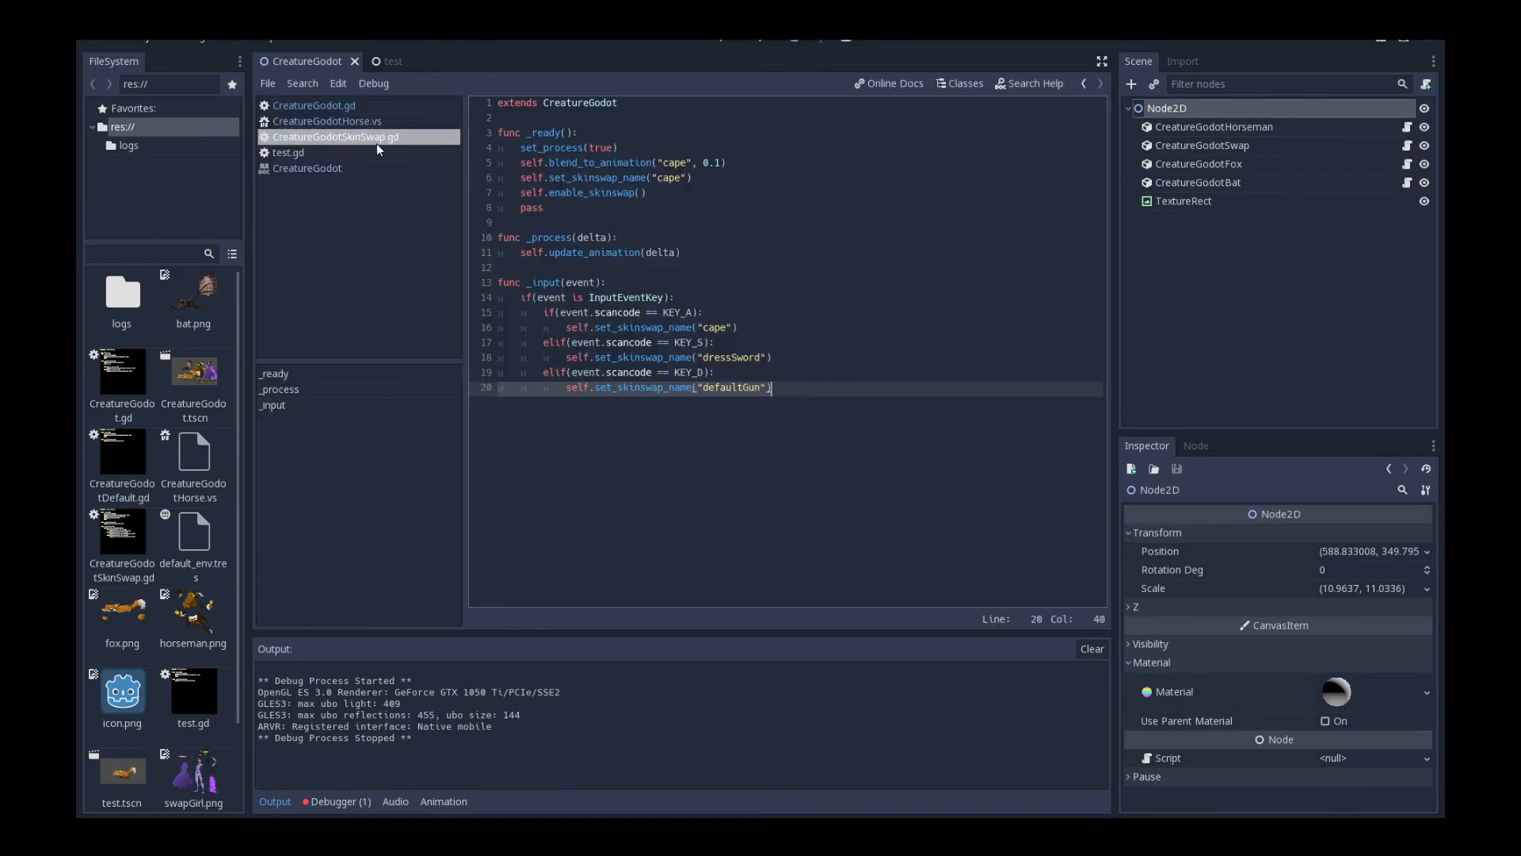
Step: In CreatureGodotHorse.vs, tidy the _process graph by repositioning its Function and update_animation nodes
{"action": "left_click", "coordinate": [326, 121]}
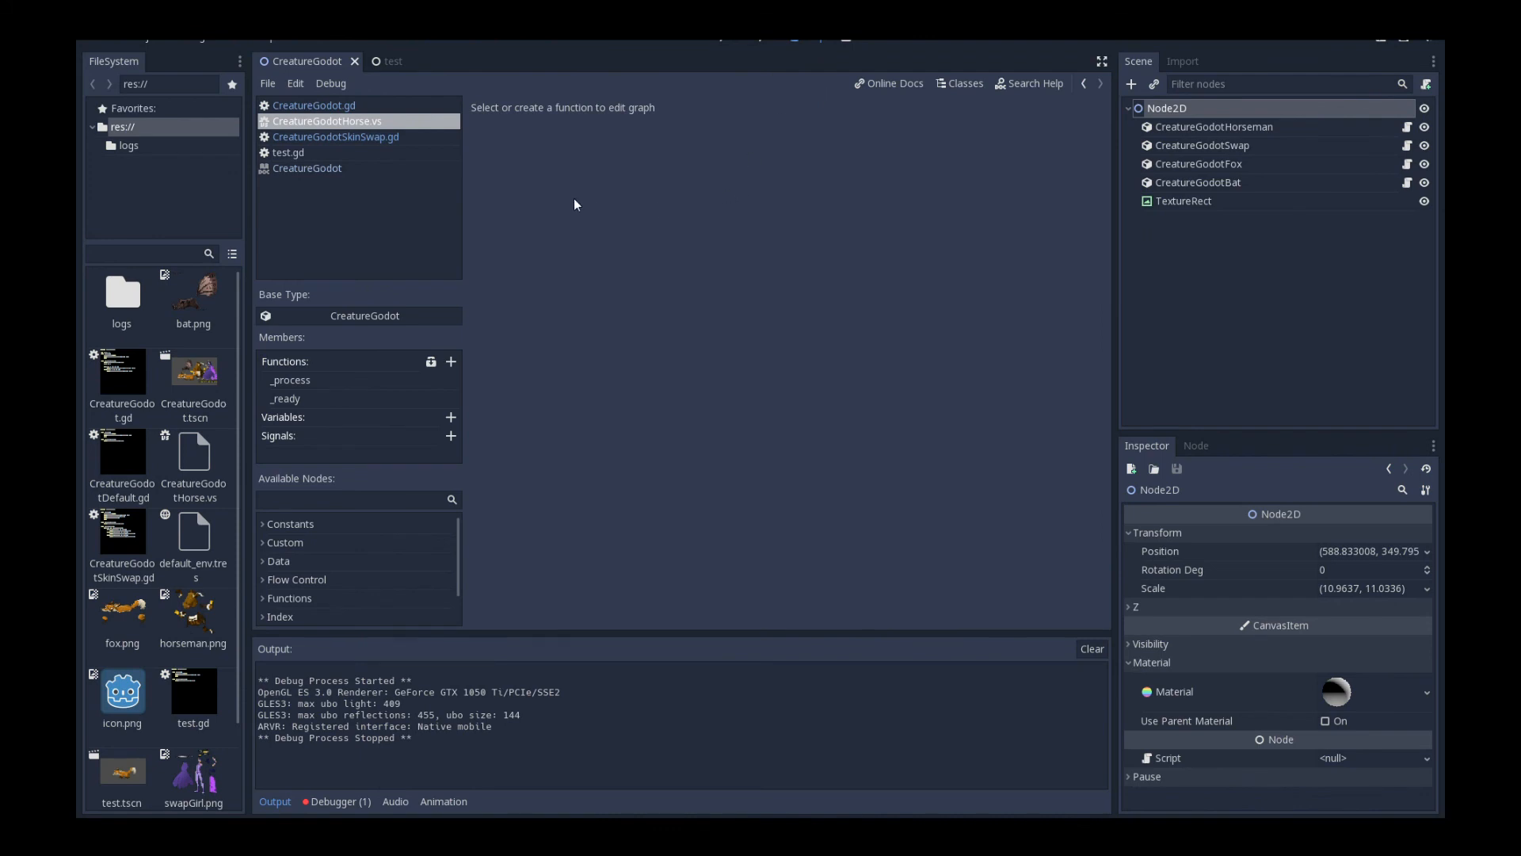
{"action": "mouse_move", "coordinate": [447, 320]}
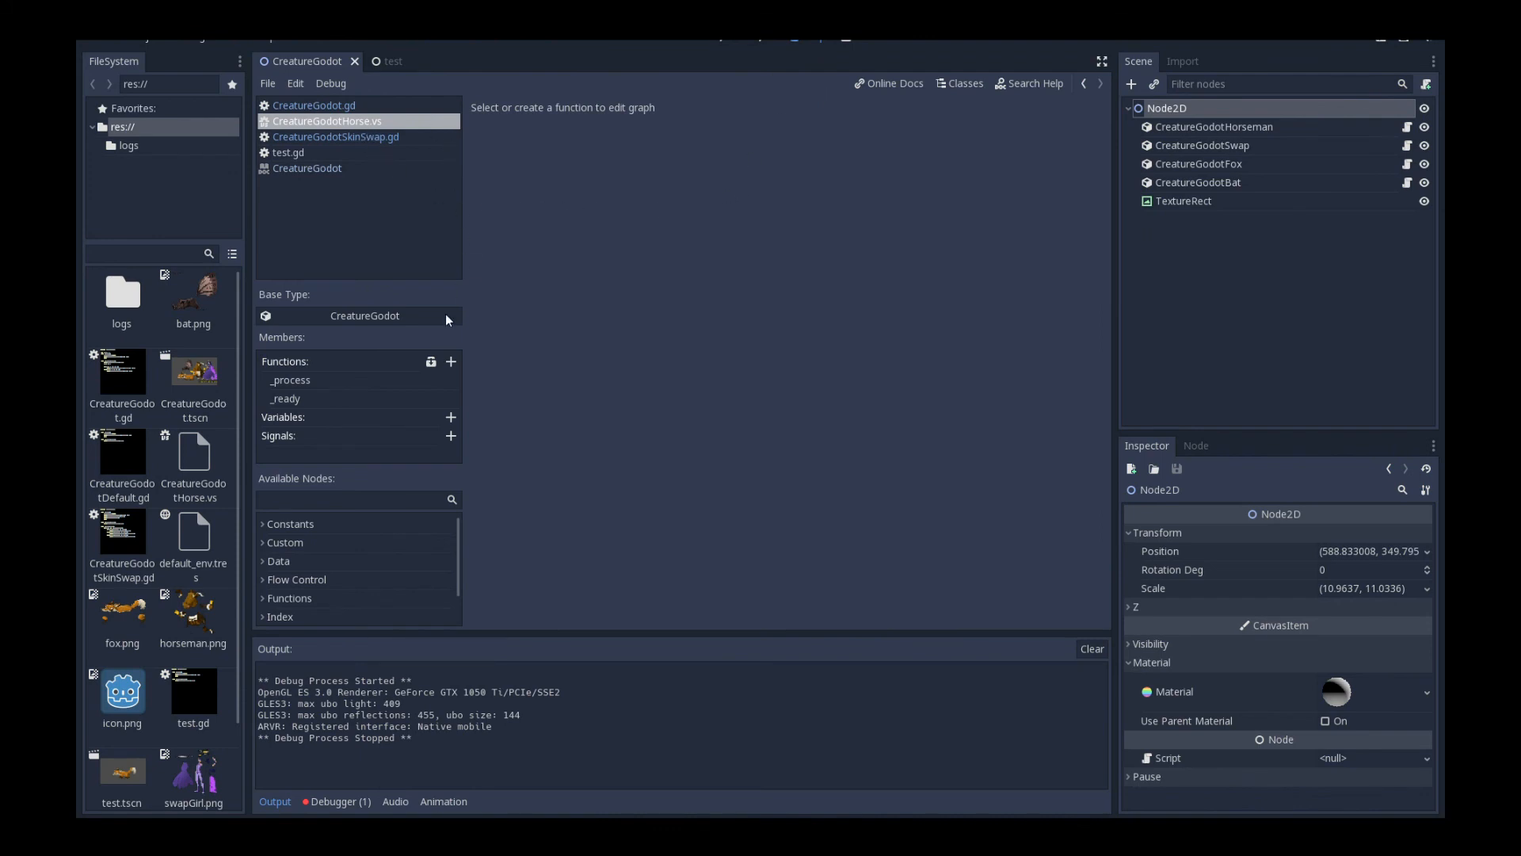
{"action": "left_click", "coordinate": [290, 379]}
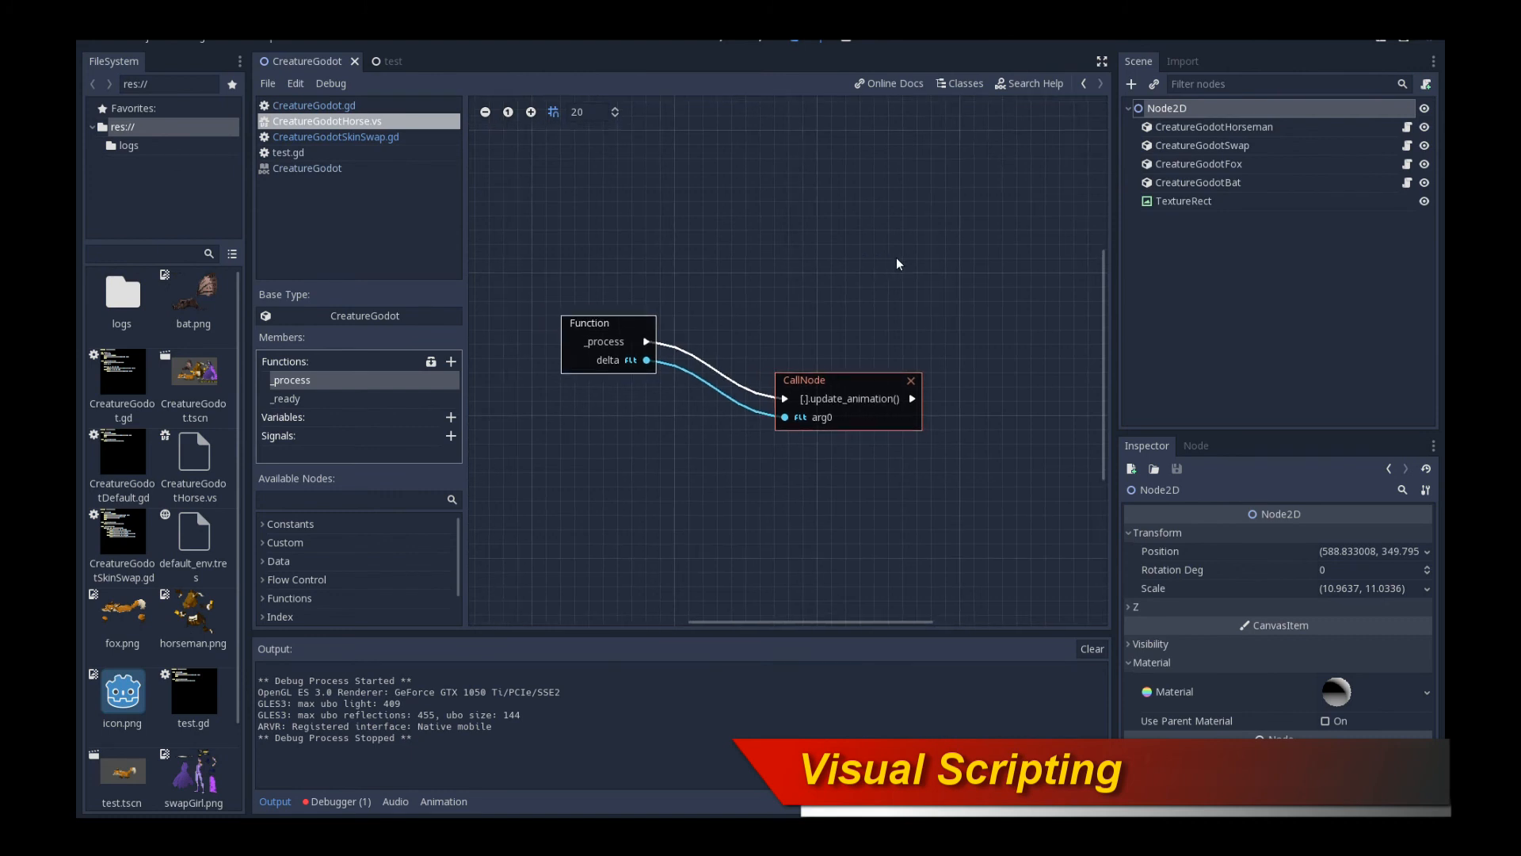
{"action": "mouse_move", "coordinate": [910, 239]}
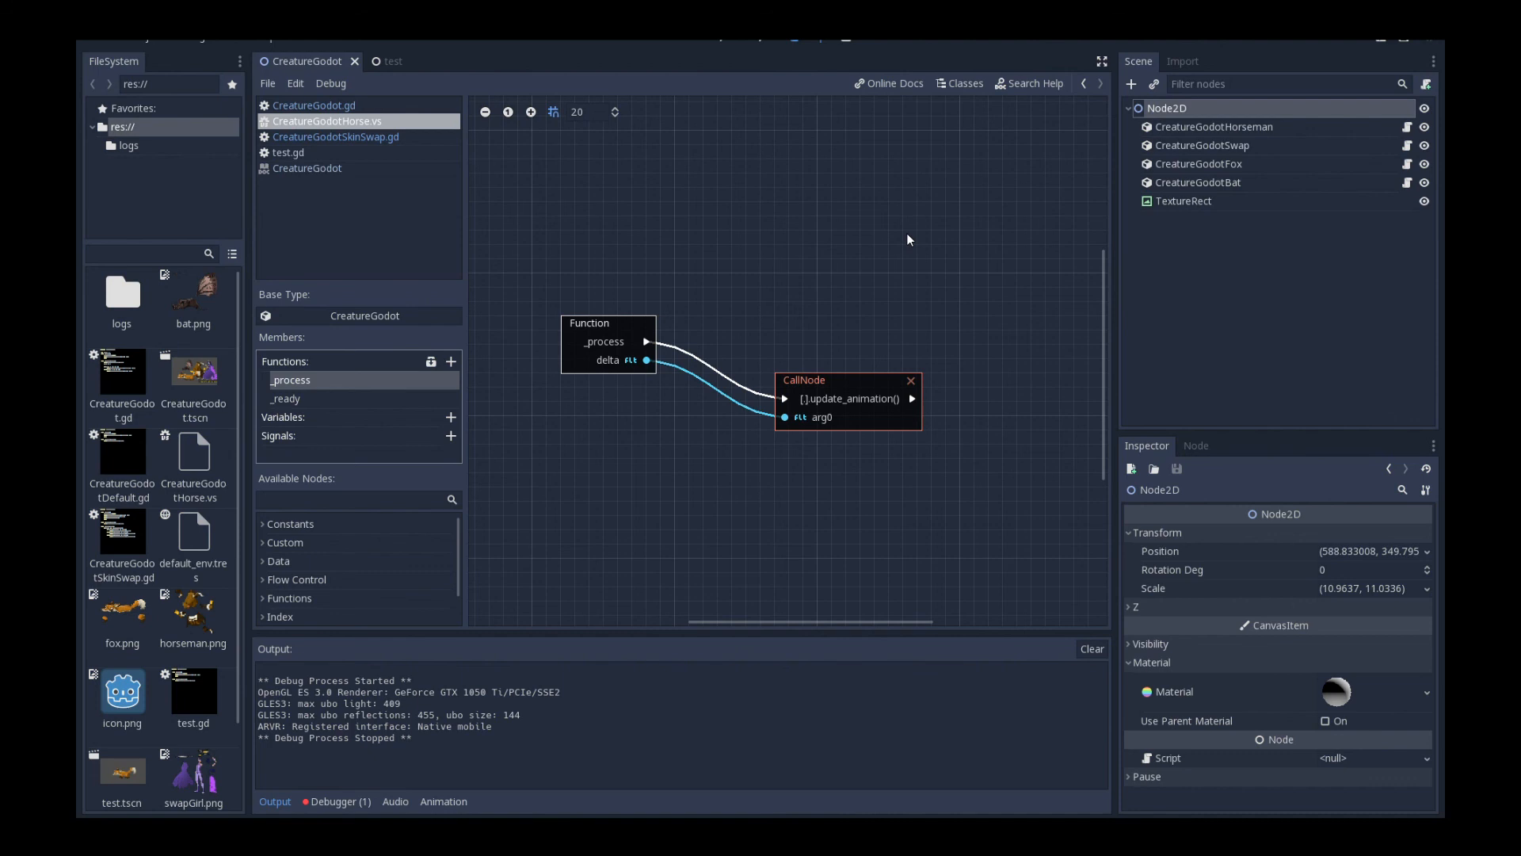
{"action": "left_click_drag", "start_coordinate": [590, 324], "coordinate": [604, 323]}
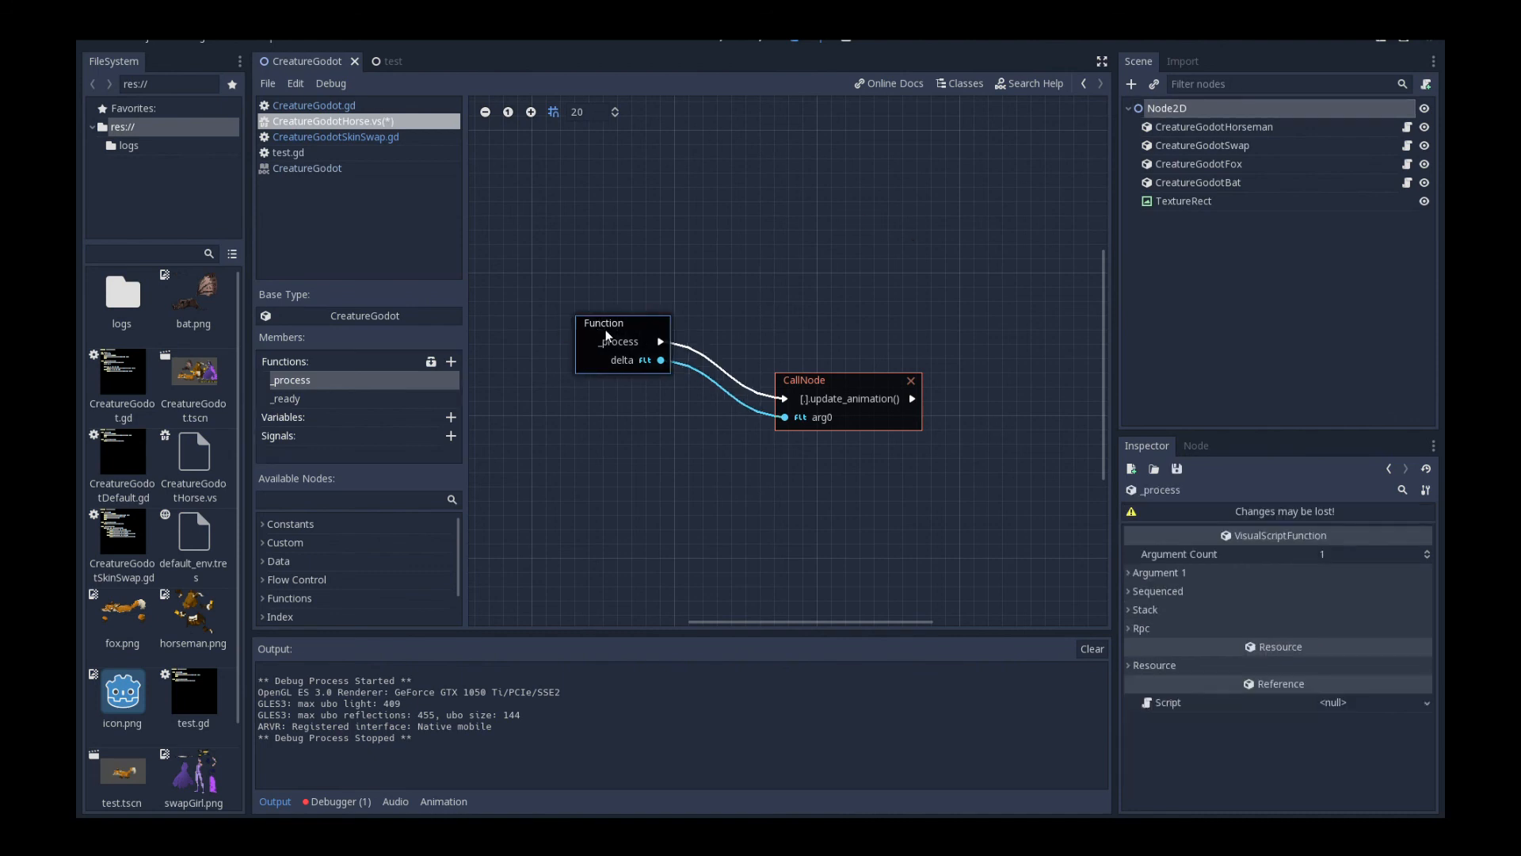
{"action": "left_click_drag", "start_coordinate": [621, 339], "coordinate": [591, 339]}
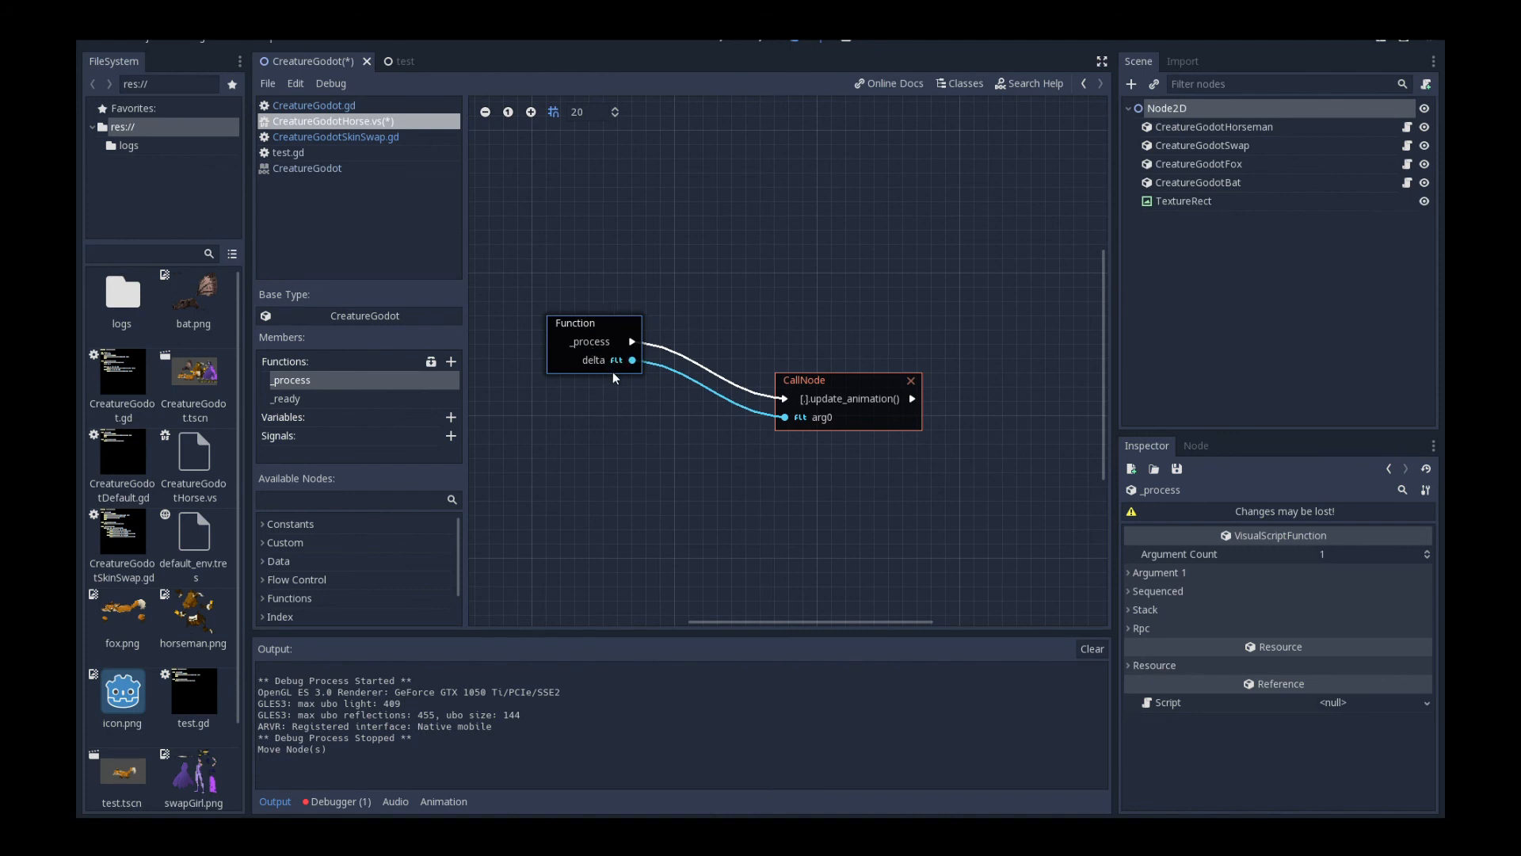
{"action": "mouse_move", "coordinate": [867, 385]}
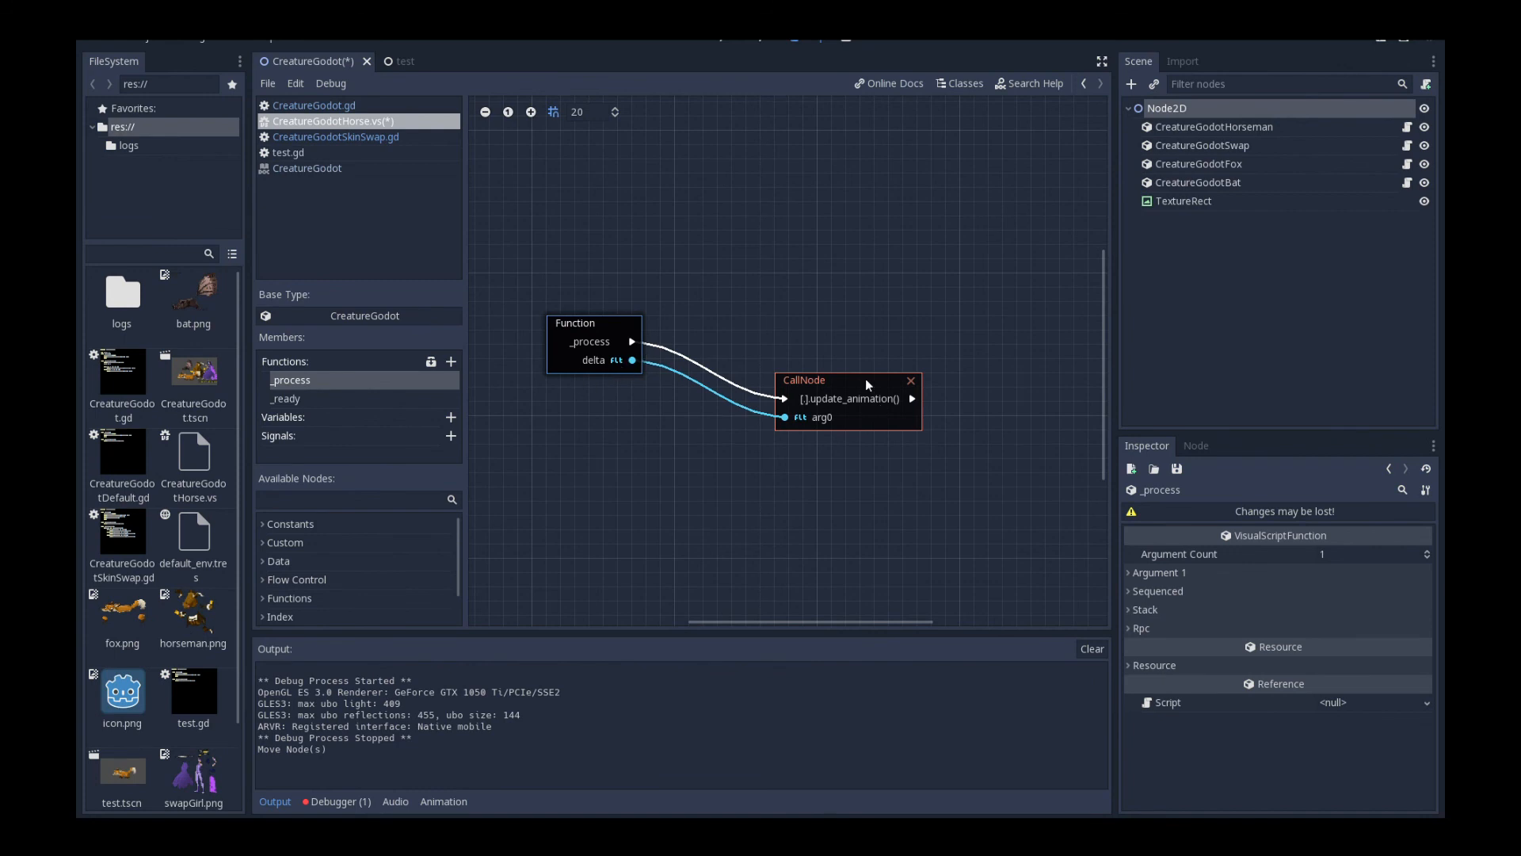
{"action": "left_click_drag", "start_coordinate": [863, 379], "coordinate": [859, 394]}
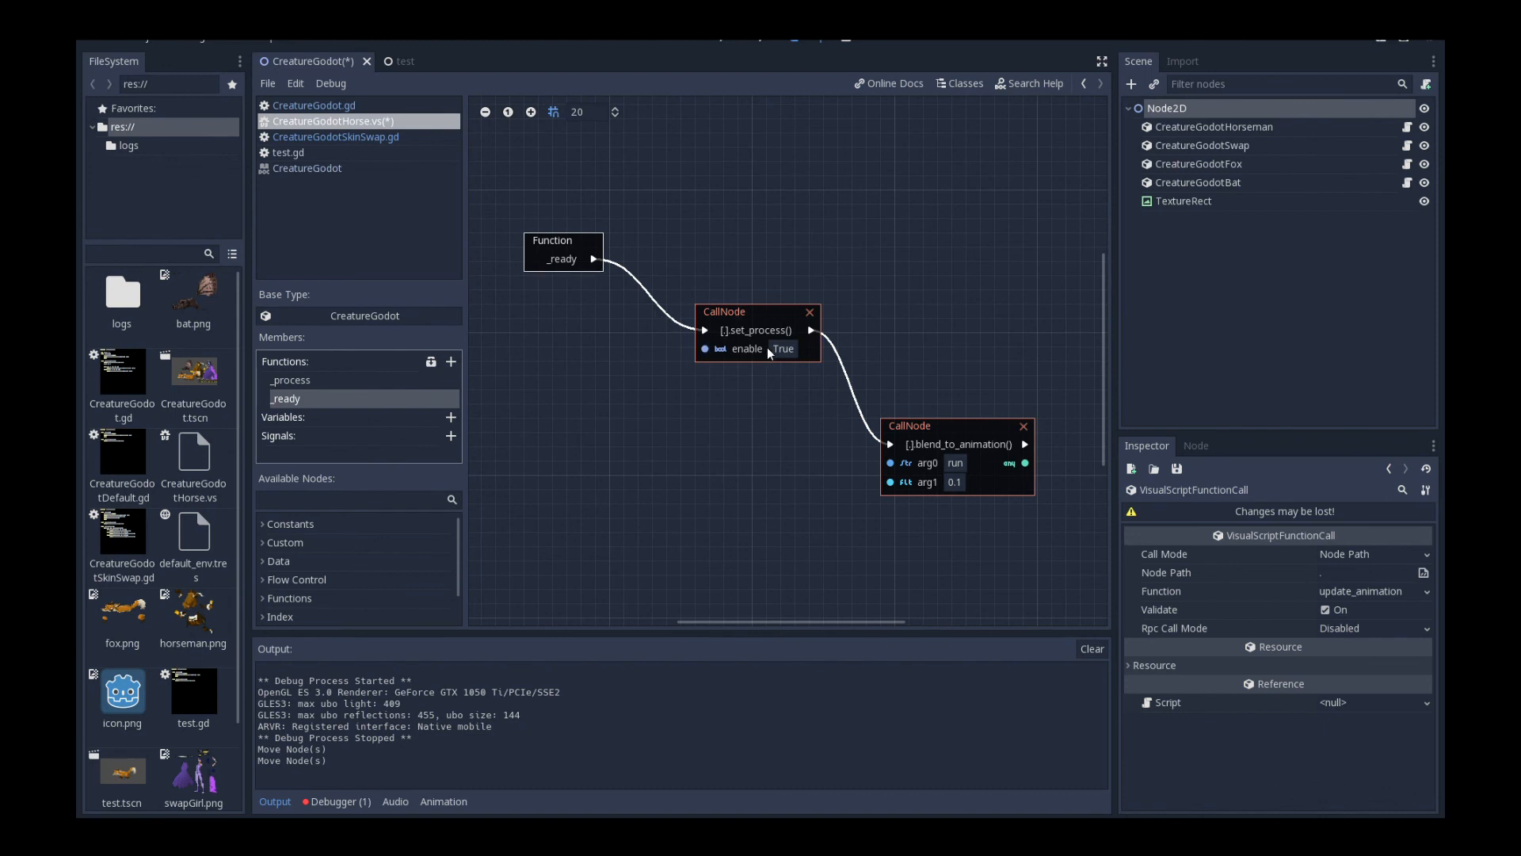
{"action": "mouse_move", "coordinate": [802, 352]}
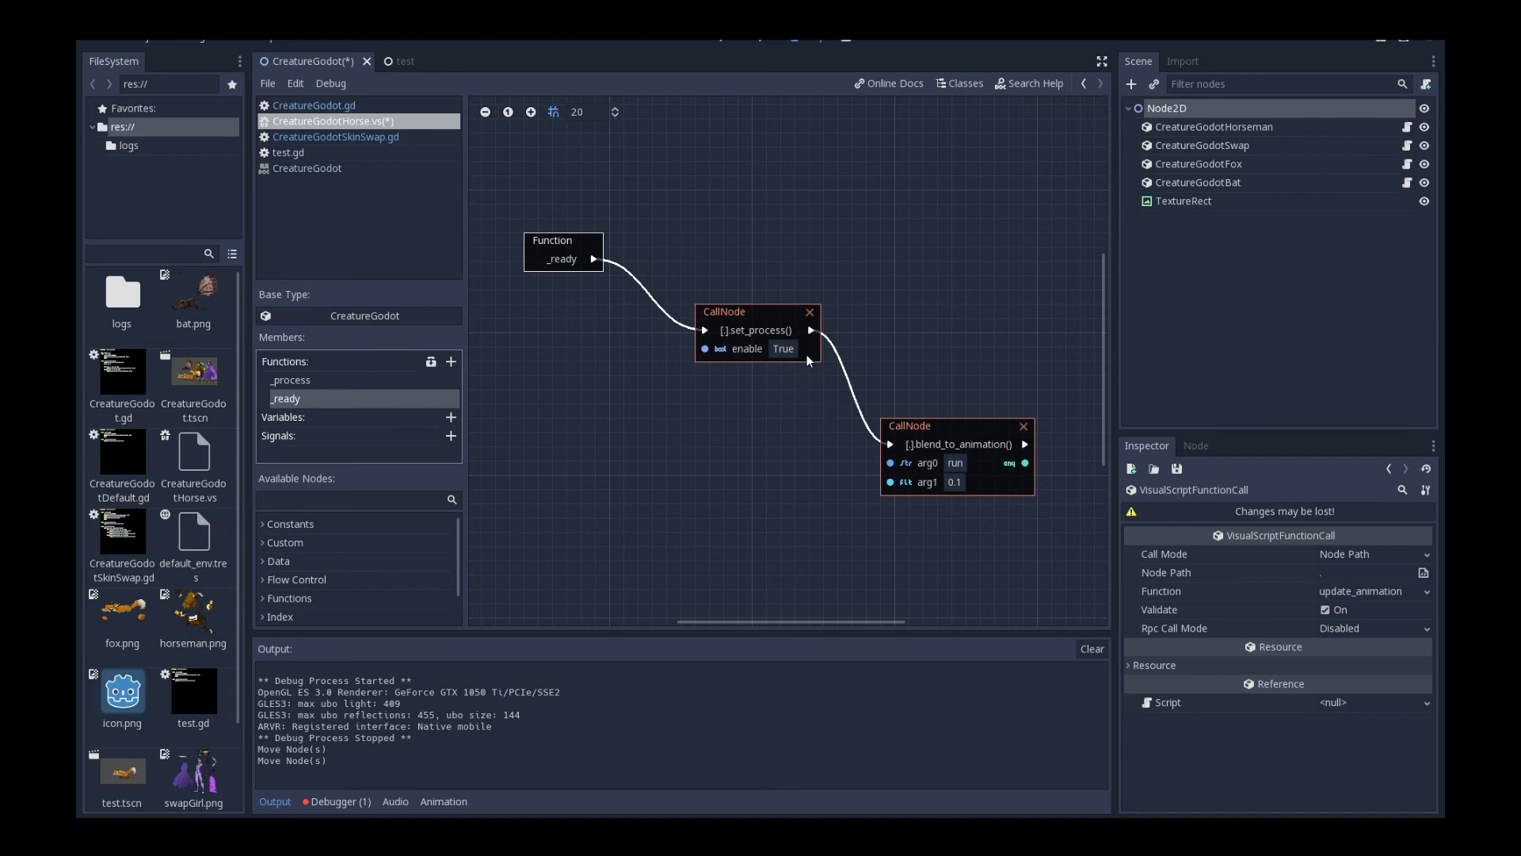
{"action": "mouse_move", "coordinate": [775, 313]}
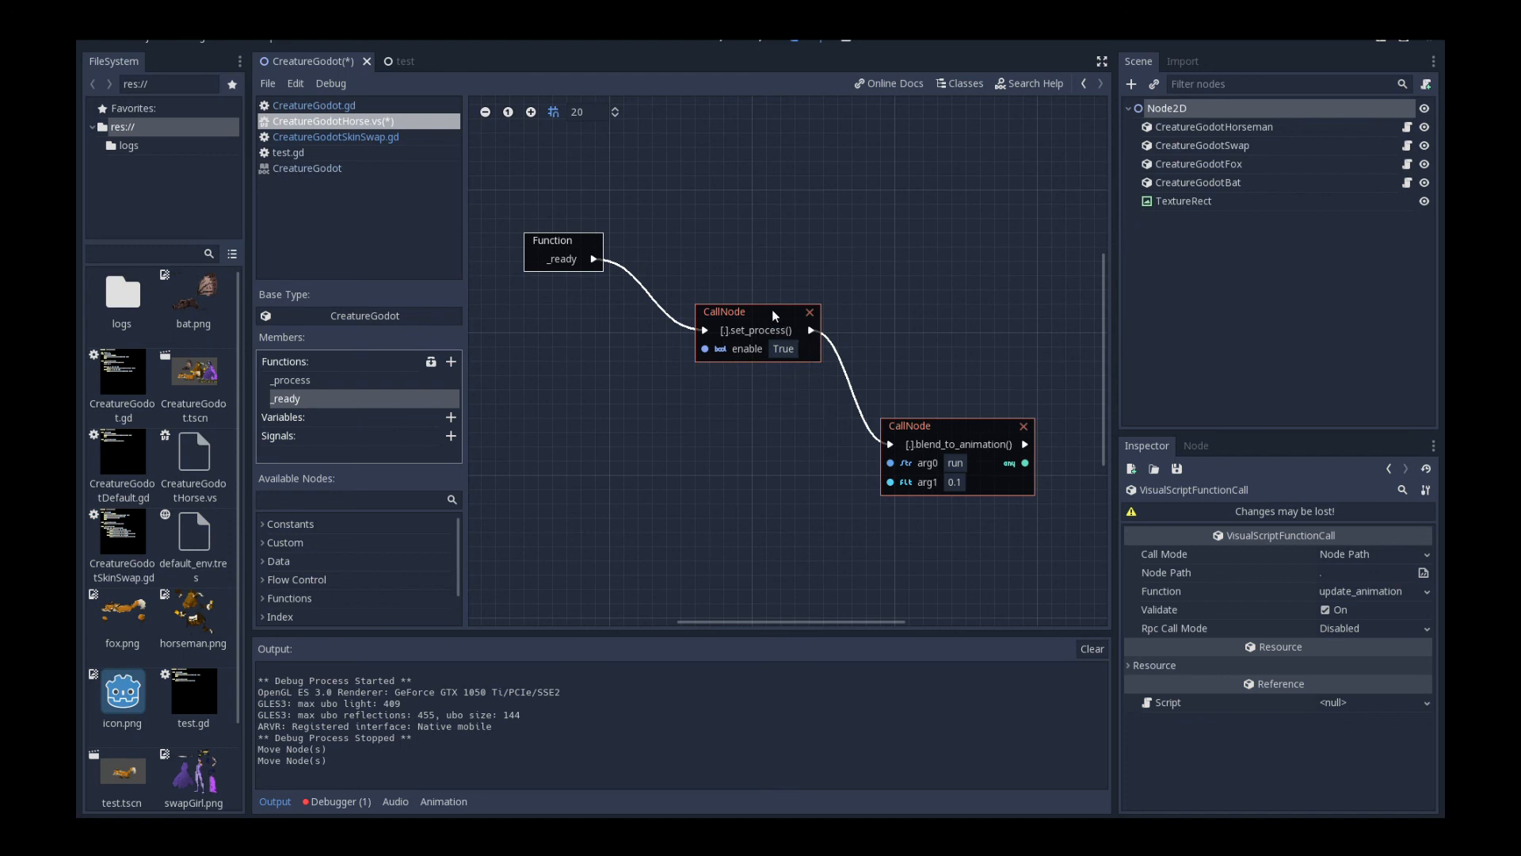
{"action": "mouse_move", "coordinate": [785, 309]}
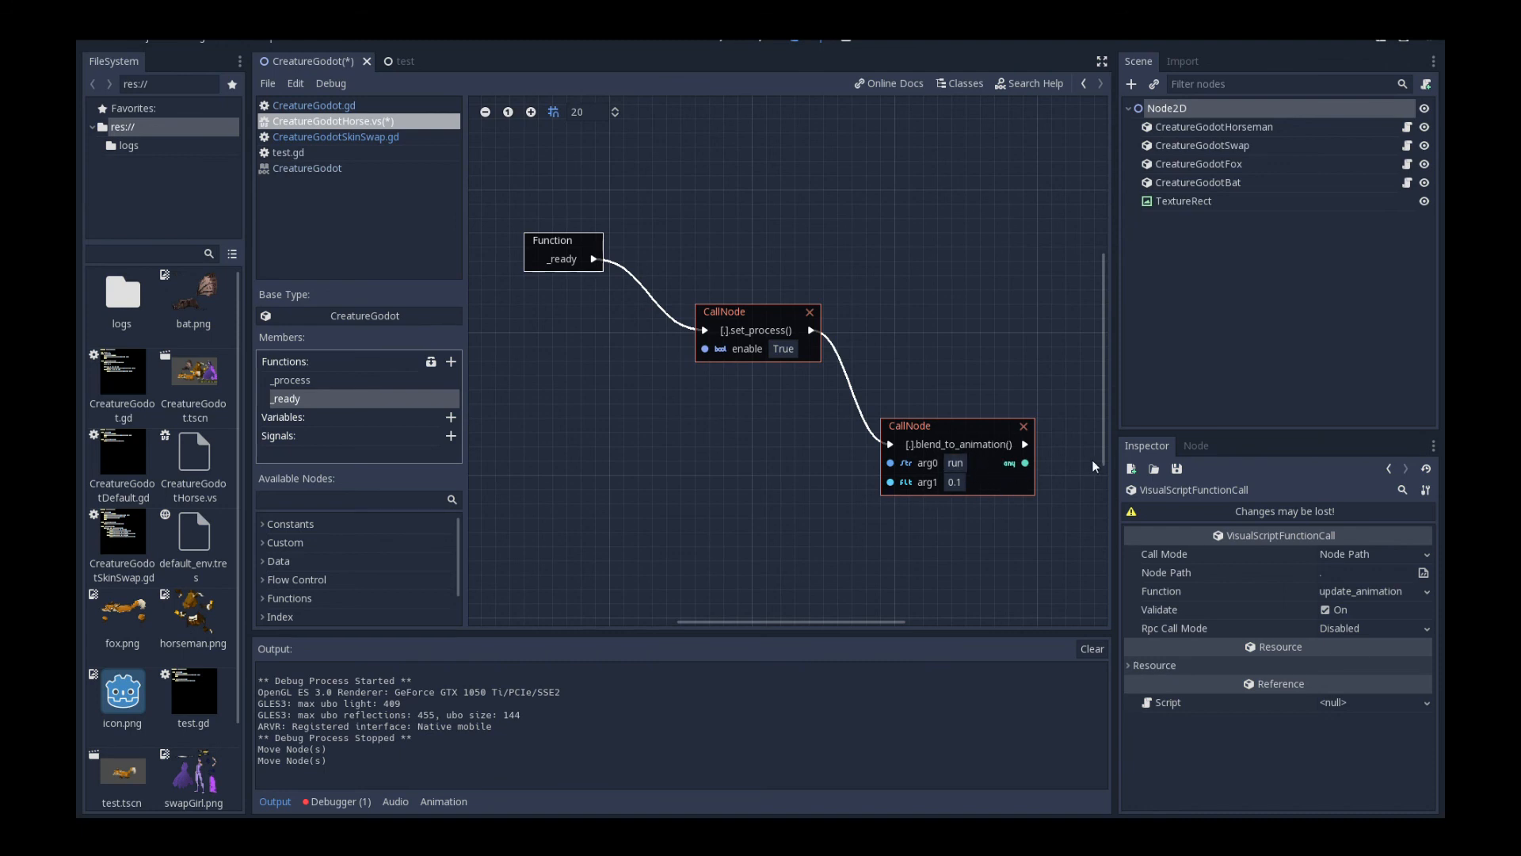
Step: Settle the blend_to_animation node in _ready, return to the 2D scene and save it with Ctrl+S
{"action": "left_click_drag", "start_coordinate": [955, 424], "coordinate": [984, 410]}
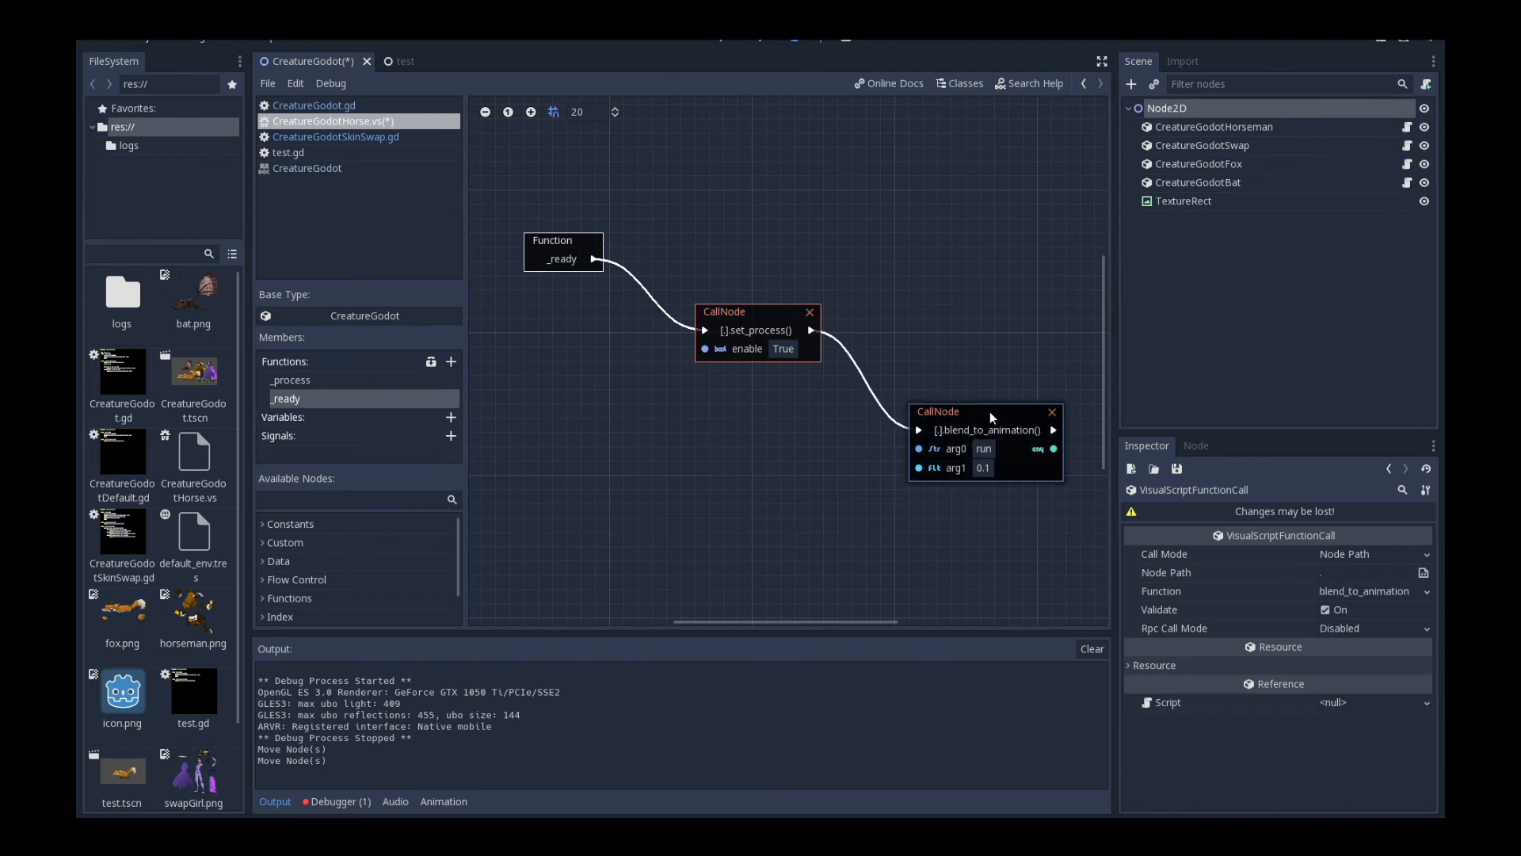
{"action": "left_click_drag", "start_coordinate": [983, 412], "coordinate": [928, 439]}
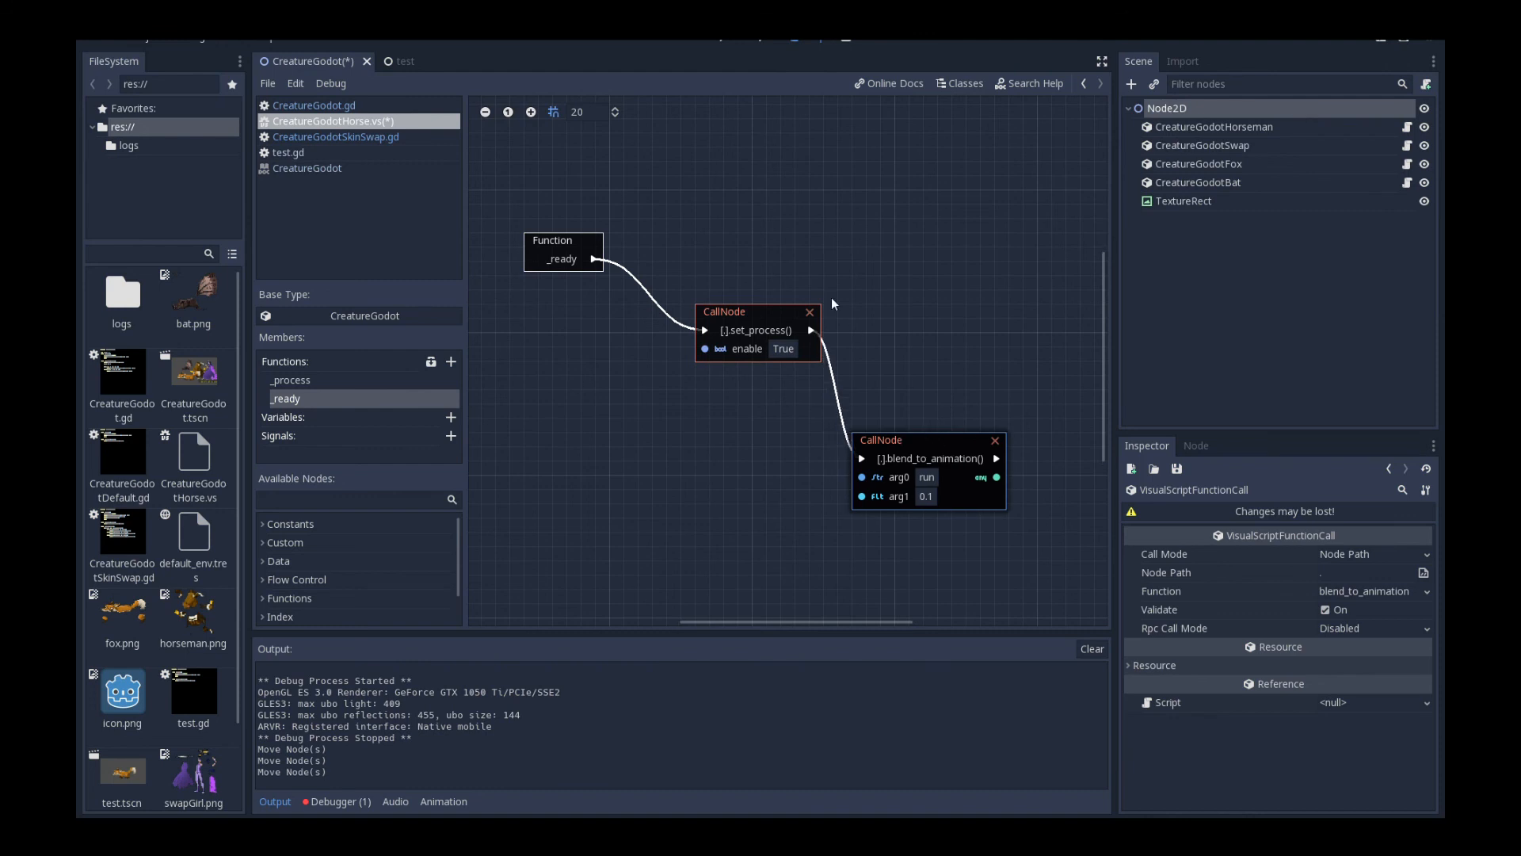
{"action": "left_click", "coordinate": [757, 330]}
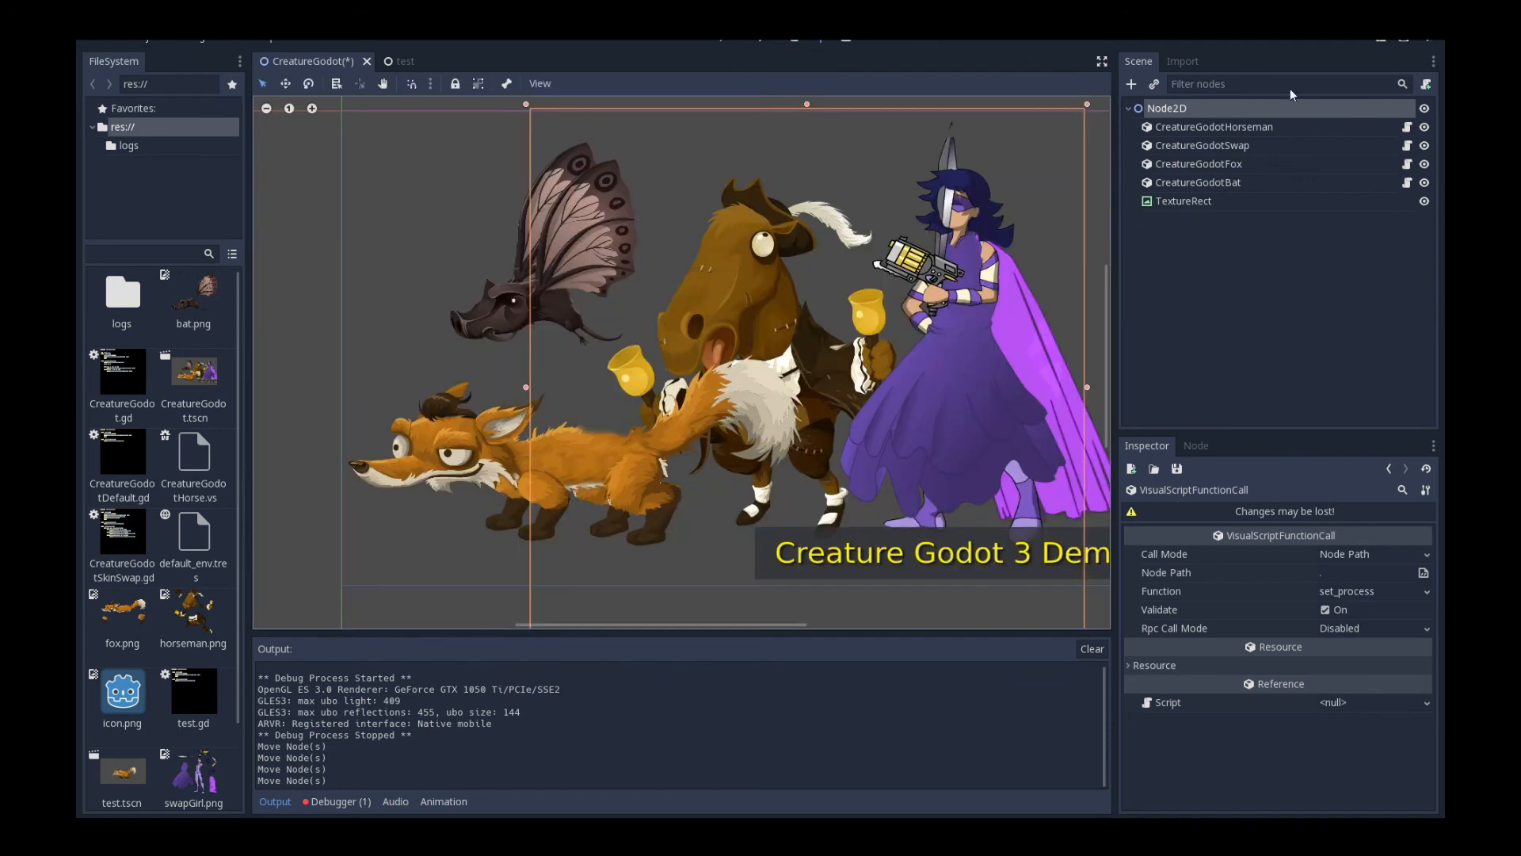
{"action": "key", "text": "ctrl+s"}
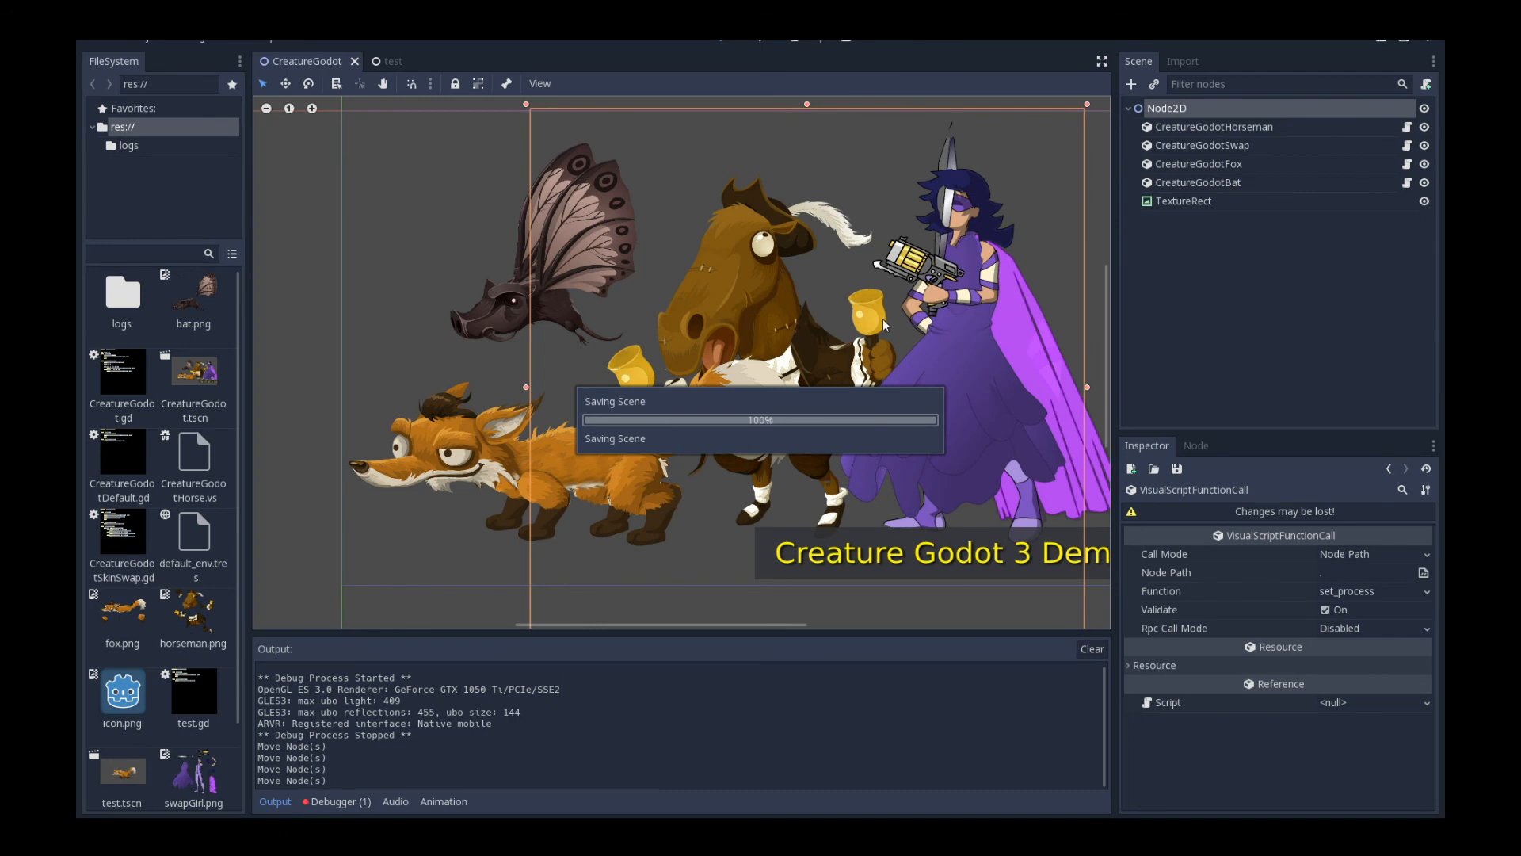